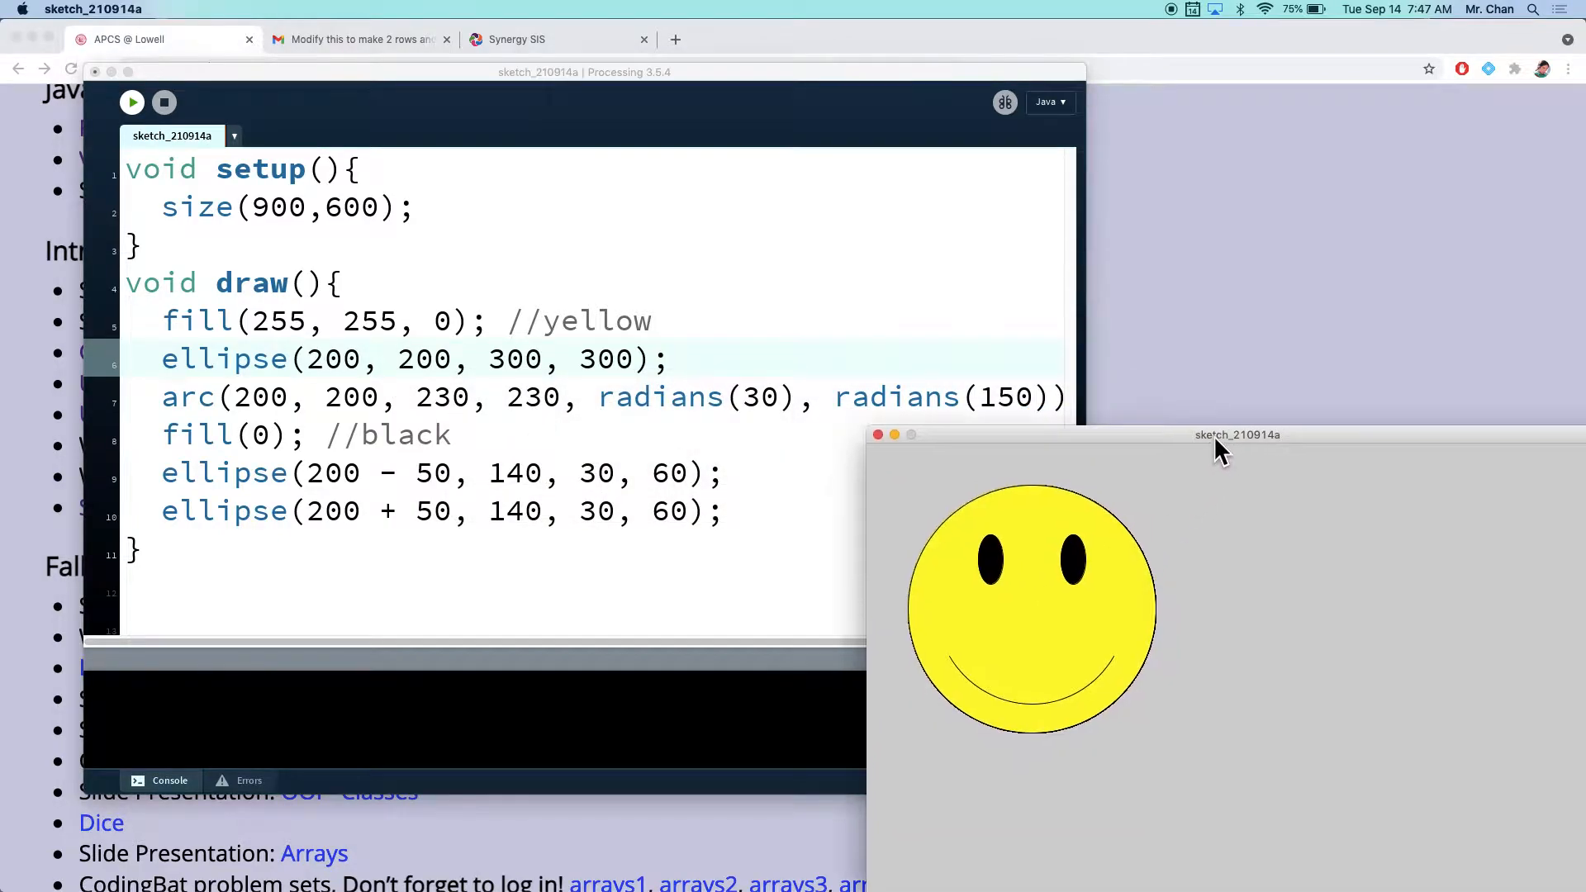
# Step: Re-run the smiley-face sketch and place its window beside the code editor
pyautogui.moveTo(1237, 434); pyautogui.dragTo(1130, 210)
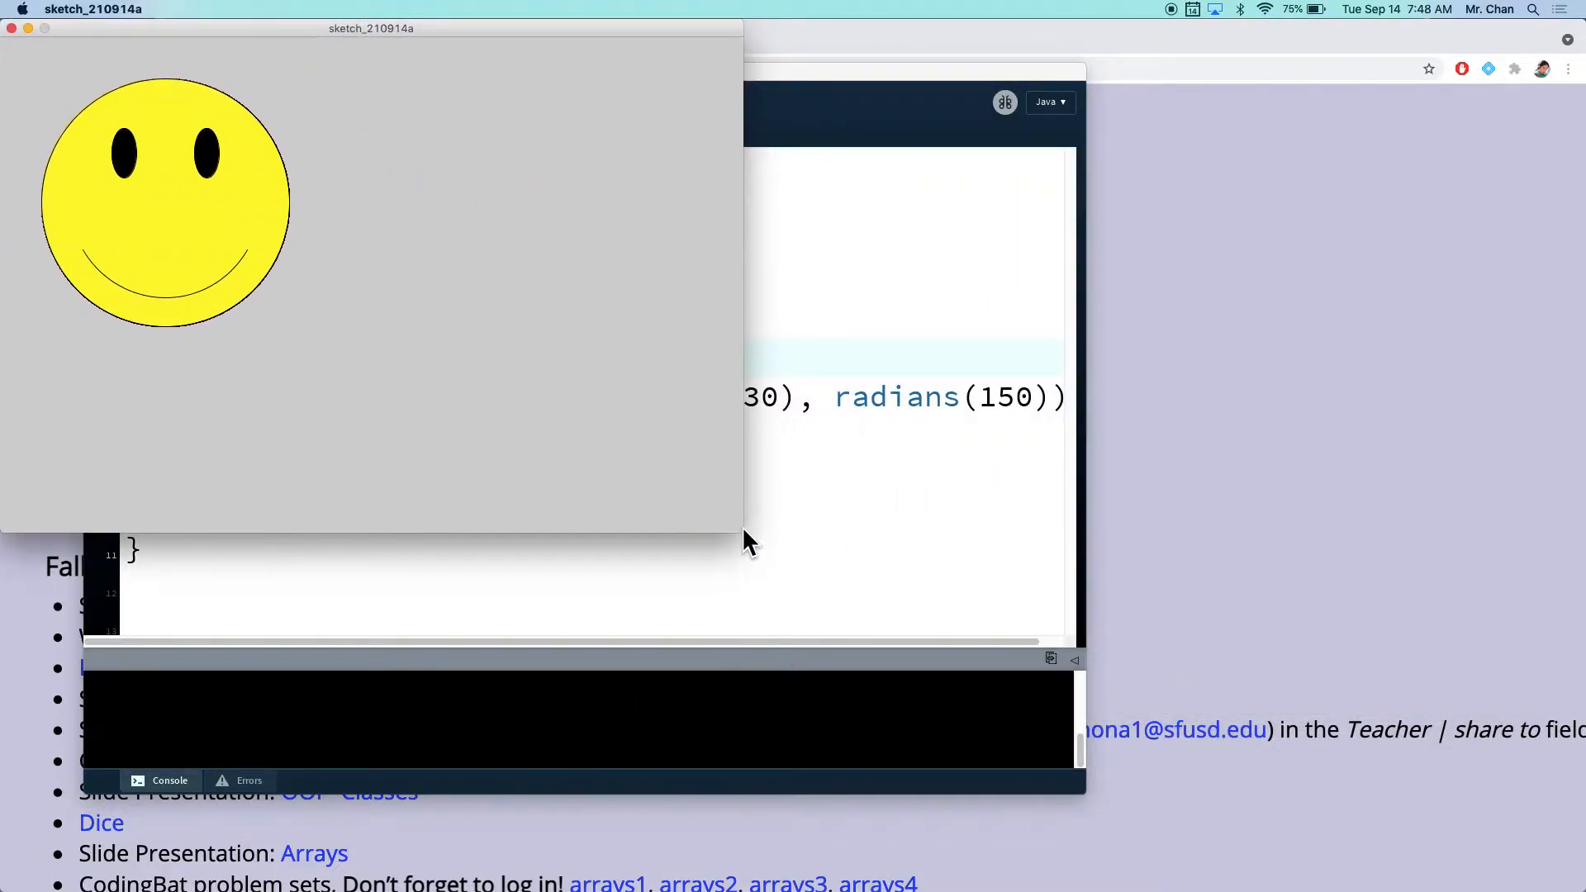
pyautogui.moveTo(709, 511)
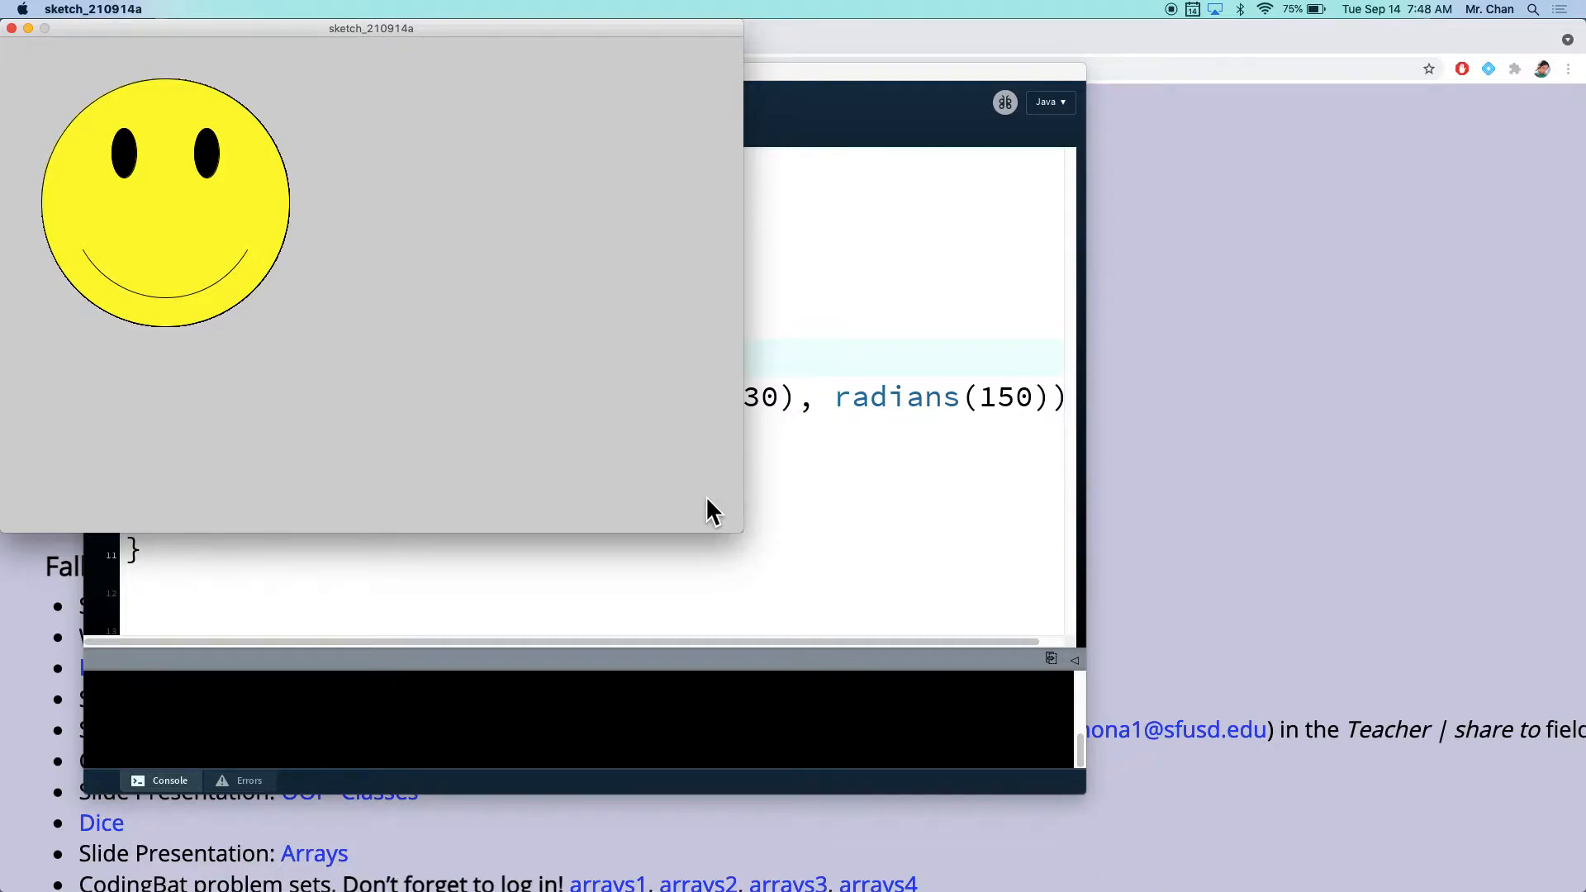
pyautogui.moveTo(375, 91)
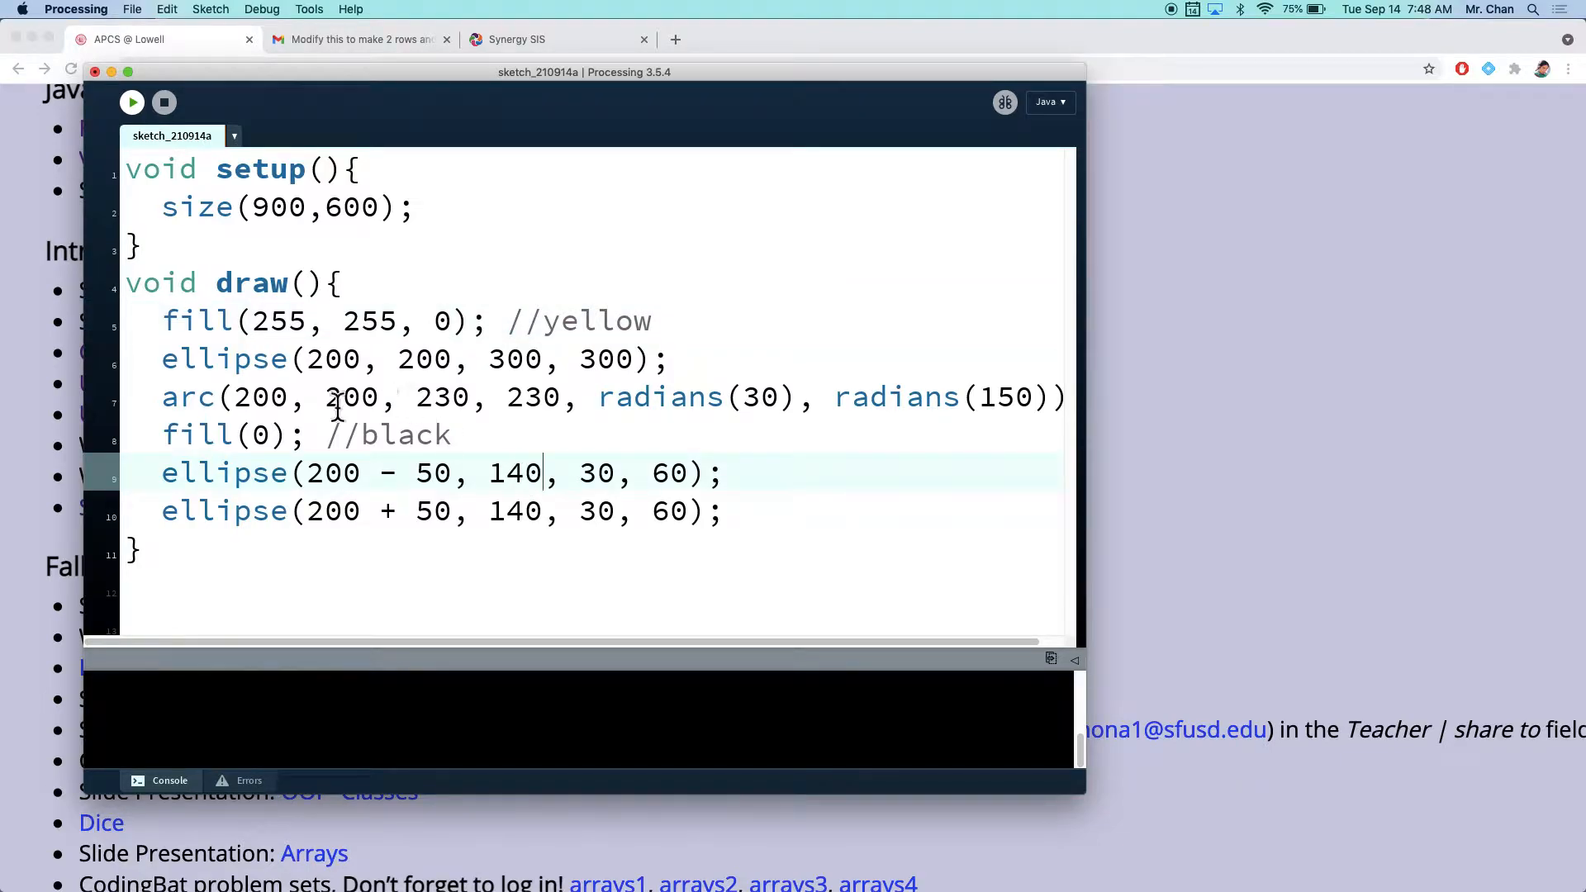
pyautogui.moveTo(424, 405)
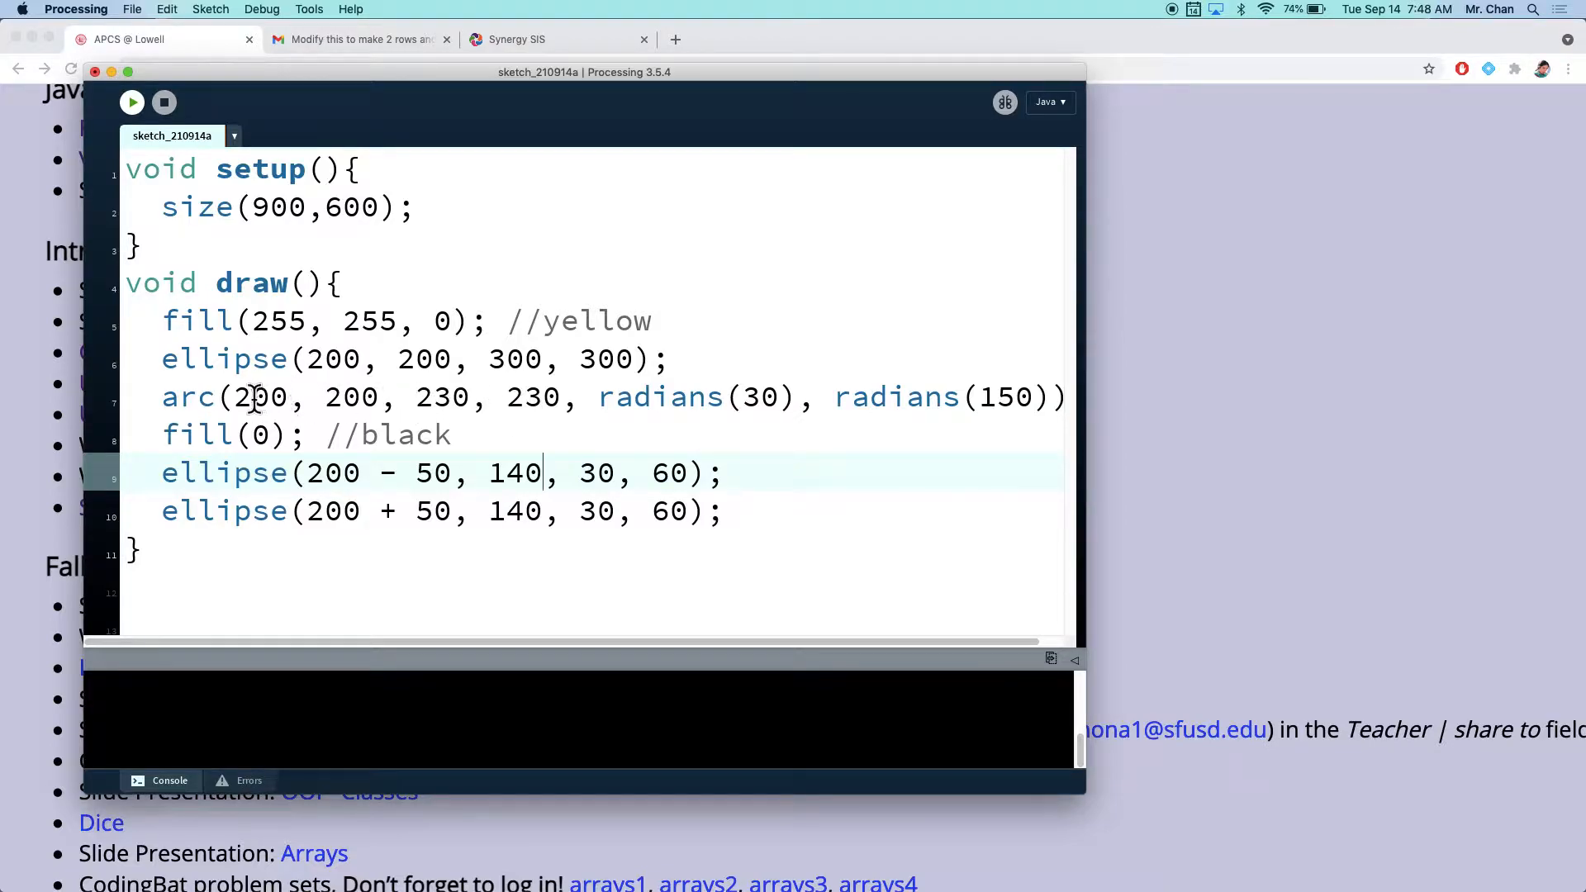
pyautogui.press('cmd+tab')
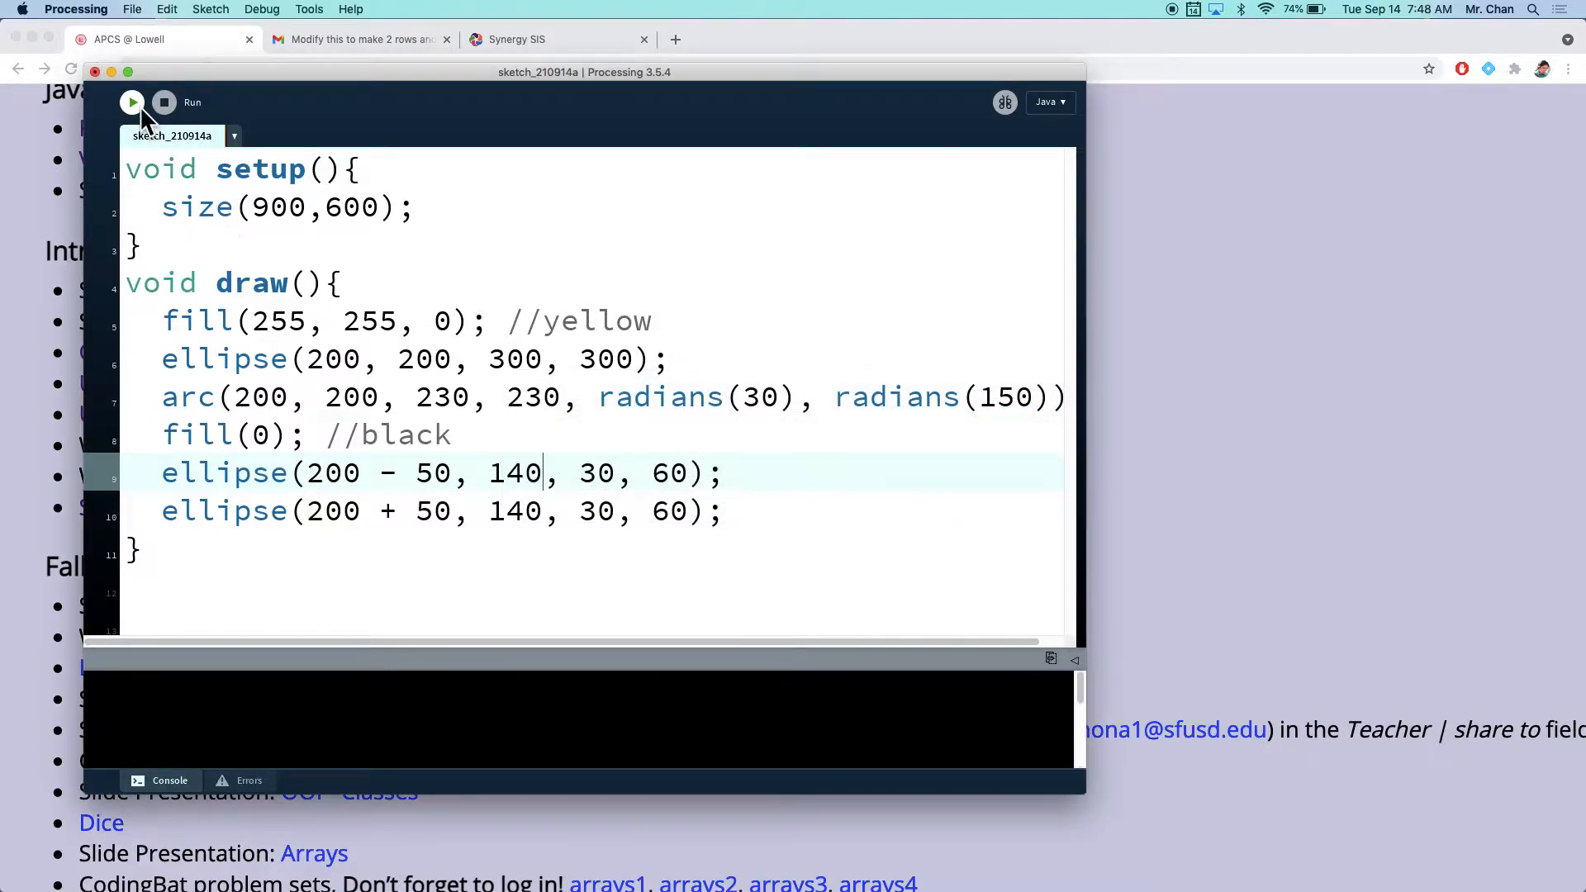
pyautogui.click(132, 102)
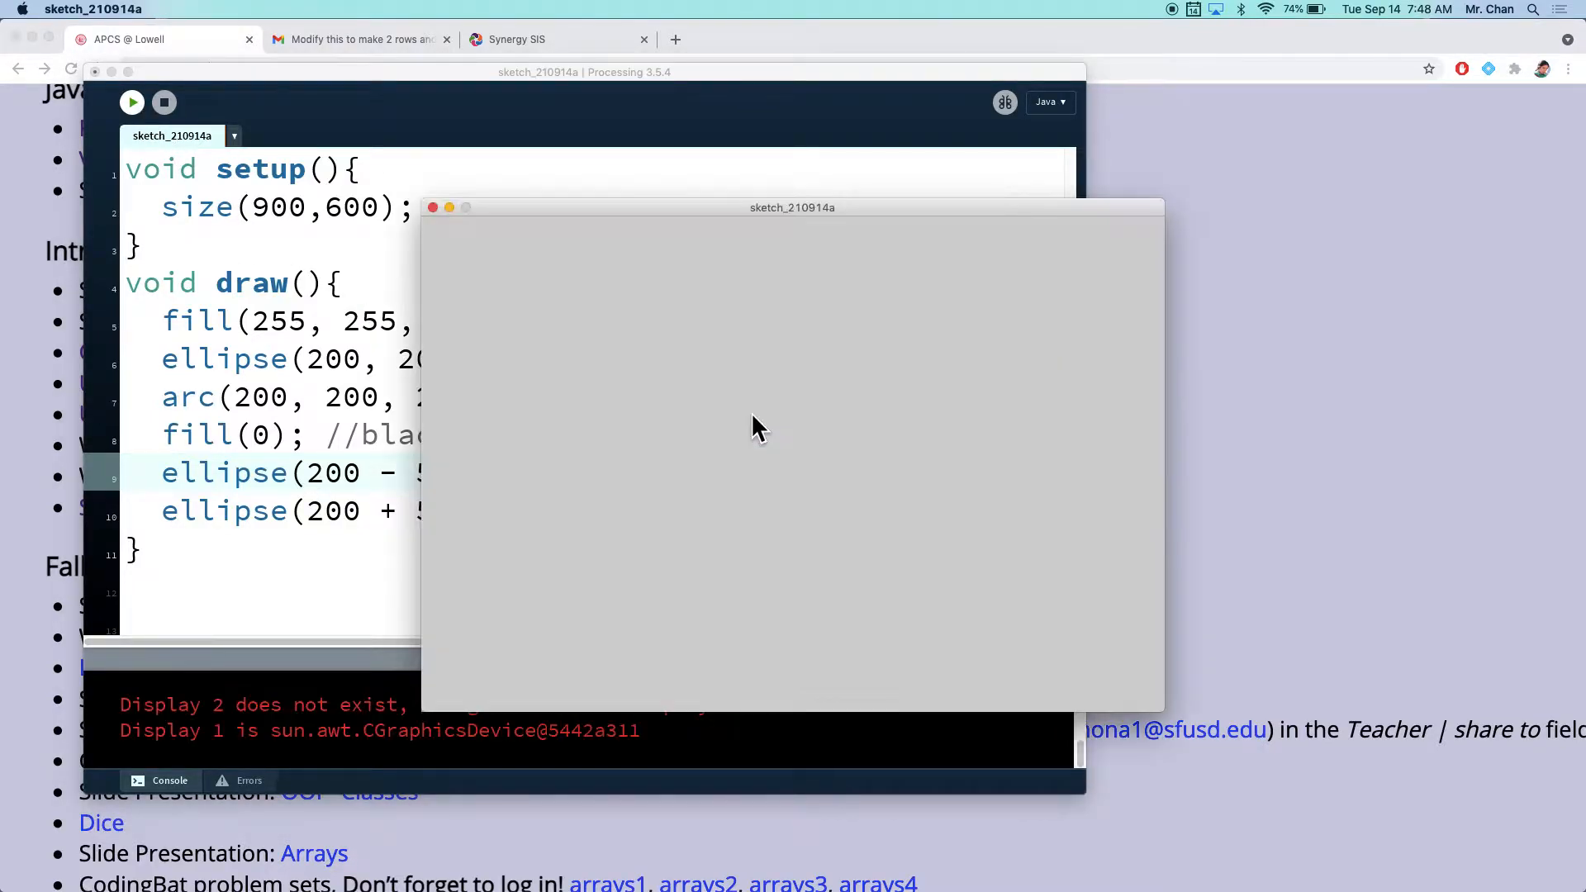
pyautogui.moveTo(791, 208); pyautogui.dragTo(1034, 247)
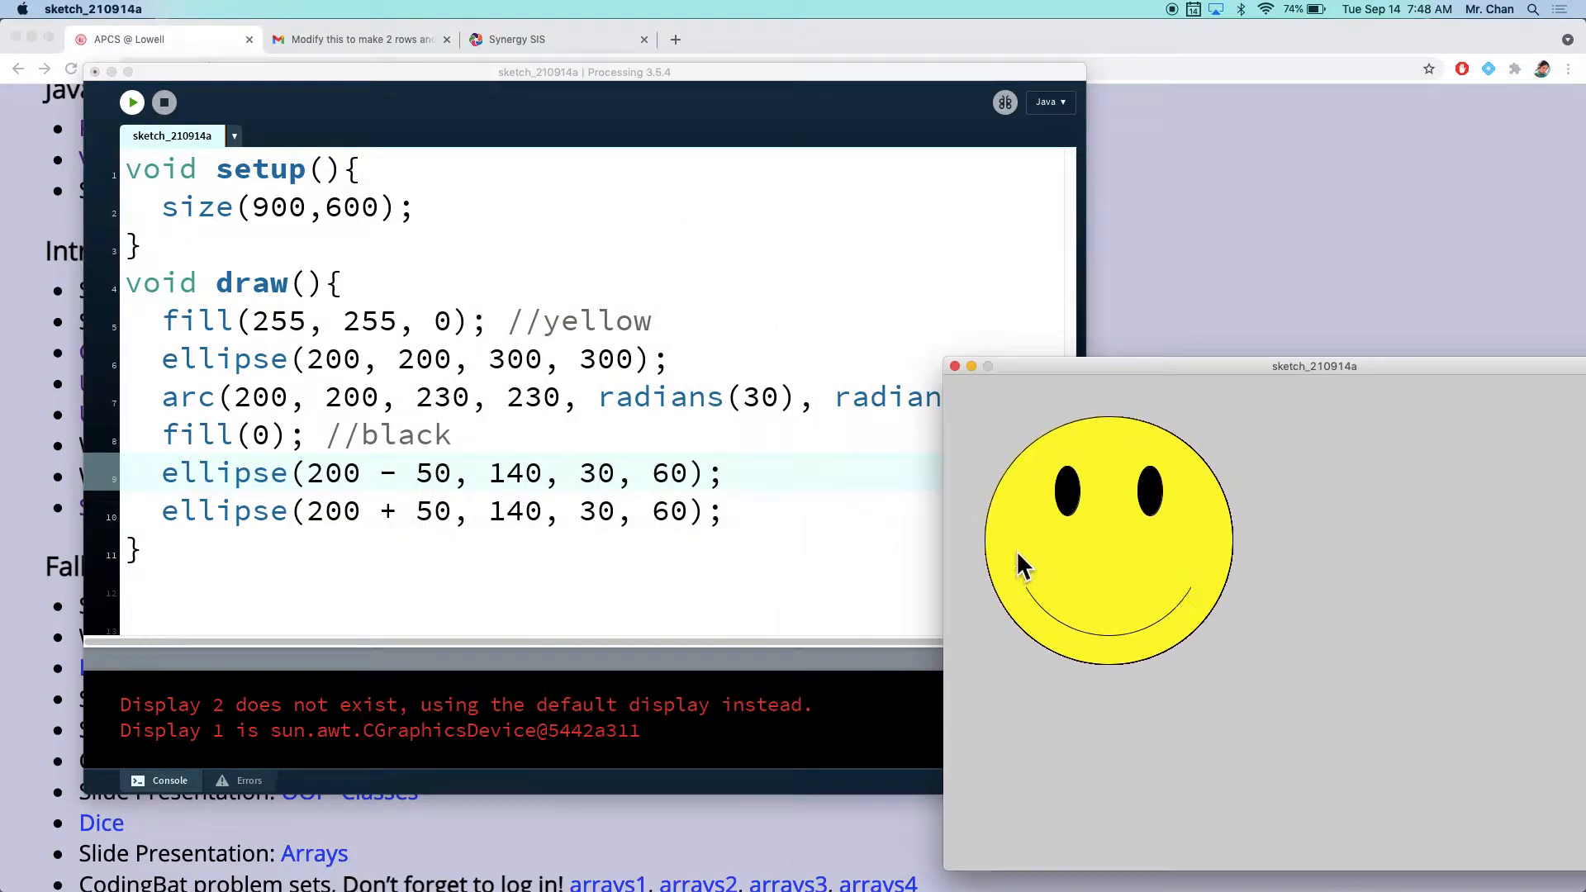
pyautogui.moveTo(970, 565)
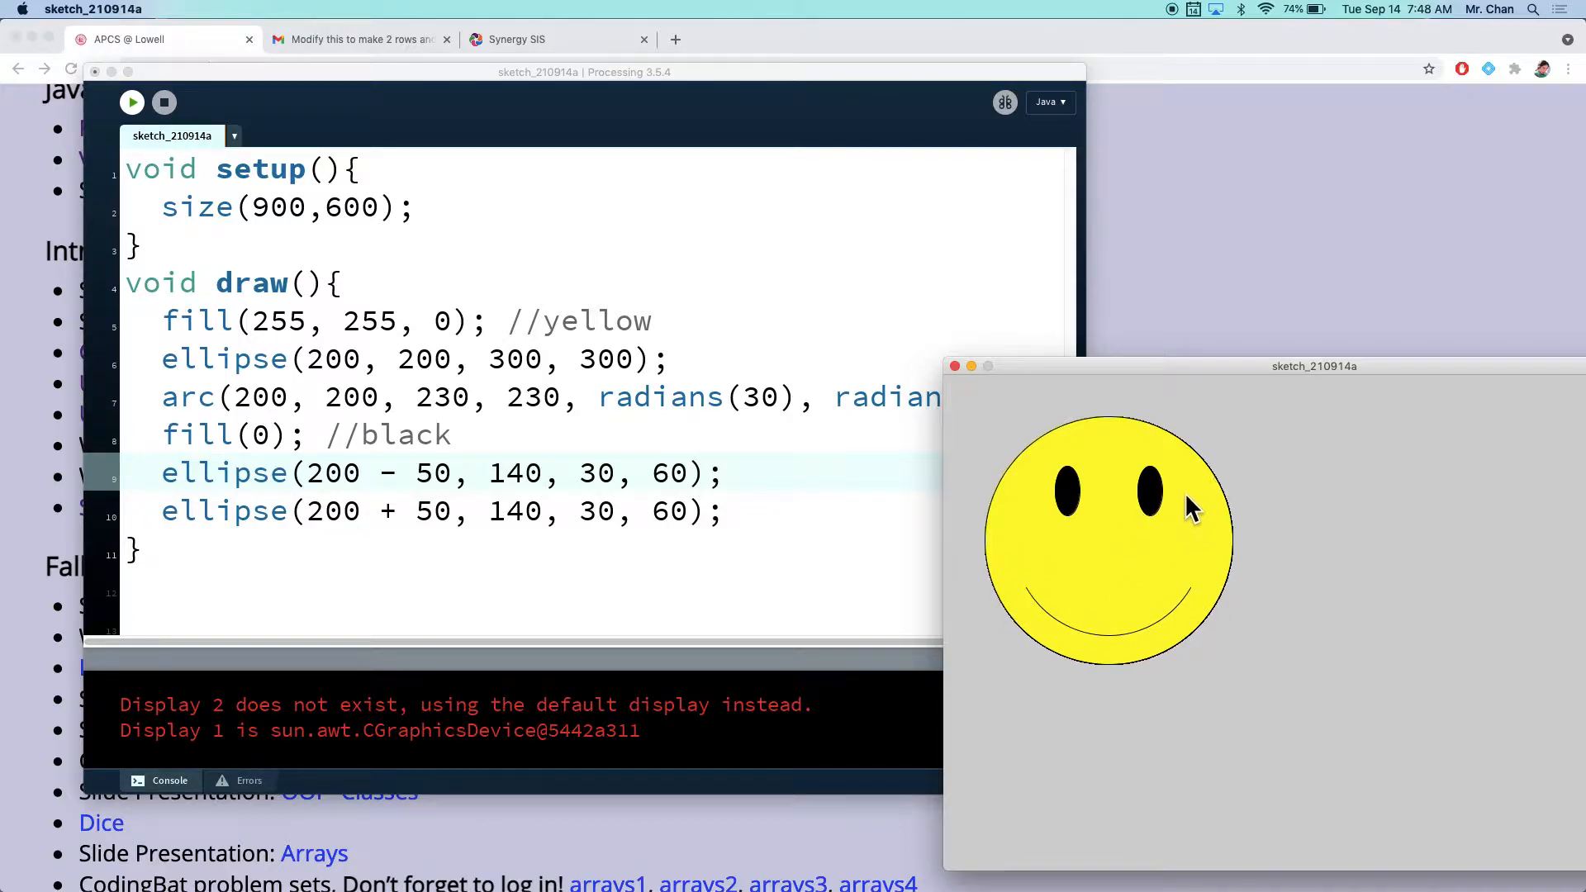
pyautogui.moveTo(1129, 597)
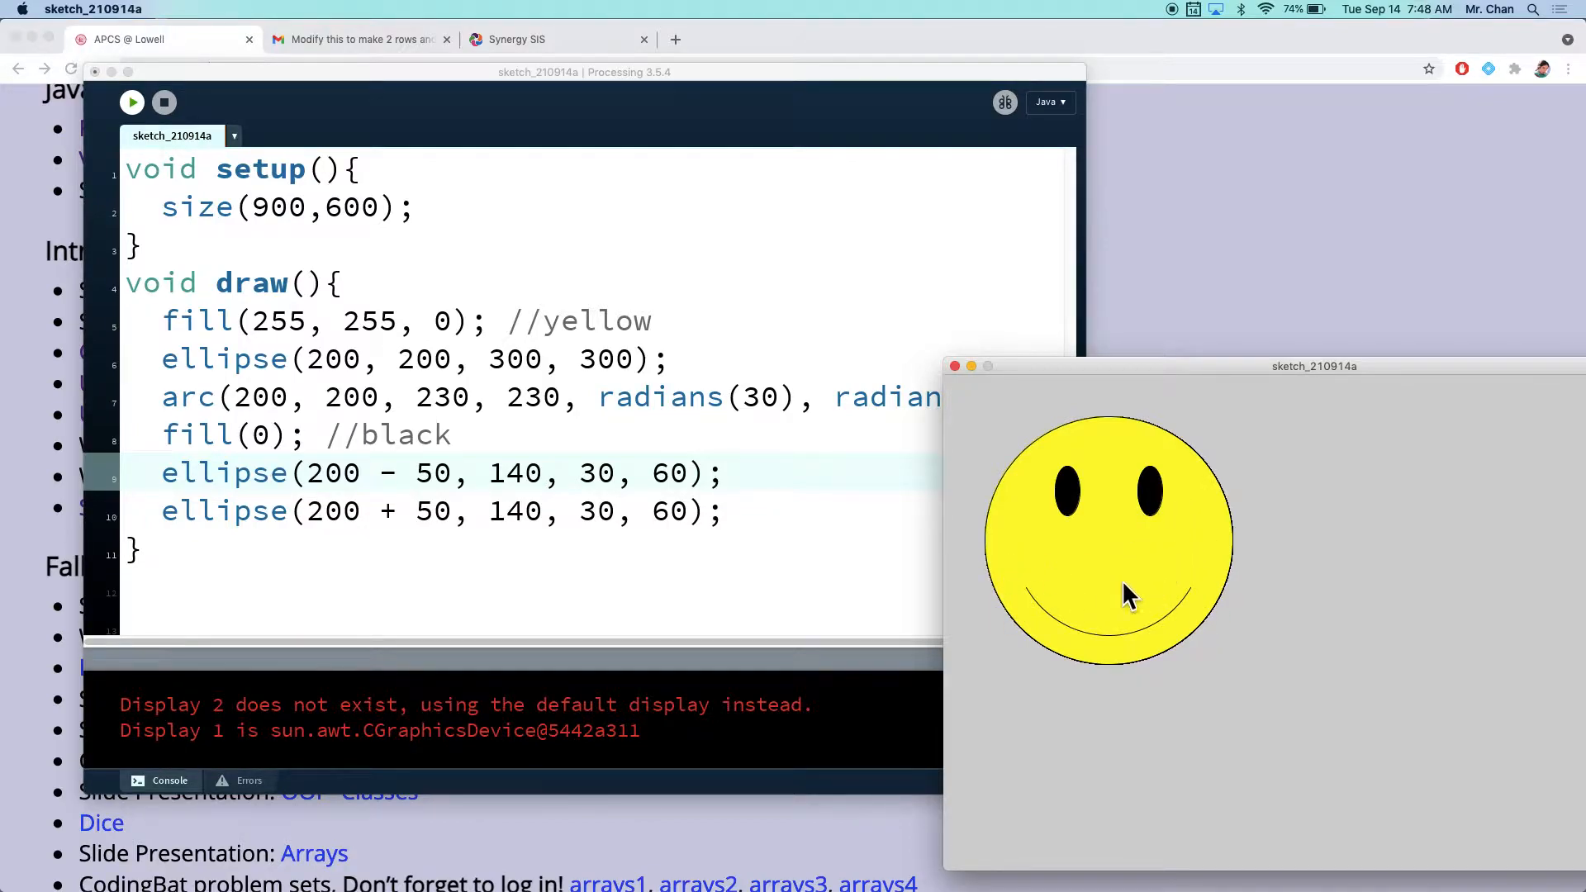
pyautogui.moveTo(1156, 474)
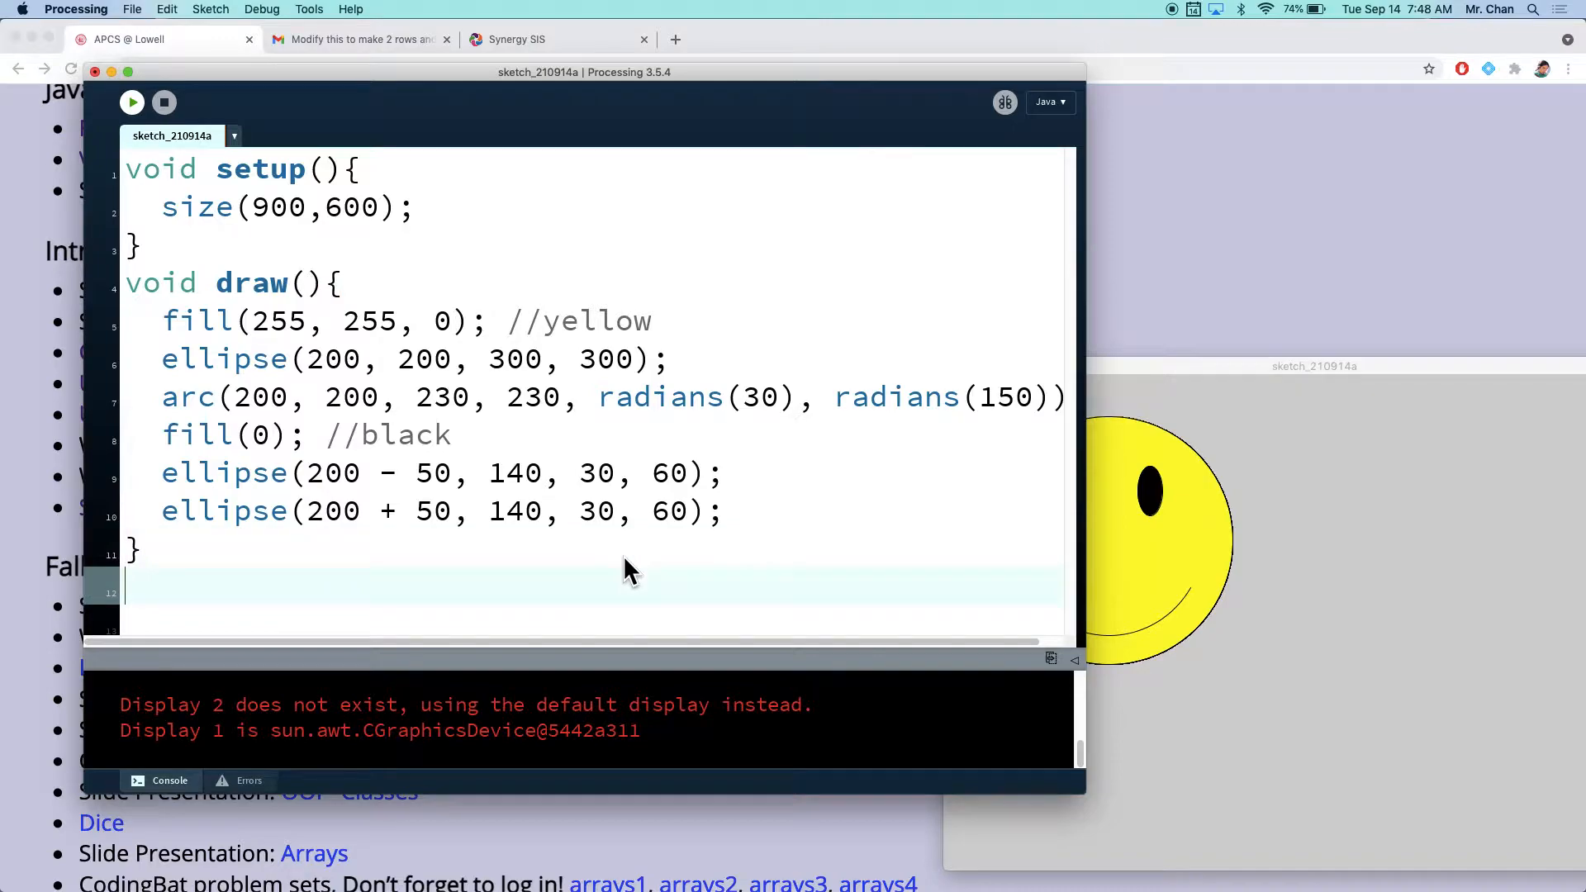
# Step: Declare a new void smile() function below draw()
pyautogui.write('v')
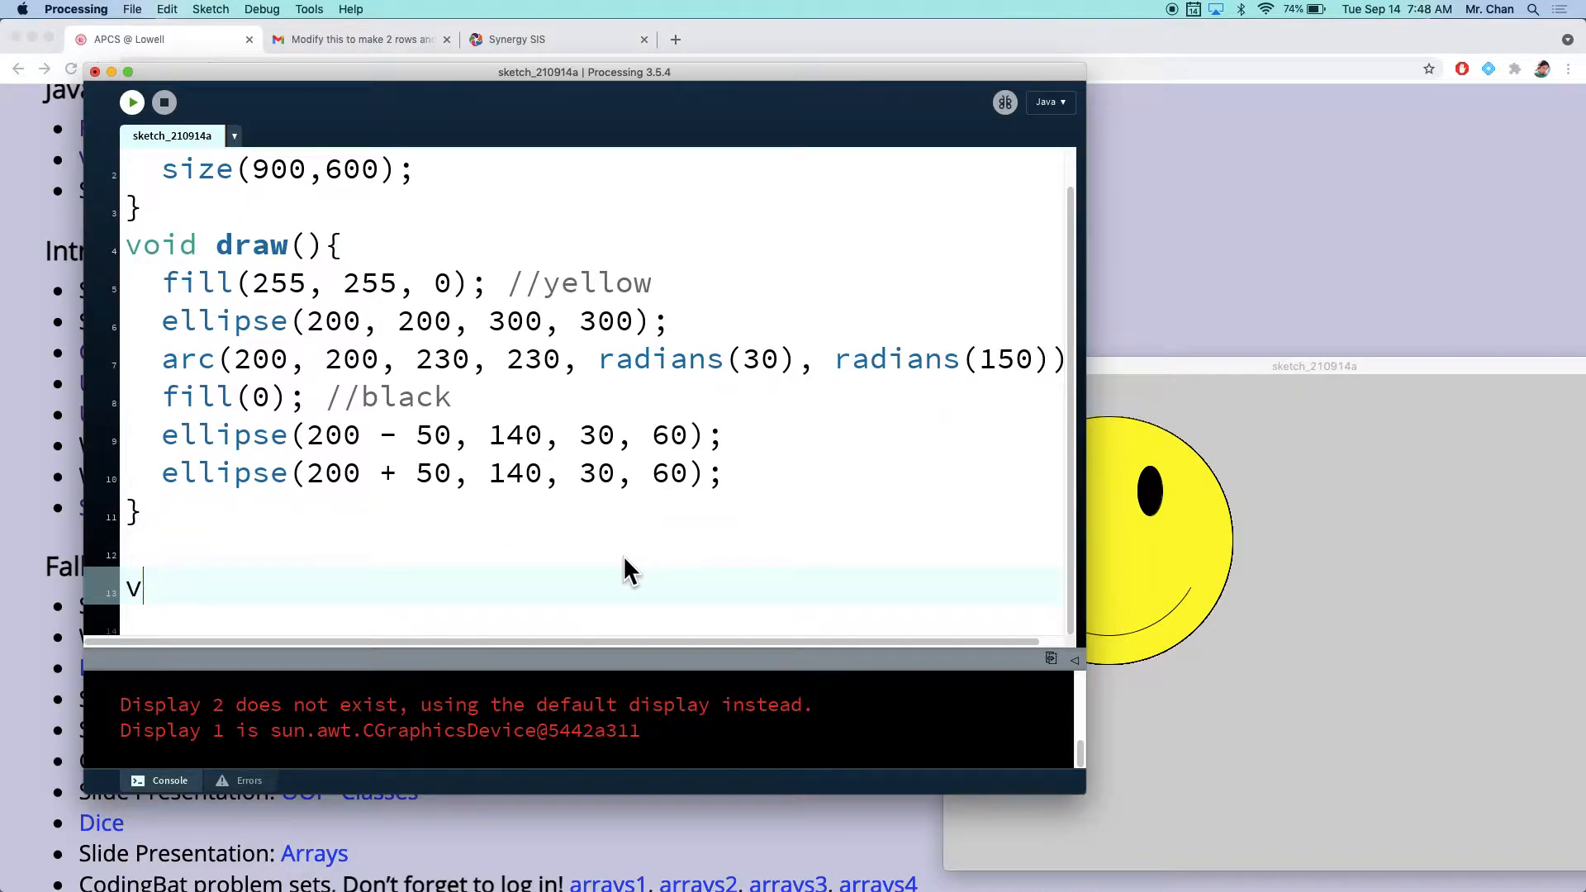
pyautogui.write('oid func')
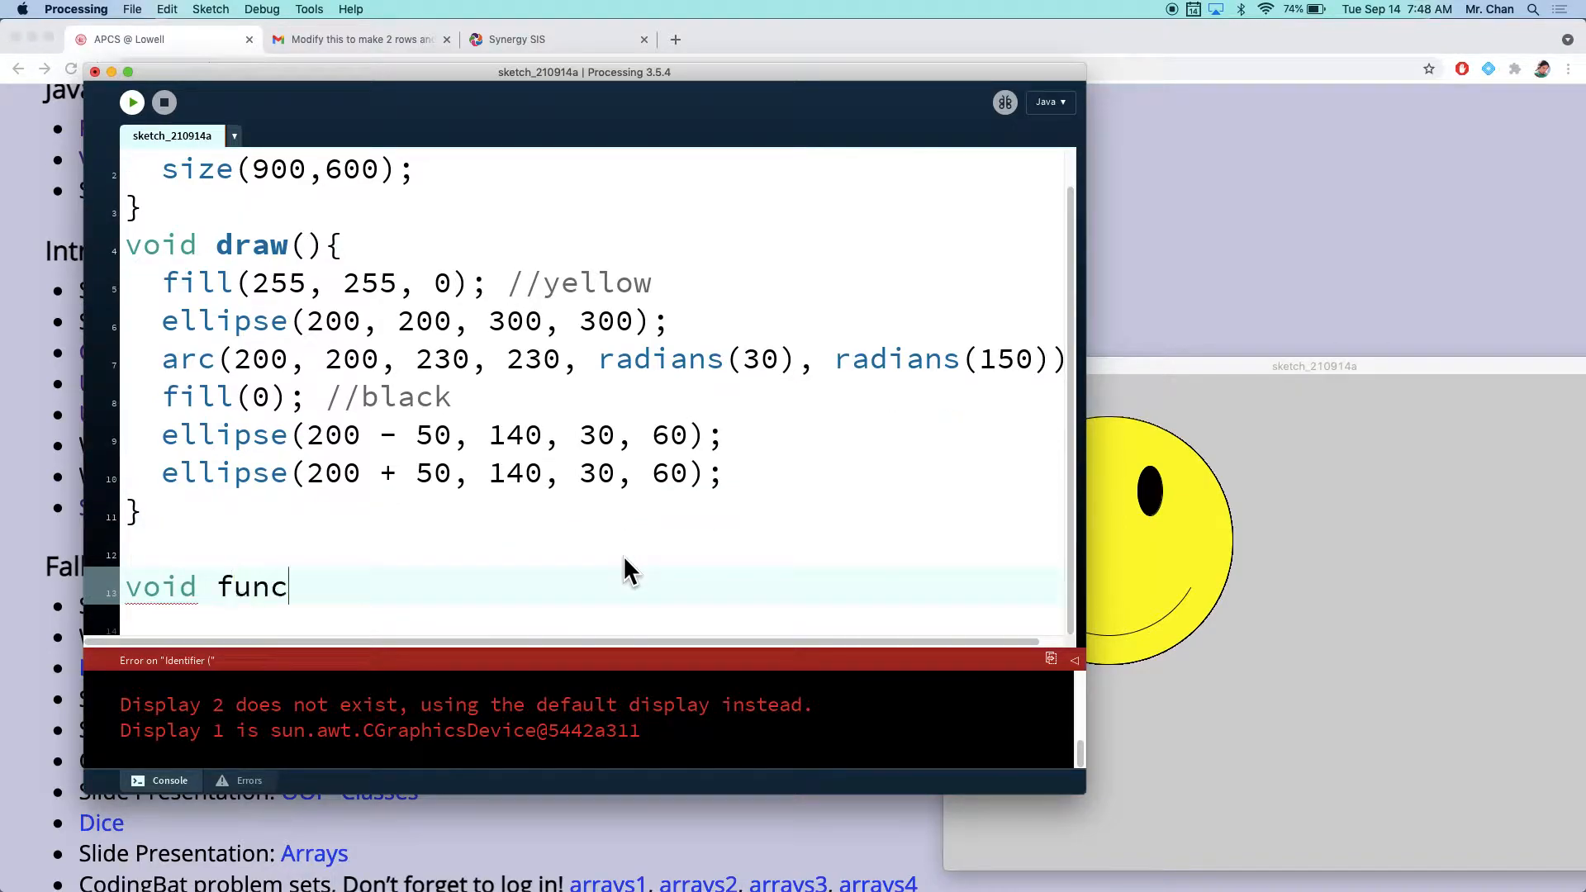
pyautogui.write('smile')
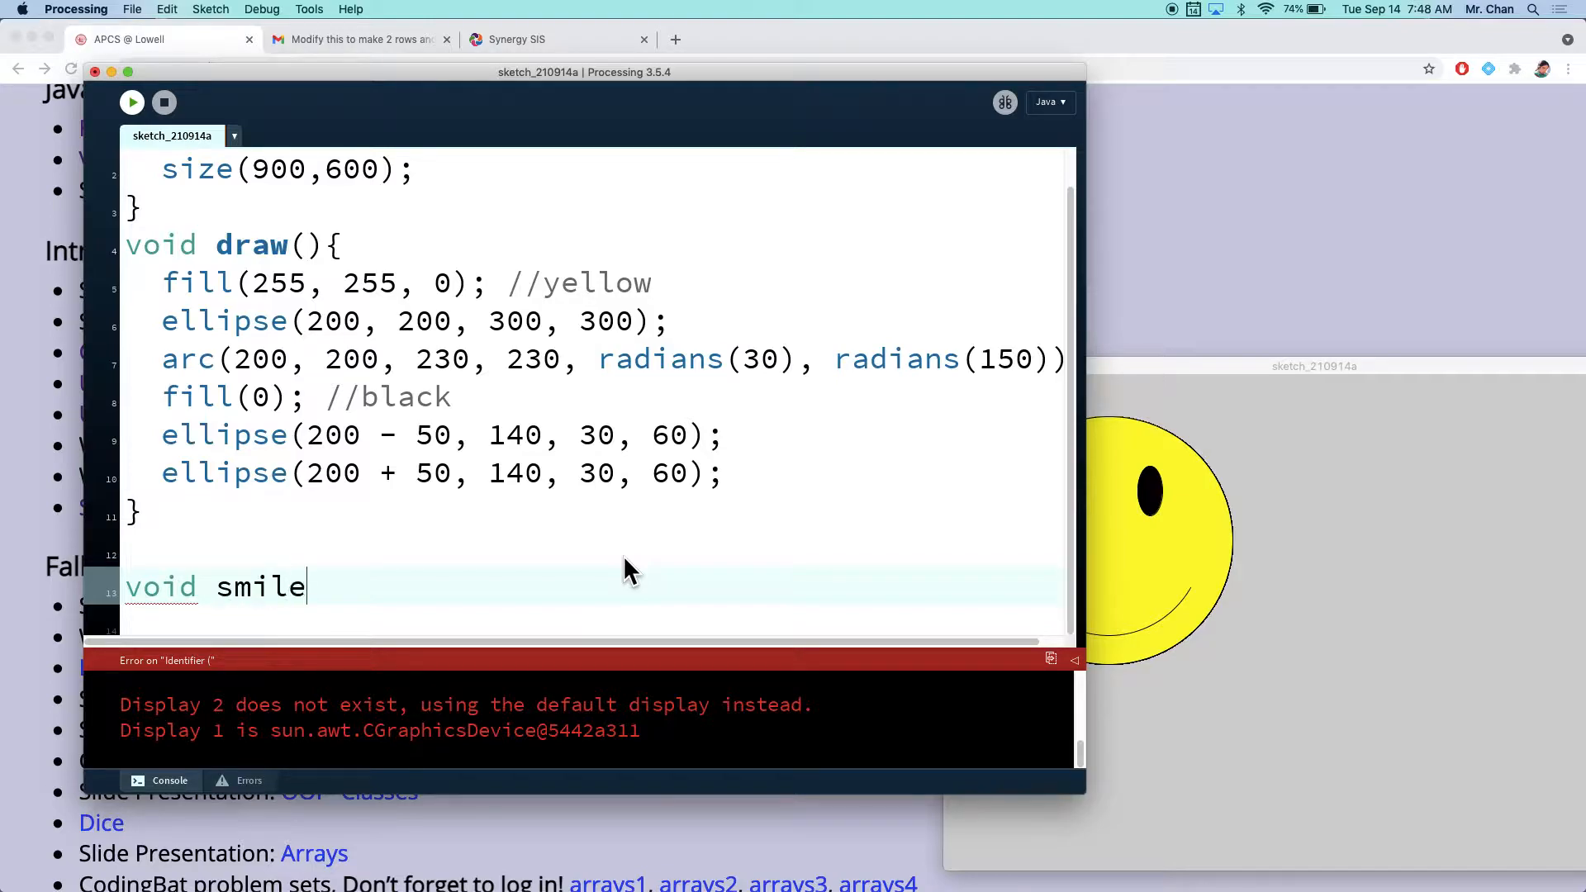
pyautogui.write('(){')
pyautogui.click(593, 626)
pyautogui.write('}')
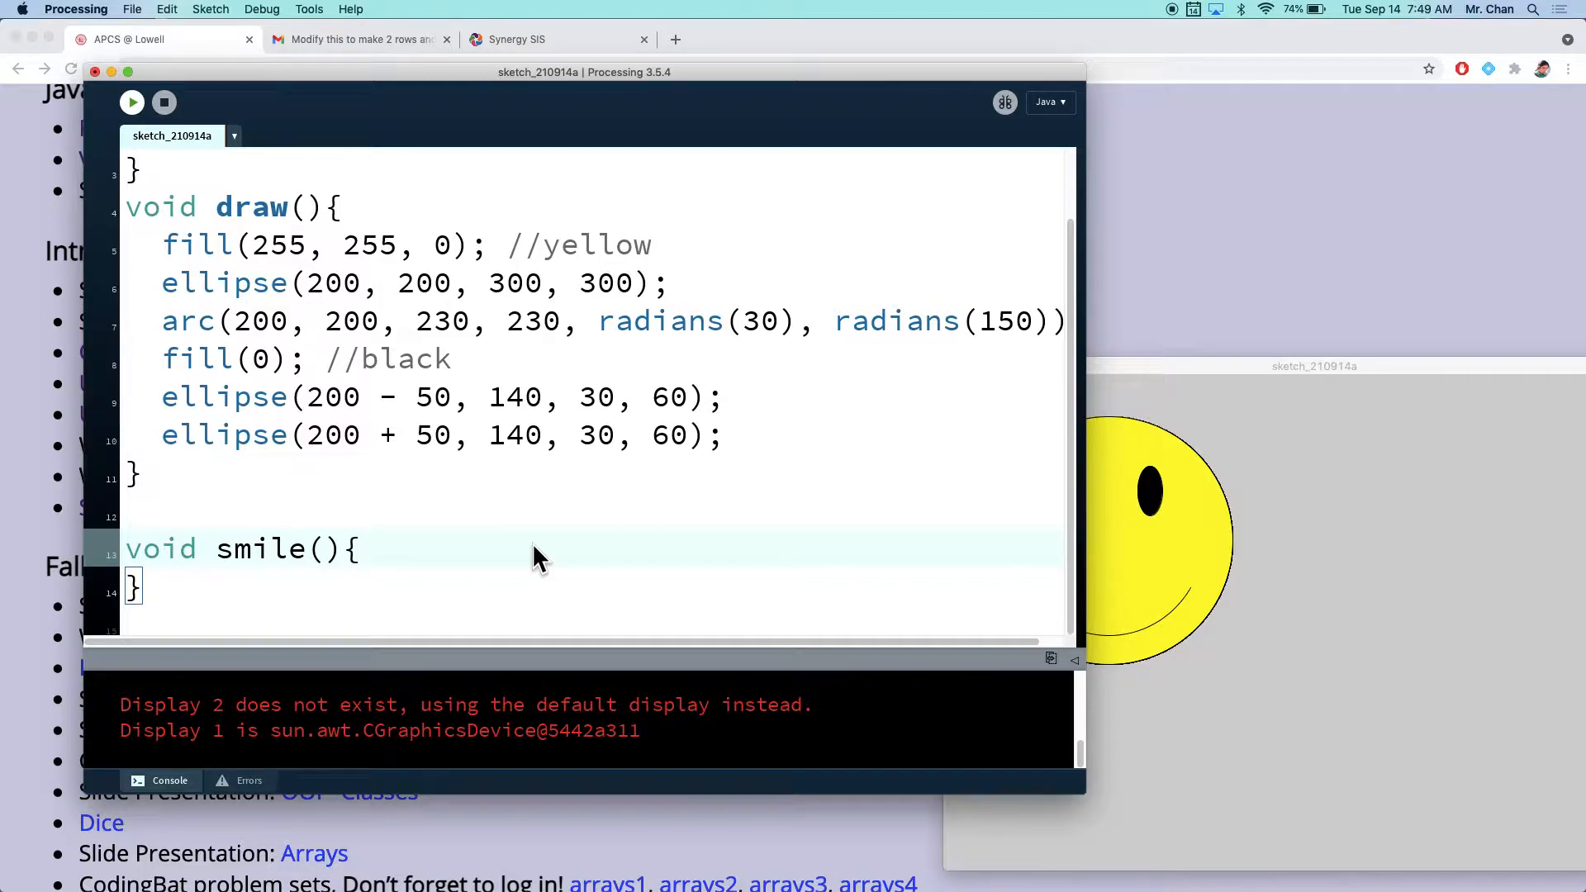
# Step: Move the face-drawing lines out of draw() into smile(), leaving draw() empty
pyautogui.moveTo(162, 245); pyautogui.dragTo(721, 434)
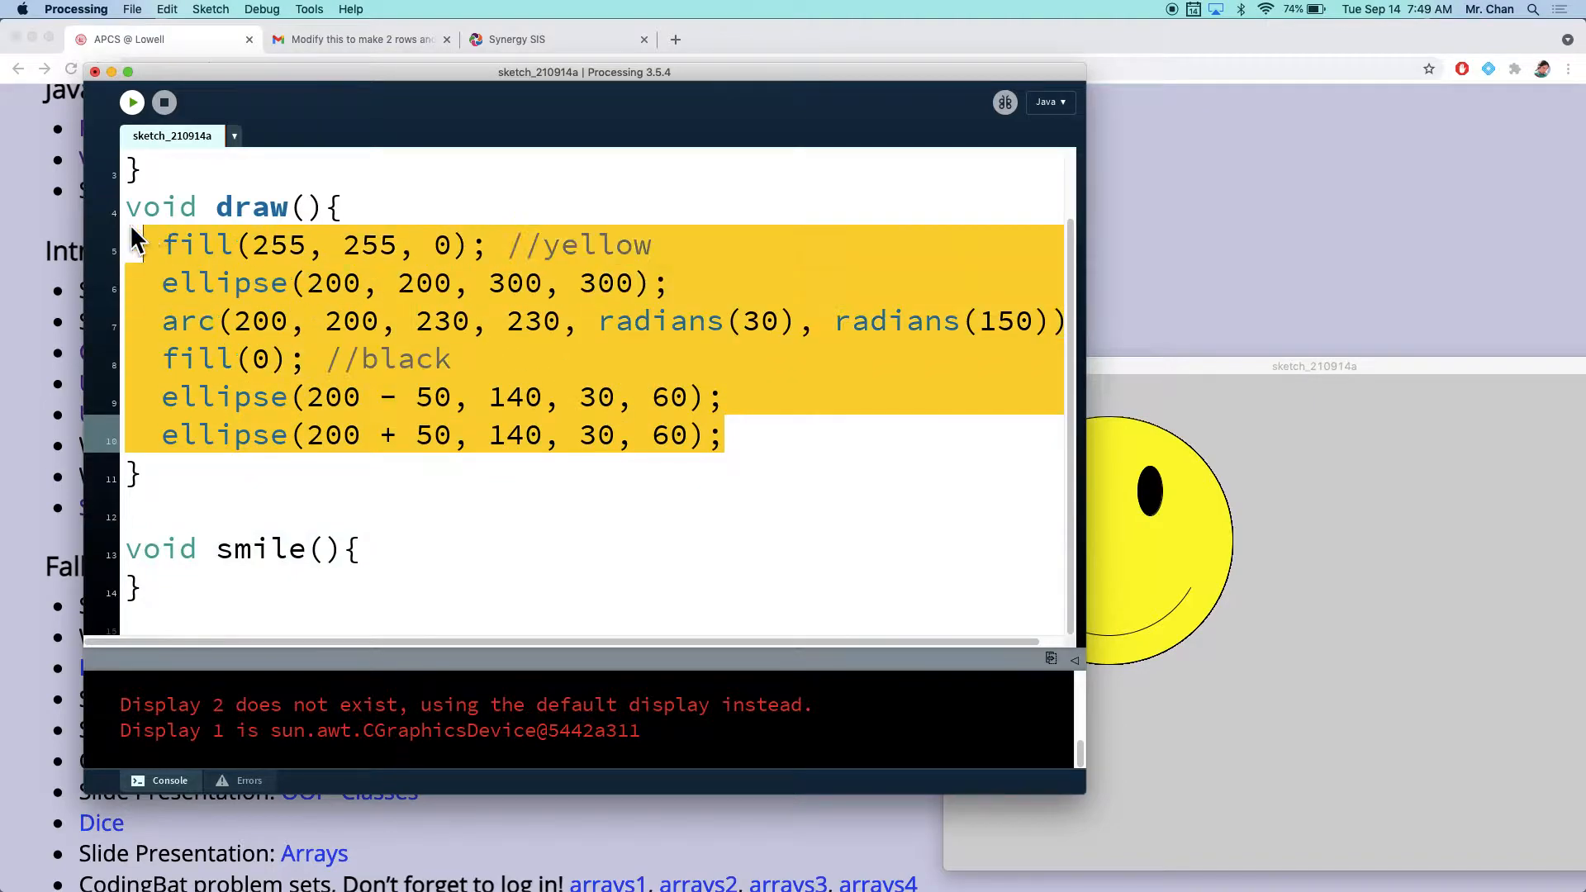
pyautogui.press('Delete')
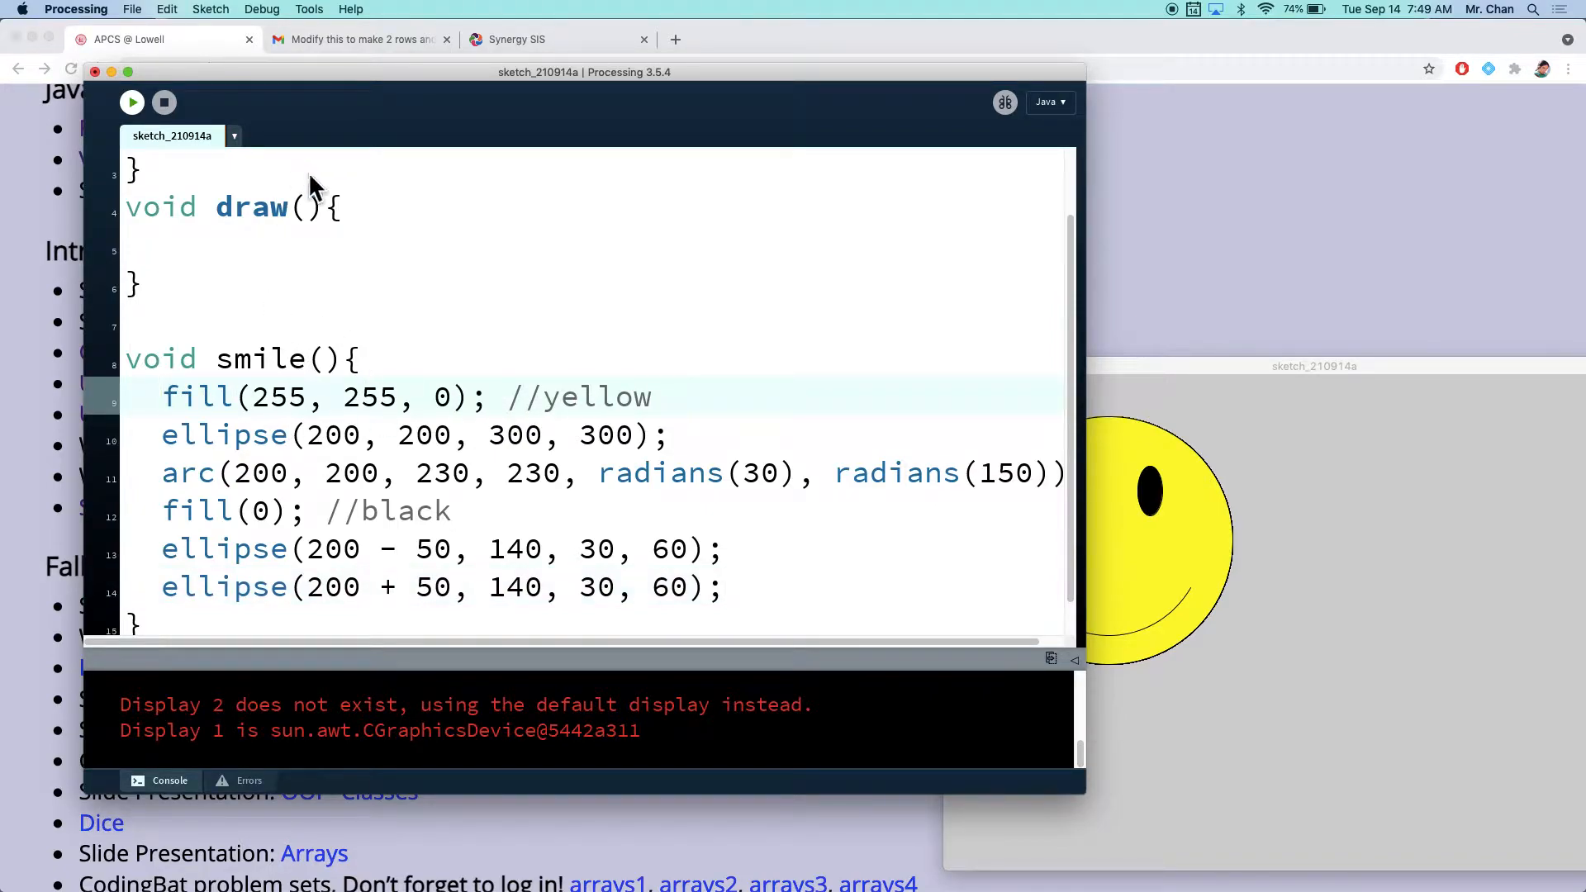
pyautogui.moveTo(385, 283)
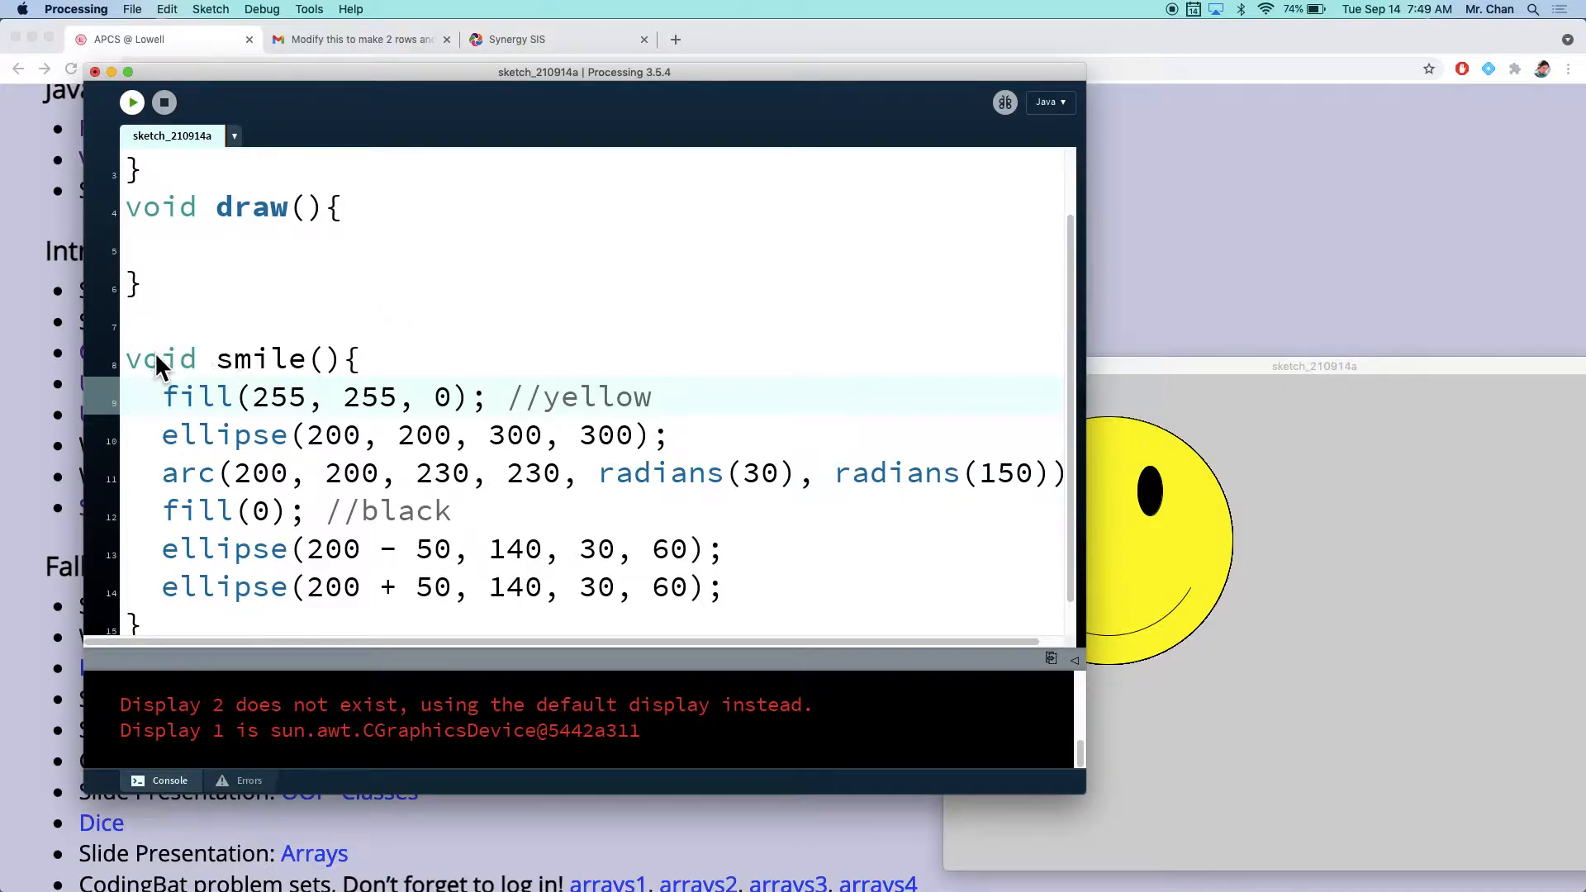
pyautogui.doubleClick(261, 358)
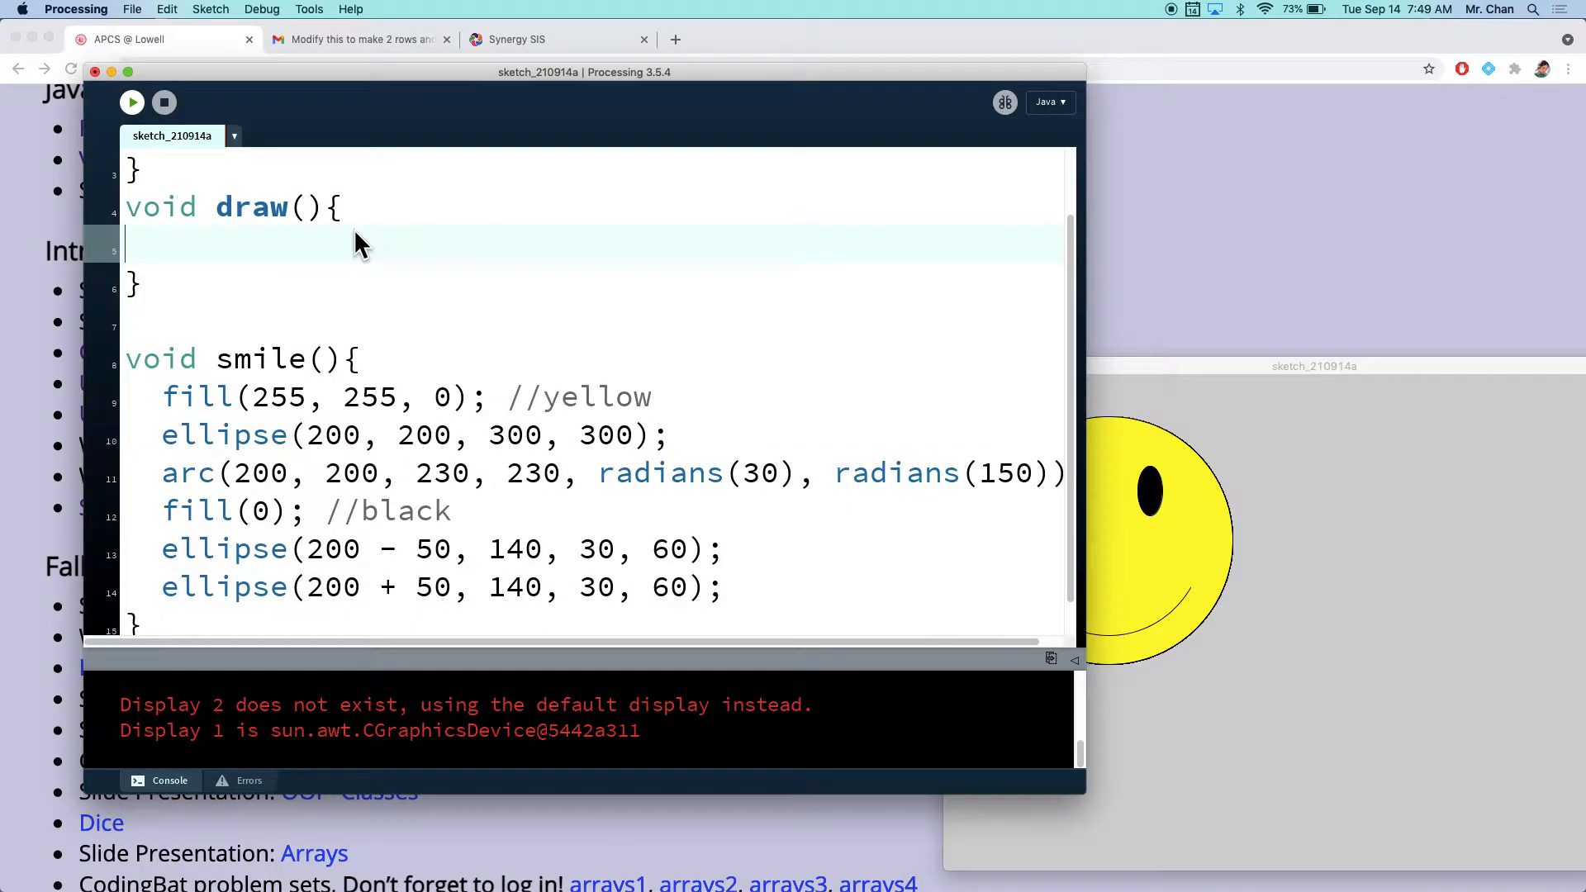
pyautogui.moveTo(132, 103)
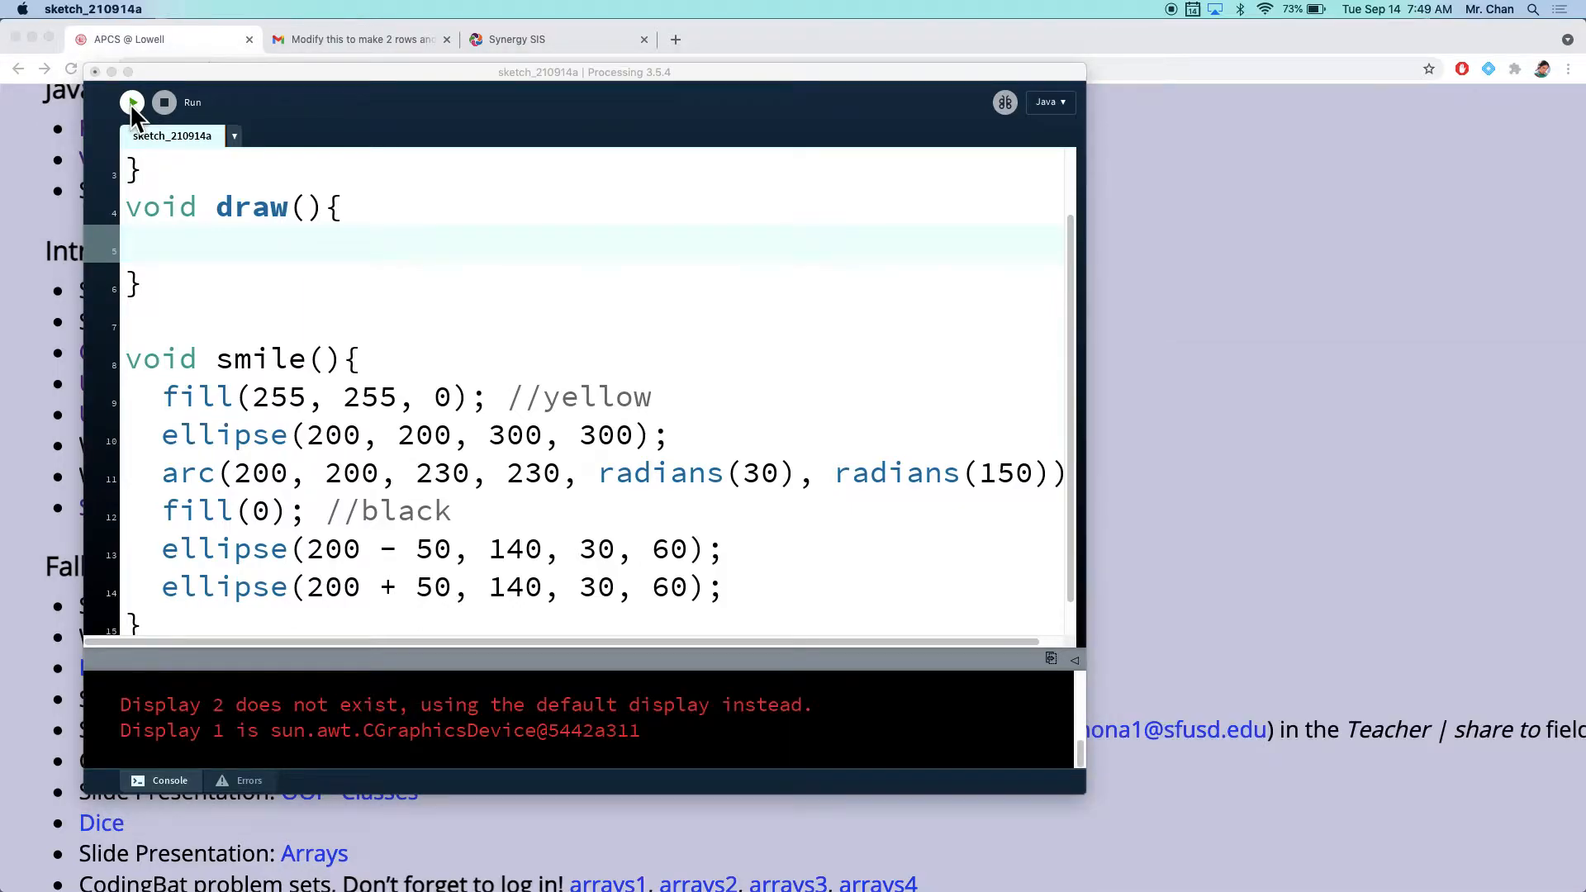
# Step: Run the sketch with the empty draw() to get a blank grey canvas
pyautogui.click(132, 103)
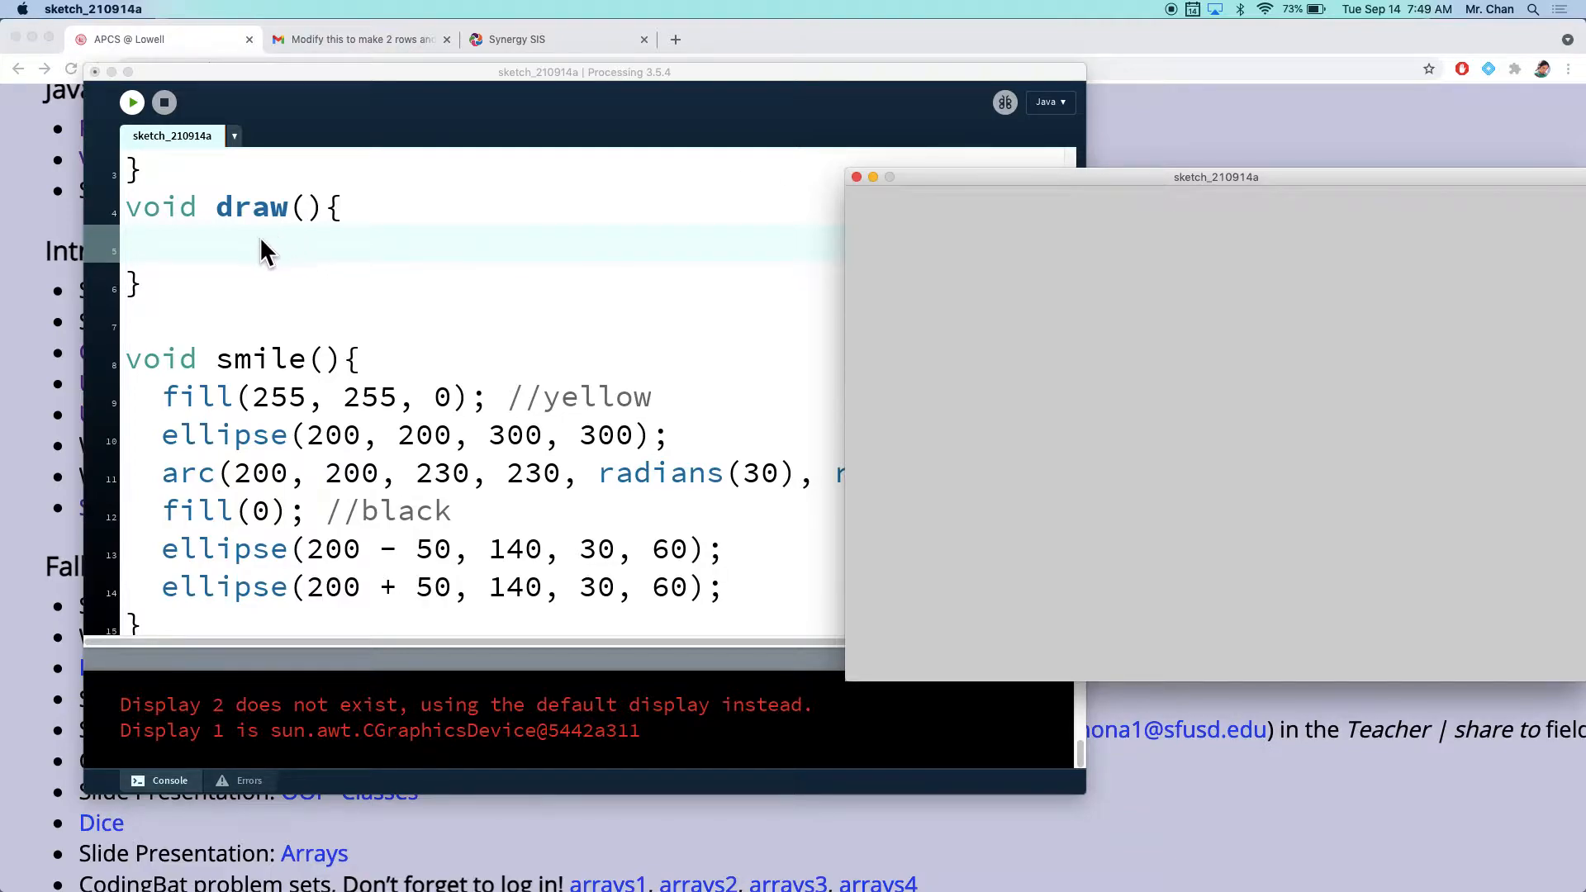
pyautogui.moveTo(177, 225)
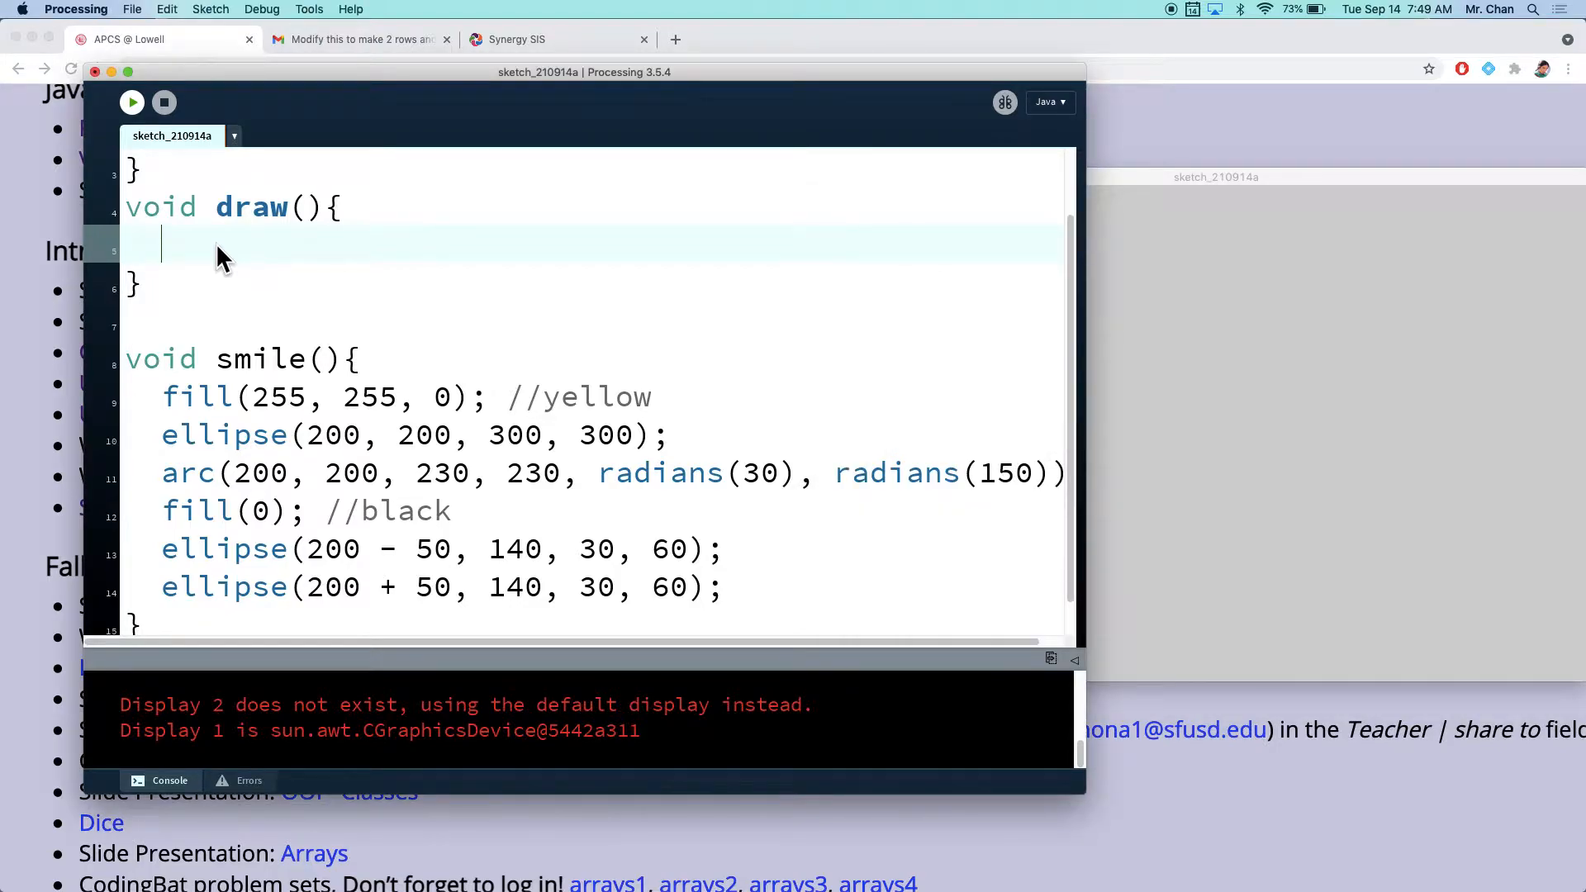
# Step: Call smile(); inside draw() and run to see the yellow face again
pyautogui.write('smile()')
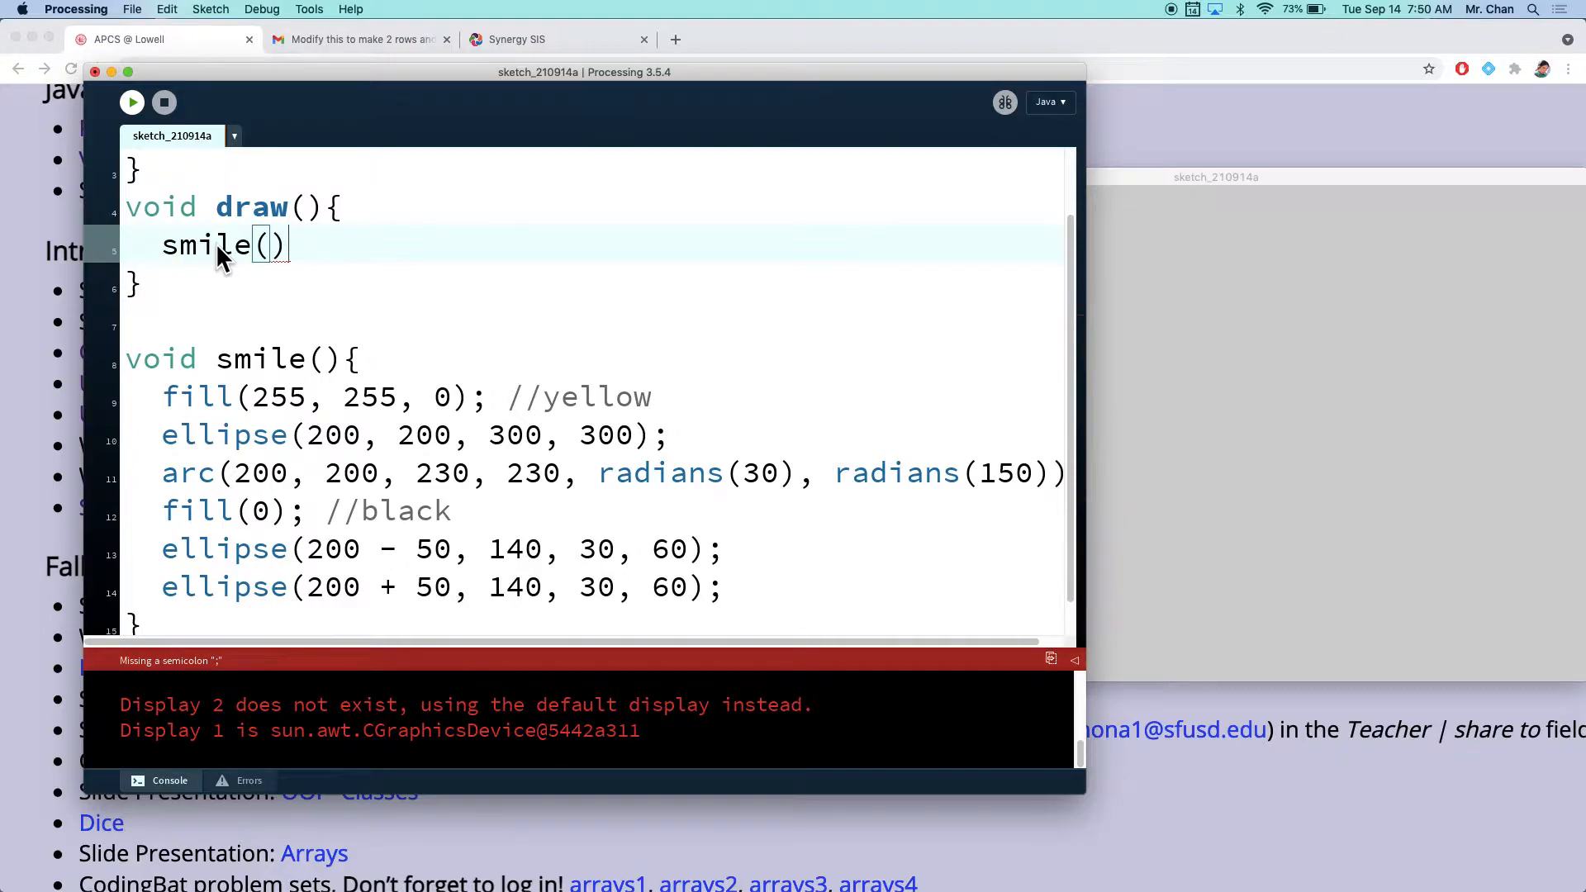
pyautogui.write(';')
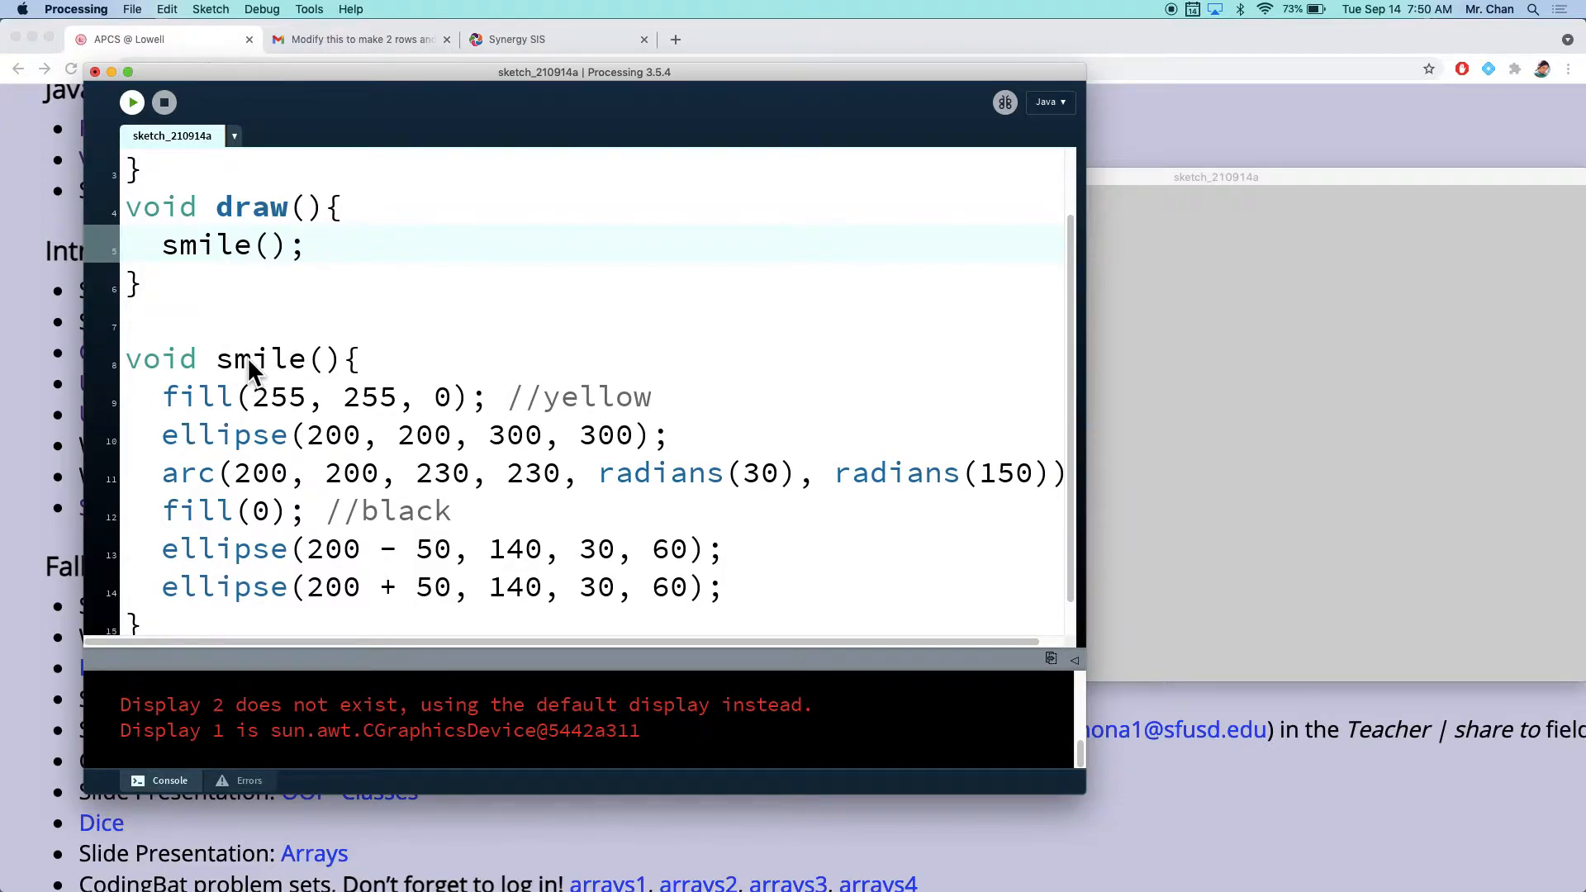
pyautogui.moveTo(214, 267)
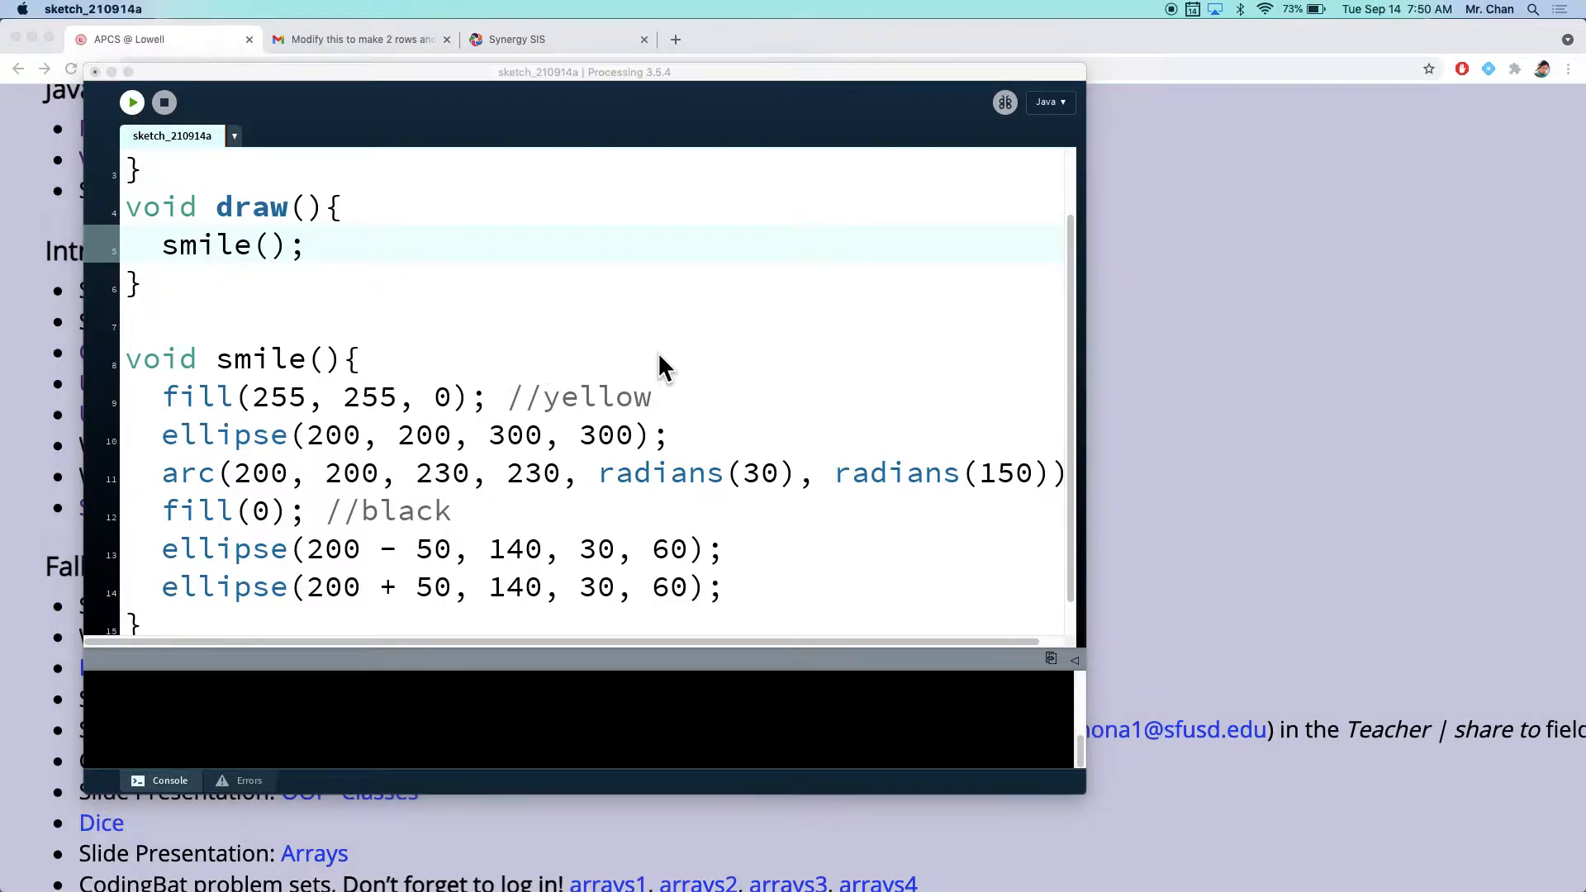
pyautogui.click(132, 101)
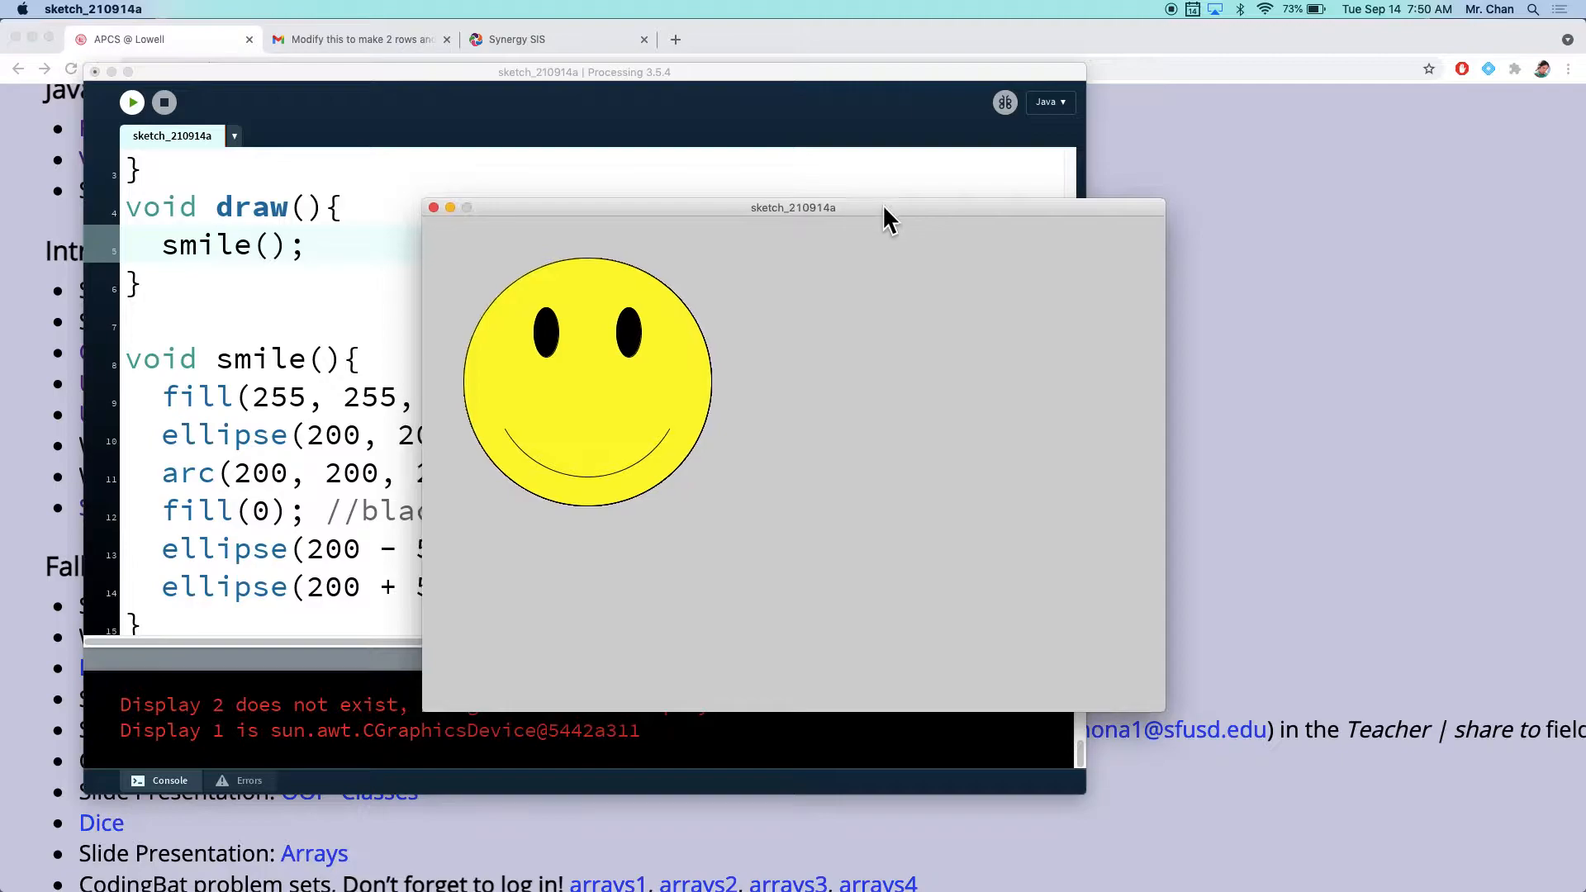
pyautogui.moveTo(793, 208); pyautogui.dragTo(1051, 203)
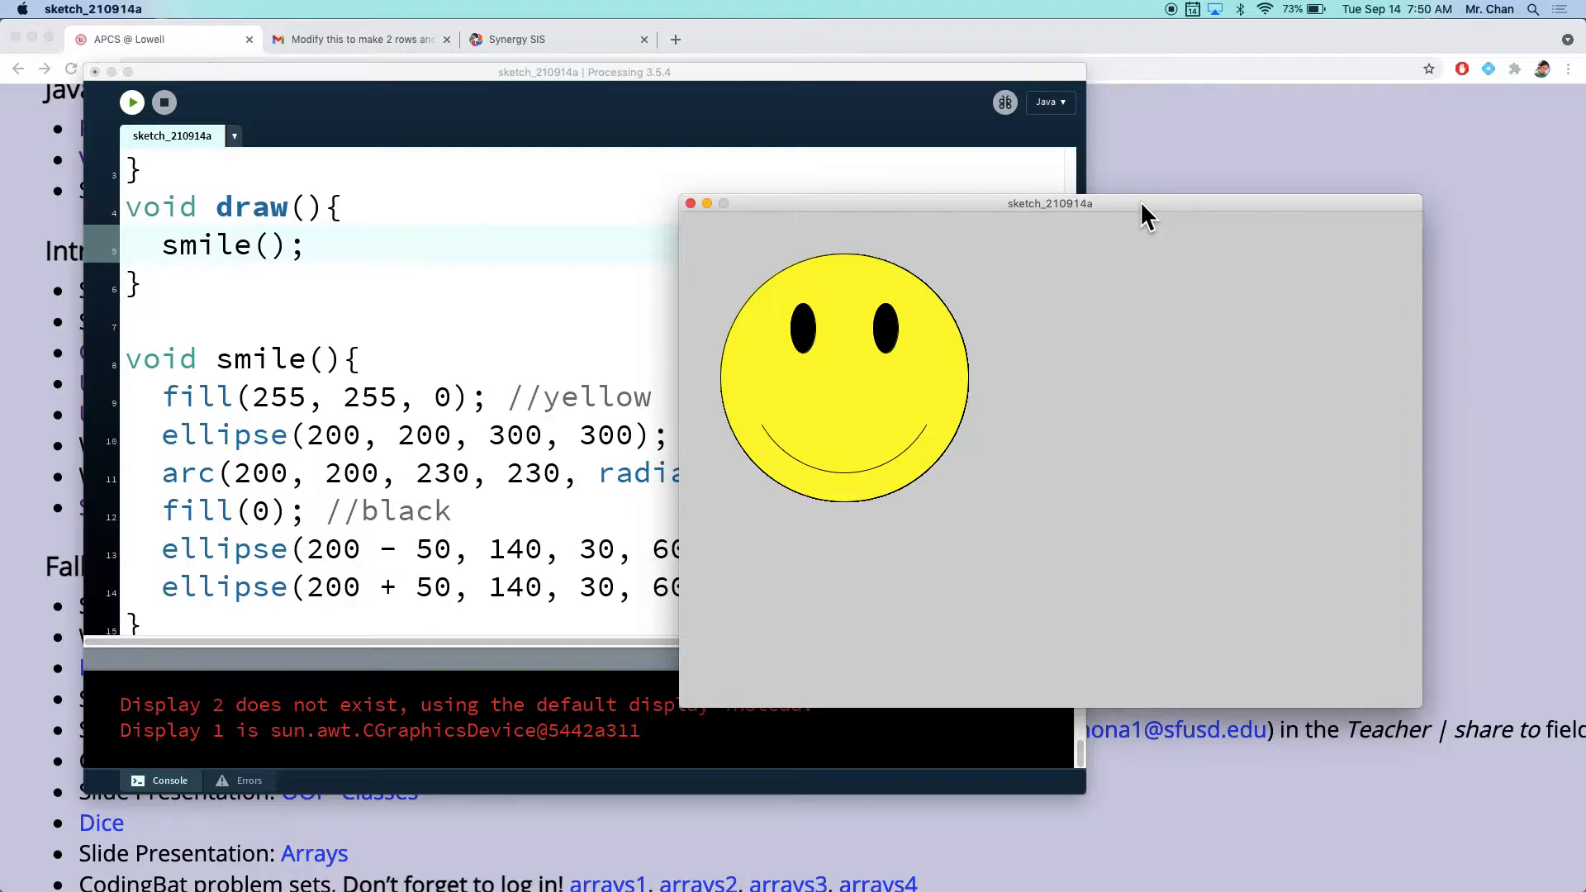
pyautogui.moveTo(870, 375)
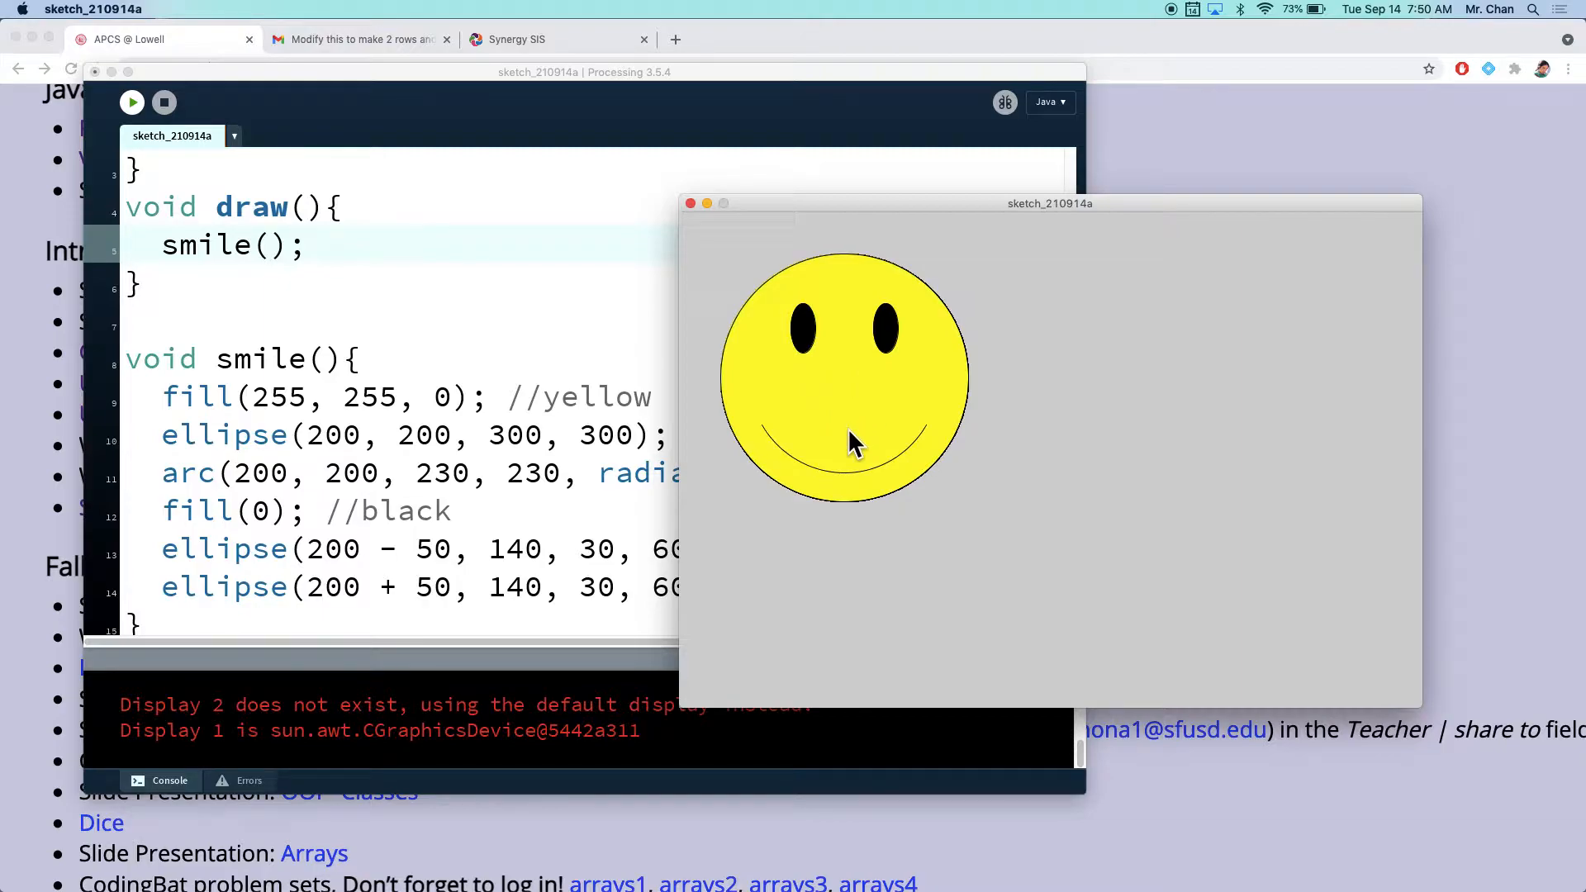
pyautogui.moveTo(889, 380)
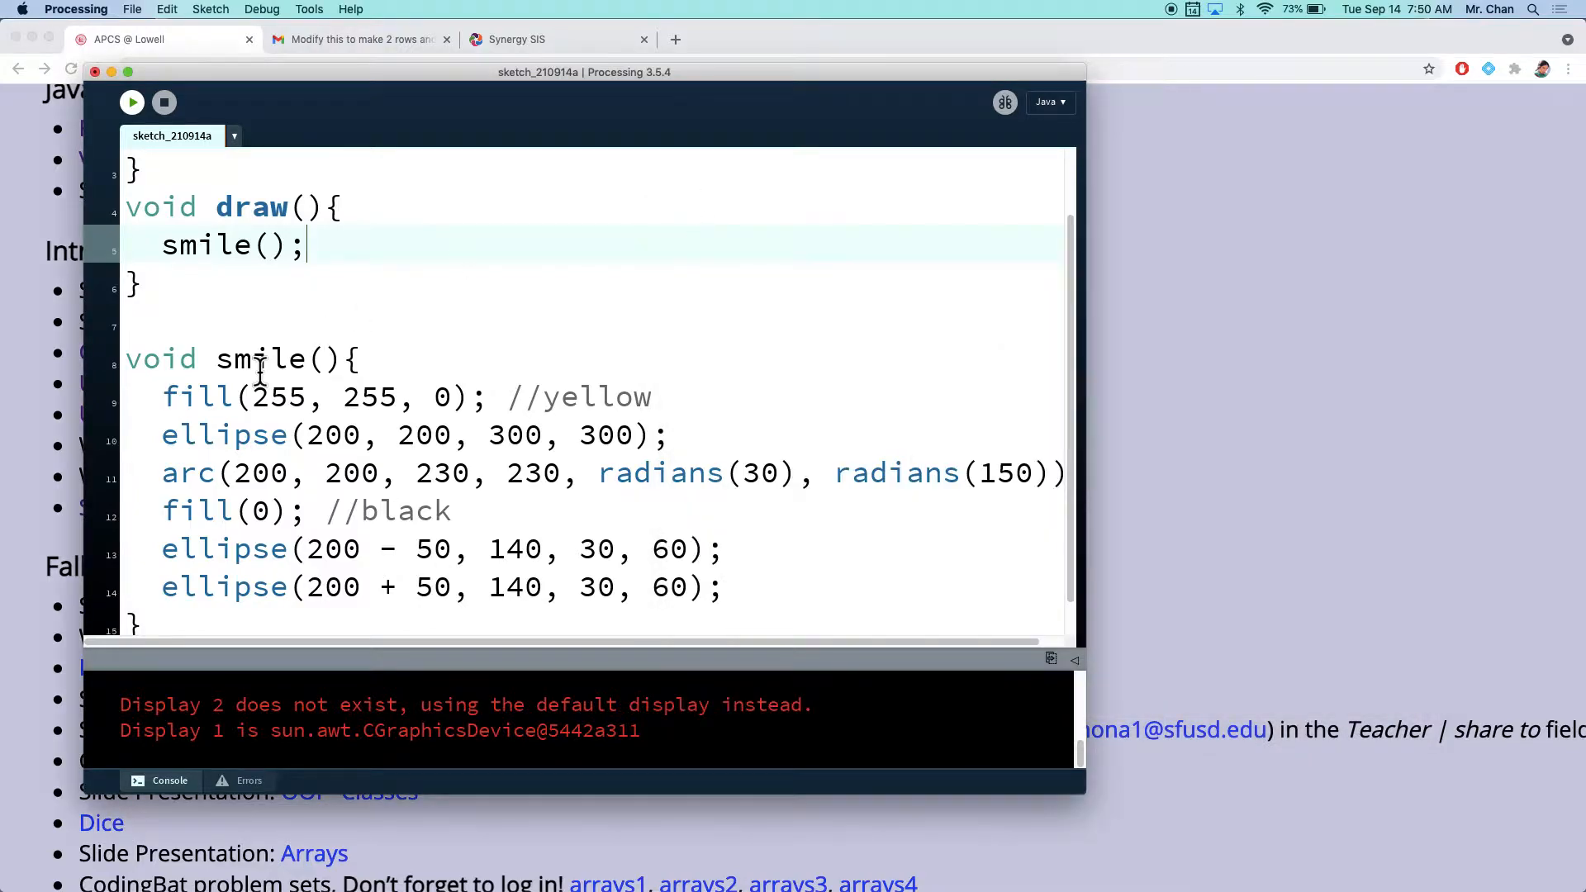
# Step: Give smile int x, int y parameters and call smile(300,300) in draw()
pyautogui.write('int x,')
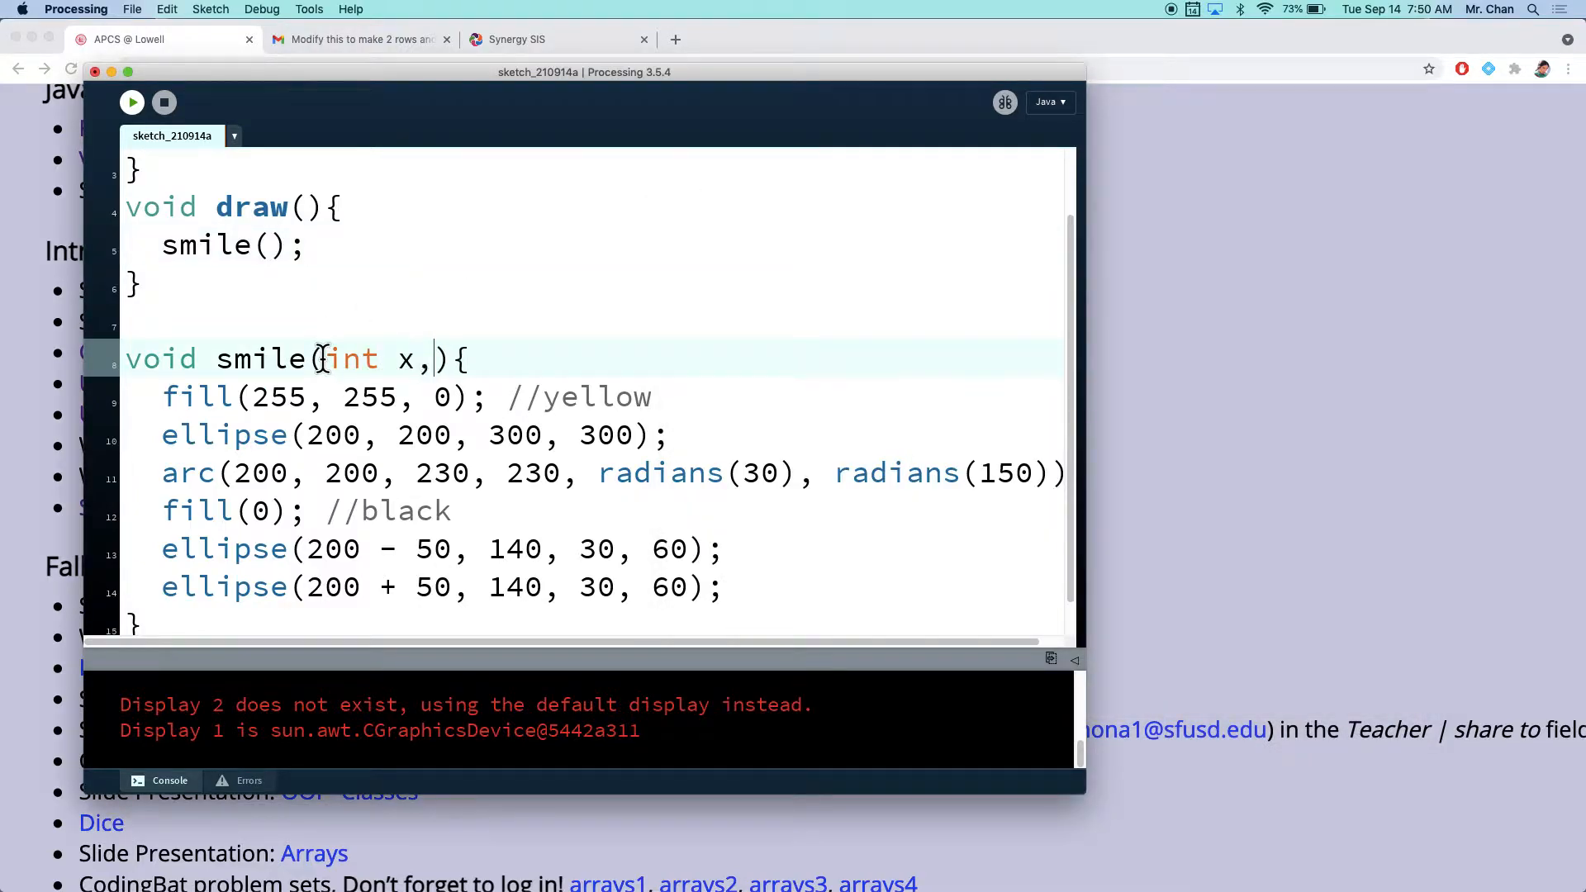
pyautogui.write('int y')
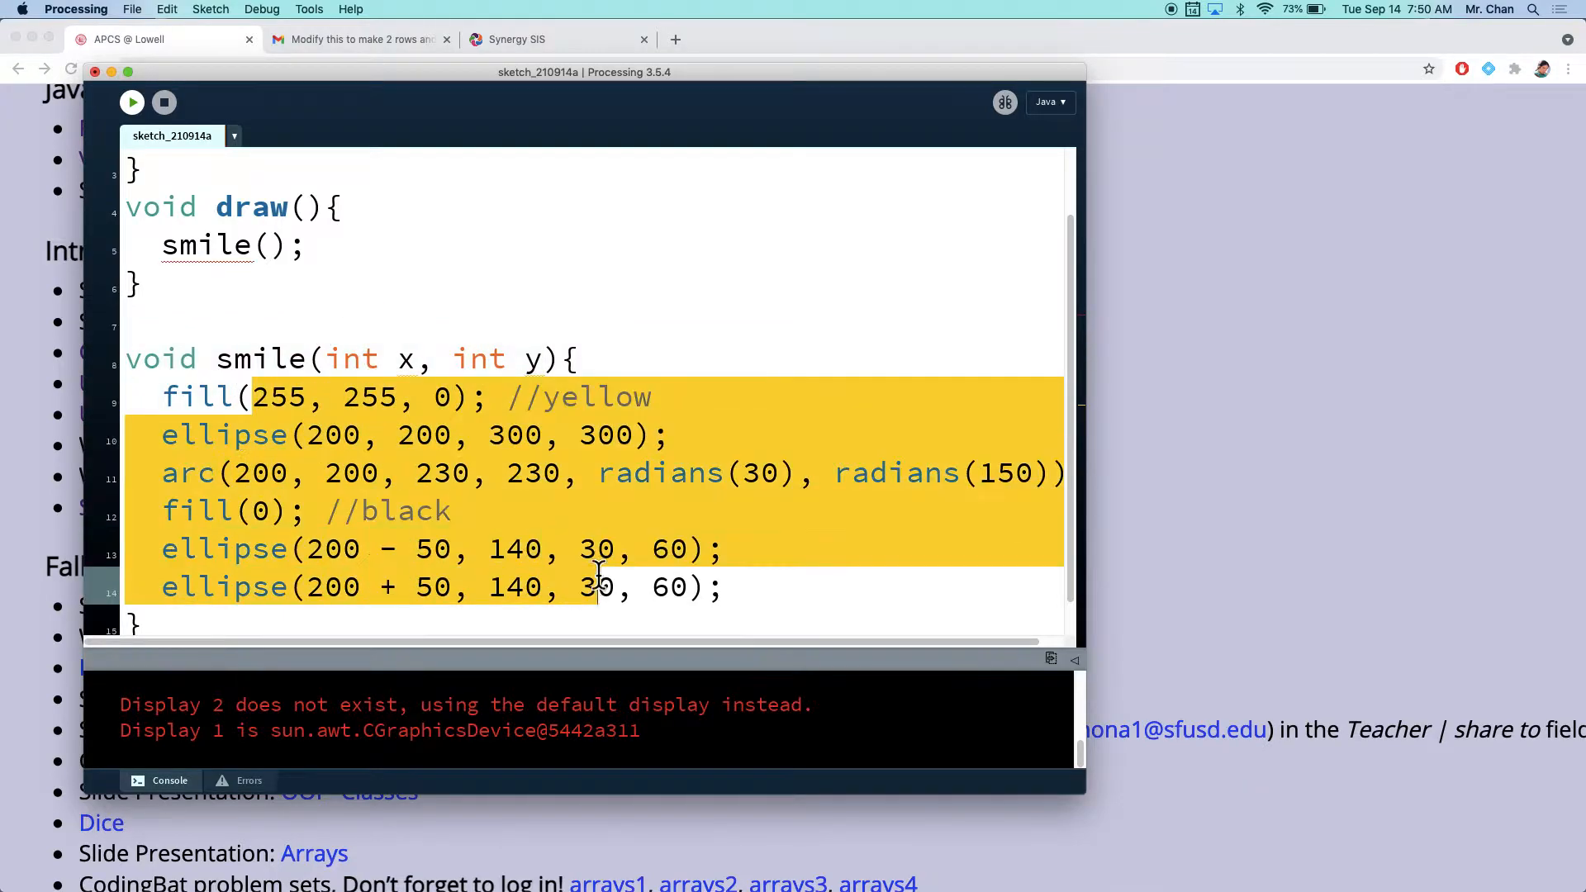
pyautogui.moveTo(628, 587); pyautogui.dragTo(722, 586)
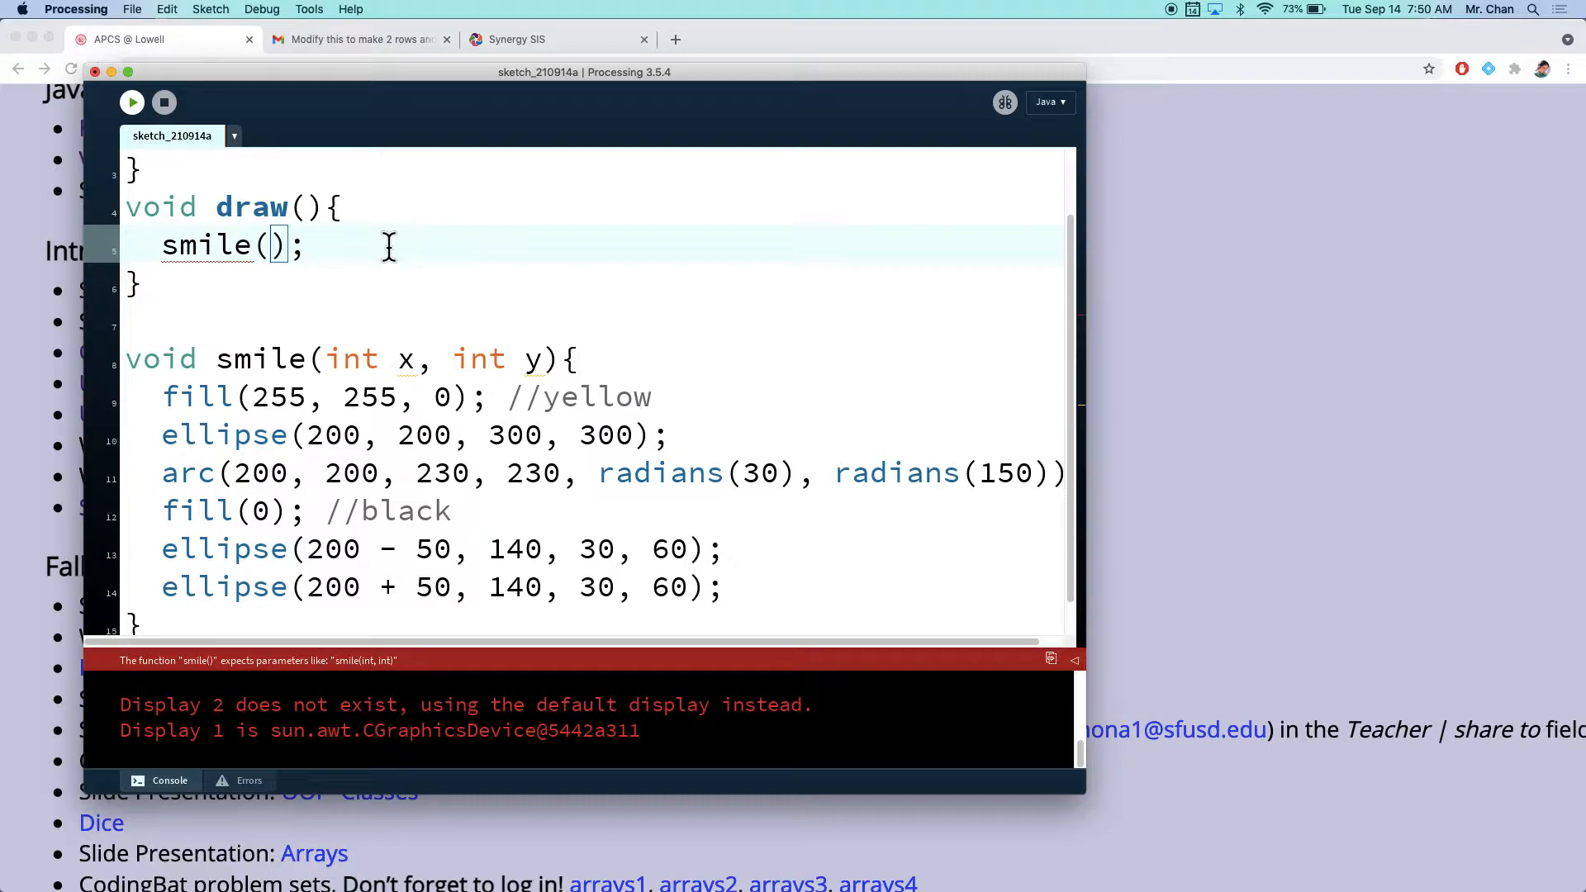
pyautogui.write('300,300')
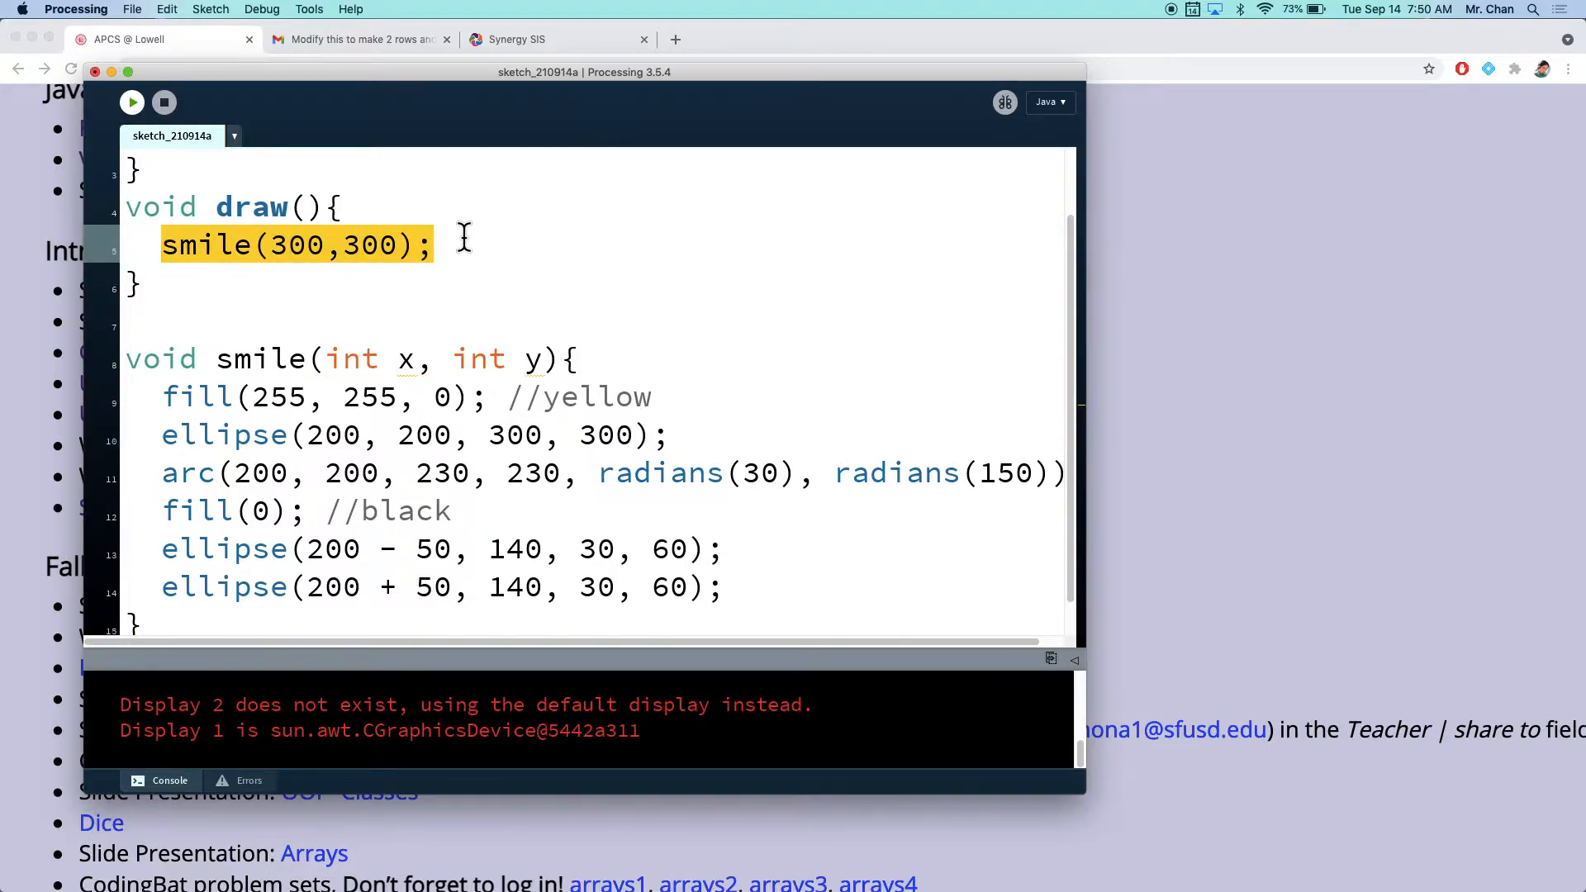
# Step: Add a second smile(600,300) call and comment it out
pyautogui.write('smile(600,300);')
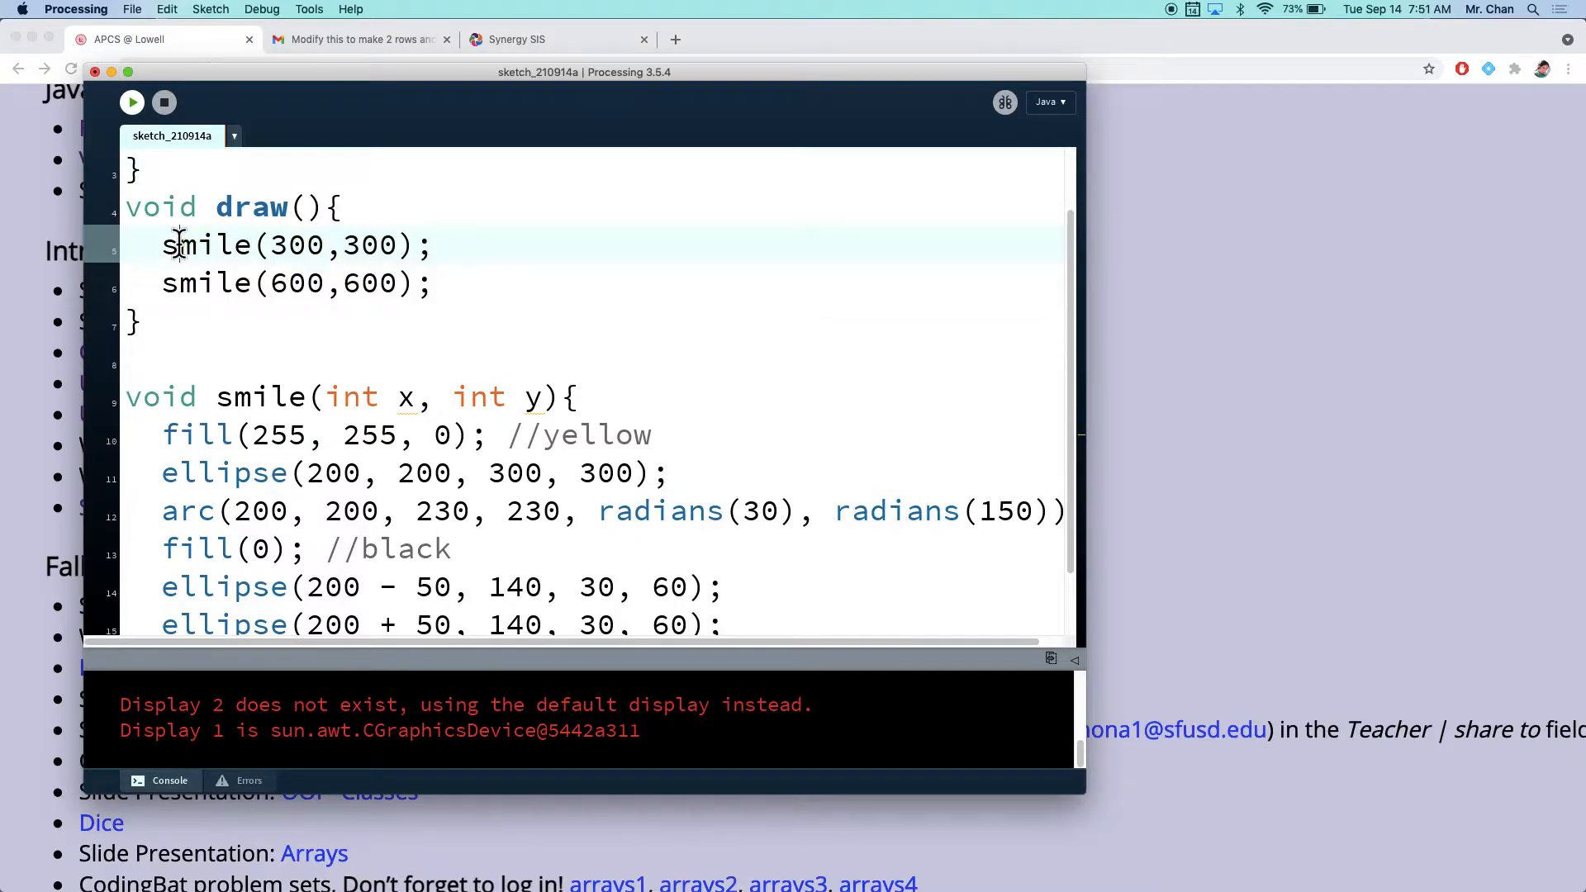
pyautogui.press('cmd+/')
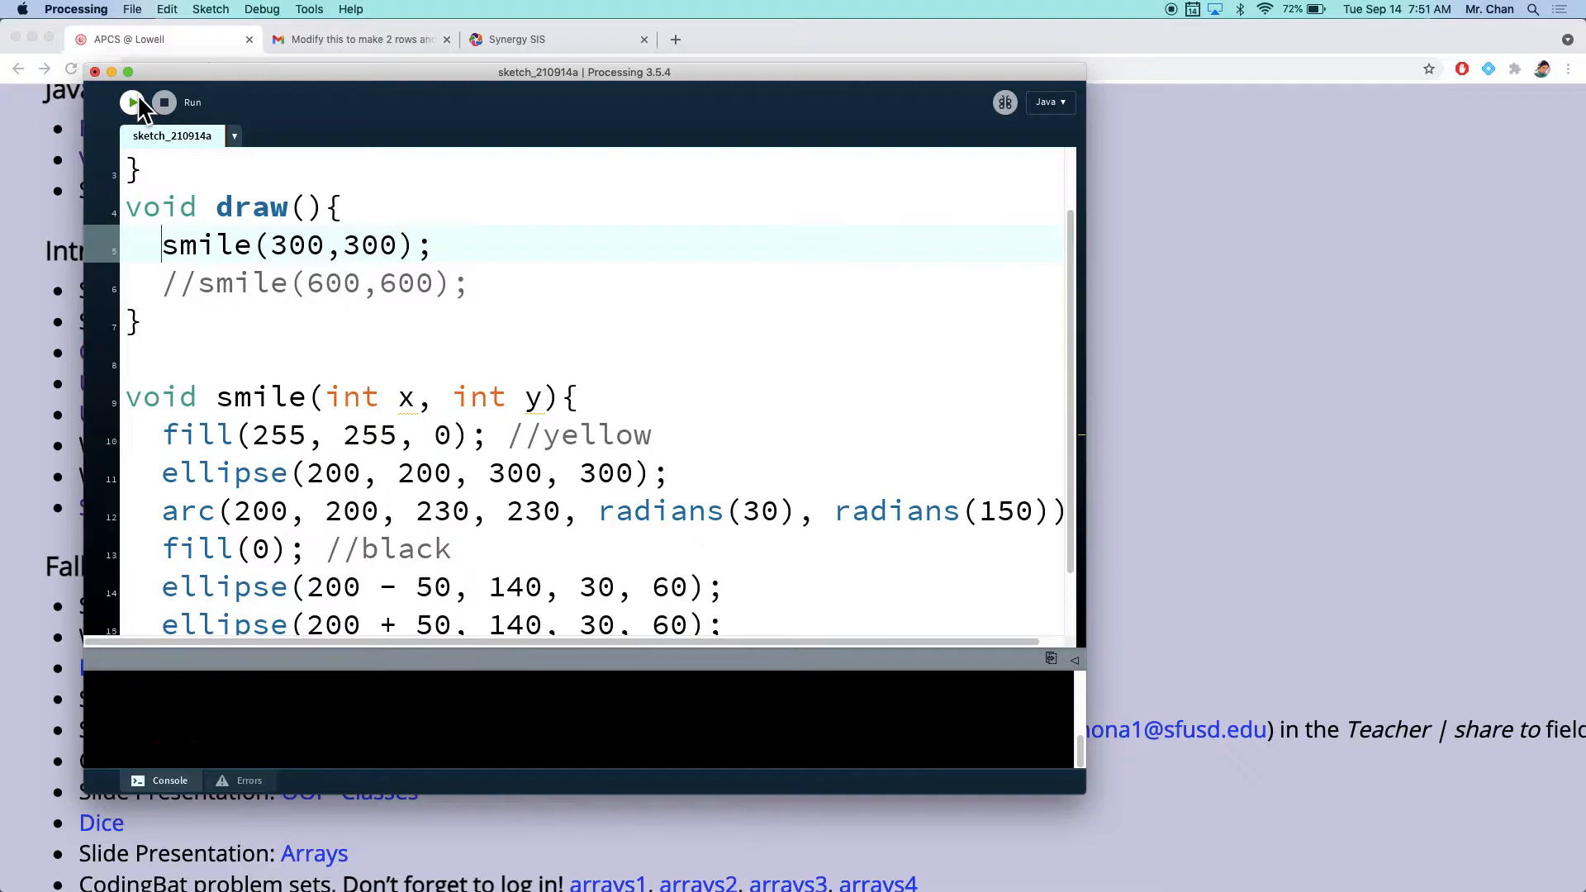
# Step: Run the sketch, uncomment the second smile call and run again, still showing one face
pyautogui.click(132, 100)
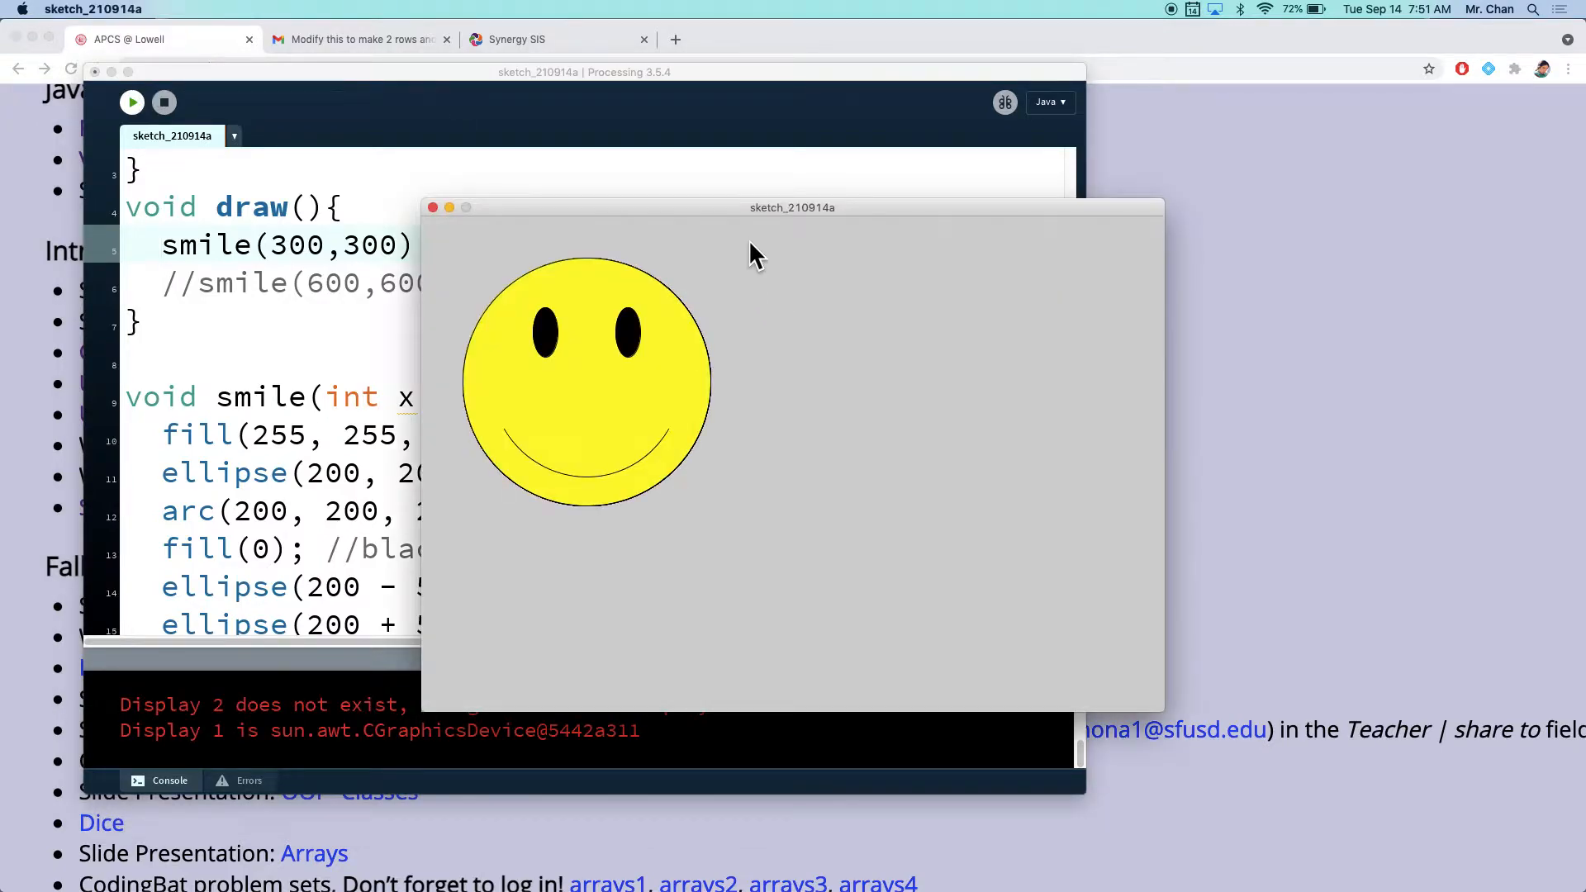
pyautogui.moveTo(791, 208); pyautogui.dragTo(1179, 69)
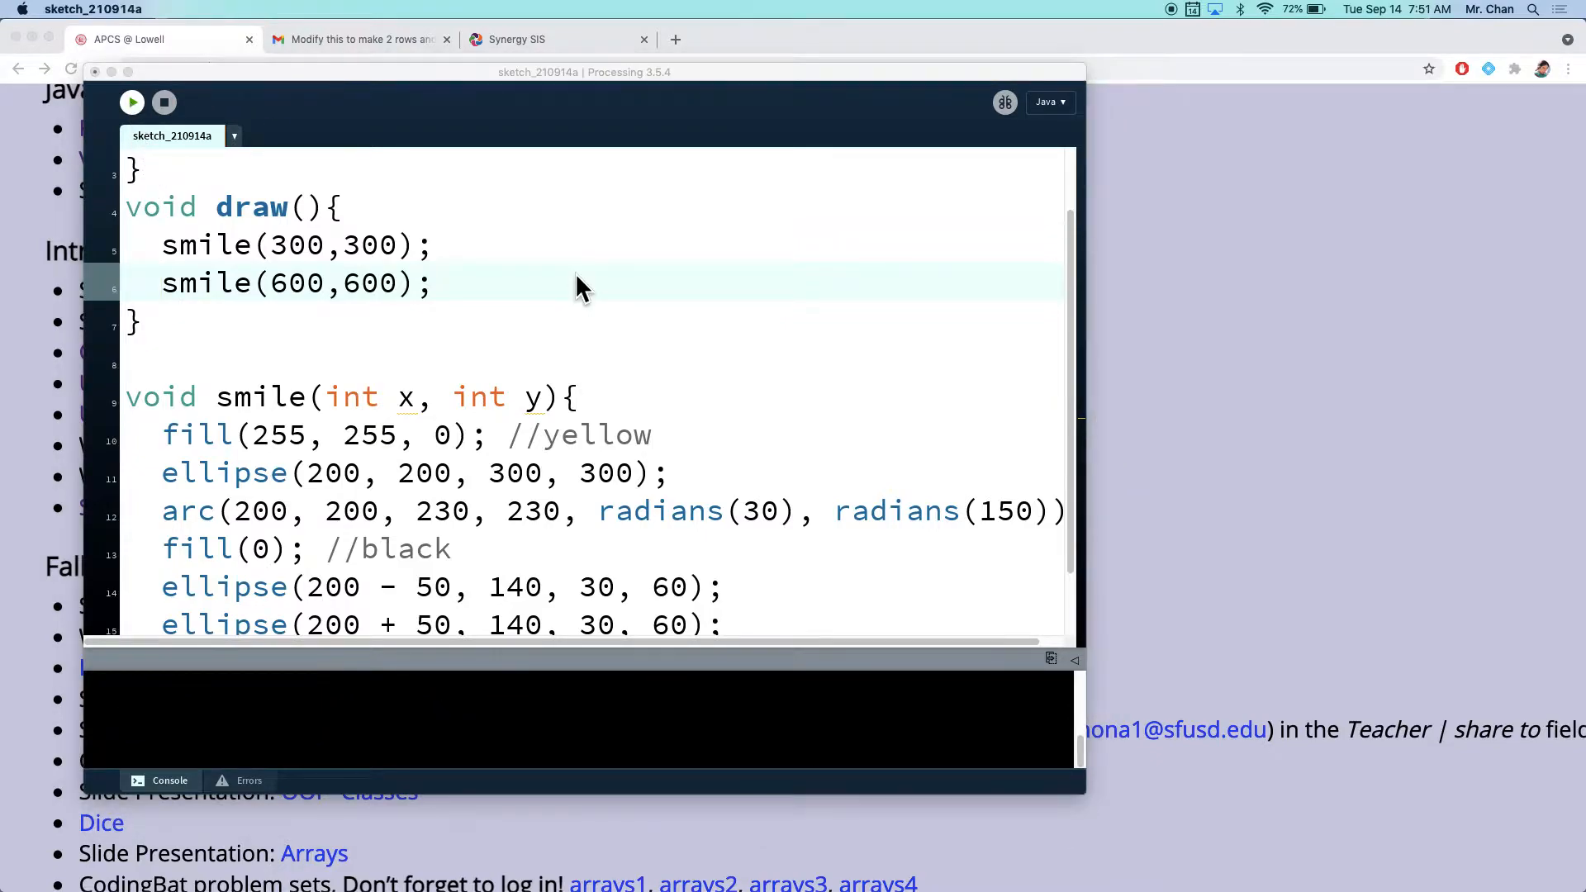
pyautogui.click(130, 101)
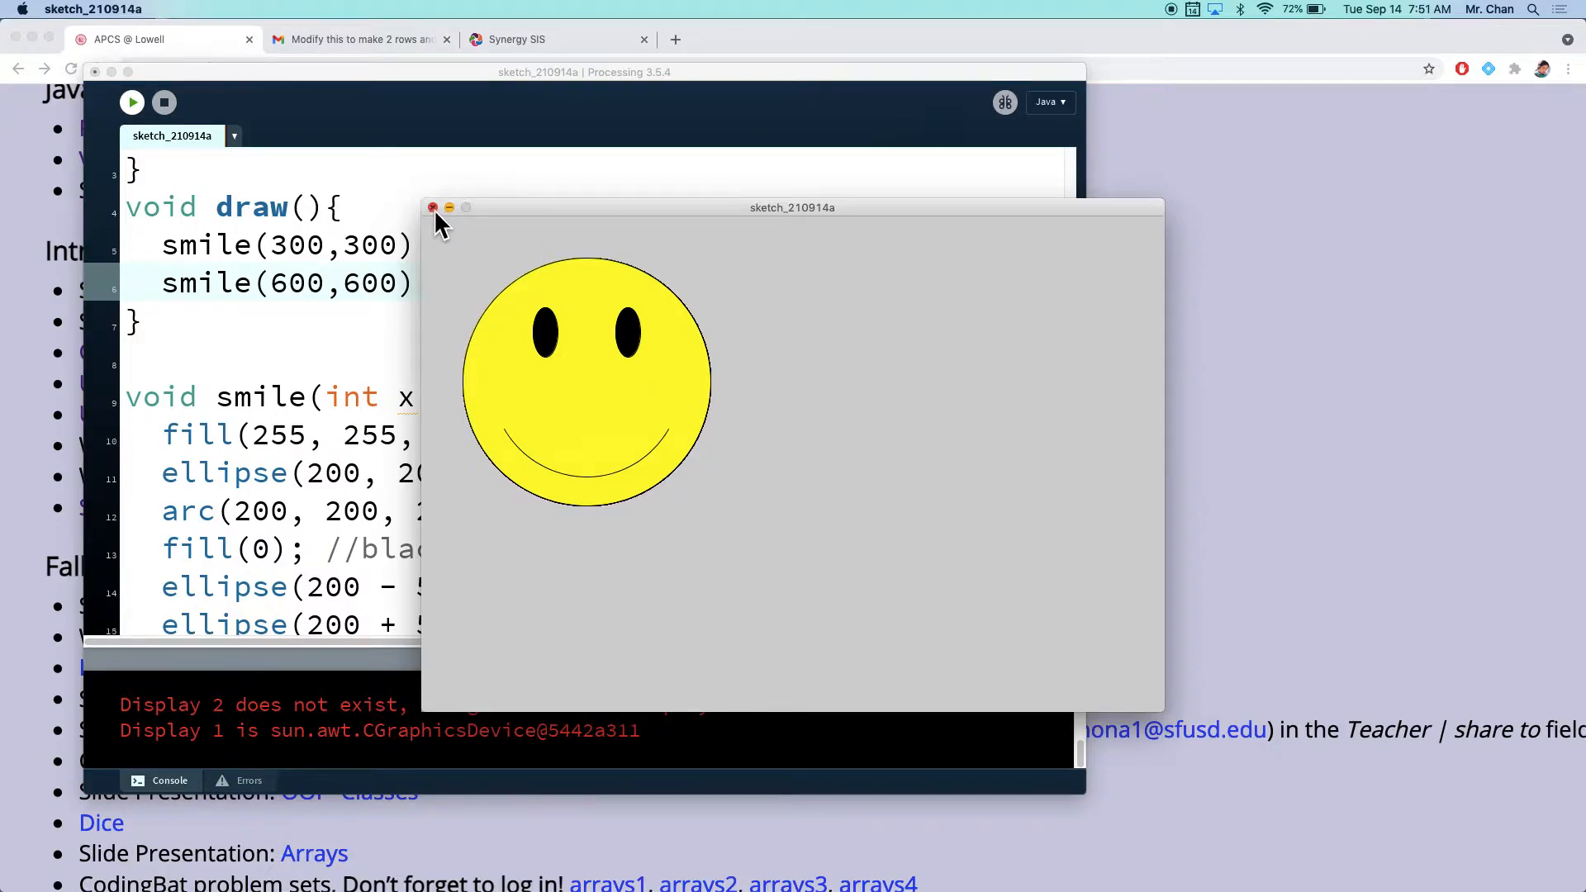
pyautogui.click(432, 208)
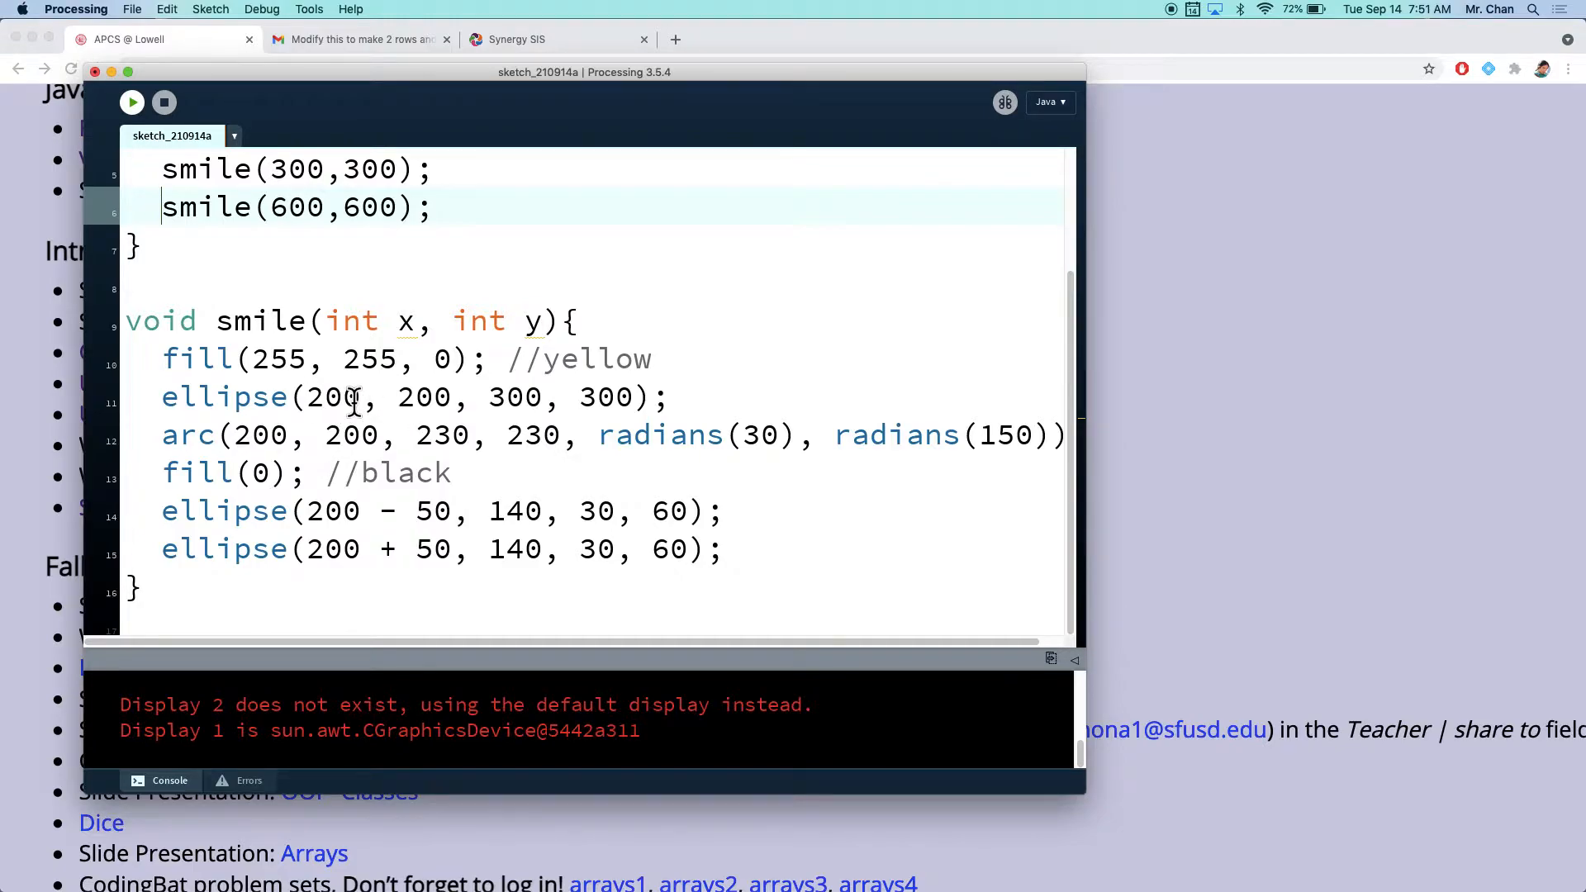
pyautogui.moveTo(132, 101)
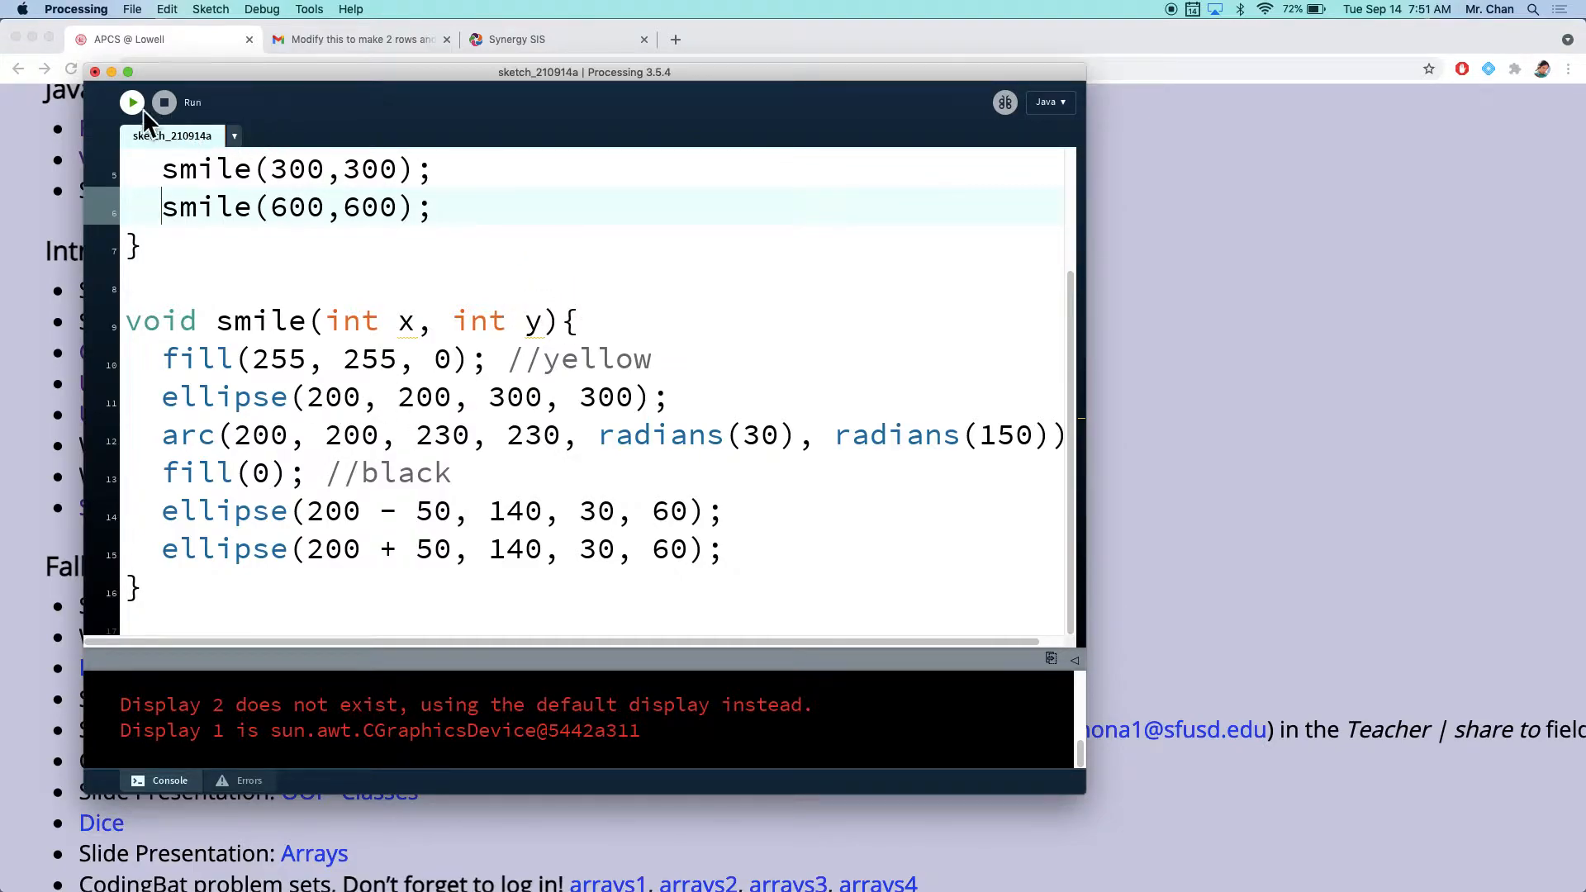
# Step: Re-run the sketch and move its output window away from the code
pyautogui.click(132, 102)
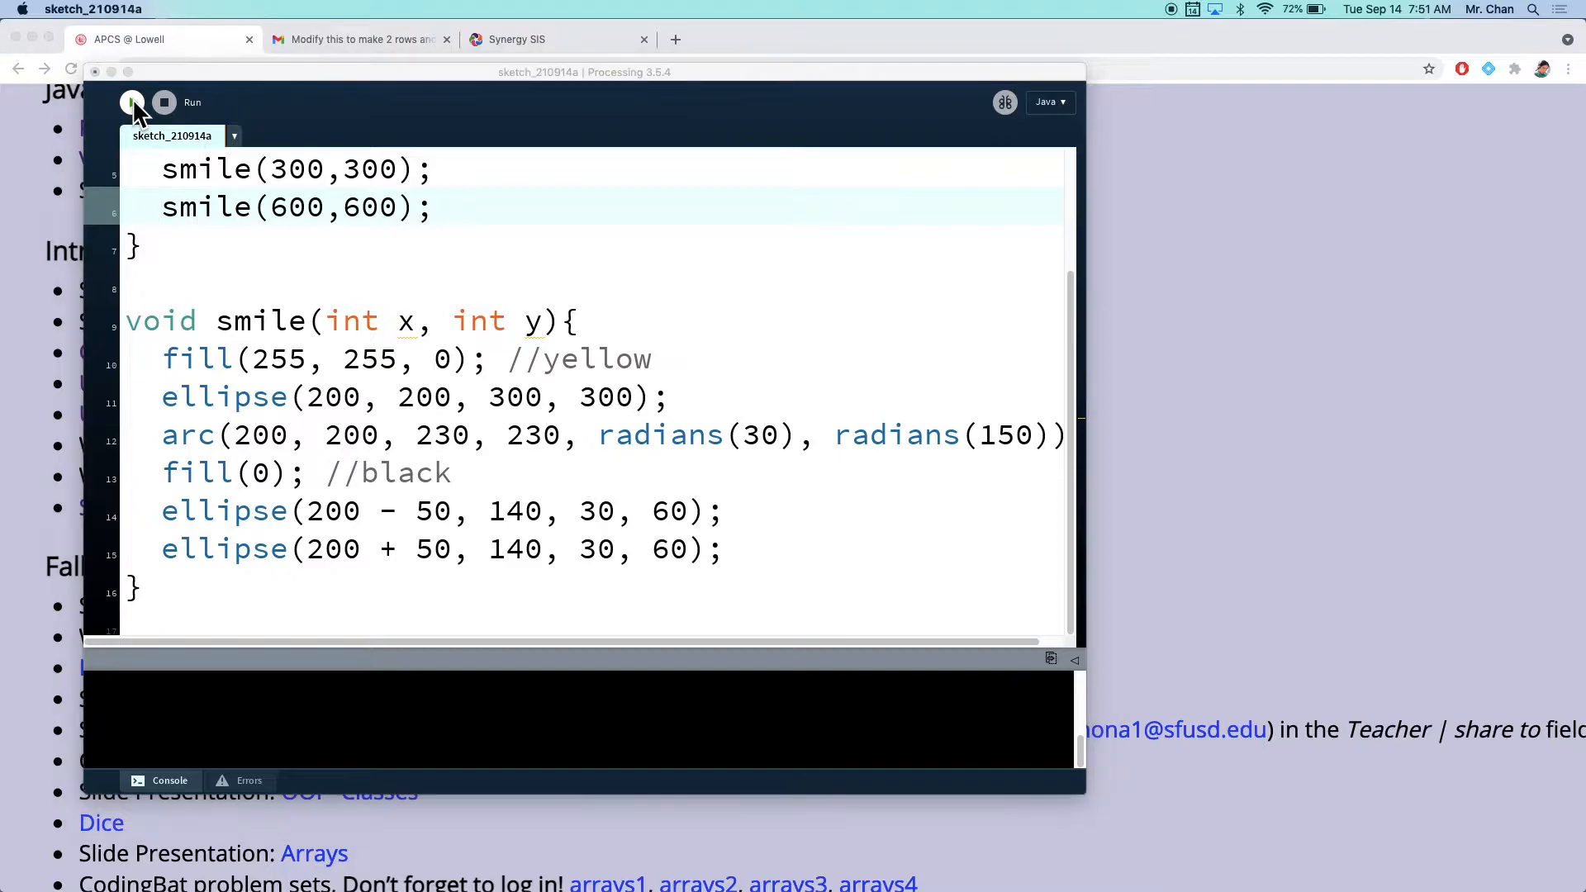
pyautogui.click(132, 101)
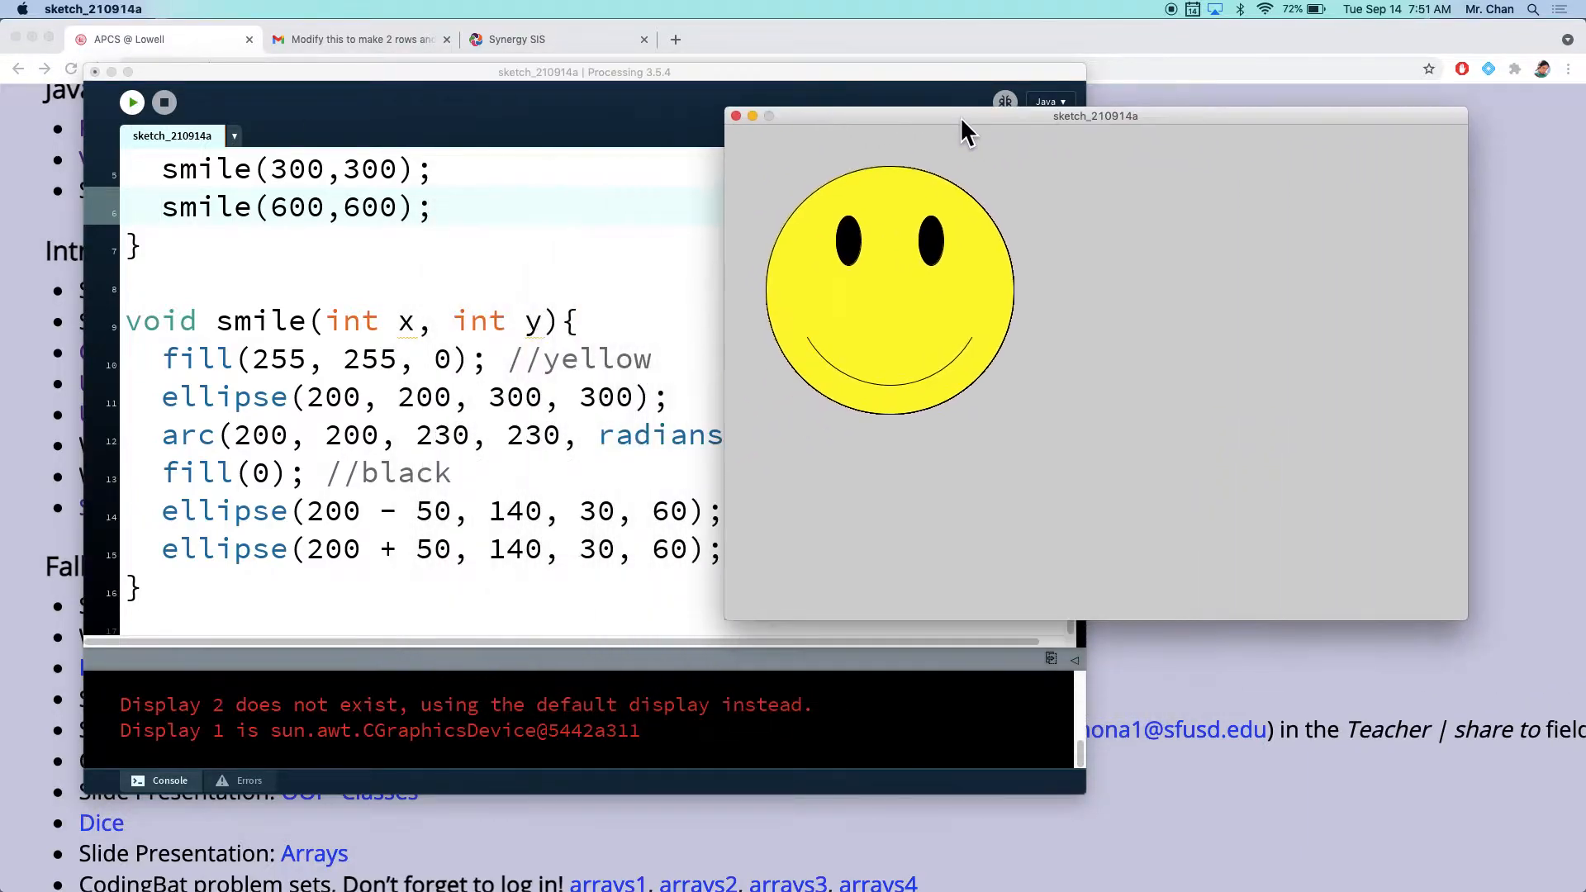
pyautogui.moveTo(962, 127); pyautogui.dragTo(1193, 101)
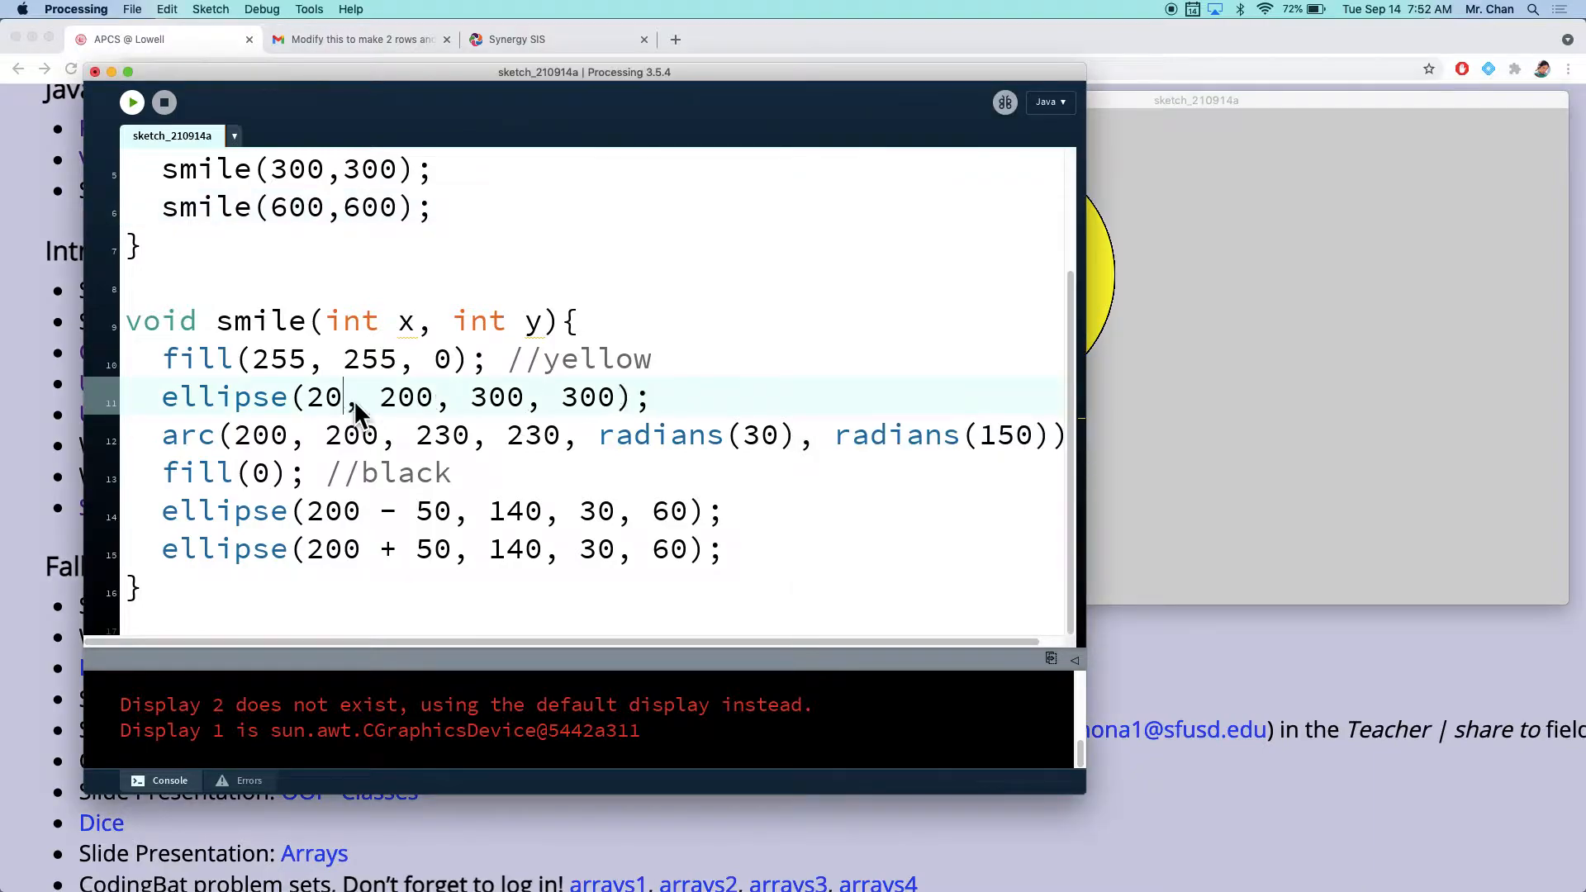
# Step: Draw the face ellipse at x, y instead of the fixed 200, 200
pyautogui.write('x, y')
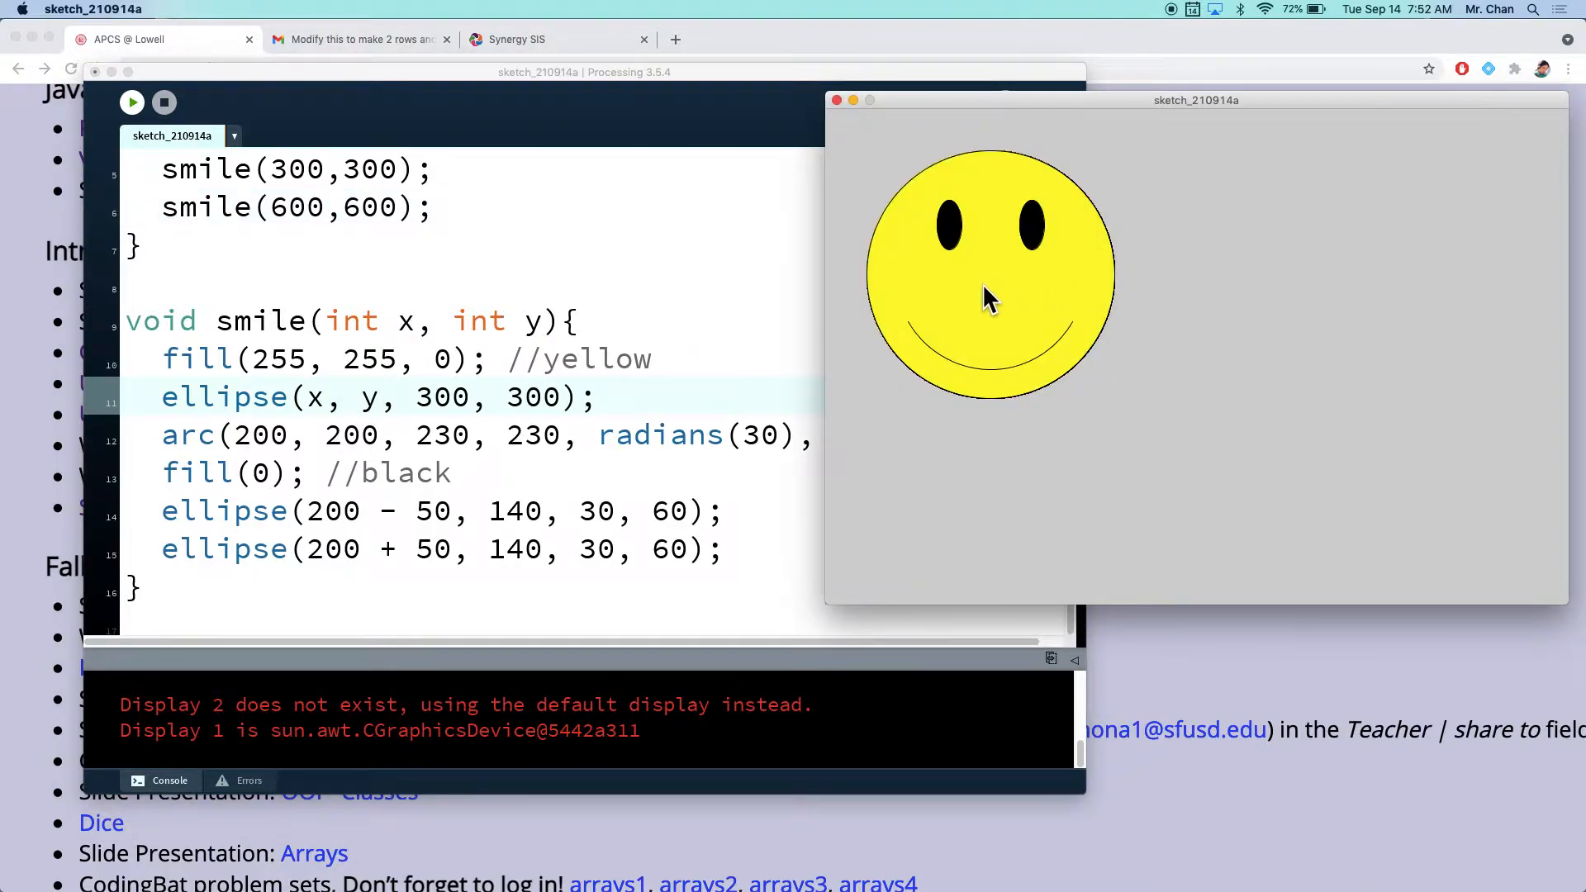
pyautogui.moveTo(1001, 309)
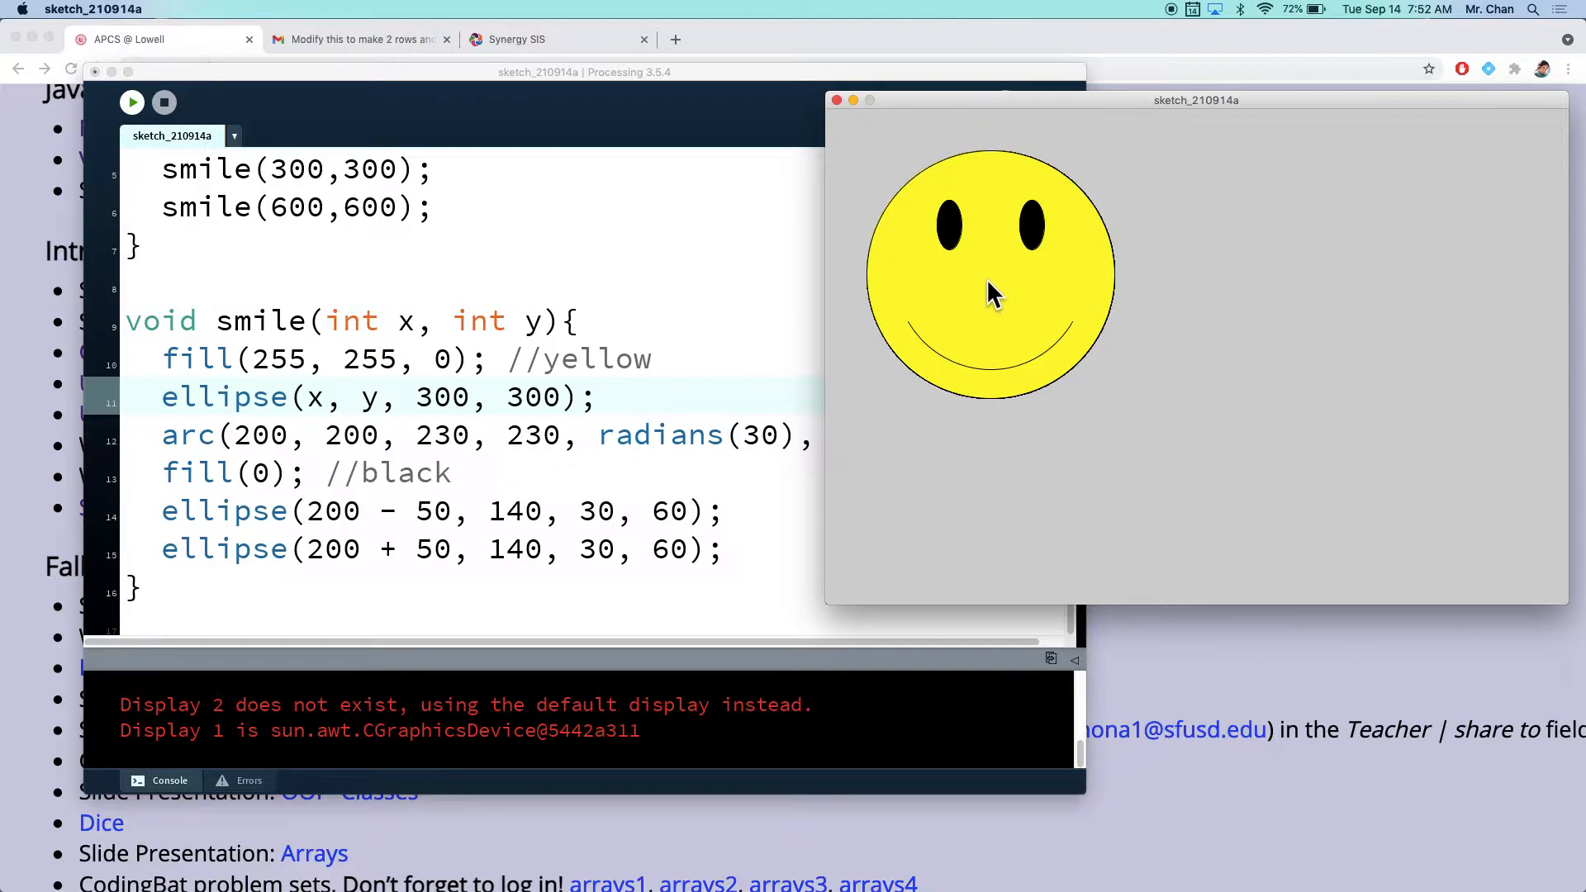
pyautogui.moveTo(753, 381)
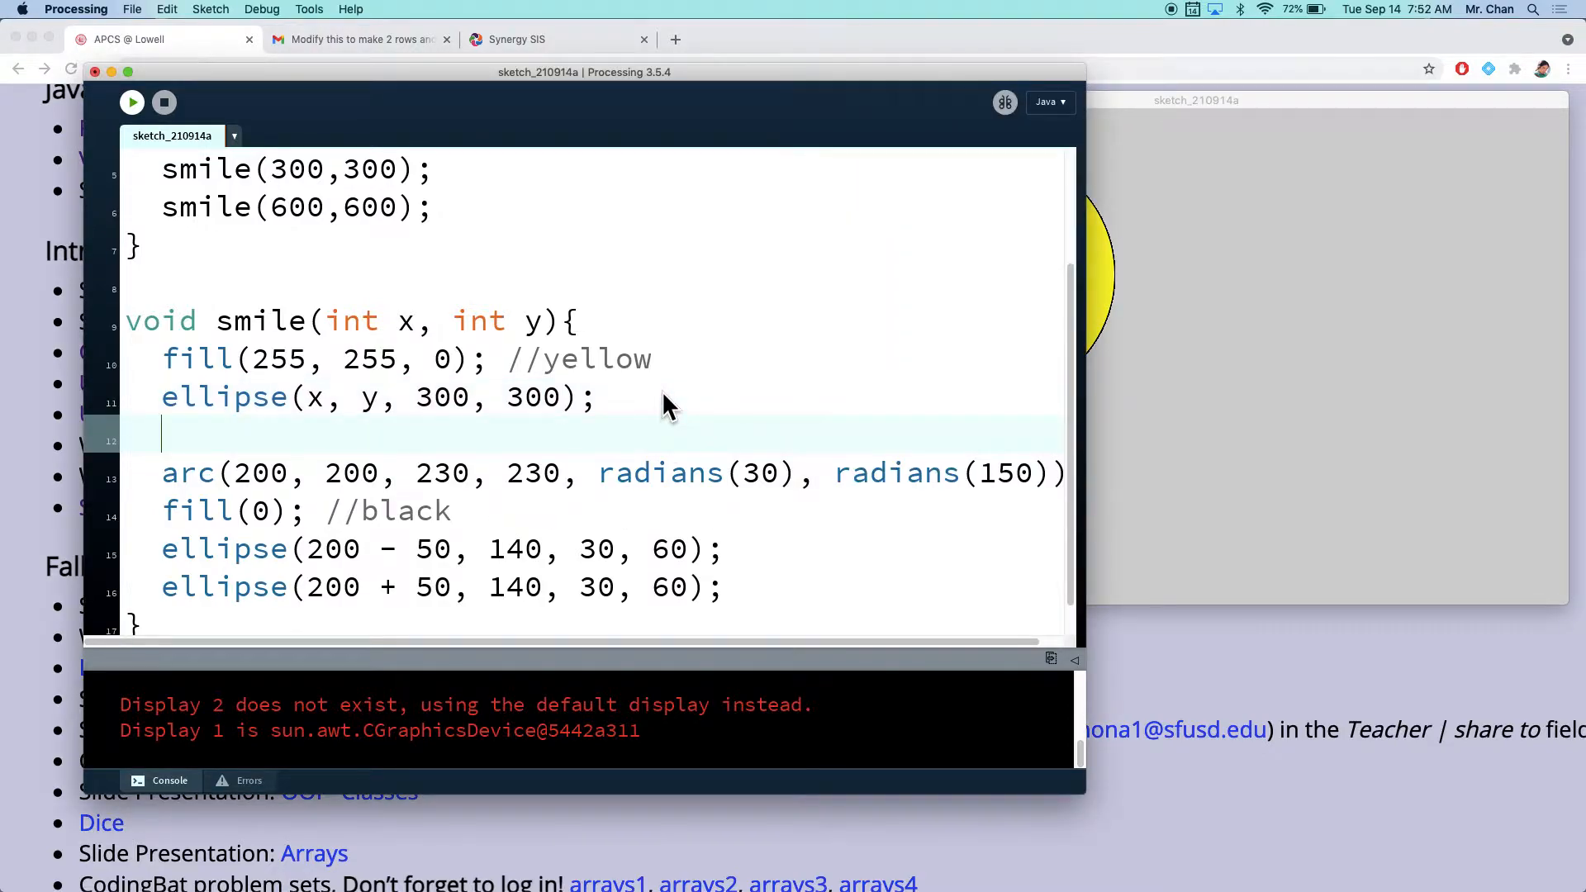
# Step: Label the mouth arc code with a //smile comment
pyautogui.write('//smile')
pyautogui.write('//eyes')
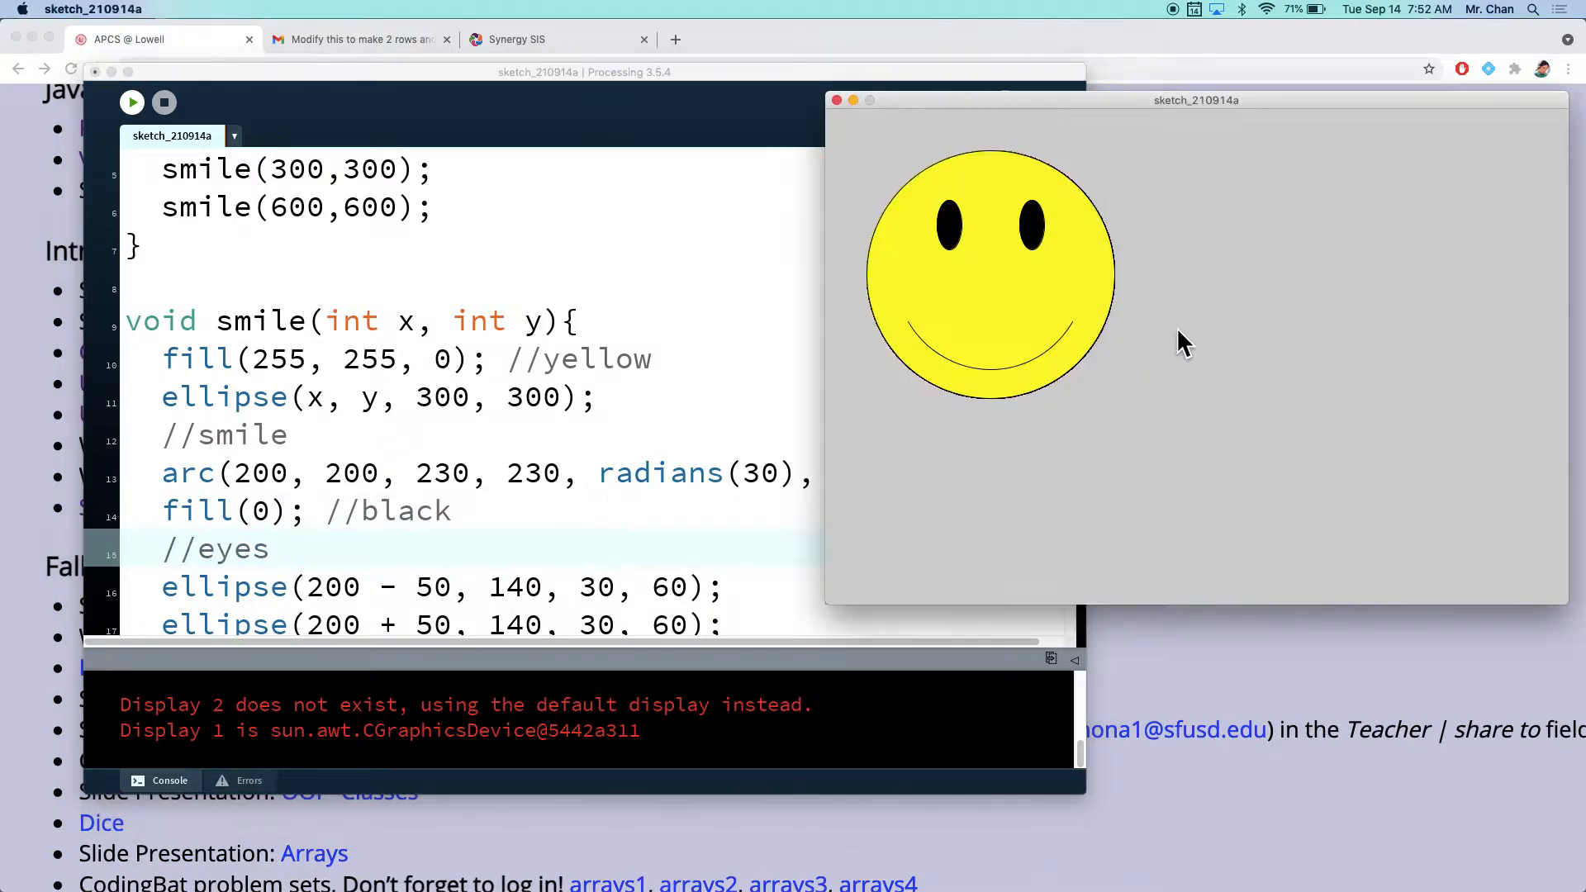
pyautogui.moveTo(996, 294)
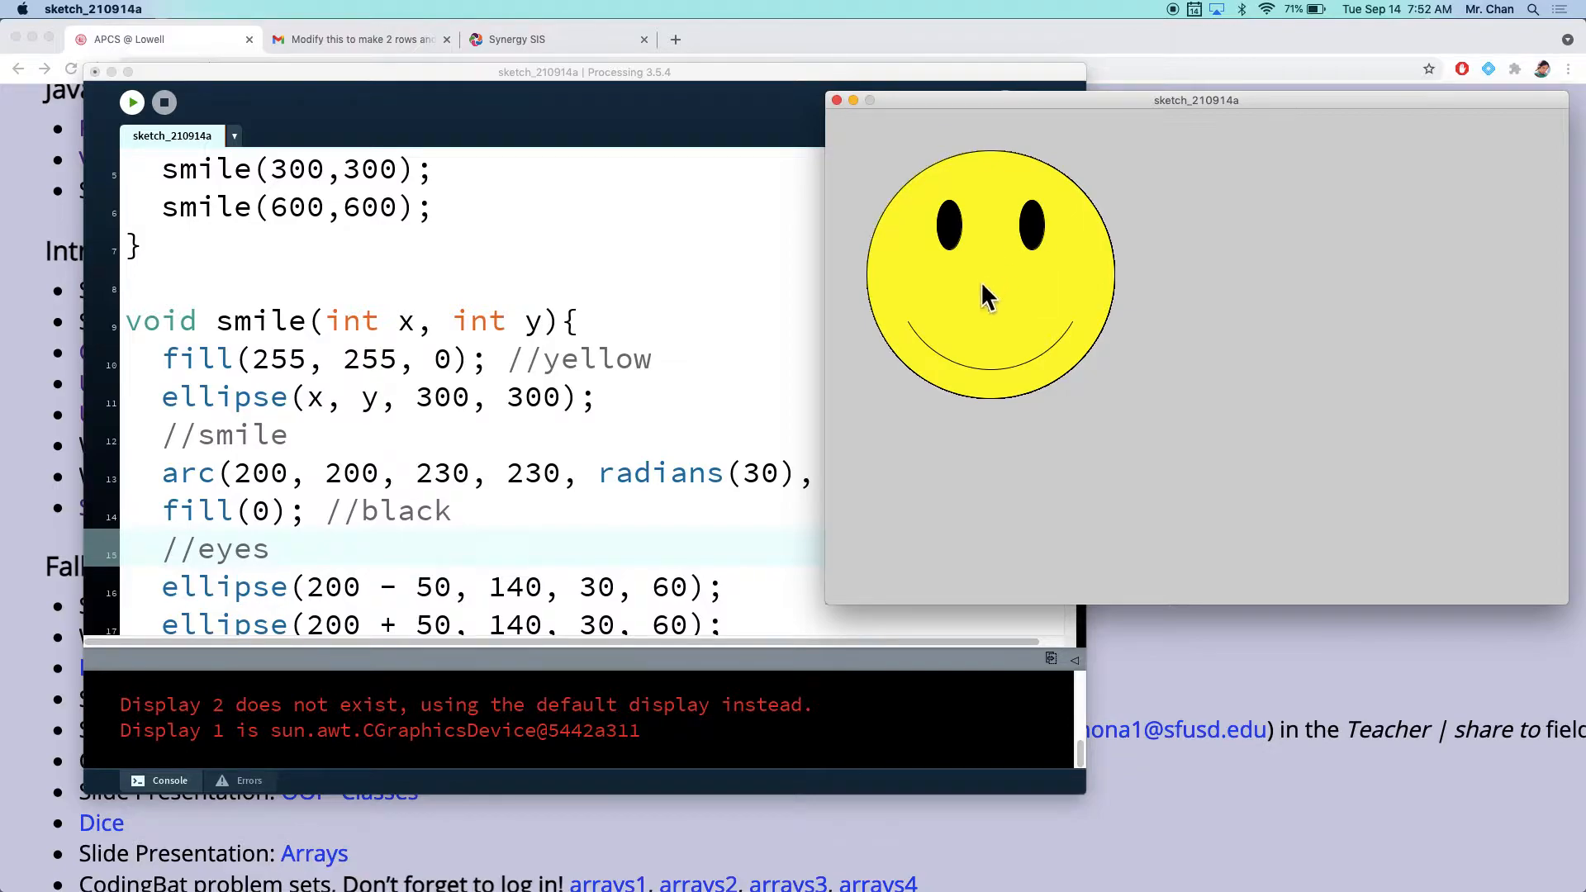
pyautogui.moveTo(996, 299)
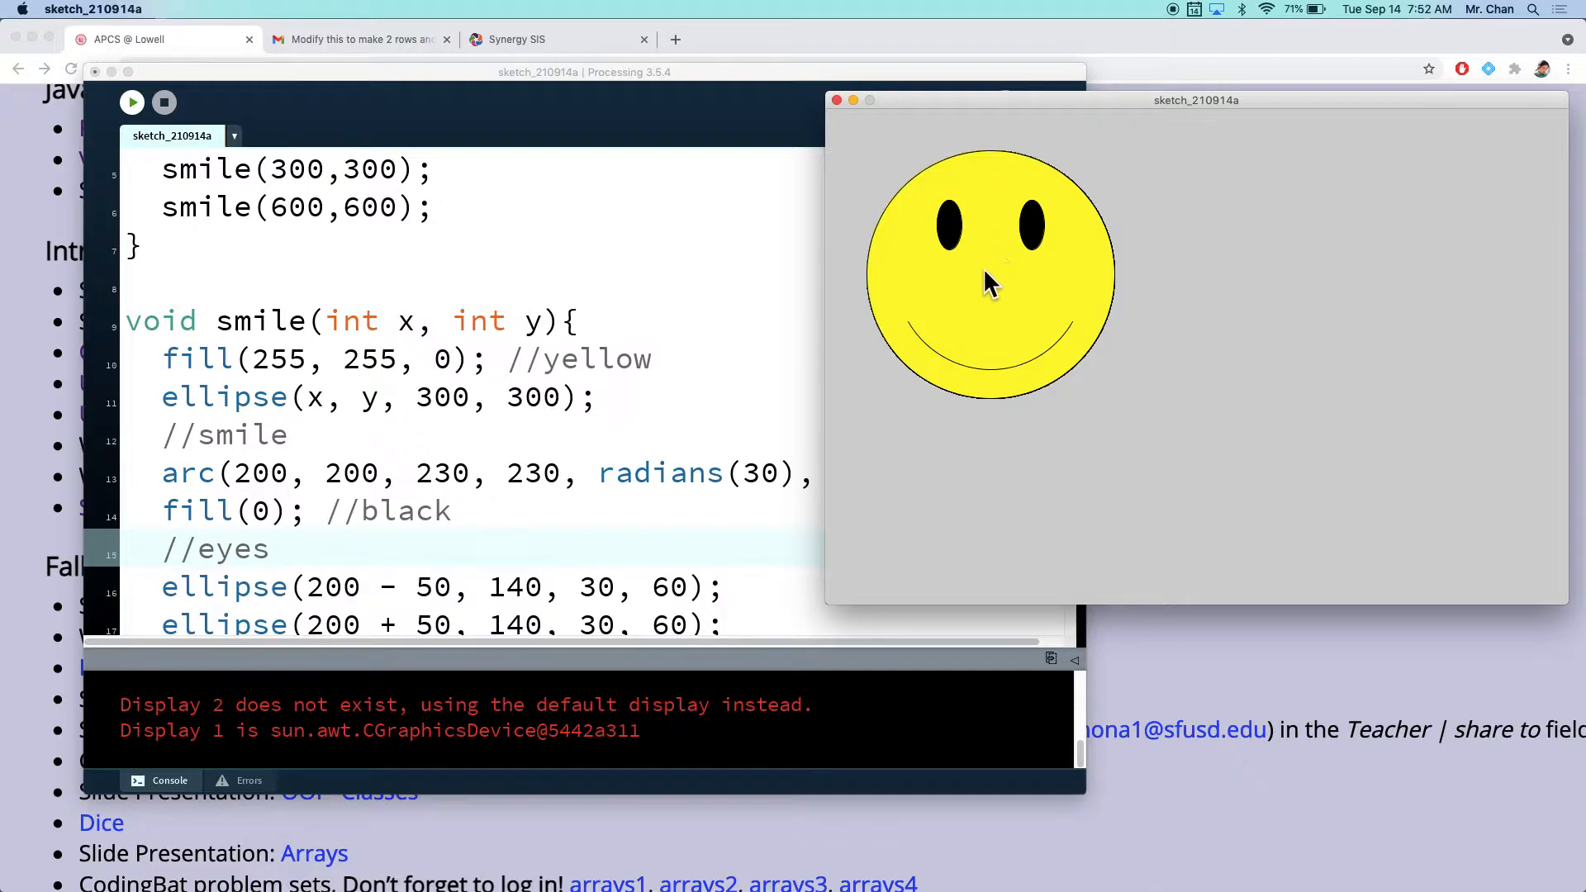
pyautogui.moveTo(990, 243)
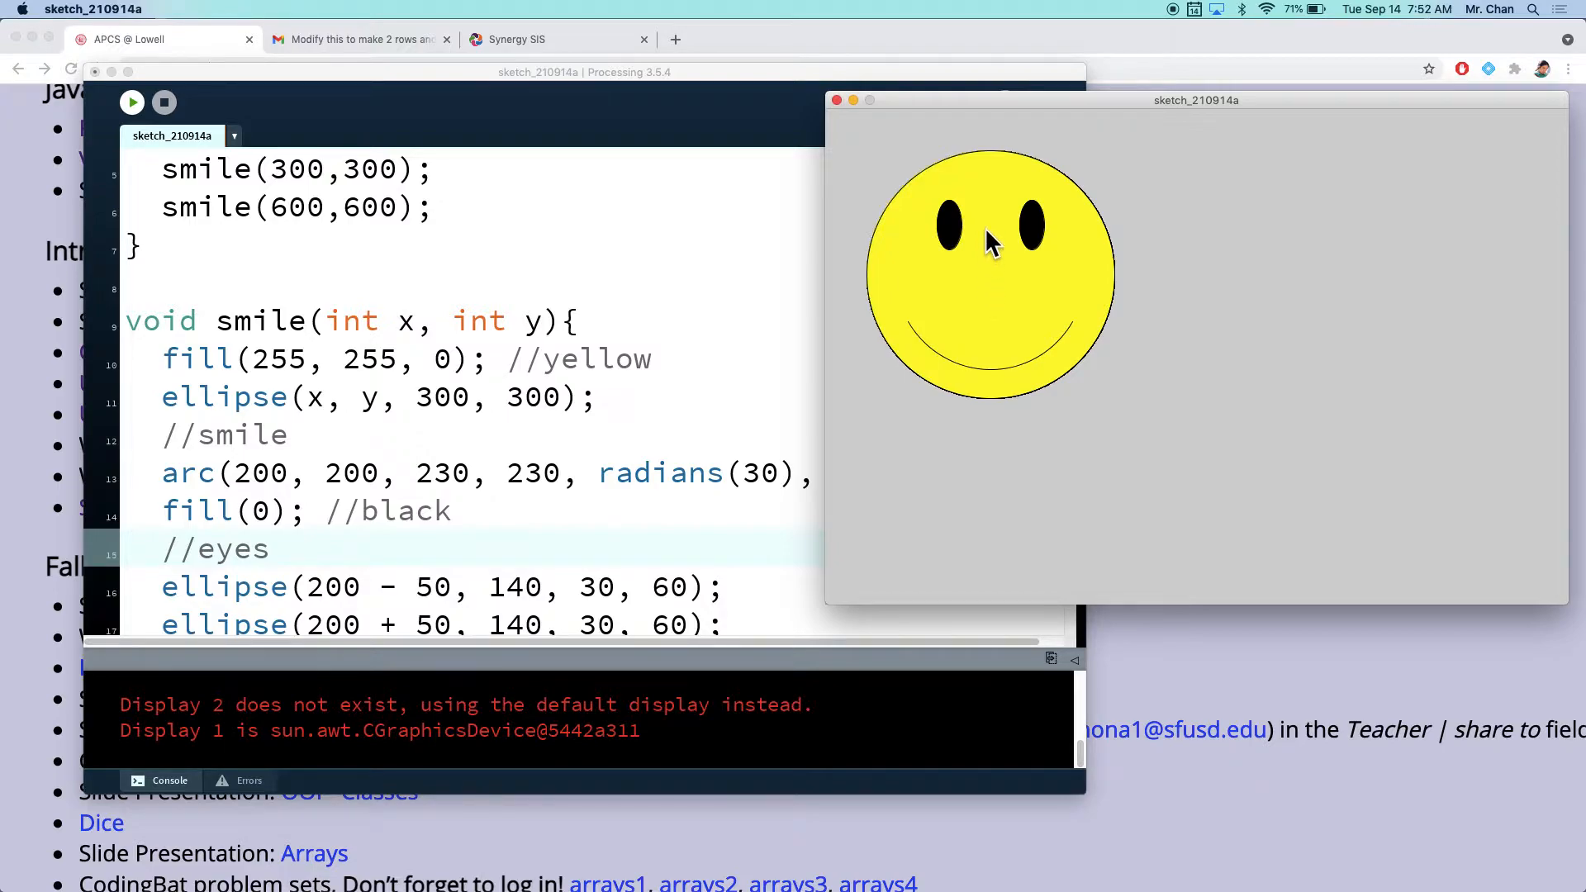
pyautogui.moveTo(989, 229)
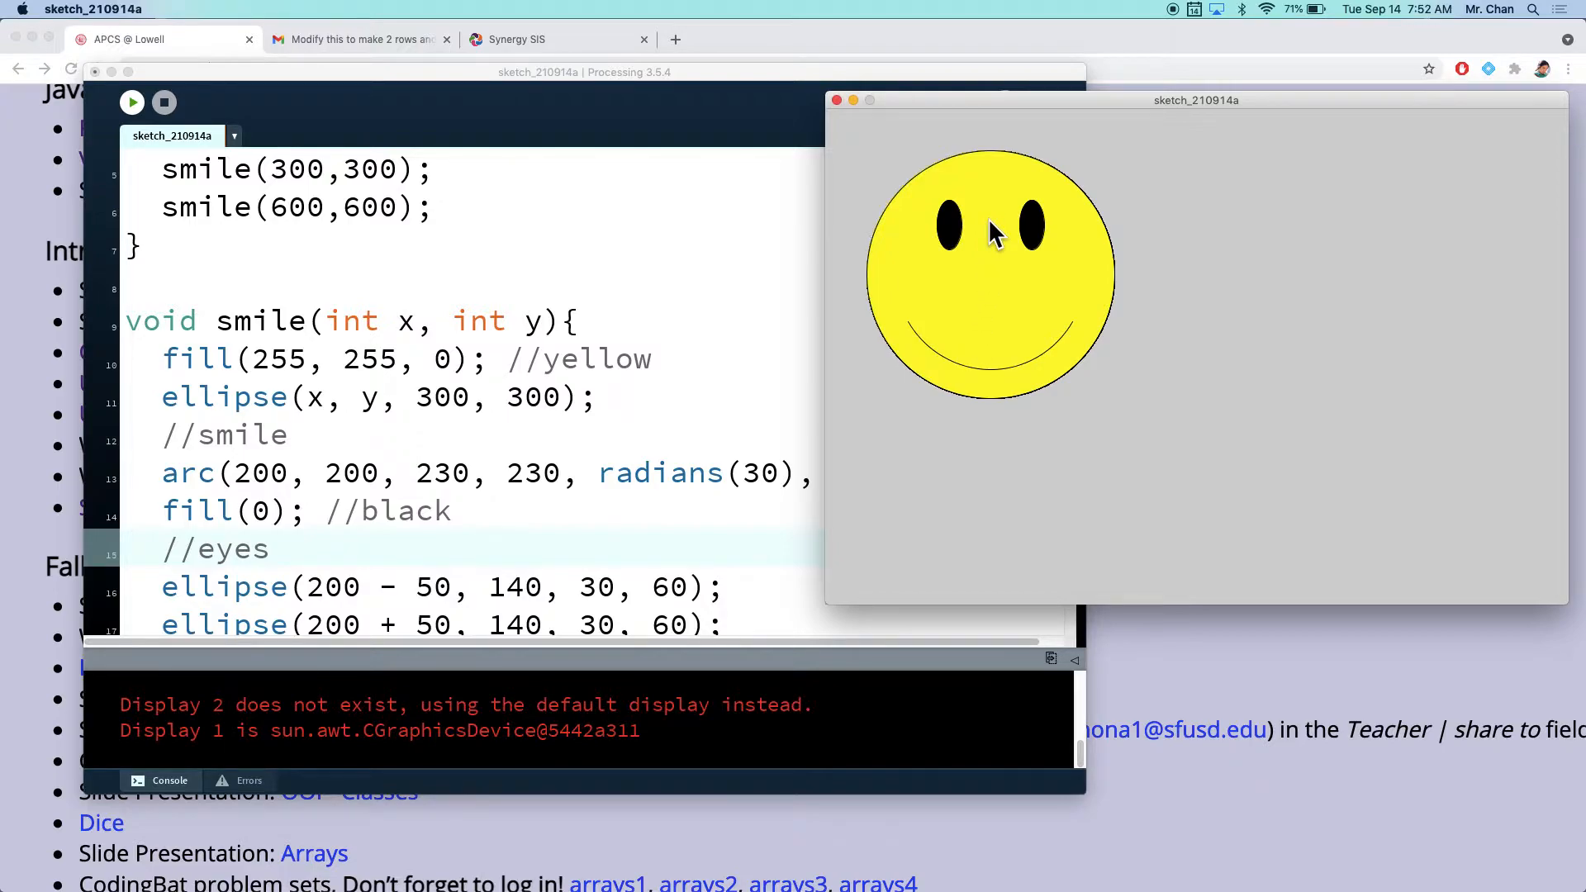
pyautogui.moveTo(1034, 237)
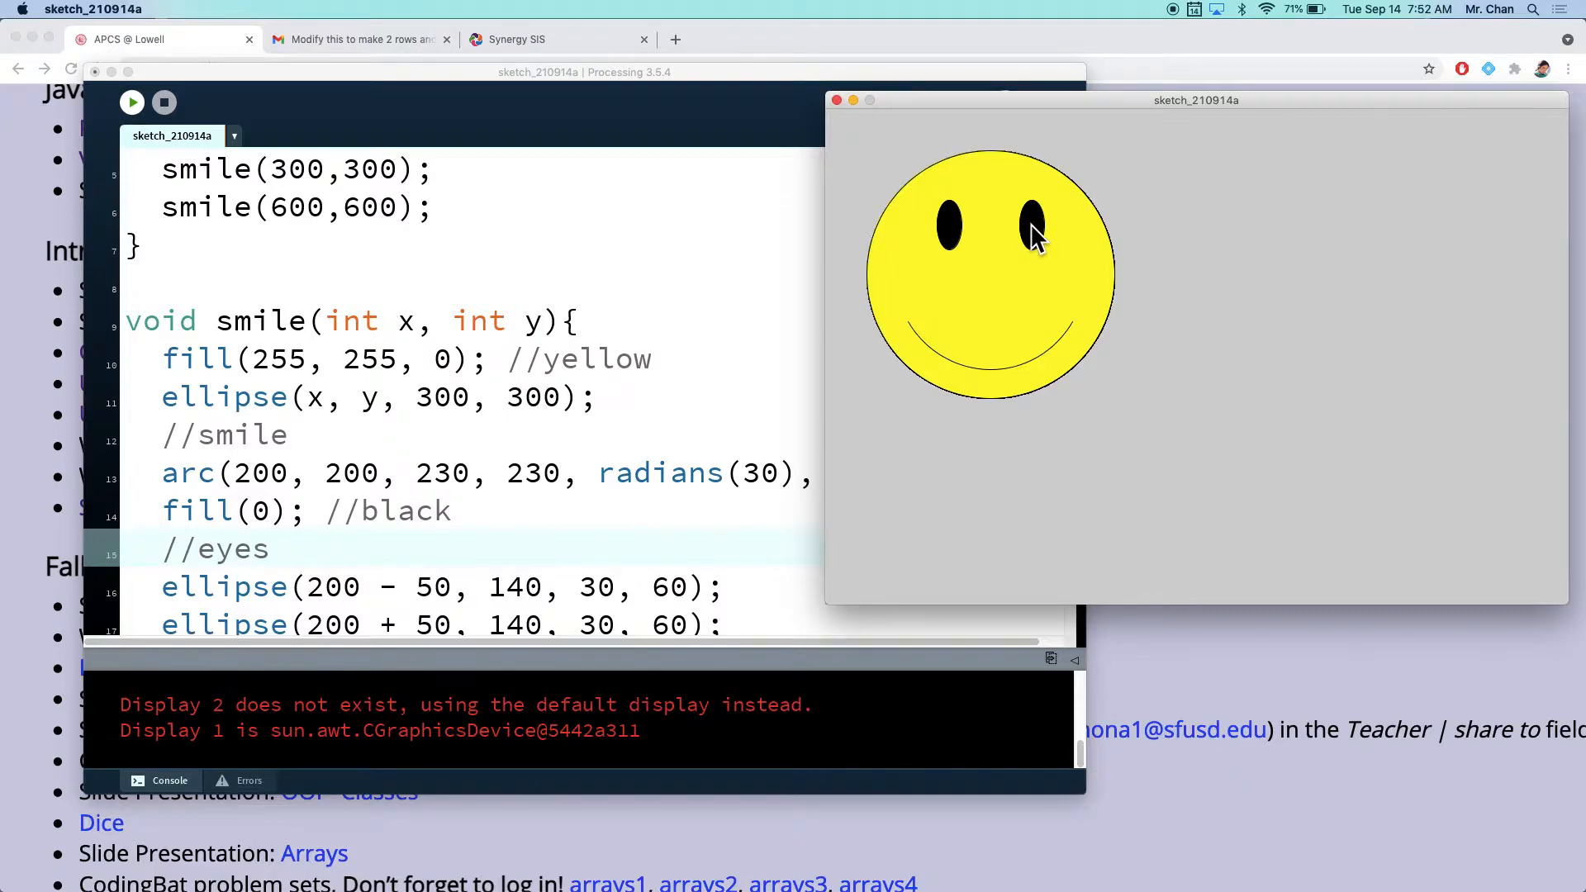
pyautogui.moveTo(953, 243)
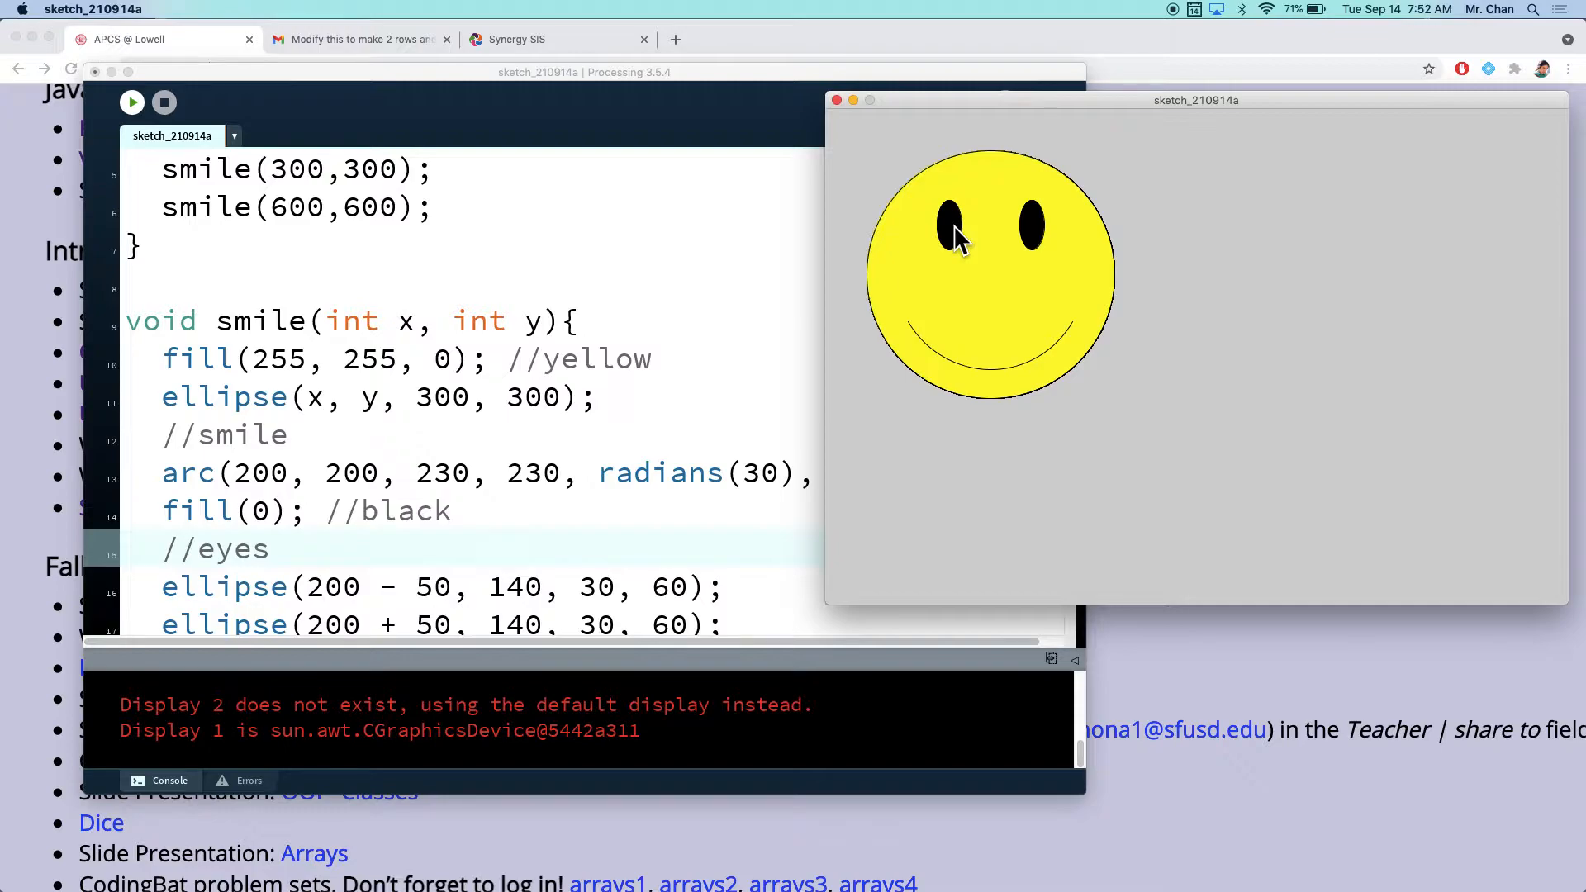
pyautogui.moveTo(980, 242)
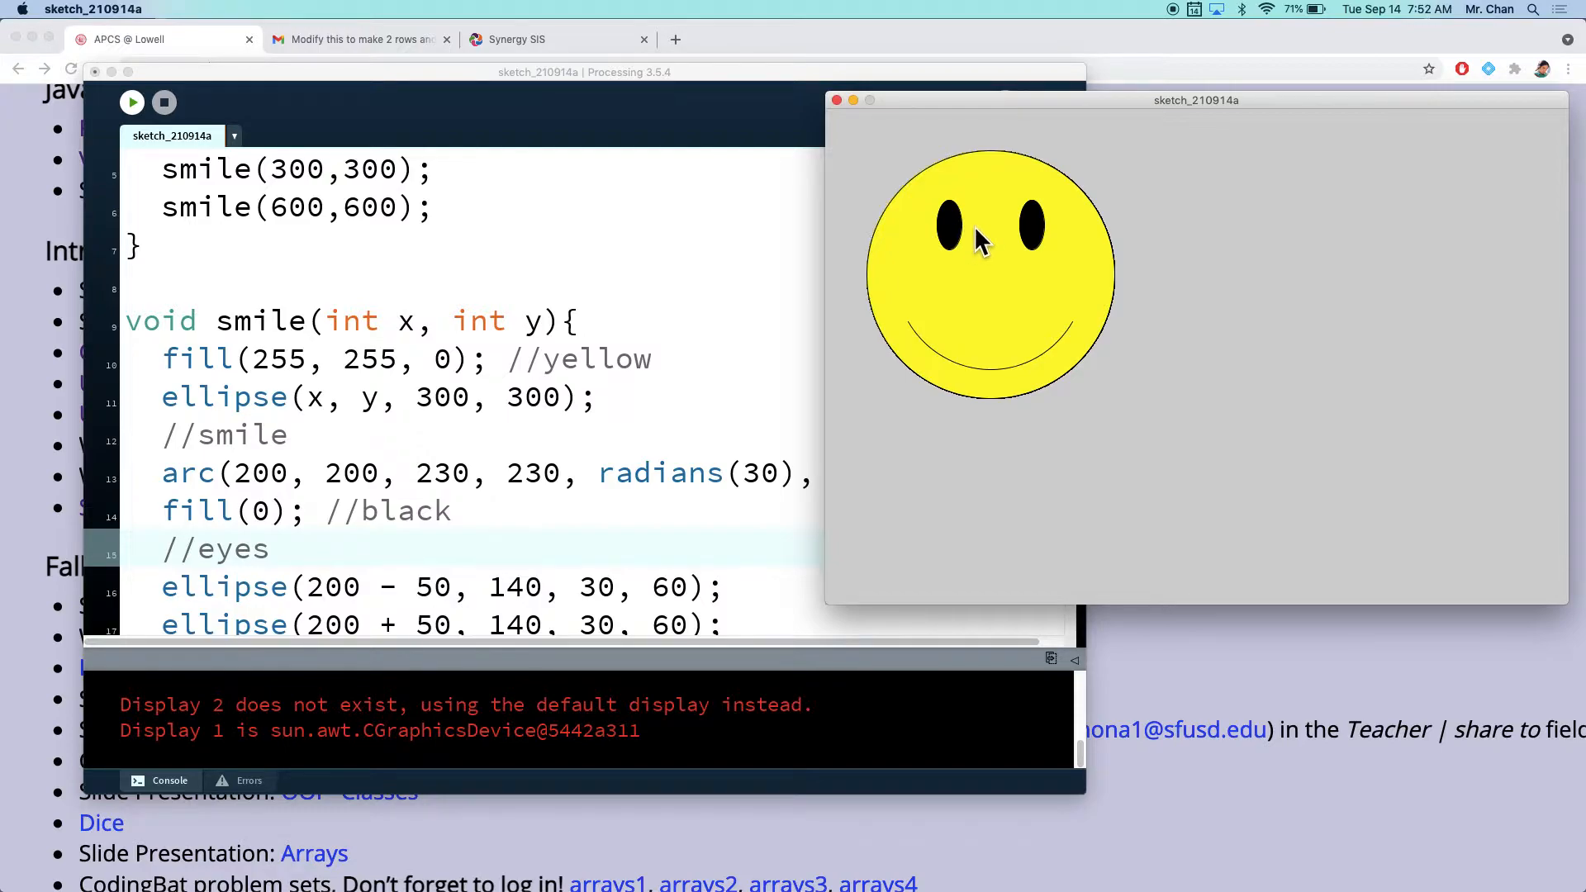
pyautogui.moveTo(938, 225)
pyautogui.write('x')
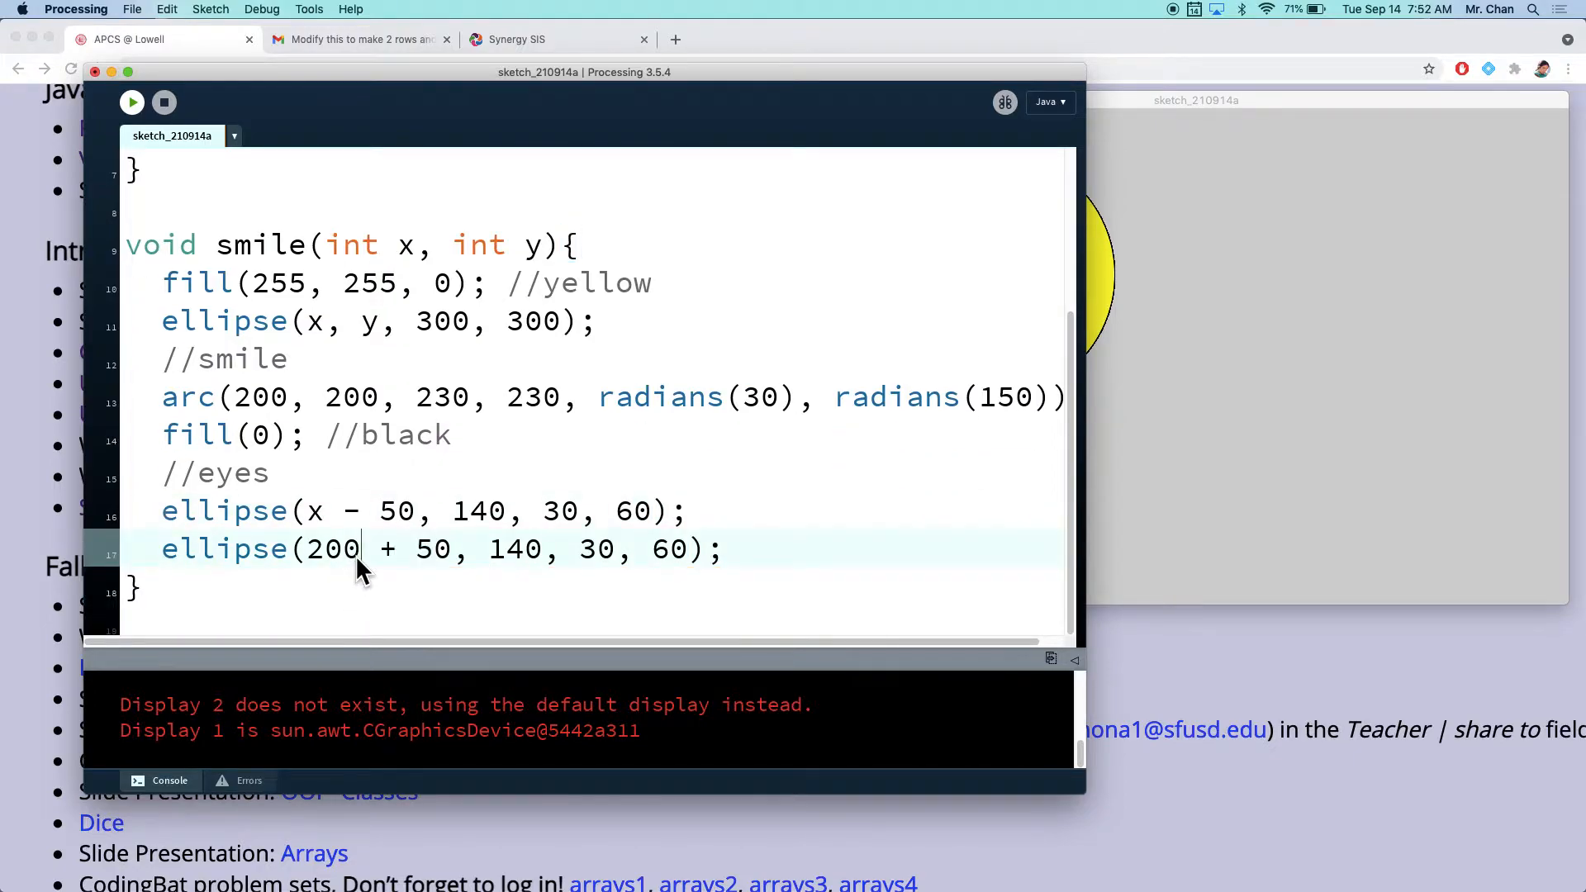
# Step: Use y in the eye position and run to see two faces with misplaced eyes
pyautogui.write('y')
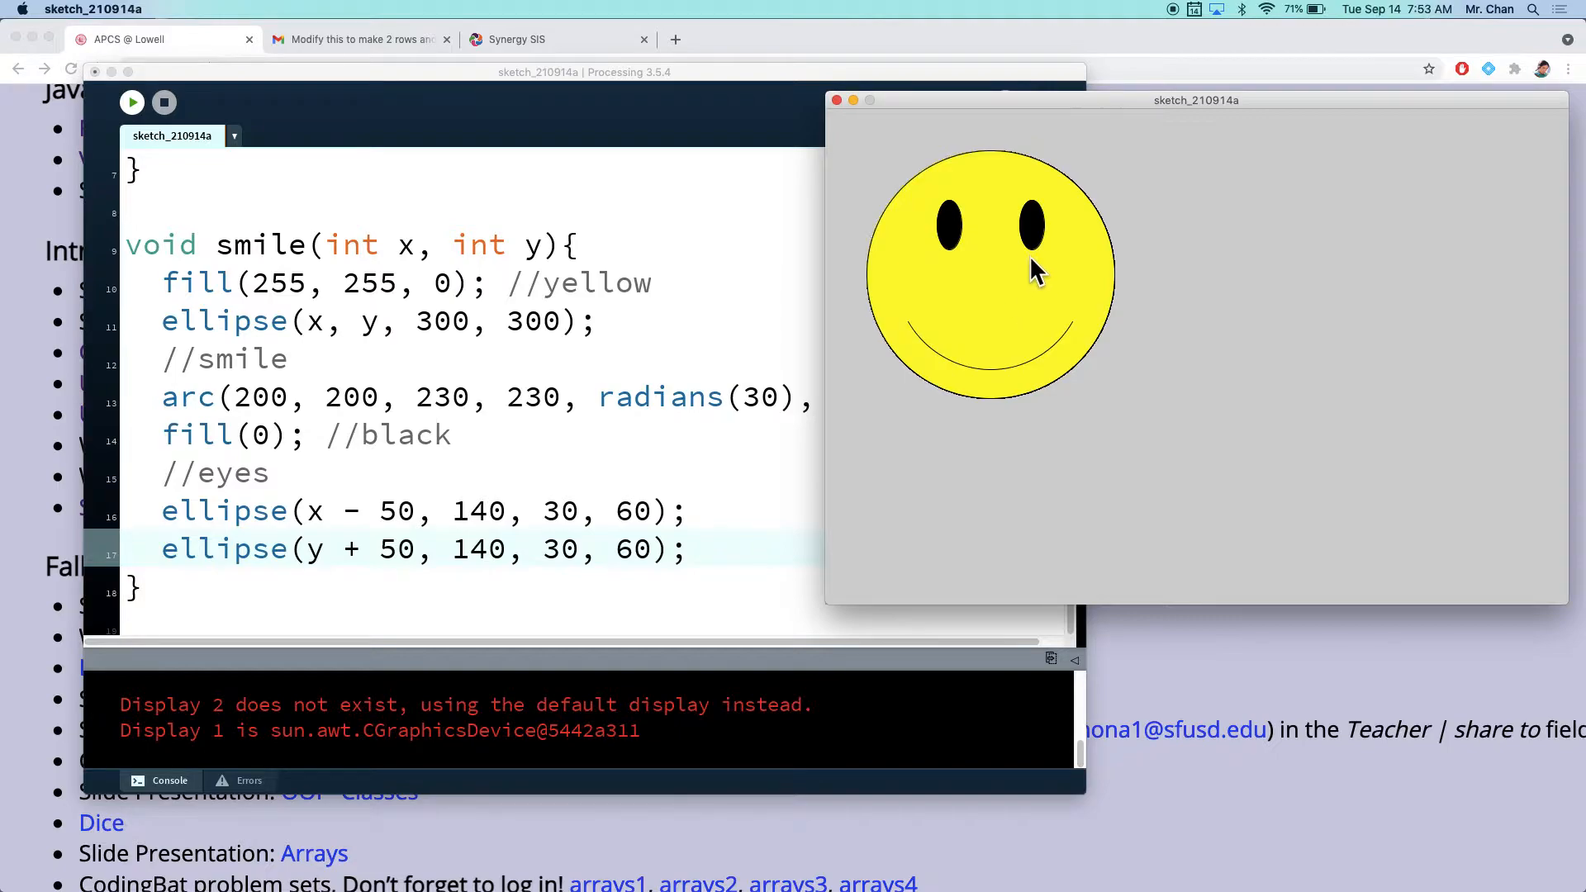
pyautogui.moveTo(991, 309)
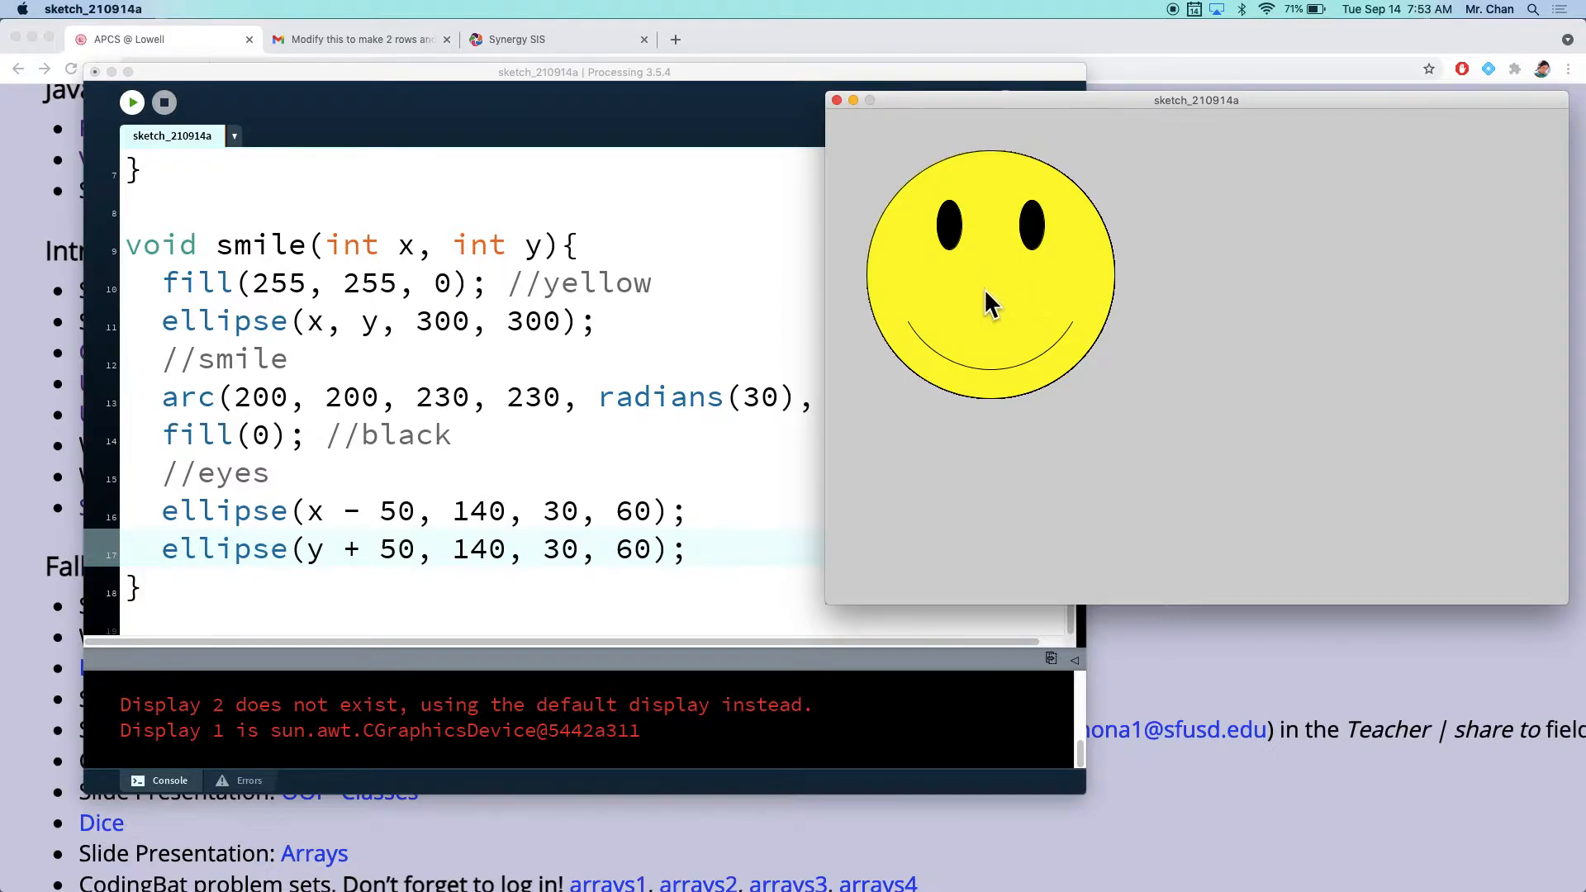
pyautogui.moveTo(991, 292)
pyautogui.write('smile(600,600);')
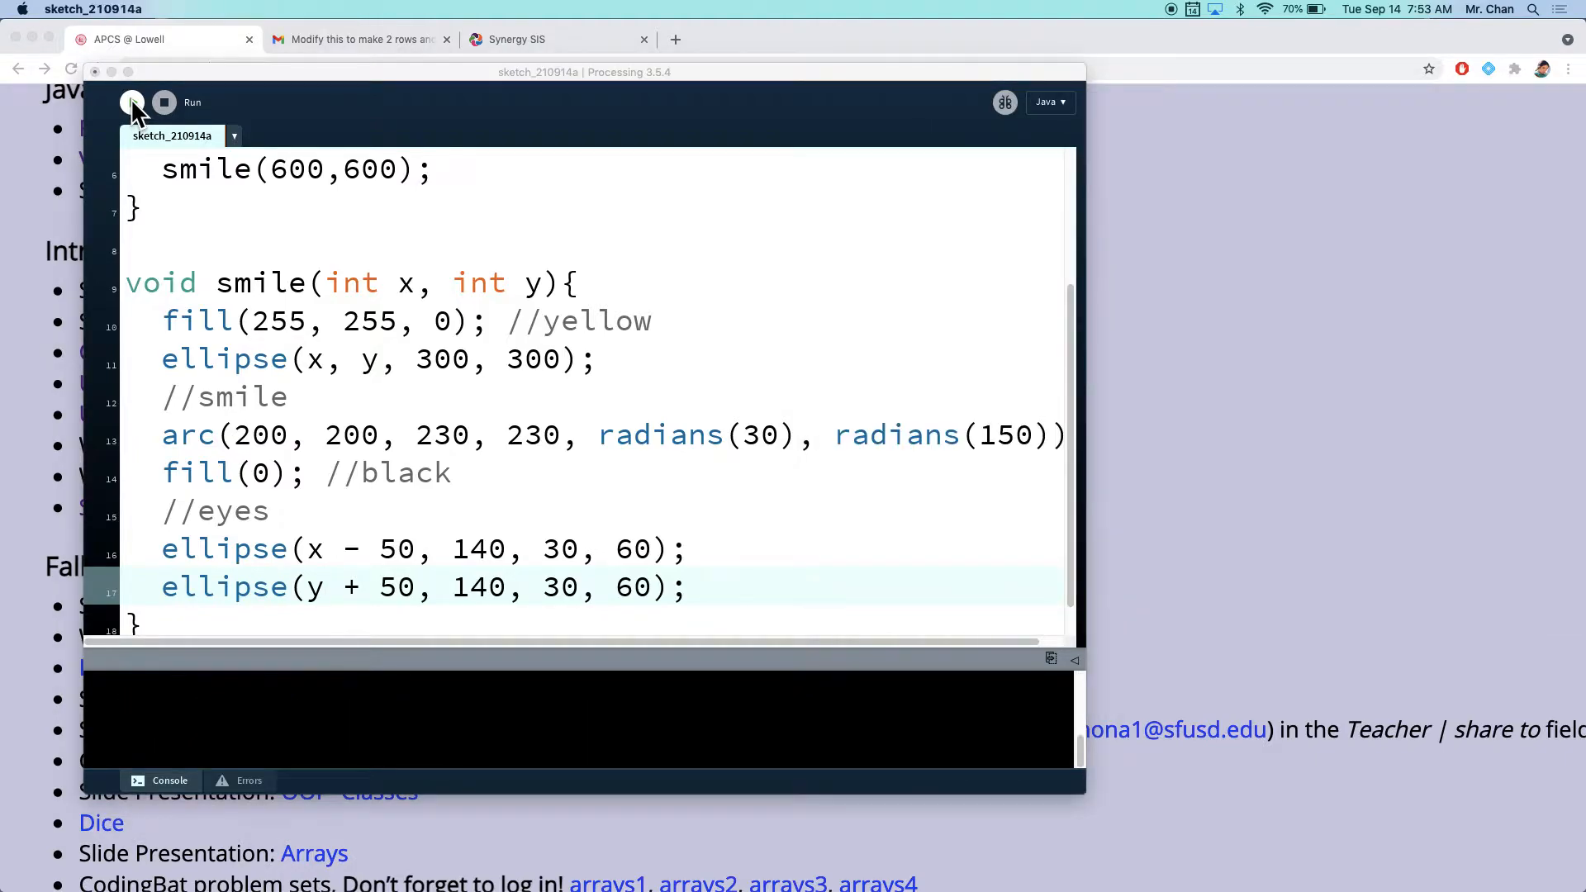
pyautogui.click(133, 103)
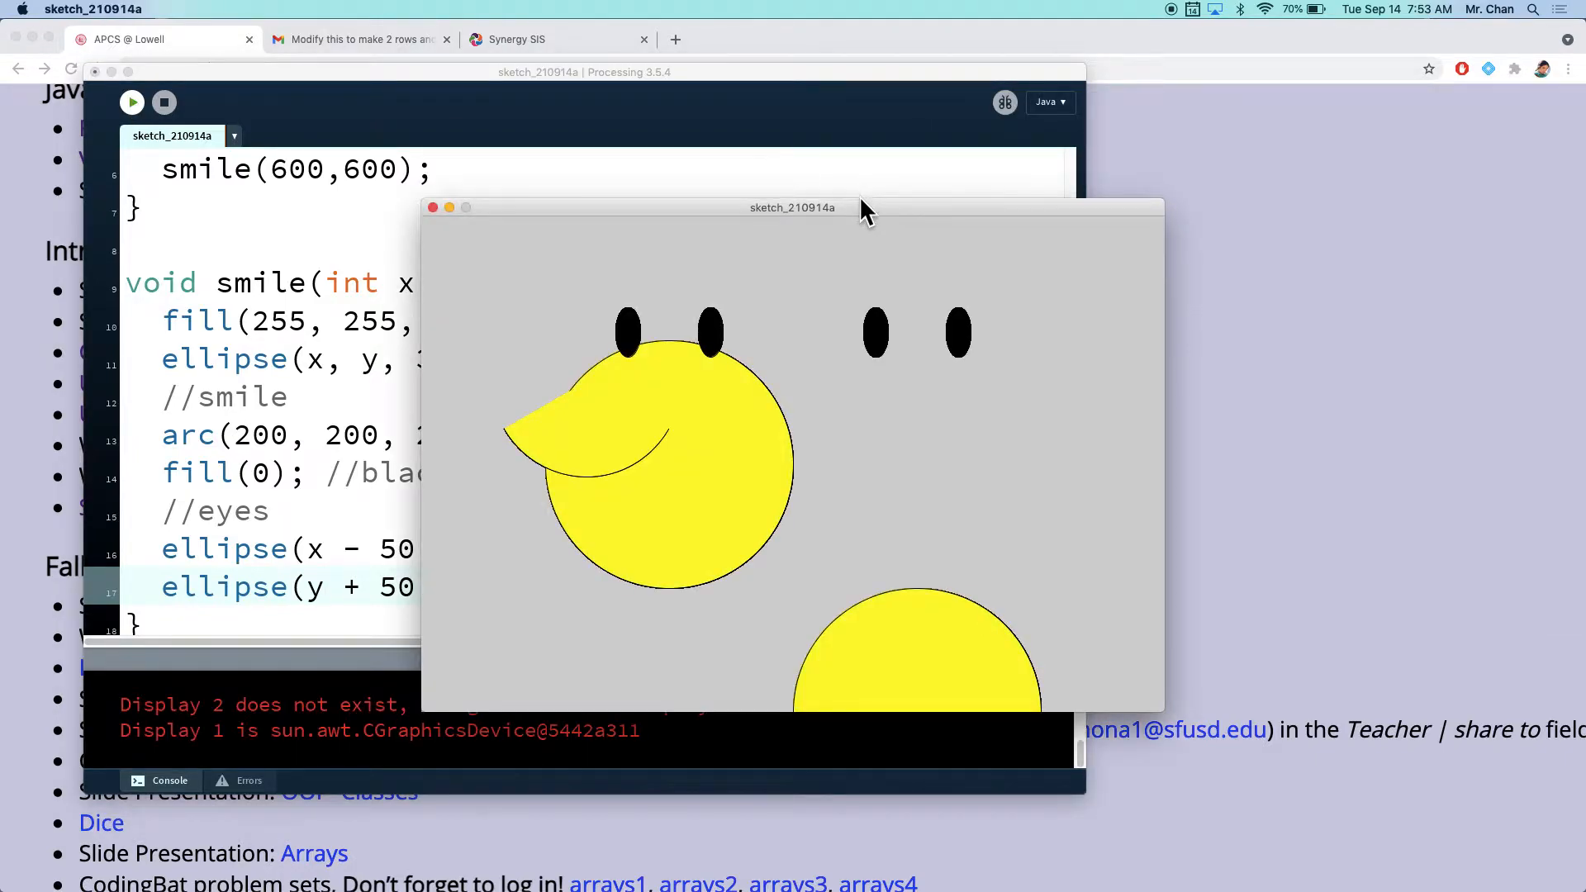
pyautogui.moveTo(793, 208); pyautogui.dragTo(1108, 157)
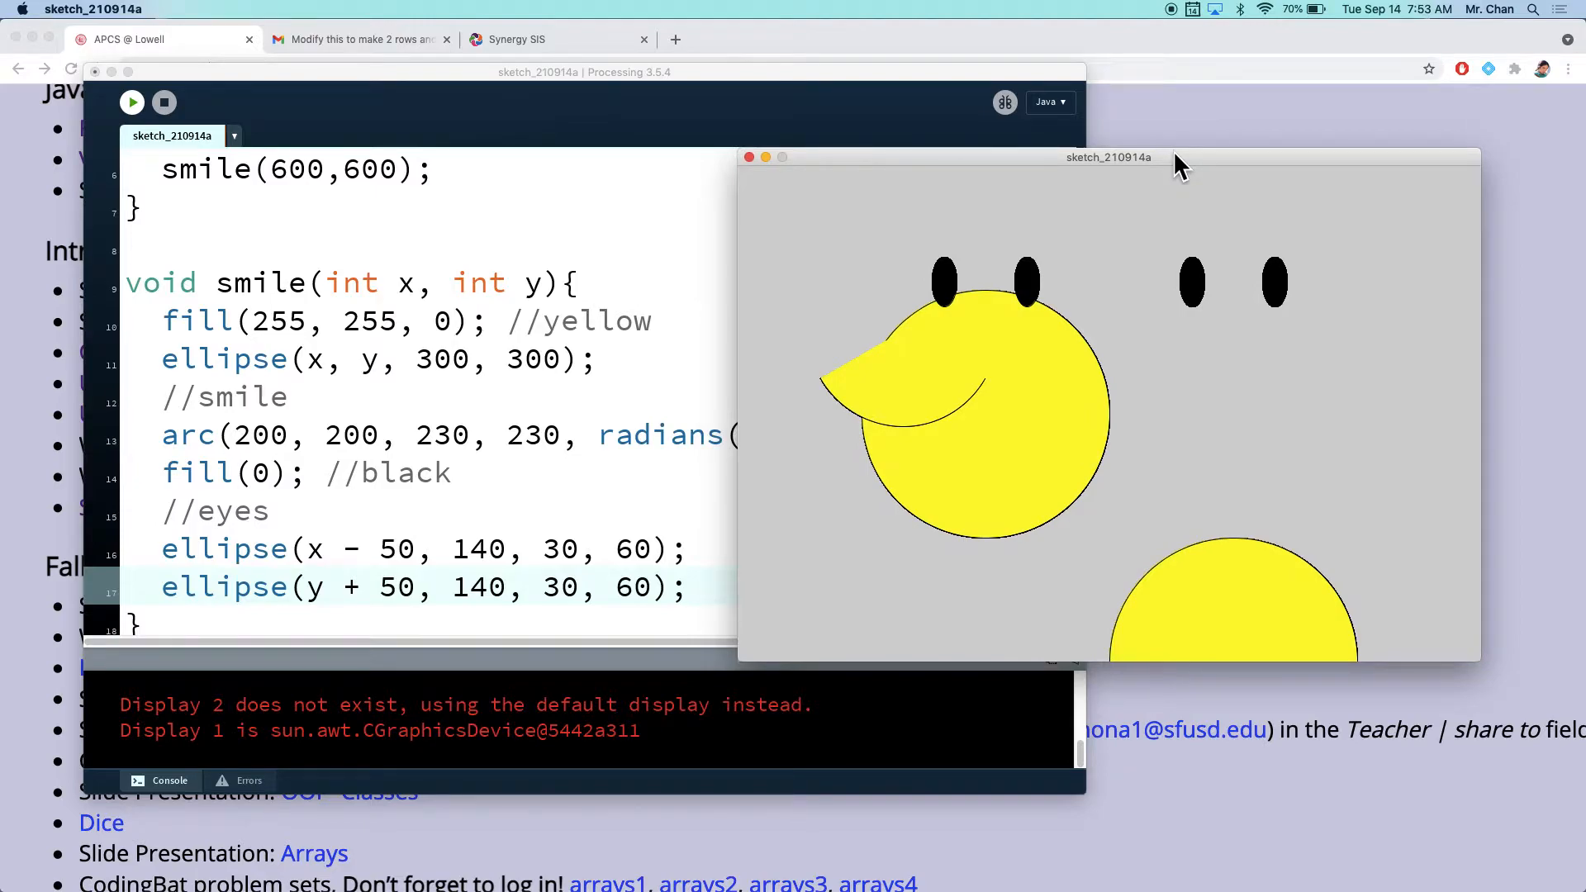
pyautogui.moveTo(948, 347)
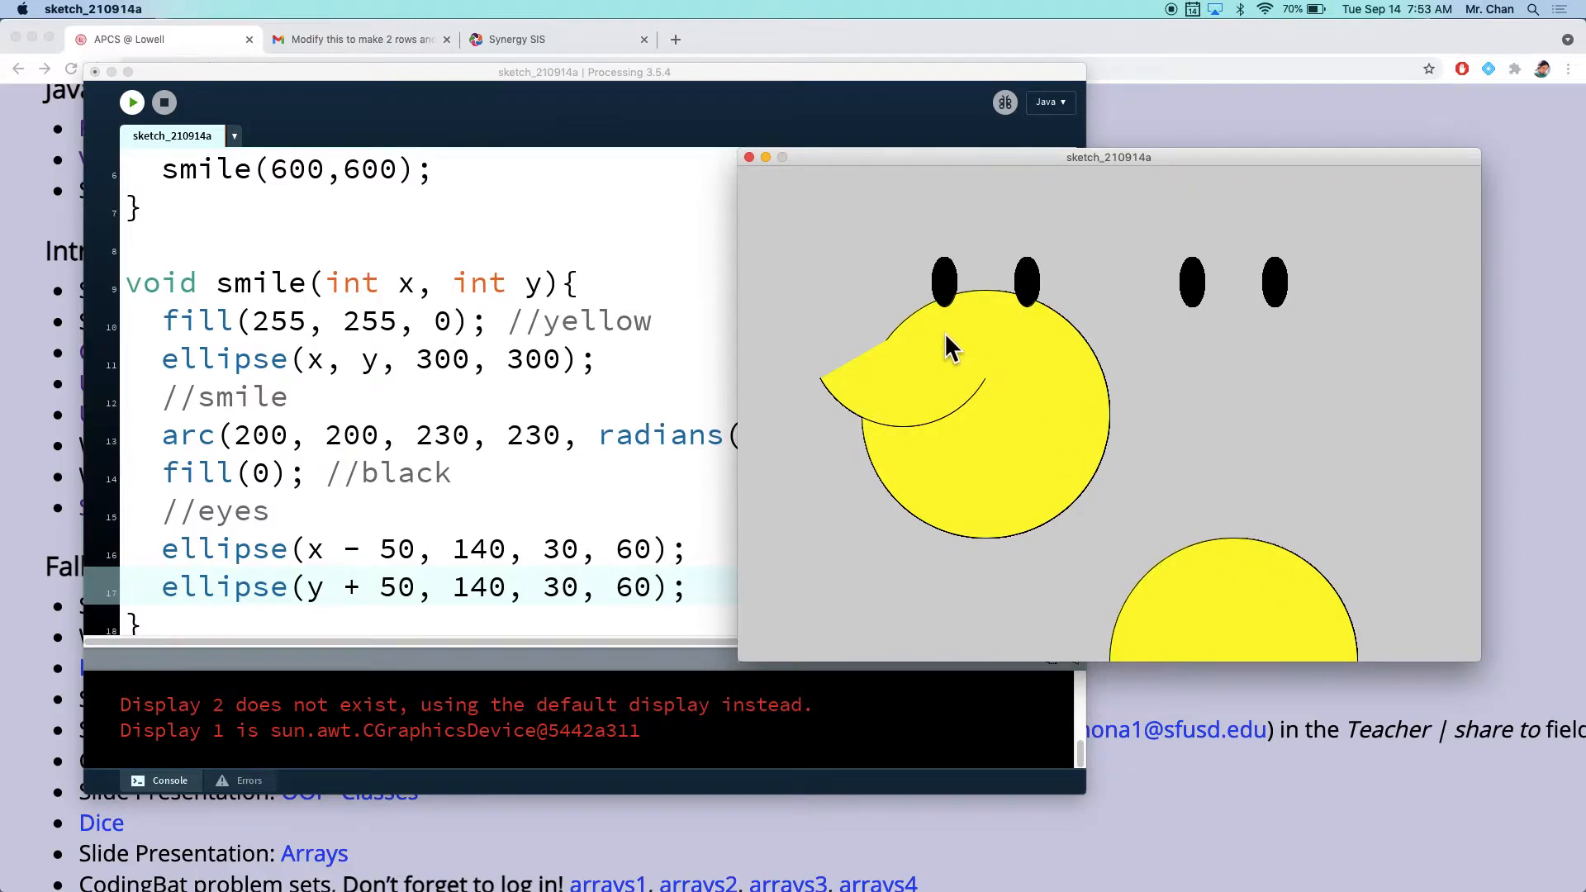
pyautogui.moveTo(900, 252)
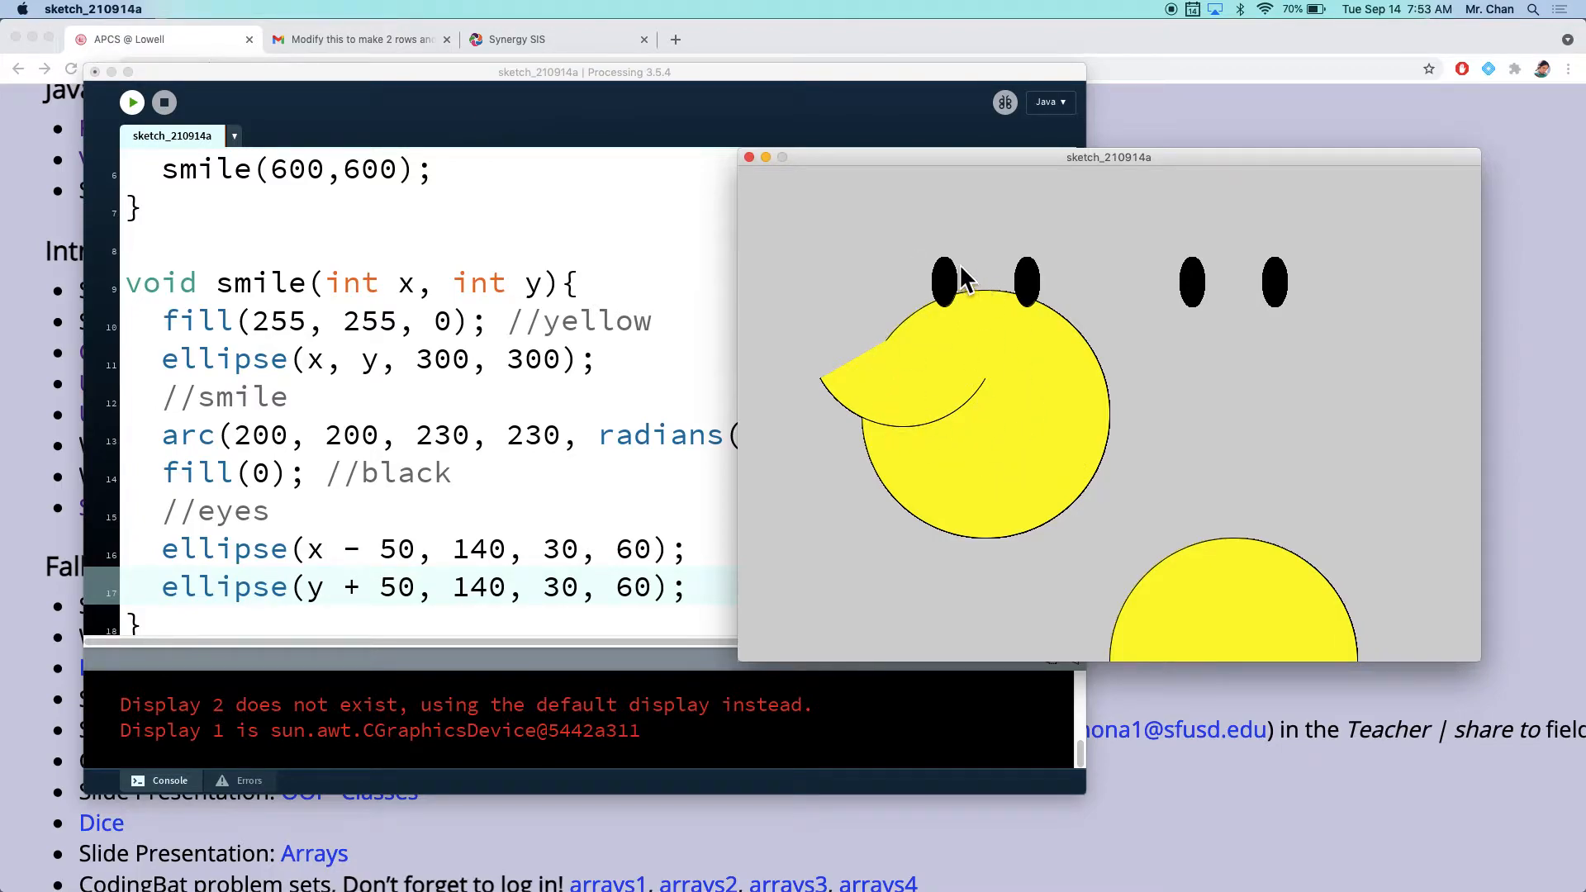
pyautogui.moveTo(996, 335)
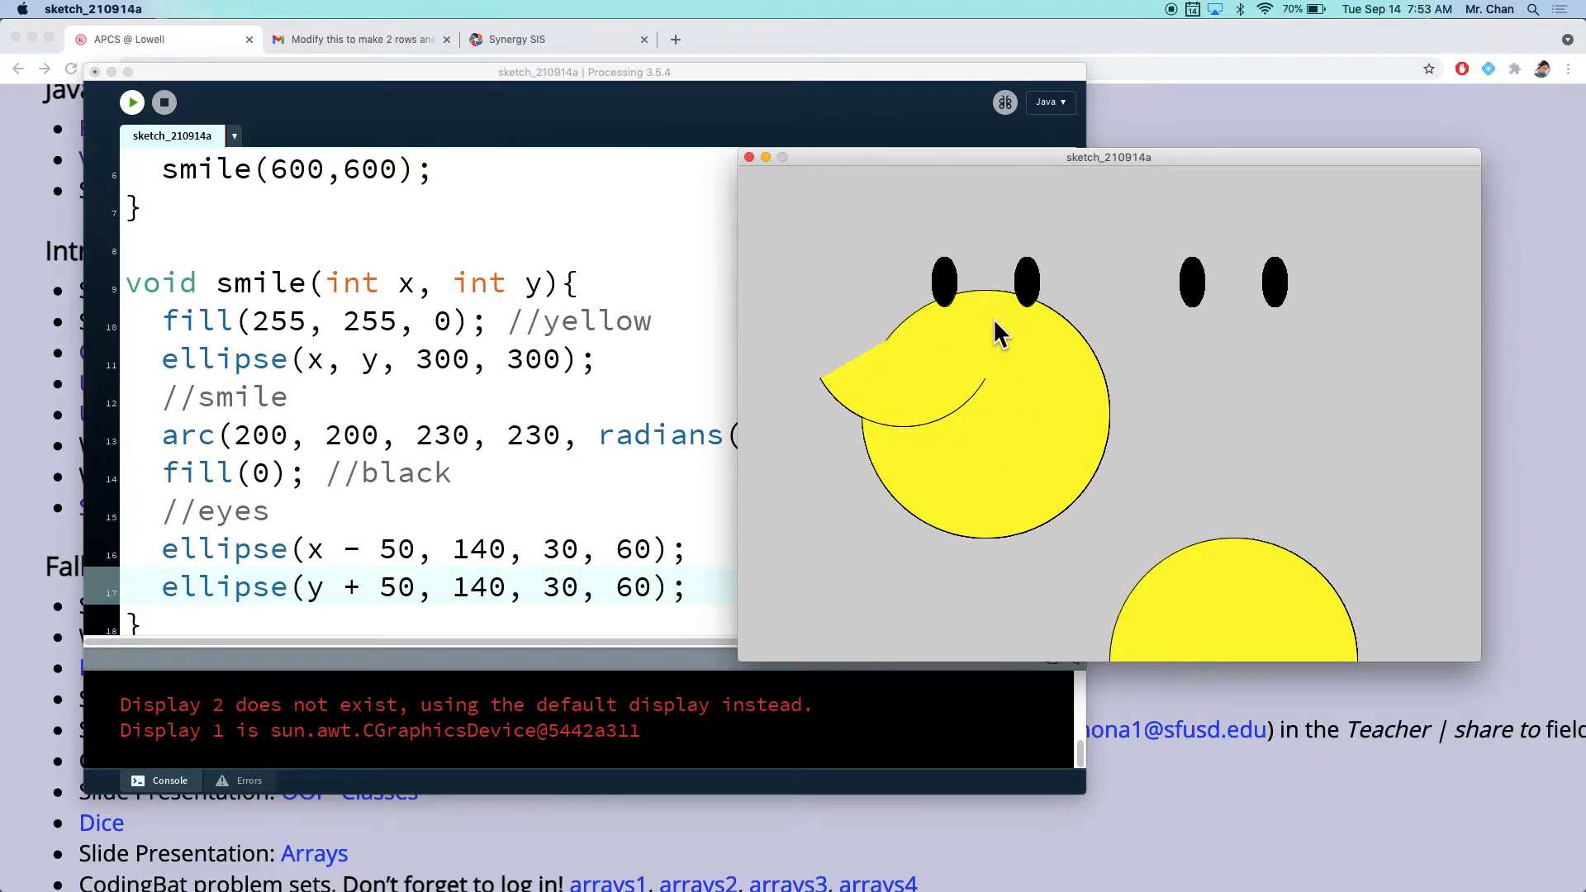
pyautogui.moveTo(959, 367)
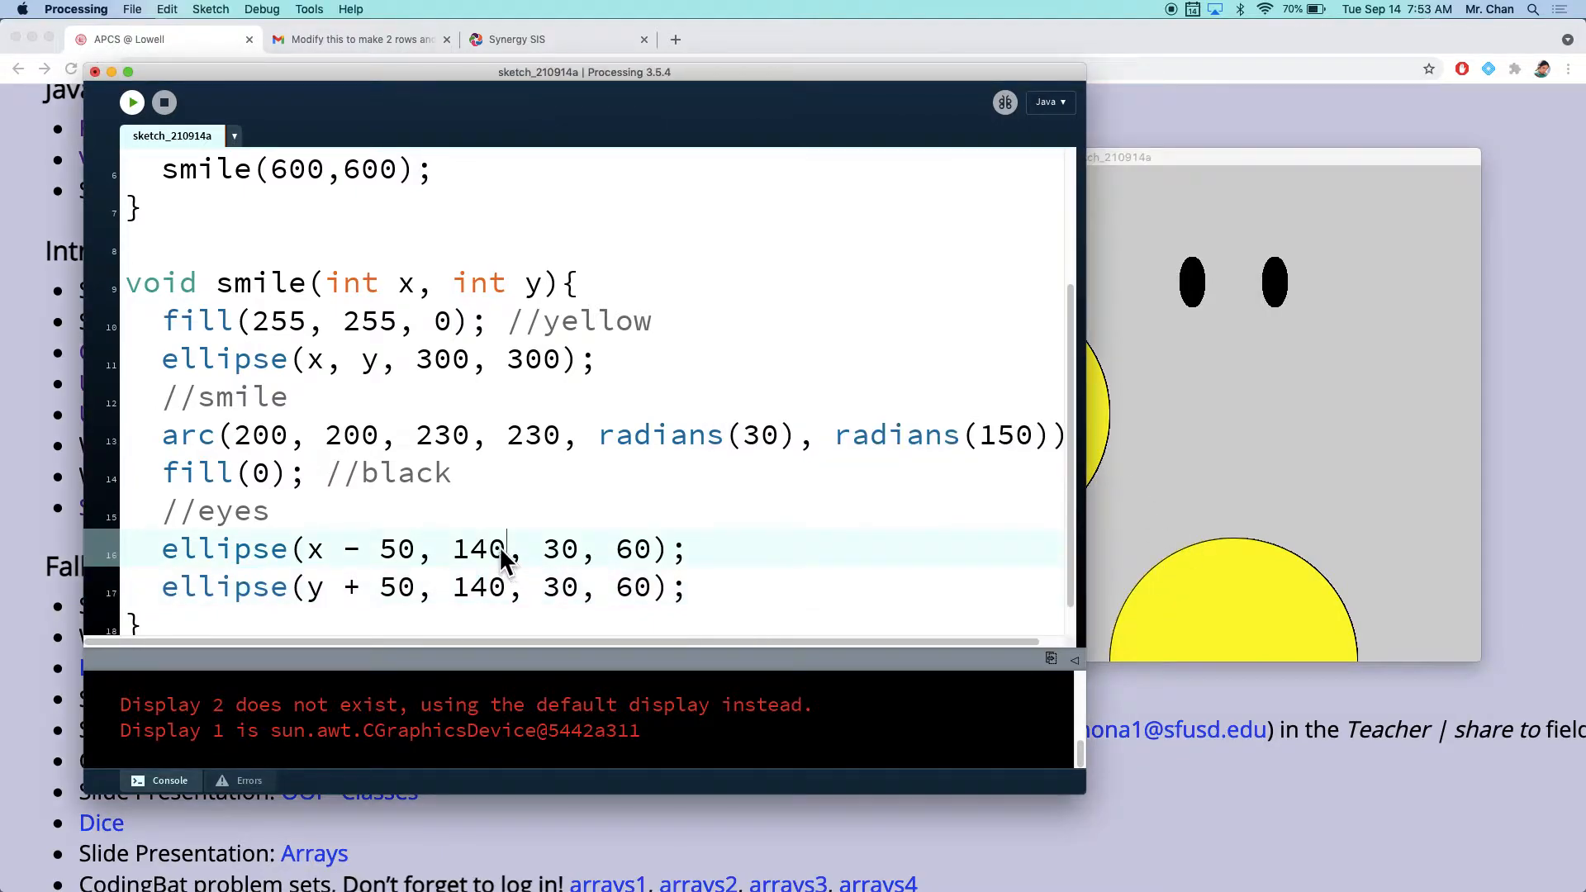
# Step: Replace both eye heights 140 with y-60 so the eyes sit on each face
pyautogui.doubleClick(479, 548)
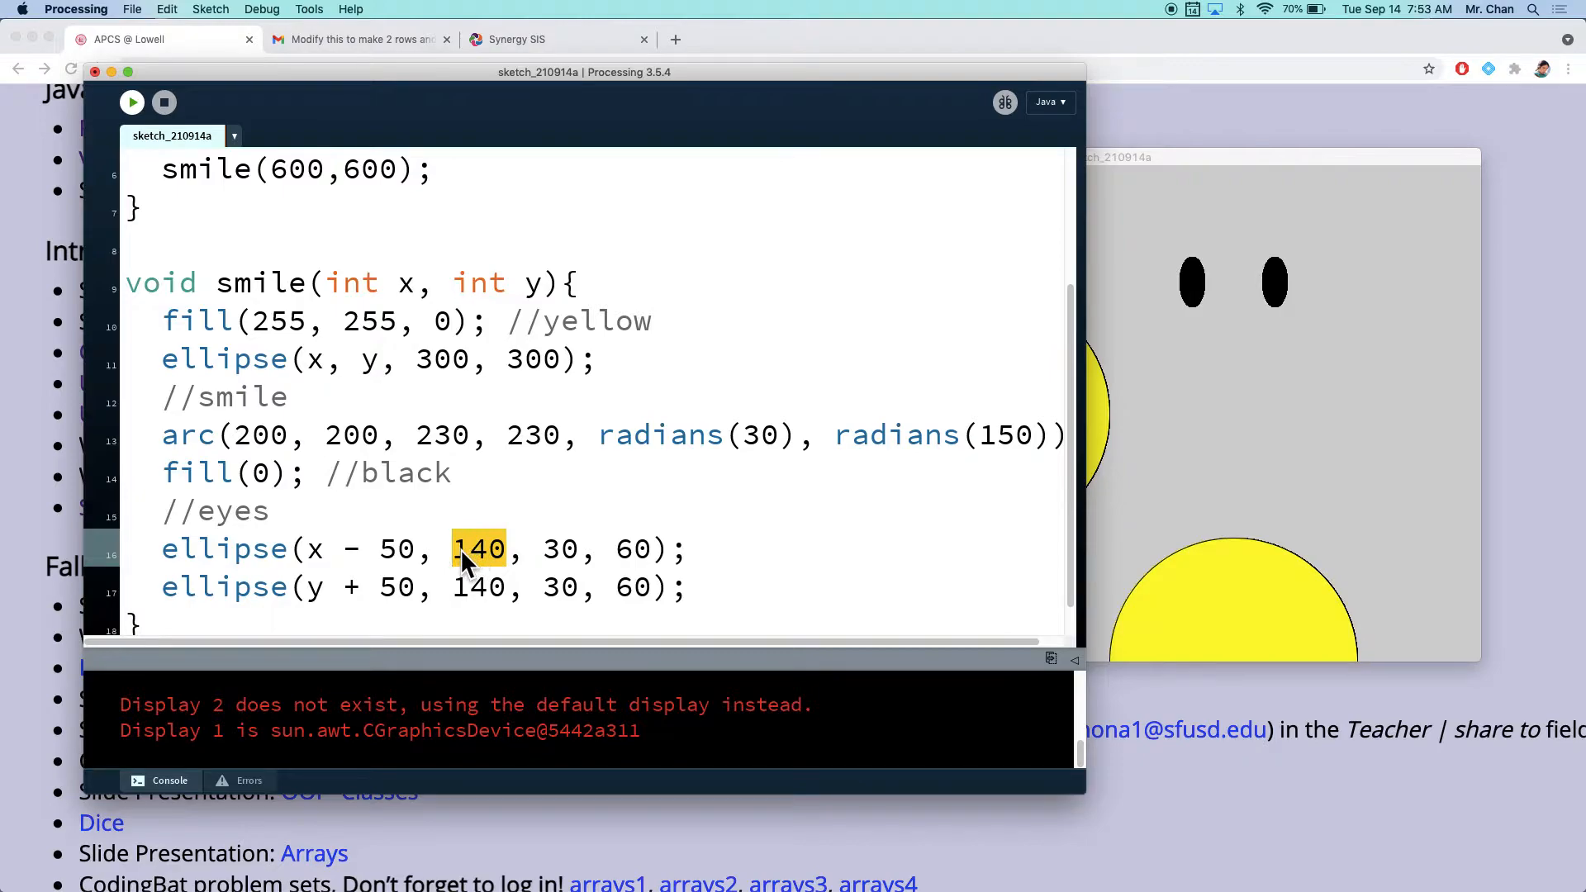
pyautogui.write('y-60')
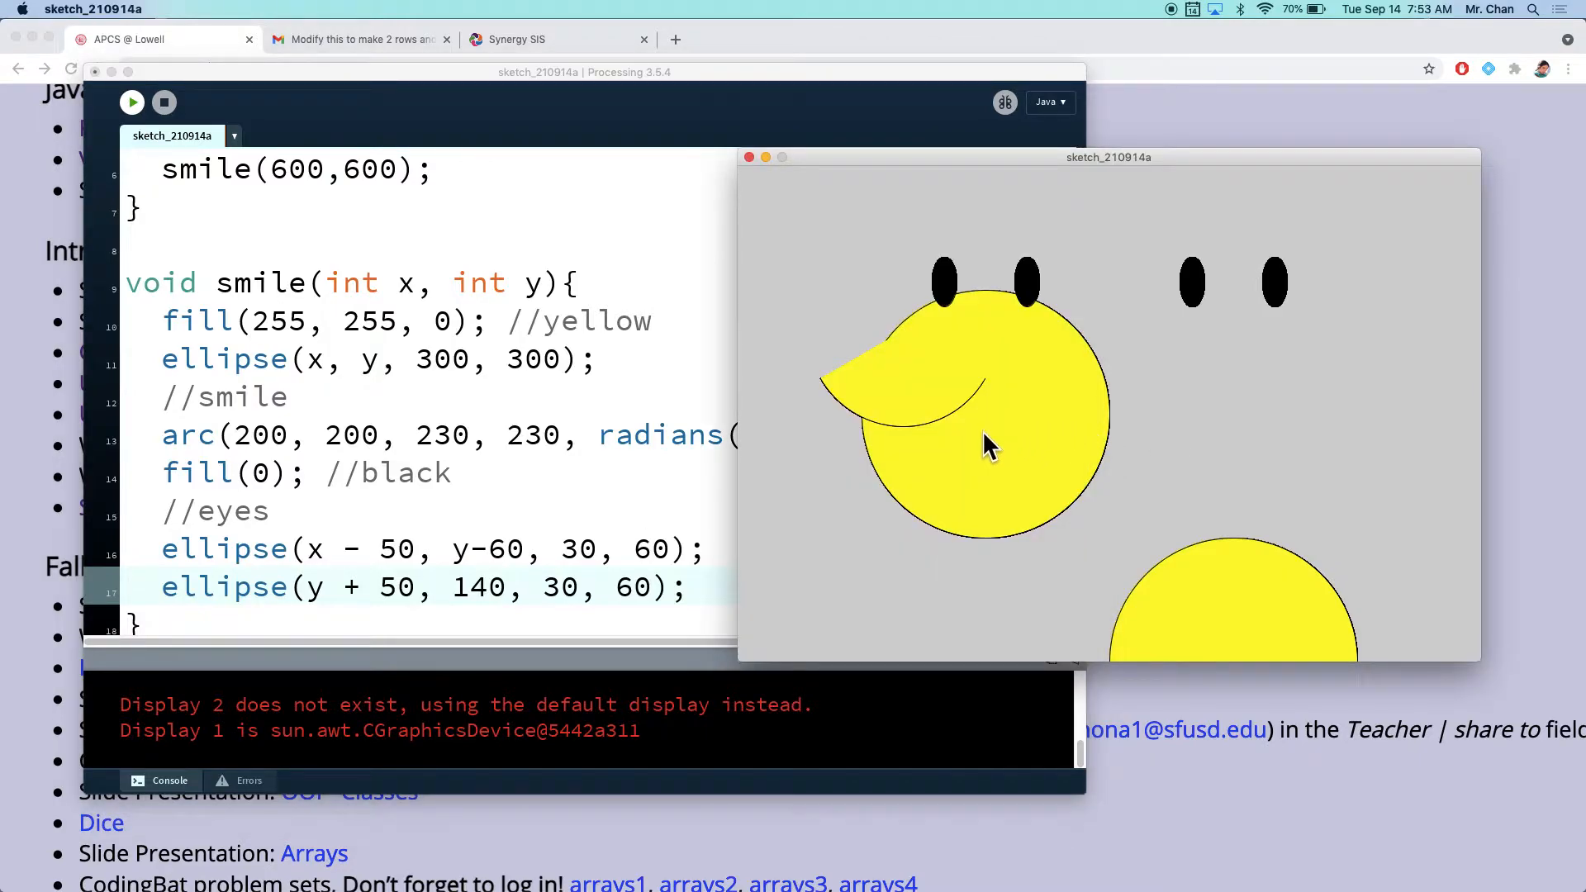
pyautogui.moveTo(489, 604)
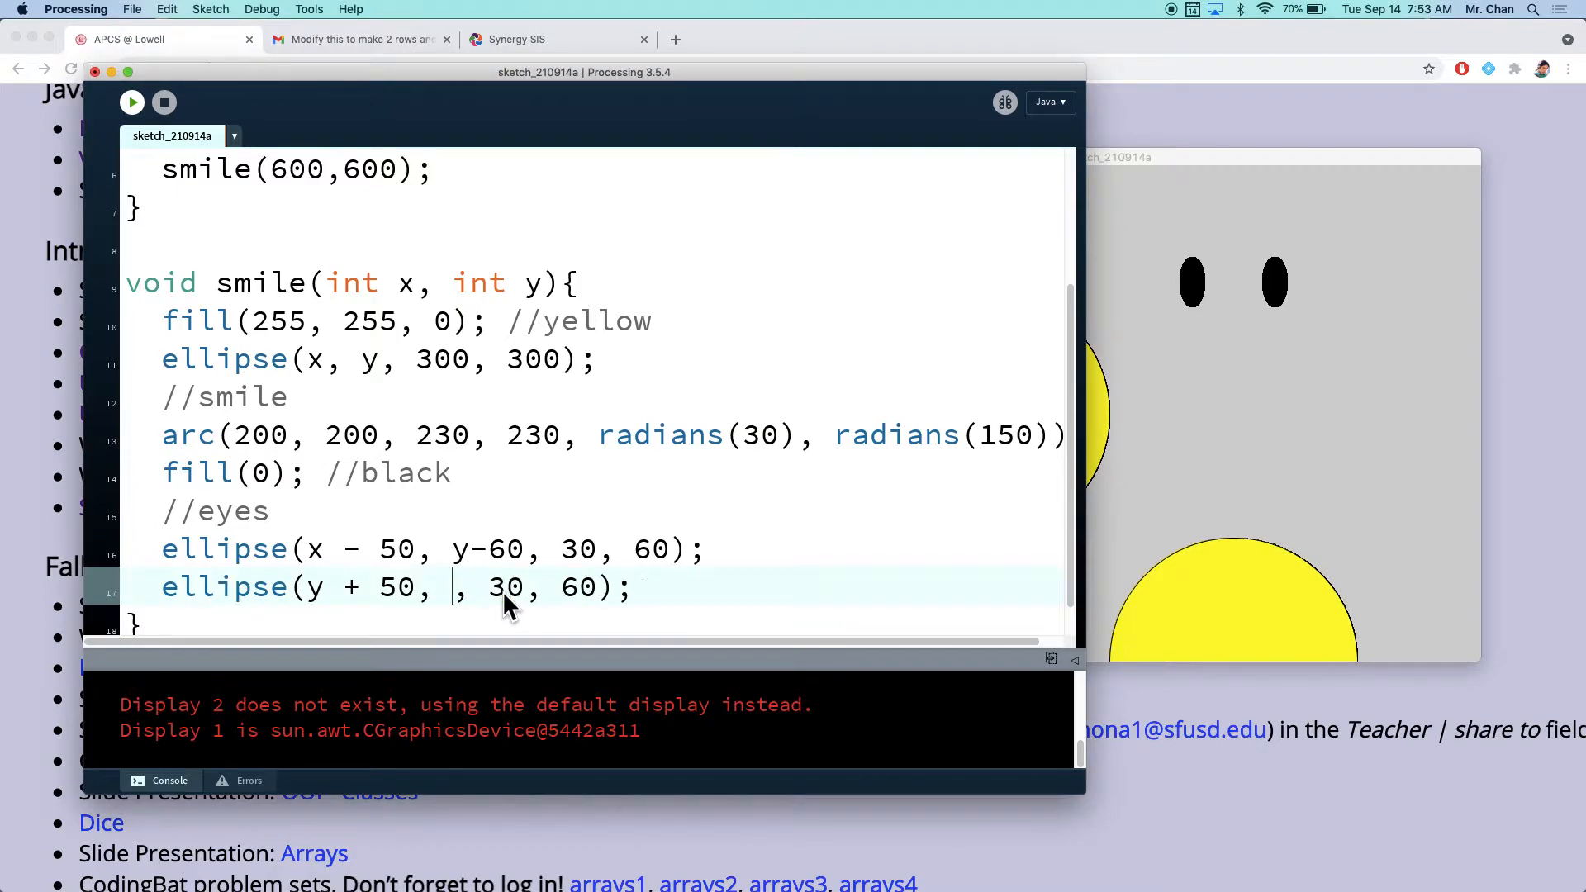
pyautogui.write('y-60')
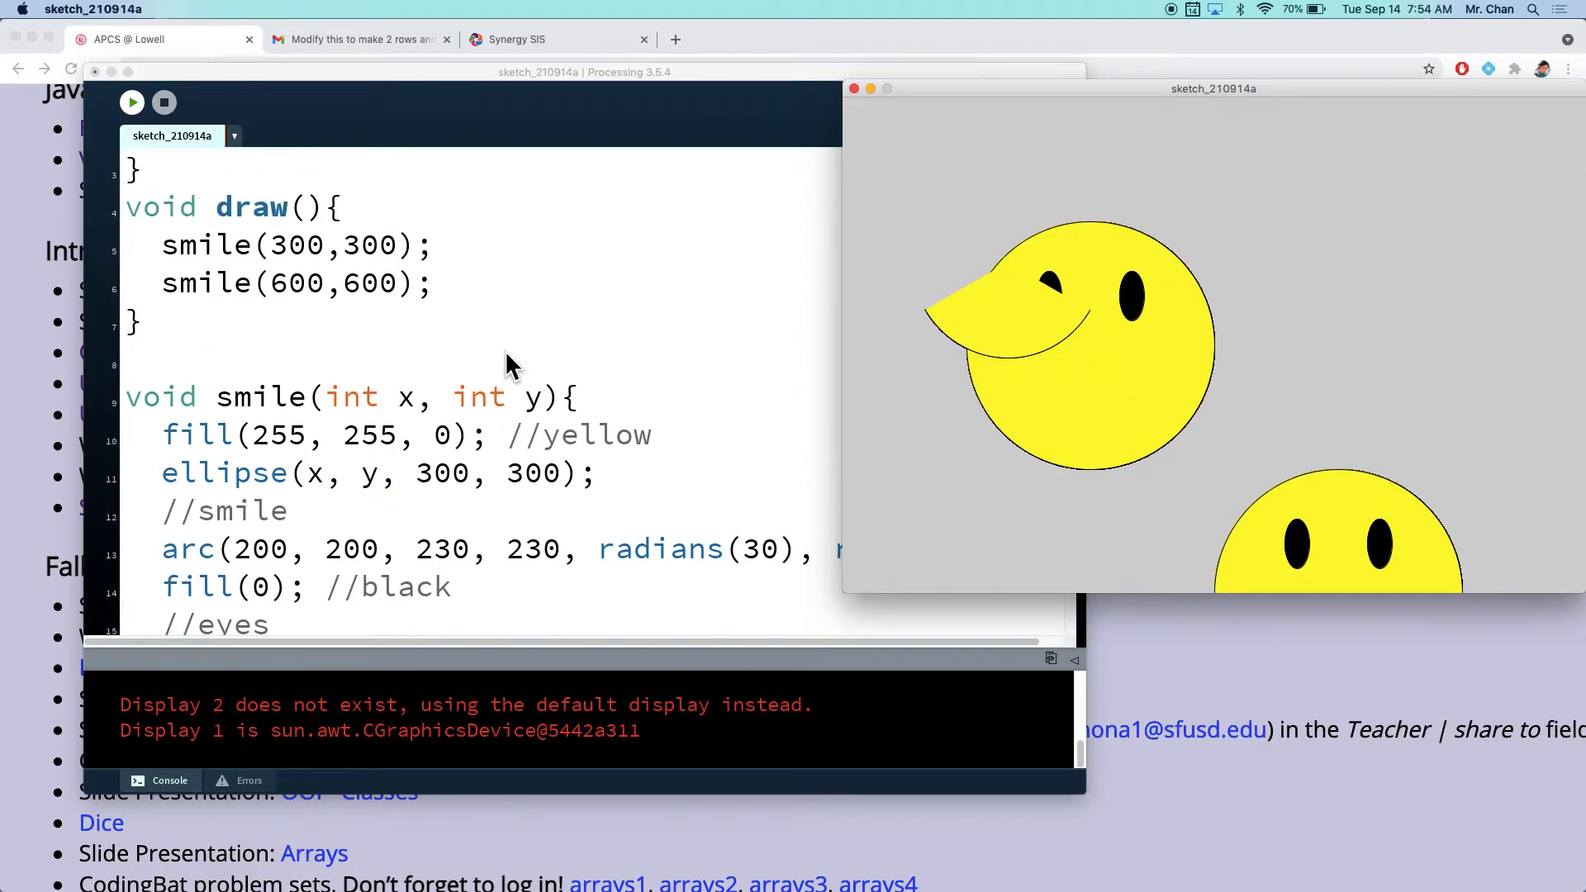
pyautogui.scroll(-3)
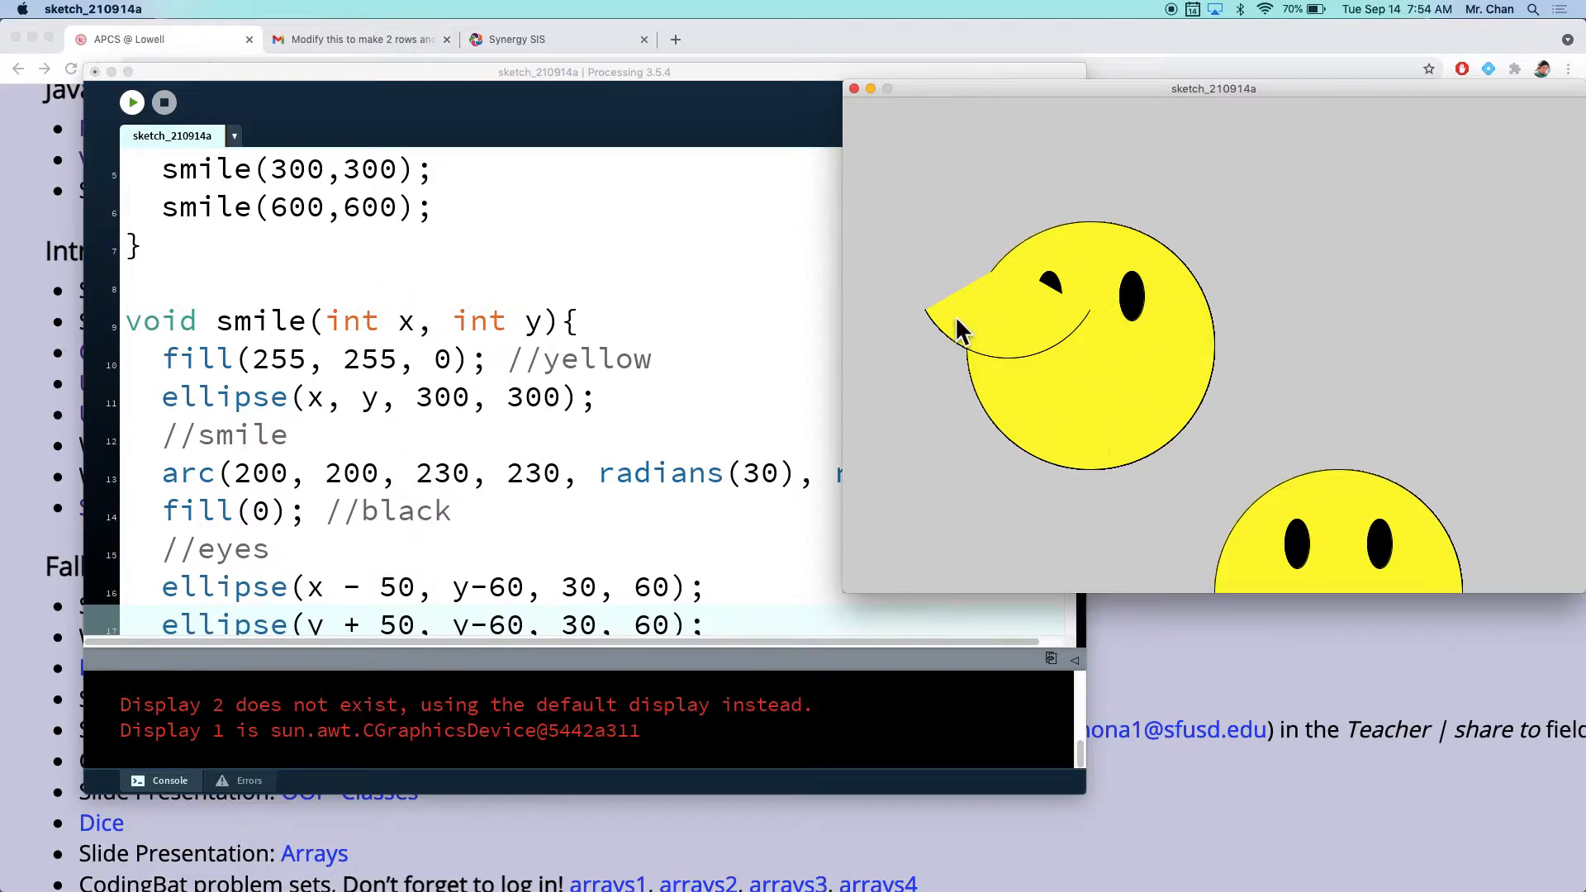
pyautogui.moveTo(1100, 372)
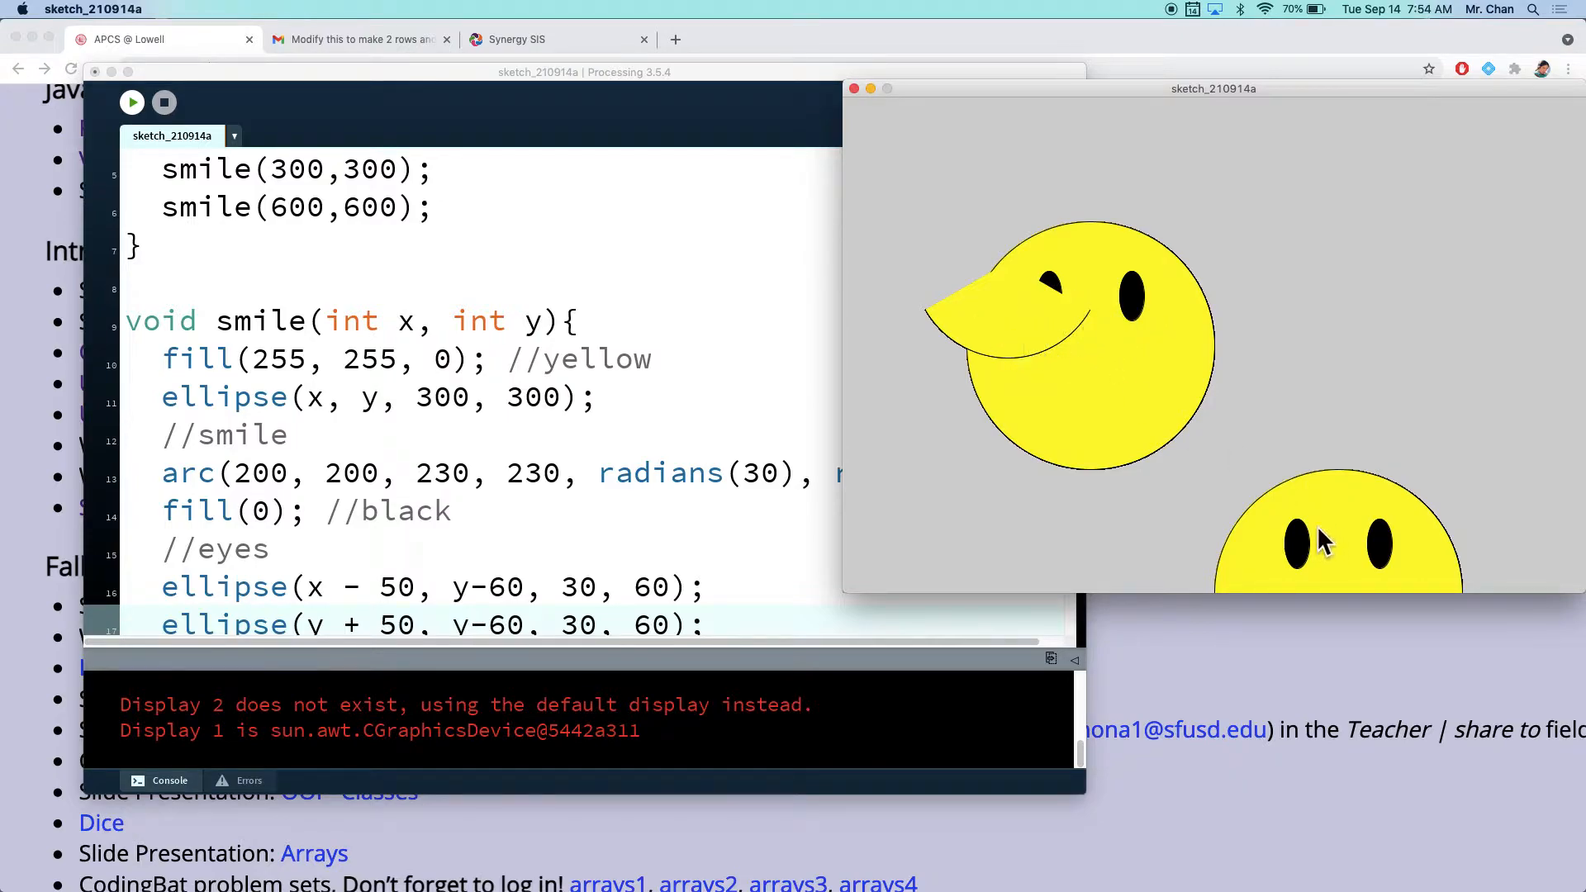
pyautogui.moveTo(1359, 622)
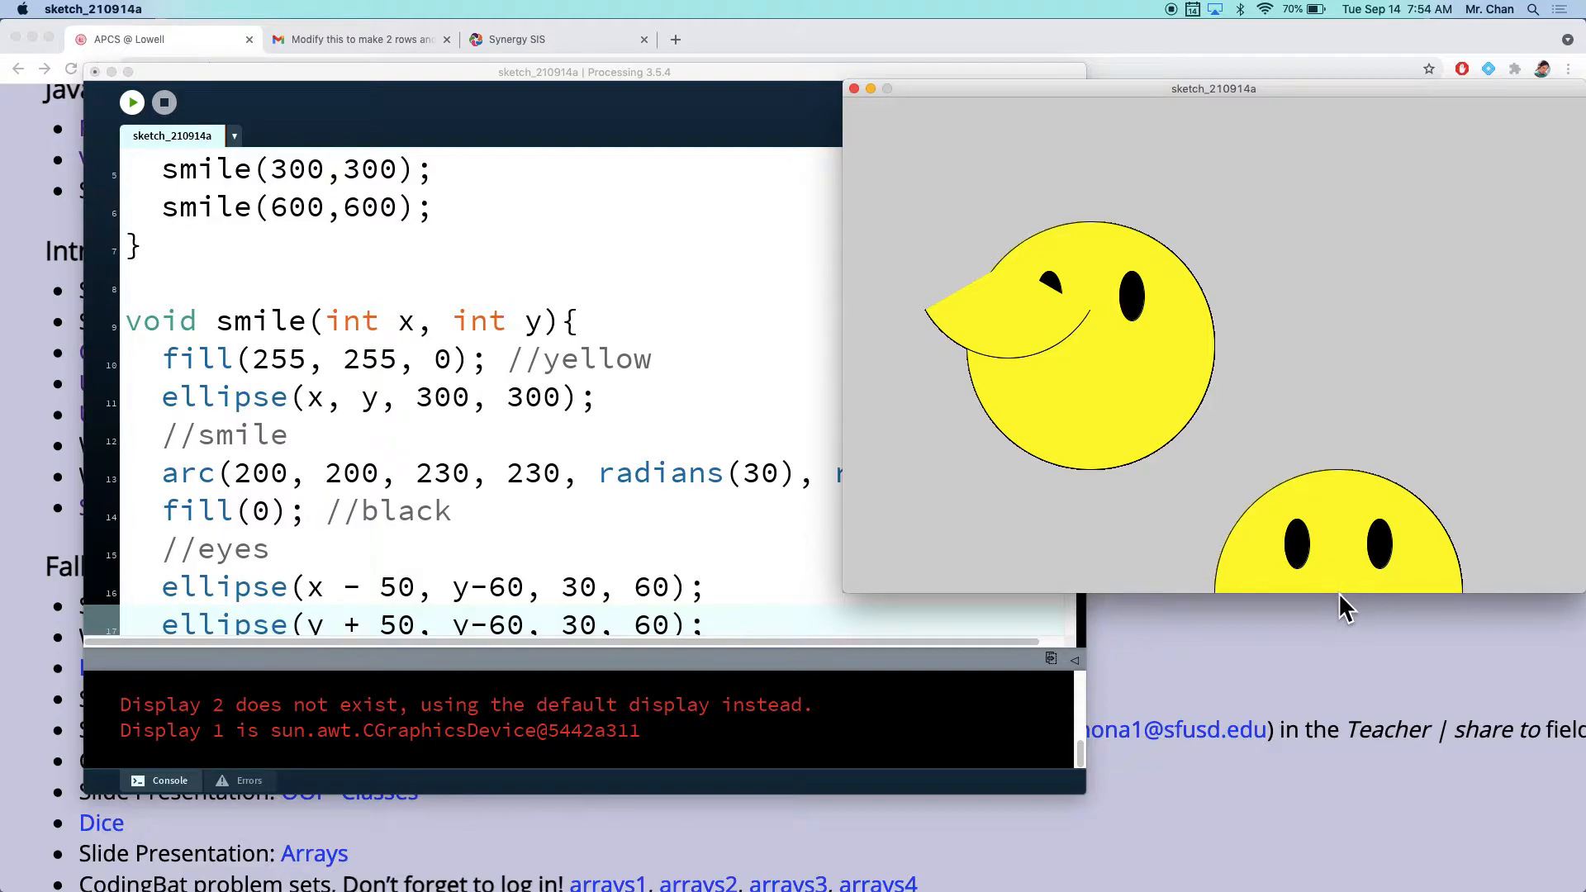
pyautogui.moveTo(1313, 622)
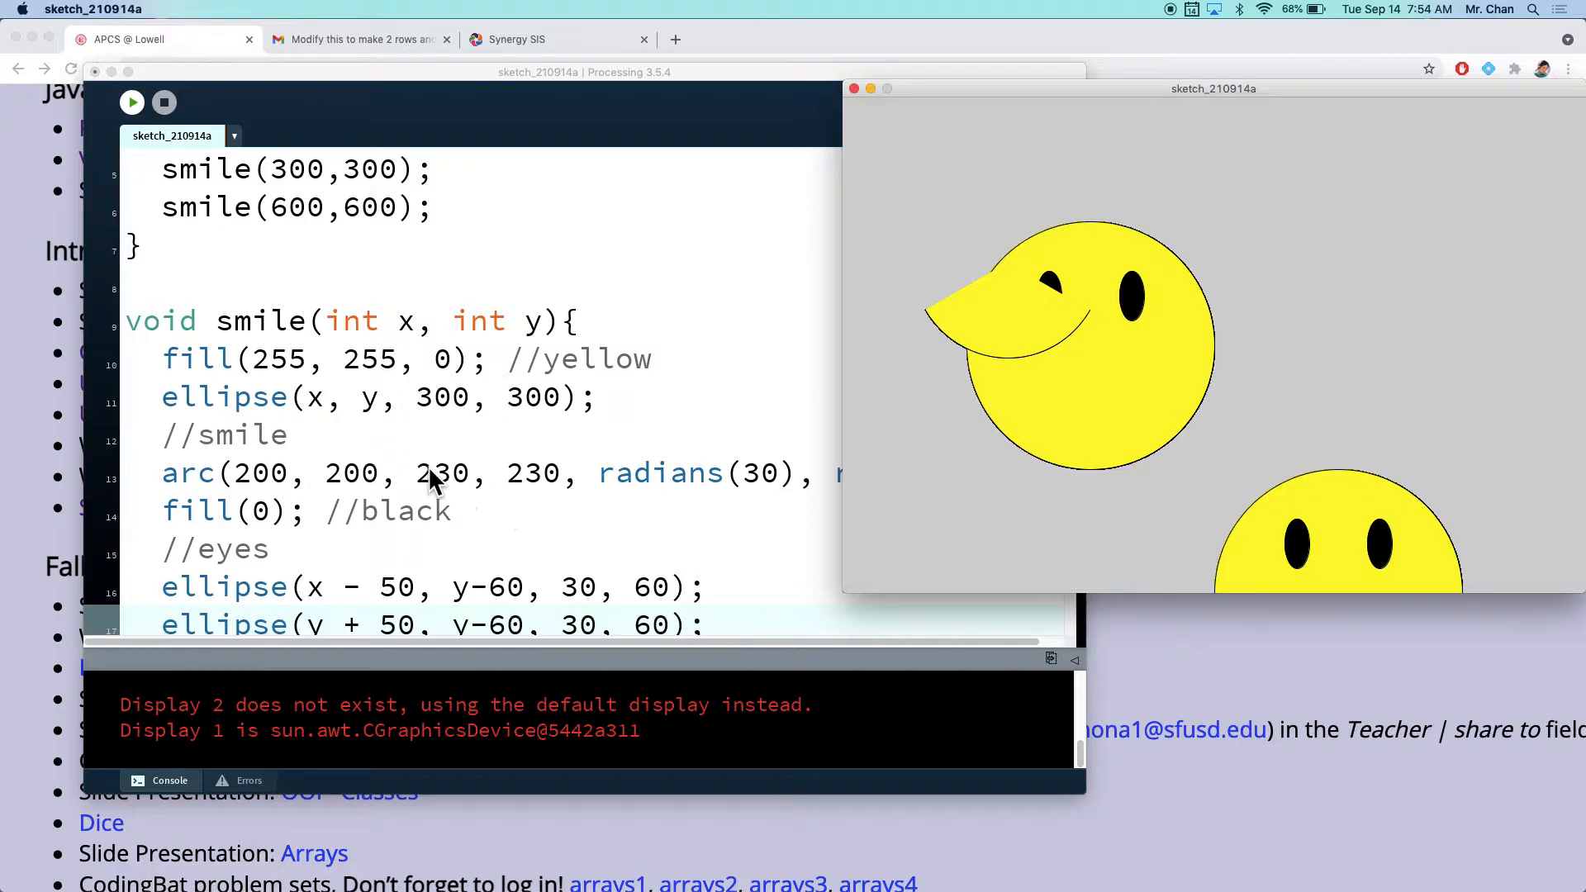
pyautogui.moveTo(399, 511)
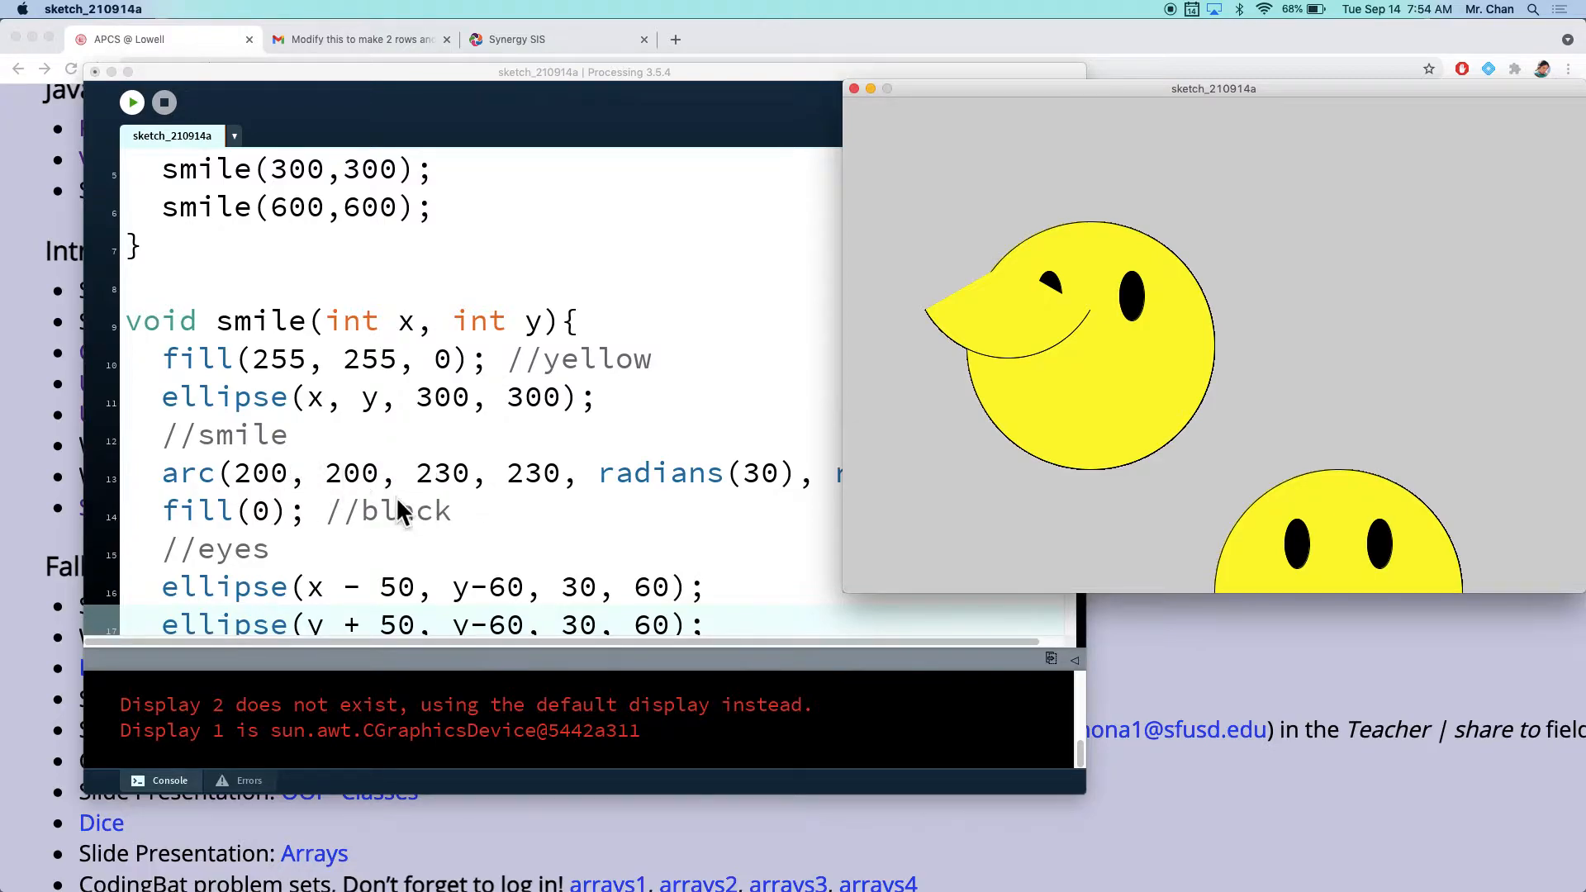
pyautogui.moveTo(348, 504)
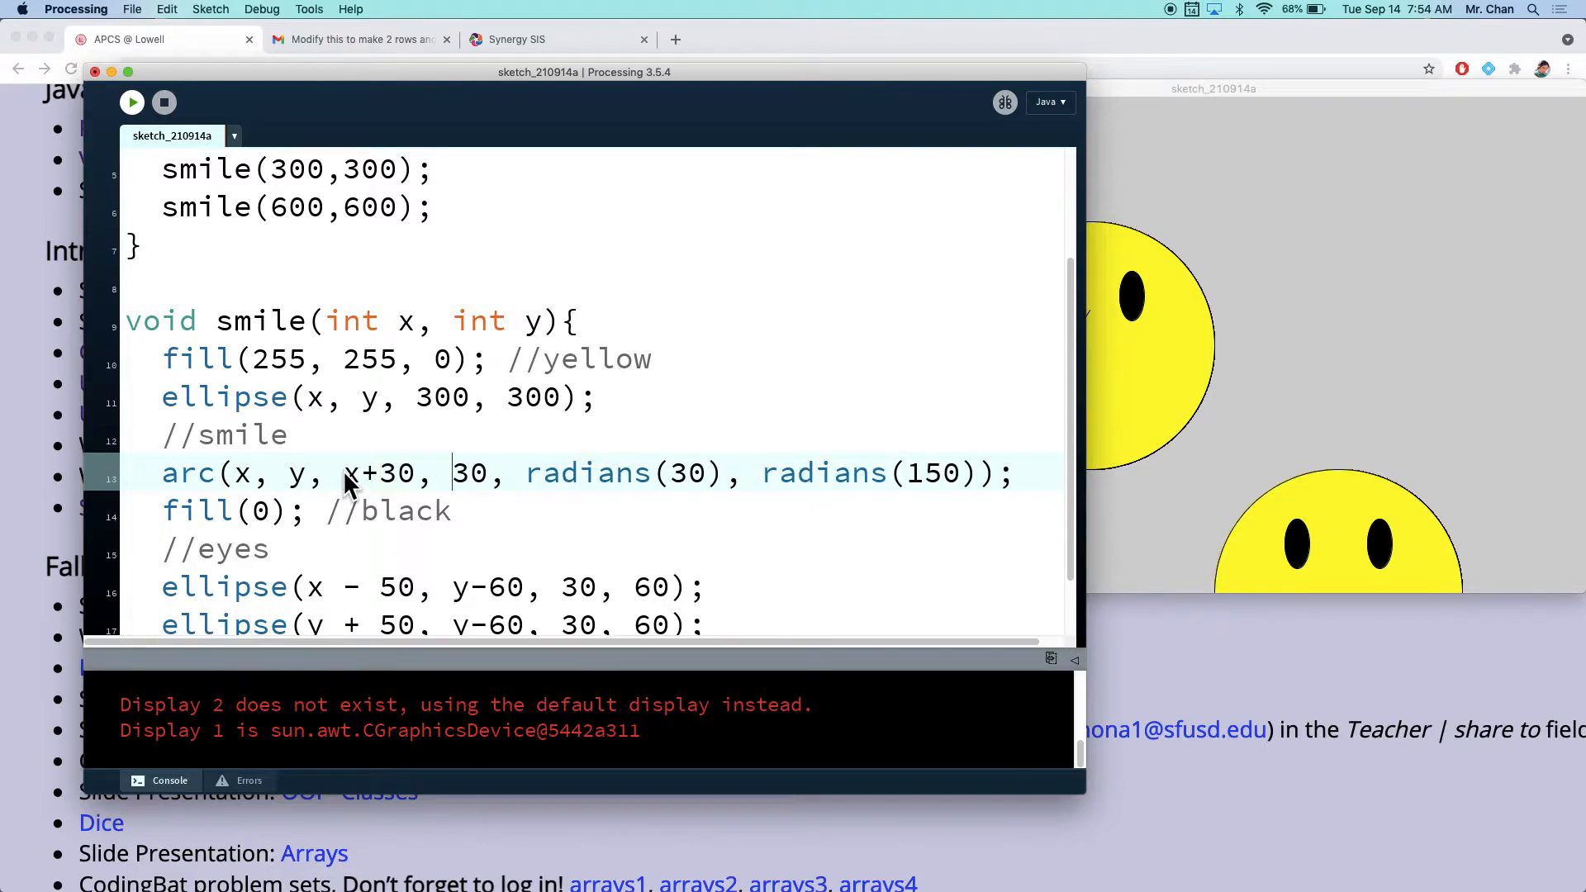
# Step: Set the smile arc at x, y to 230 by 230 and run the sketch to check the smile
pyautogui.write('y+')
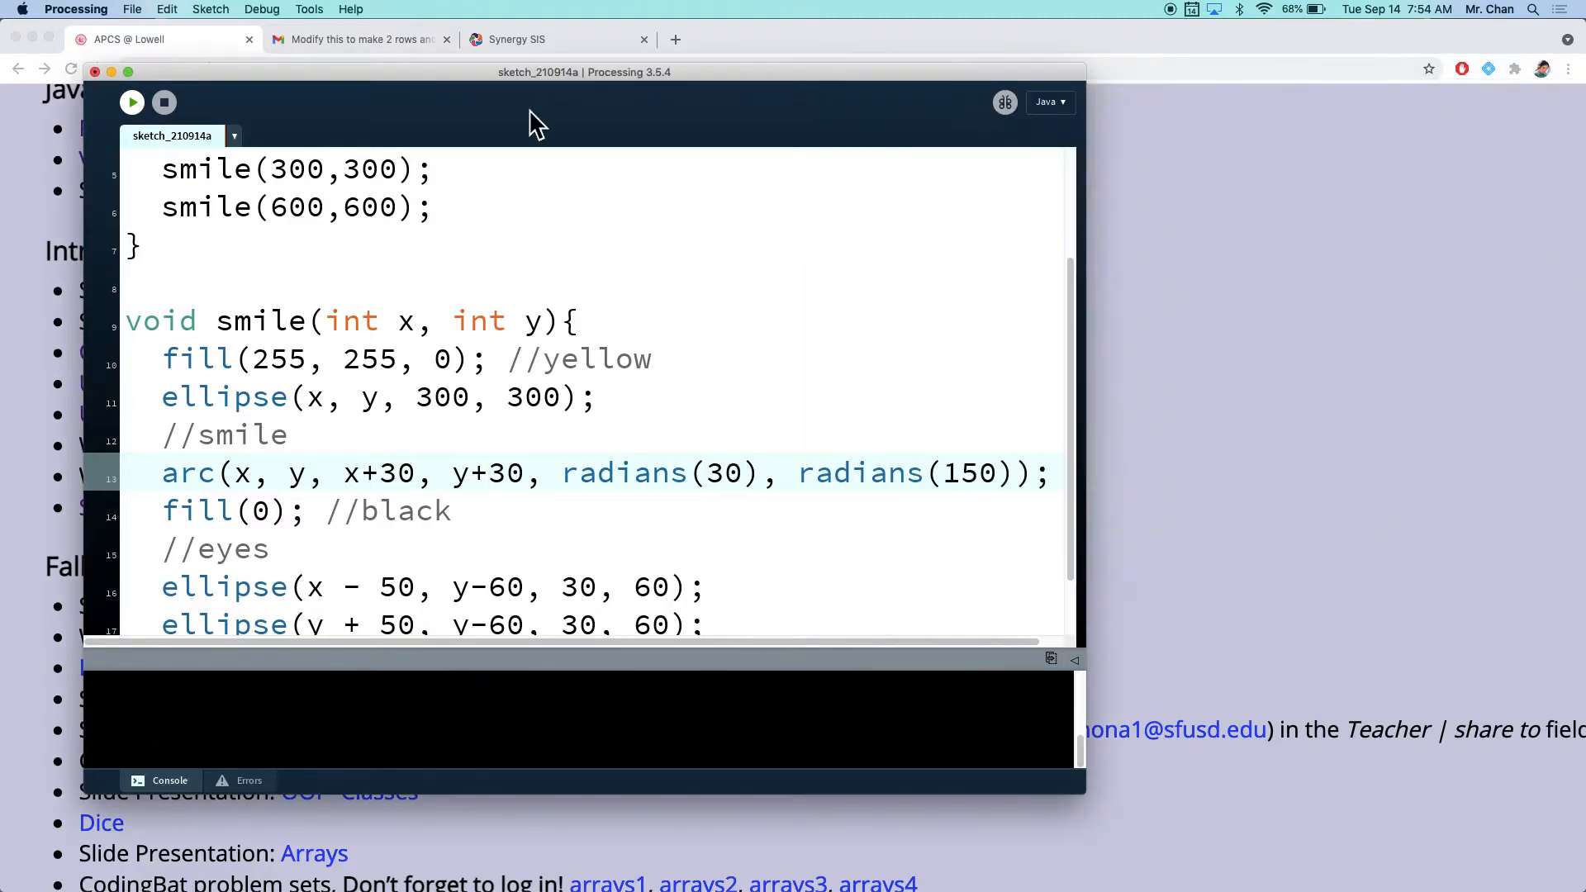
pyautogui.click(132, 101)
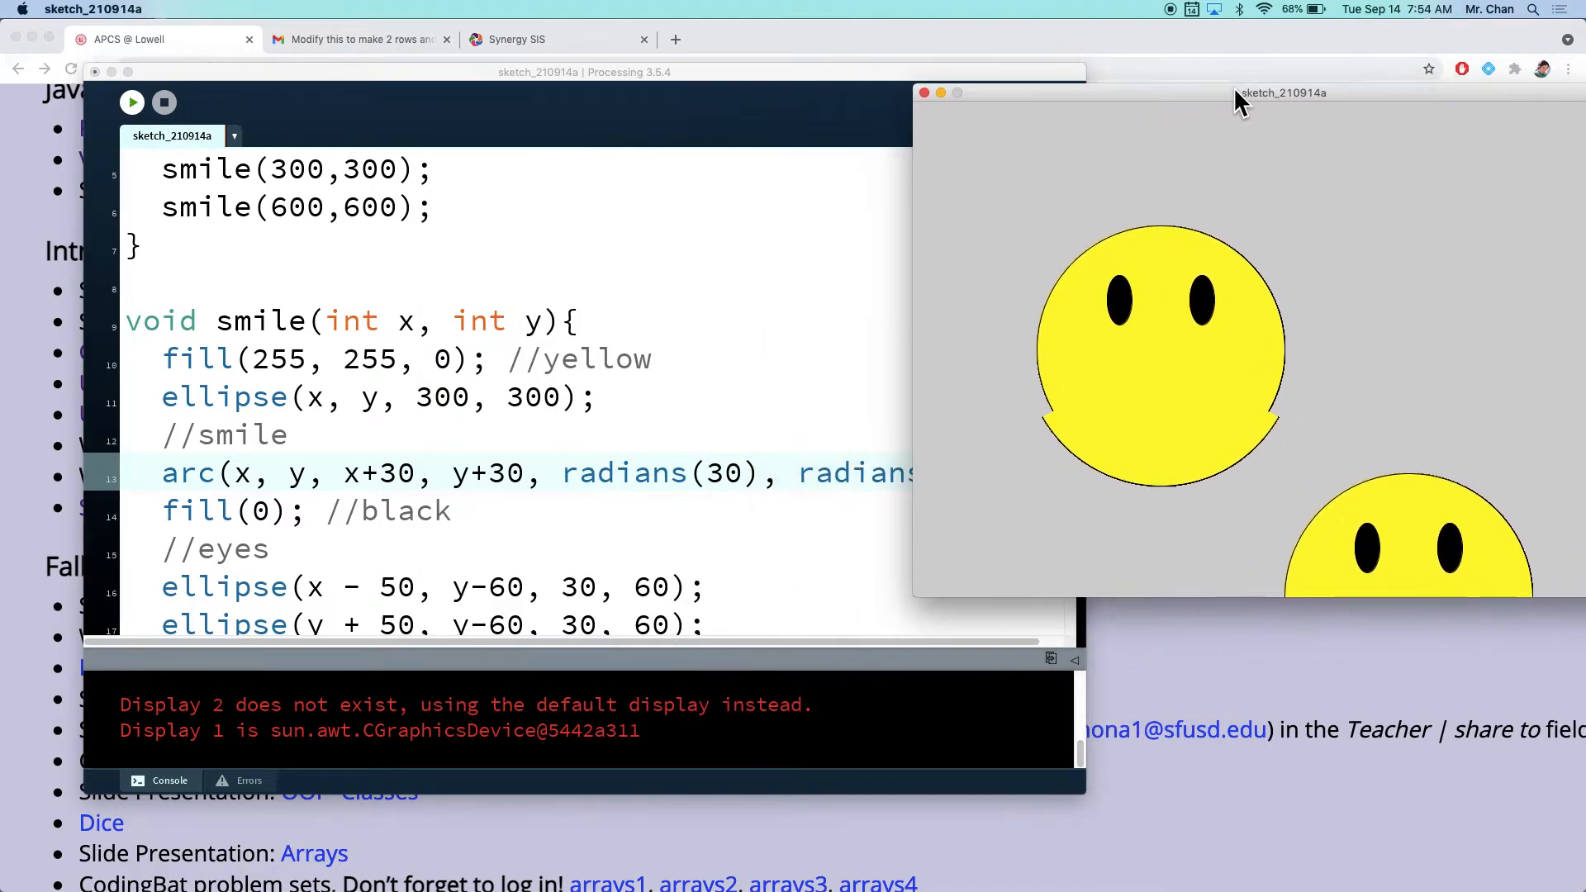
pyautogui.moveTo(1282, 93); pyautogui.dragTo(1139, 89)
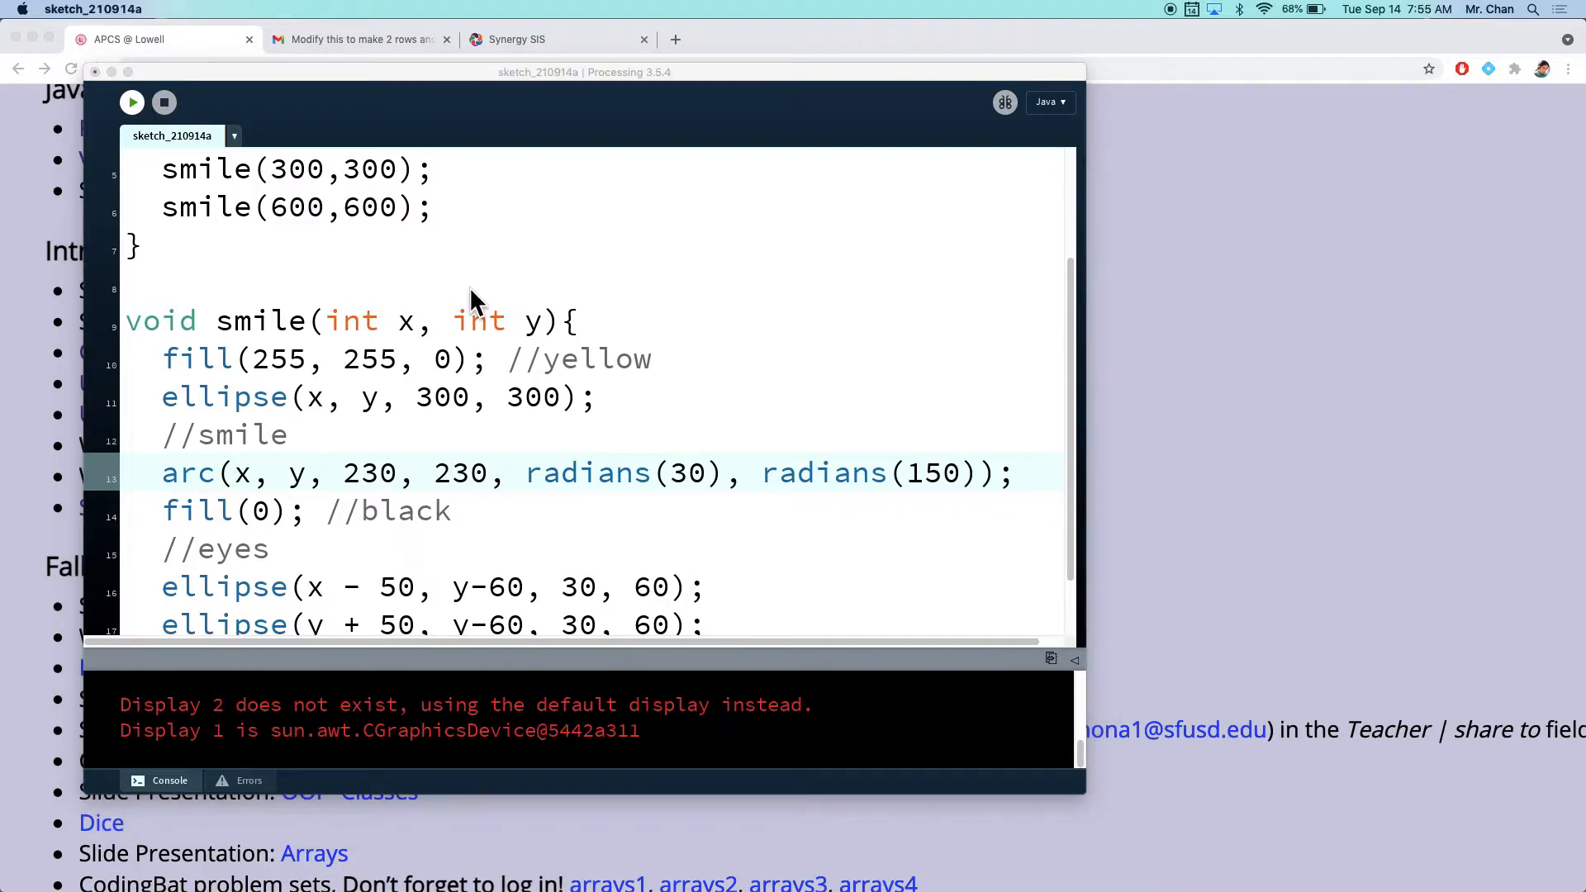
pyautogui.click(132, 102)
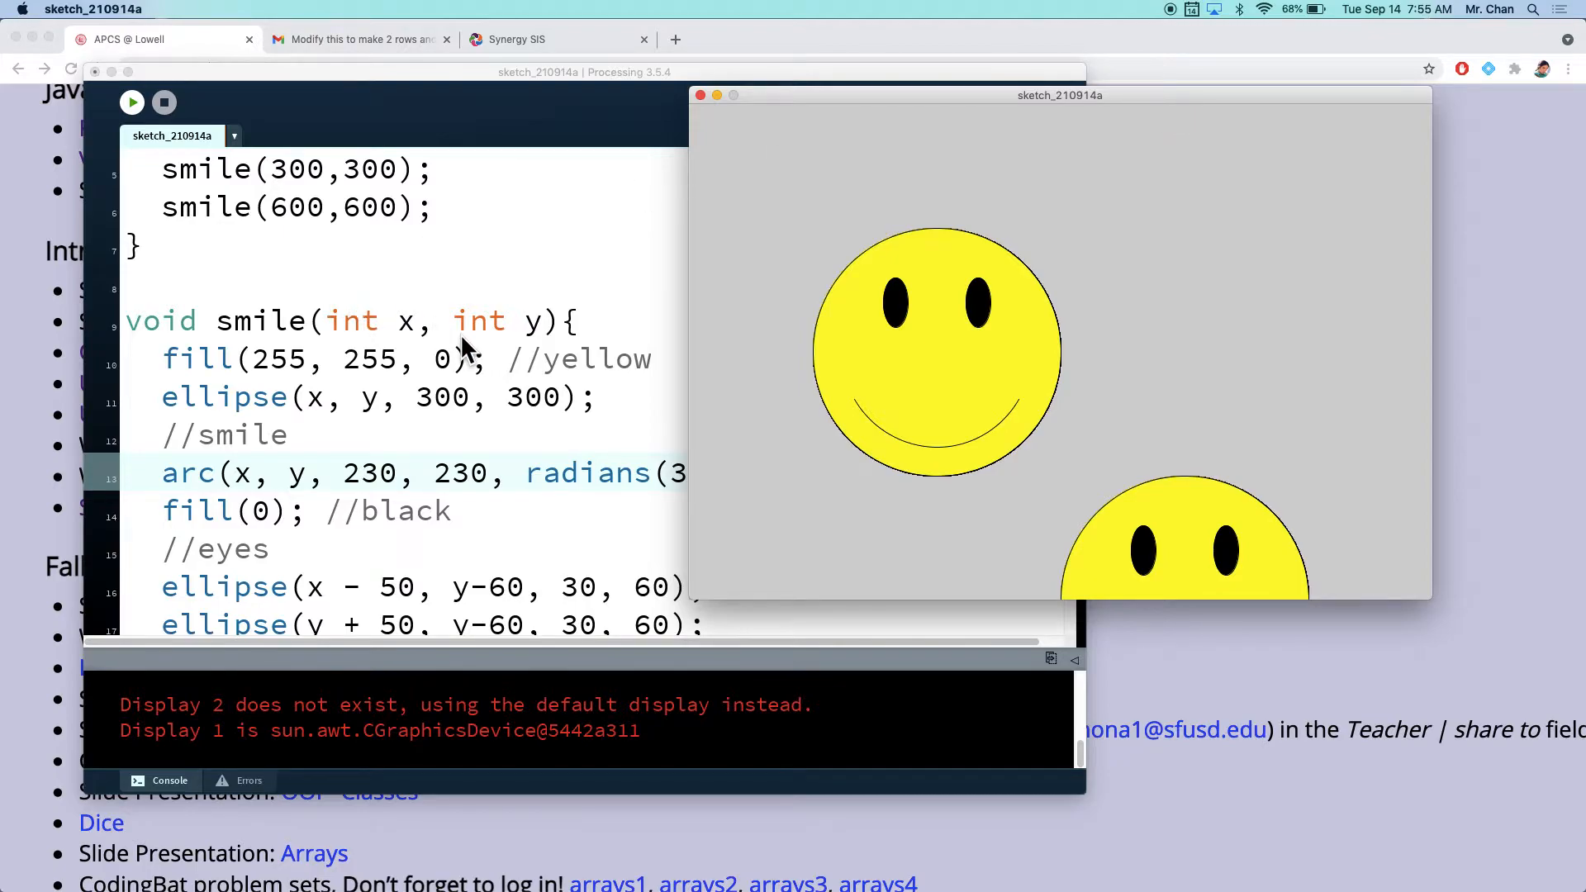
pyautogui.scroll(-3)
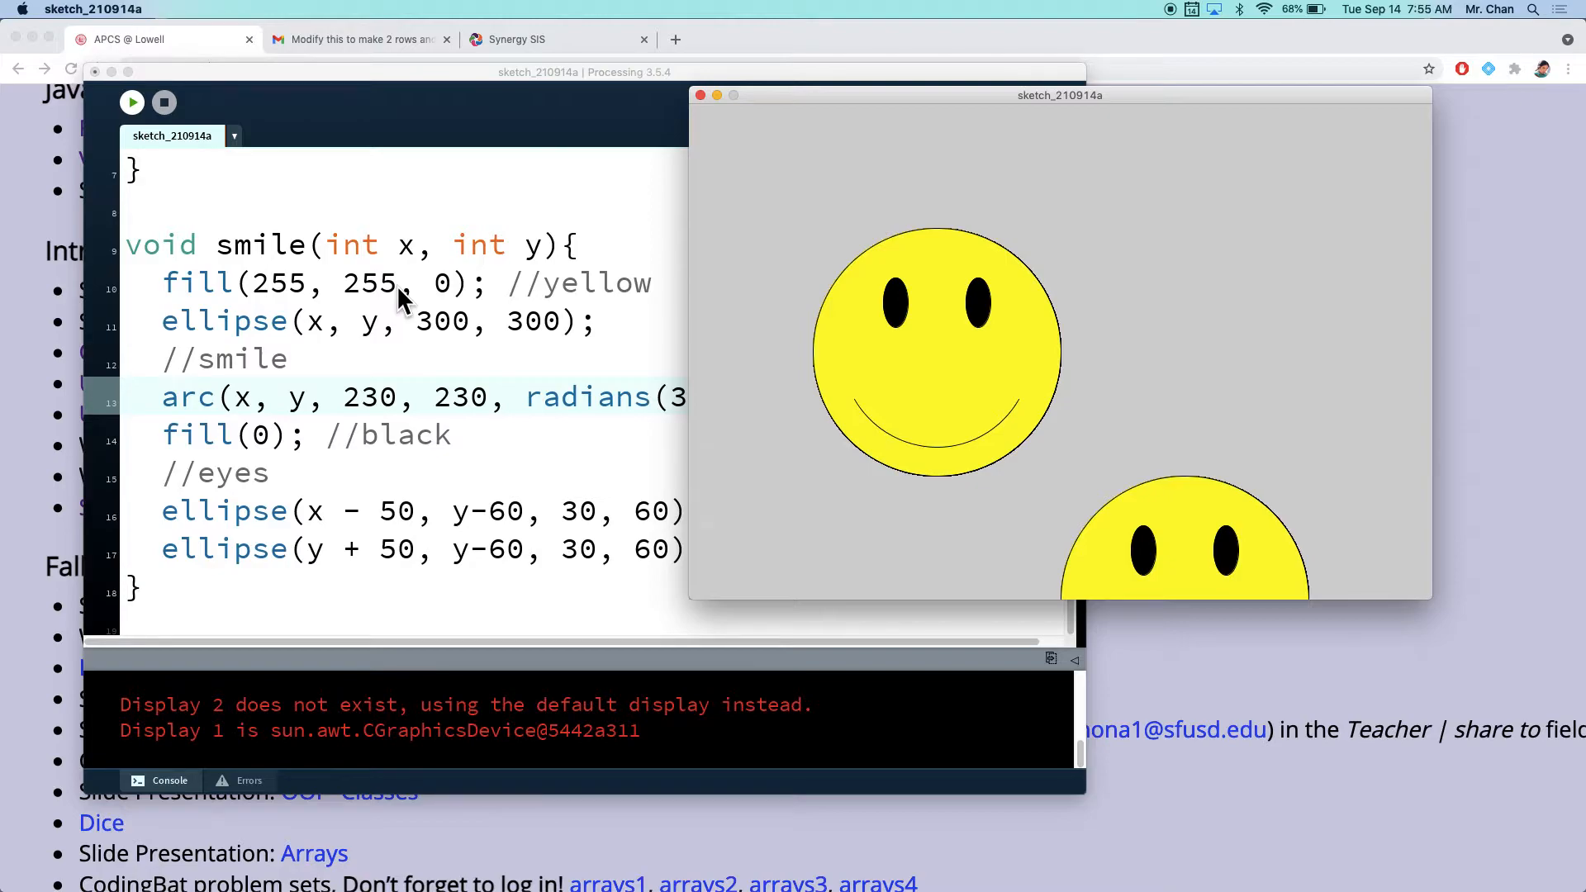
pyautogui.moveTo(496, 261)
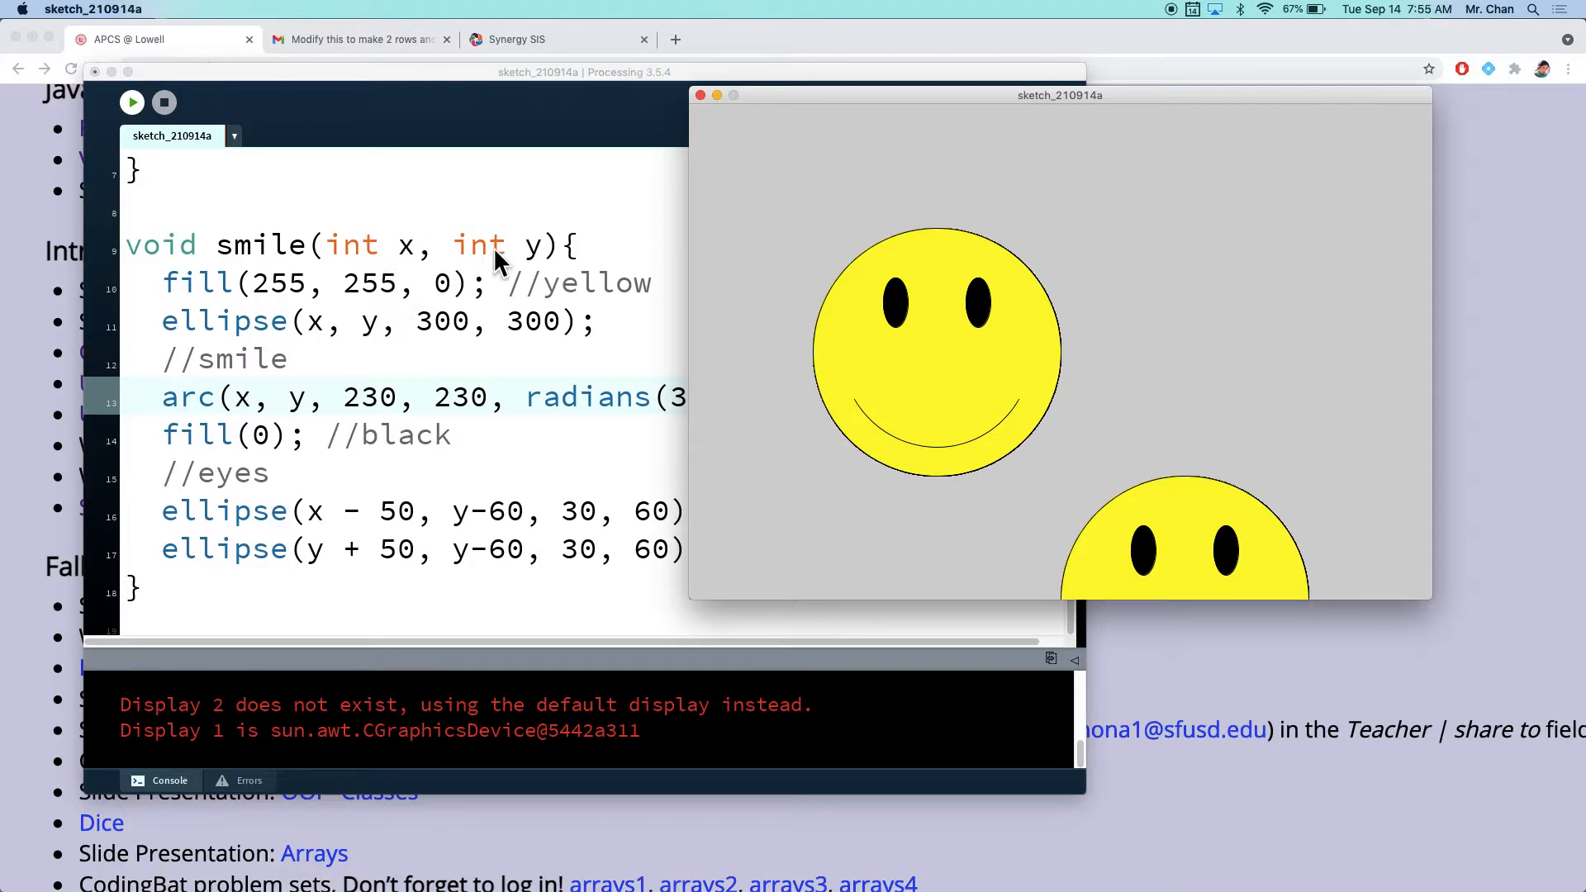
pyautogui.moveTo(1043, 400)
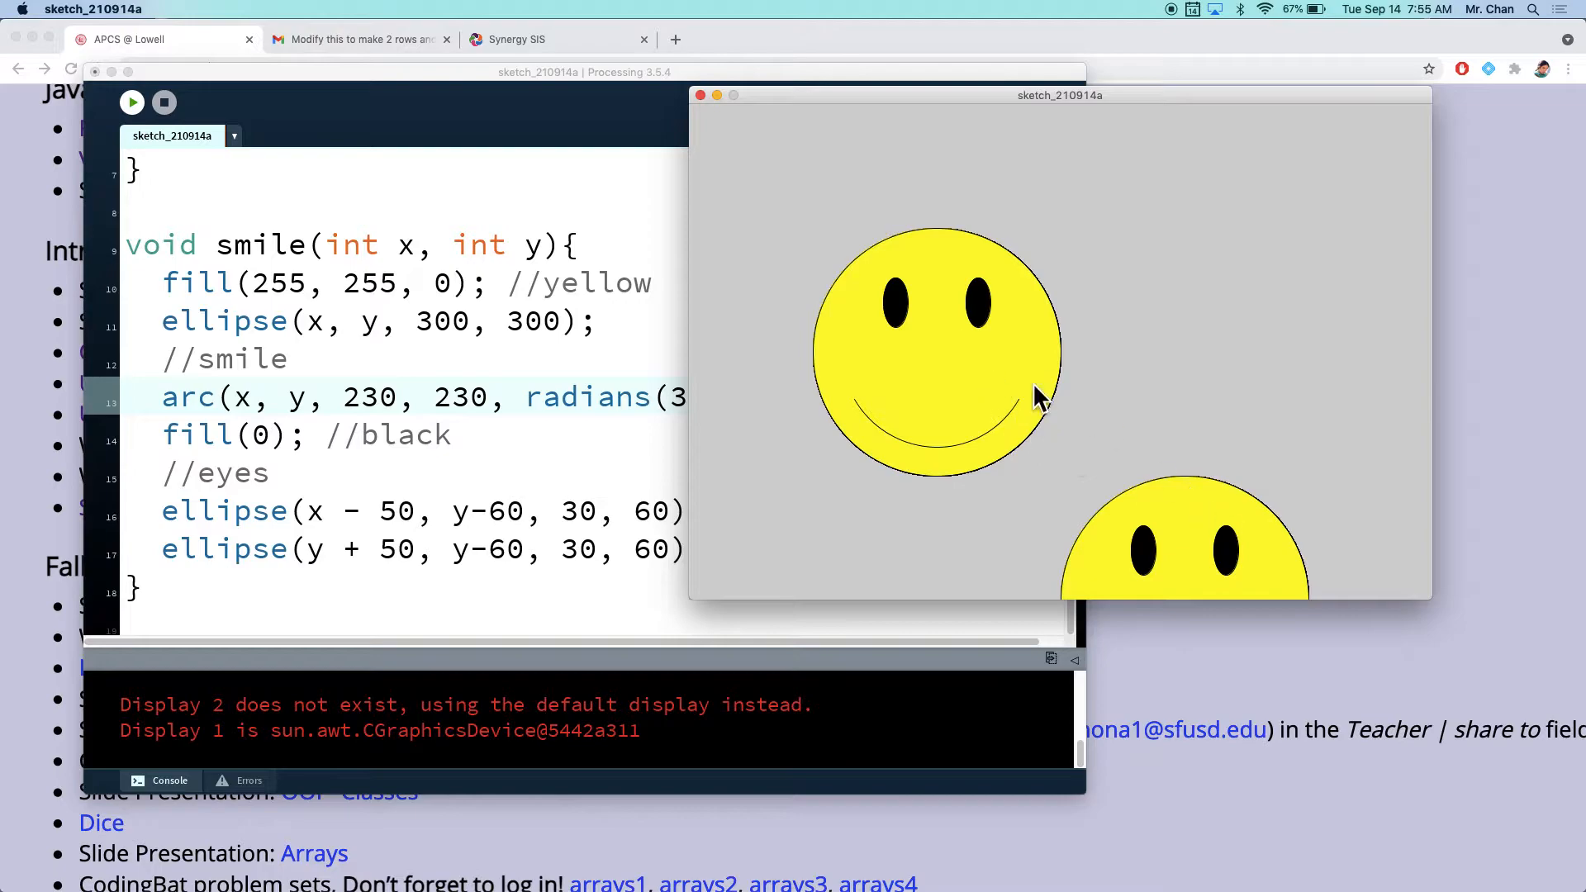
pyautogui.moveTo(1077, 463)
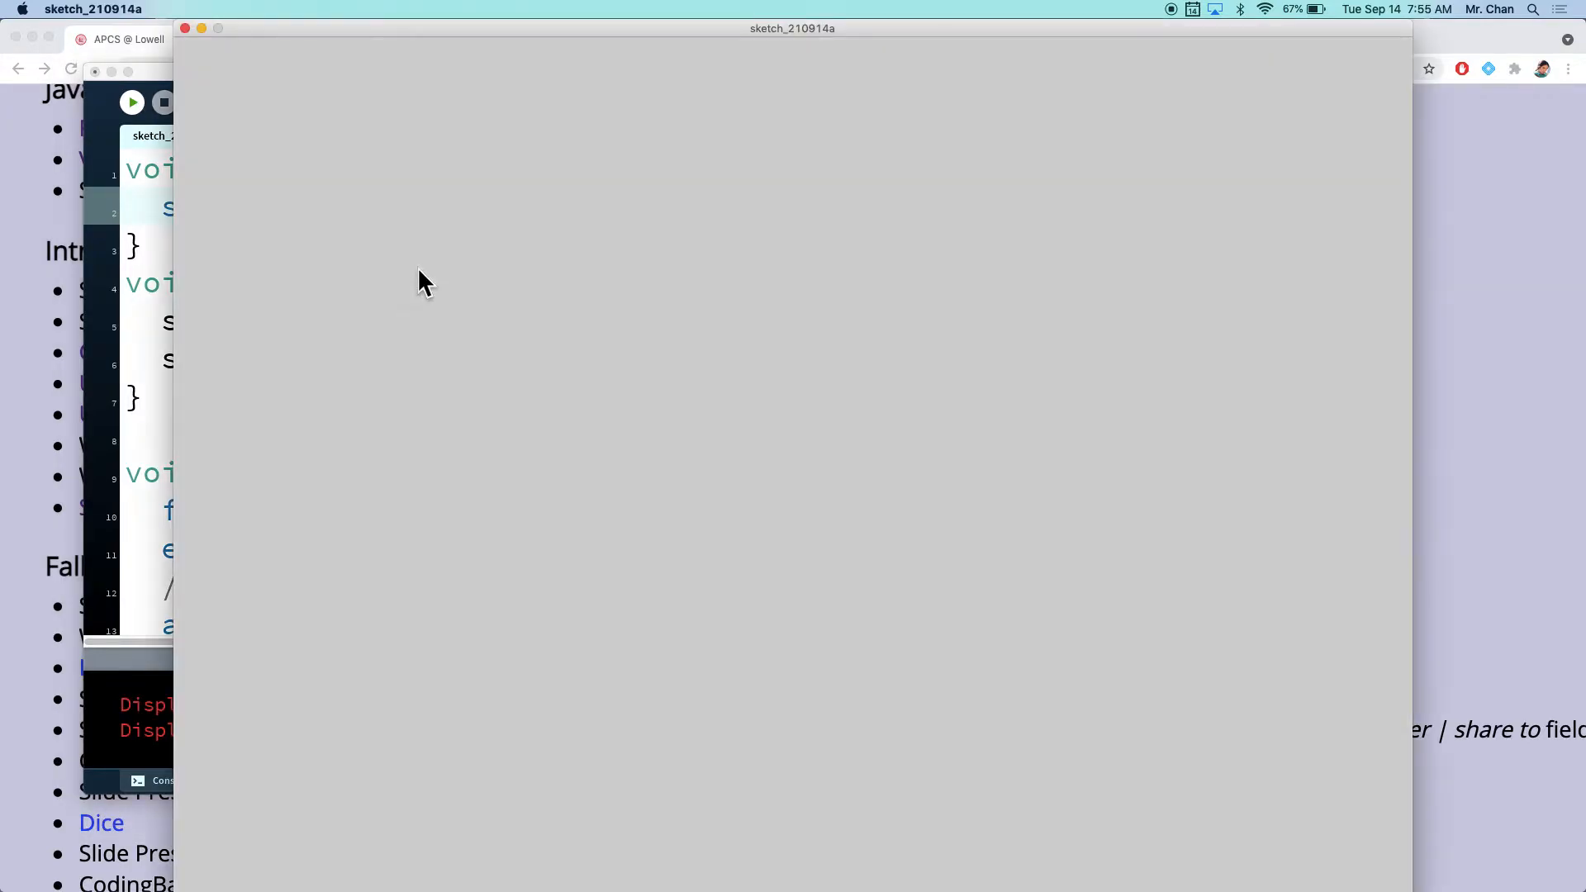
# Step: Add smile(100,100) and smile(500,500) calls to draw()
pyautogui.click(132, 101)
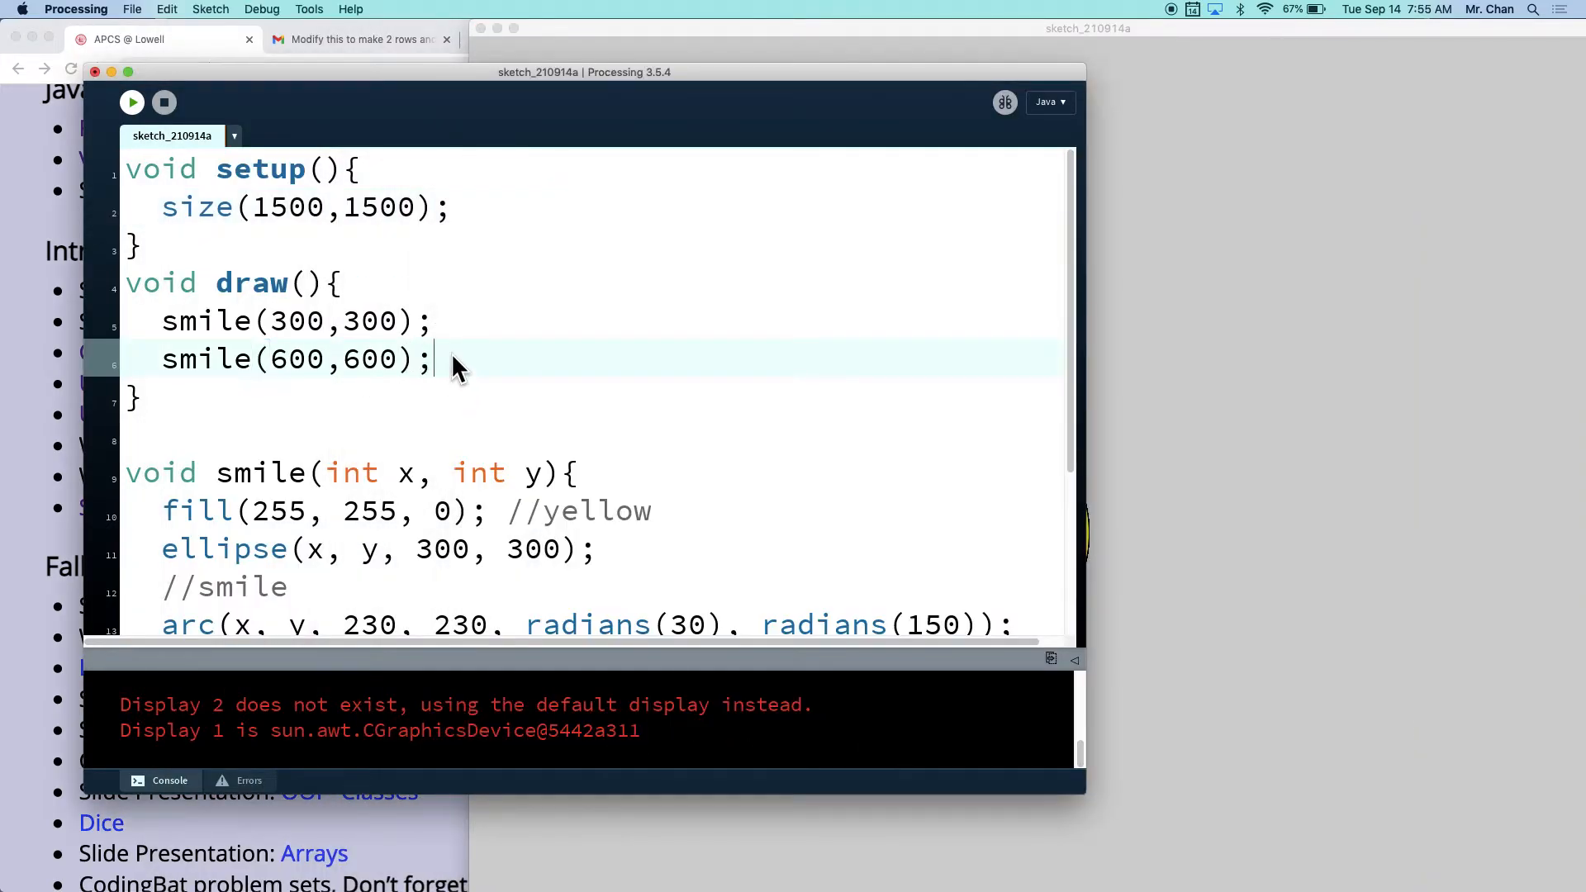
pyautogui.write('smile(100,')
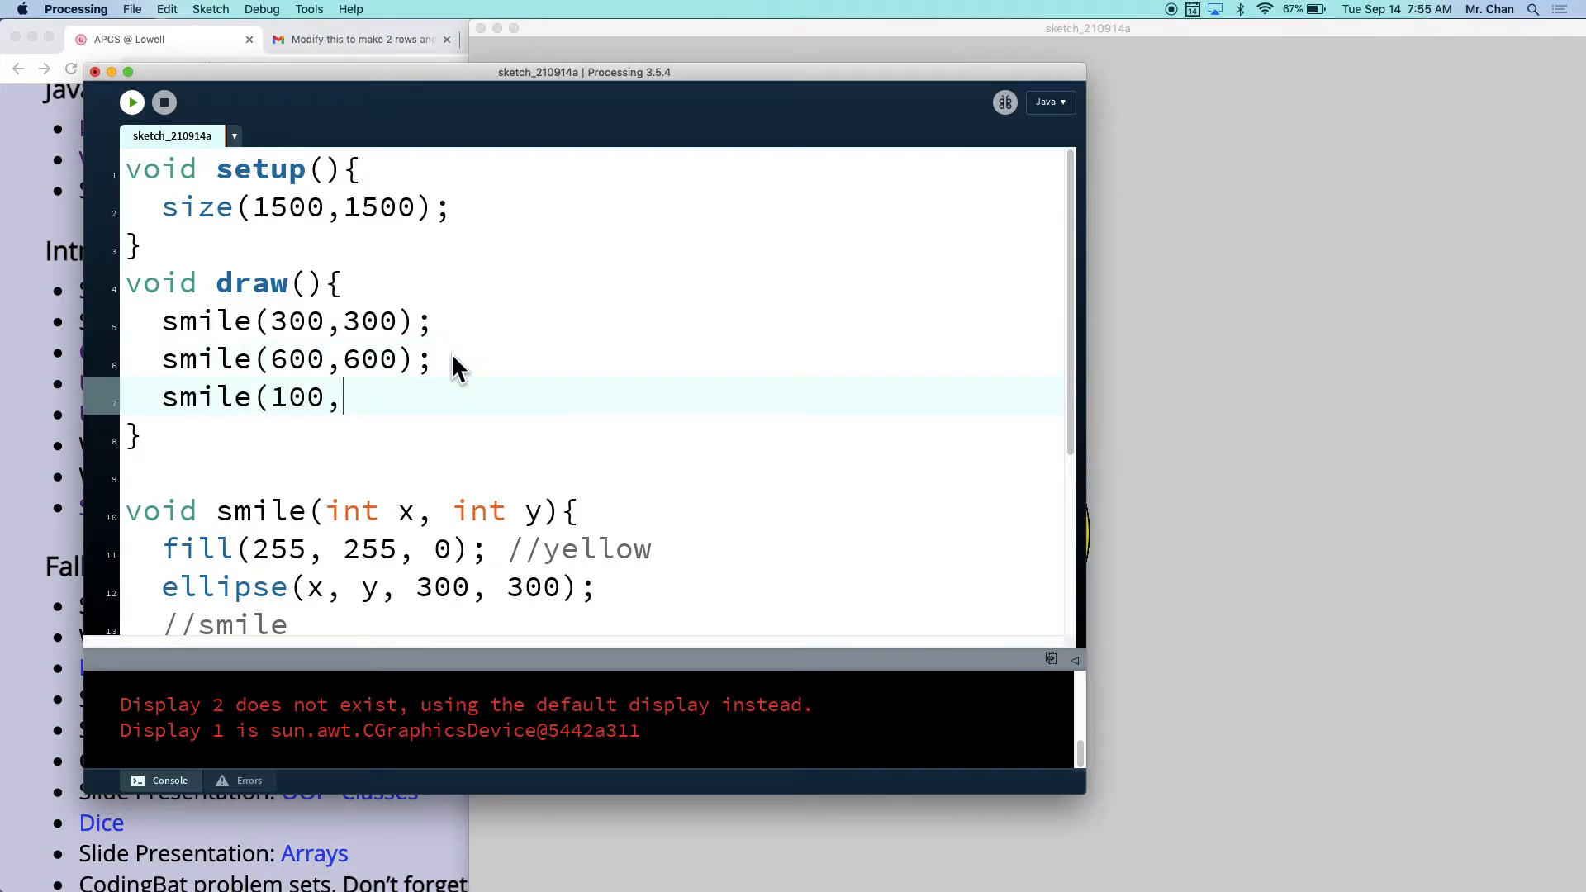
pyautogui.write('100);')
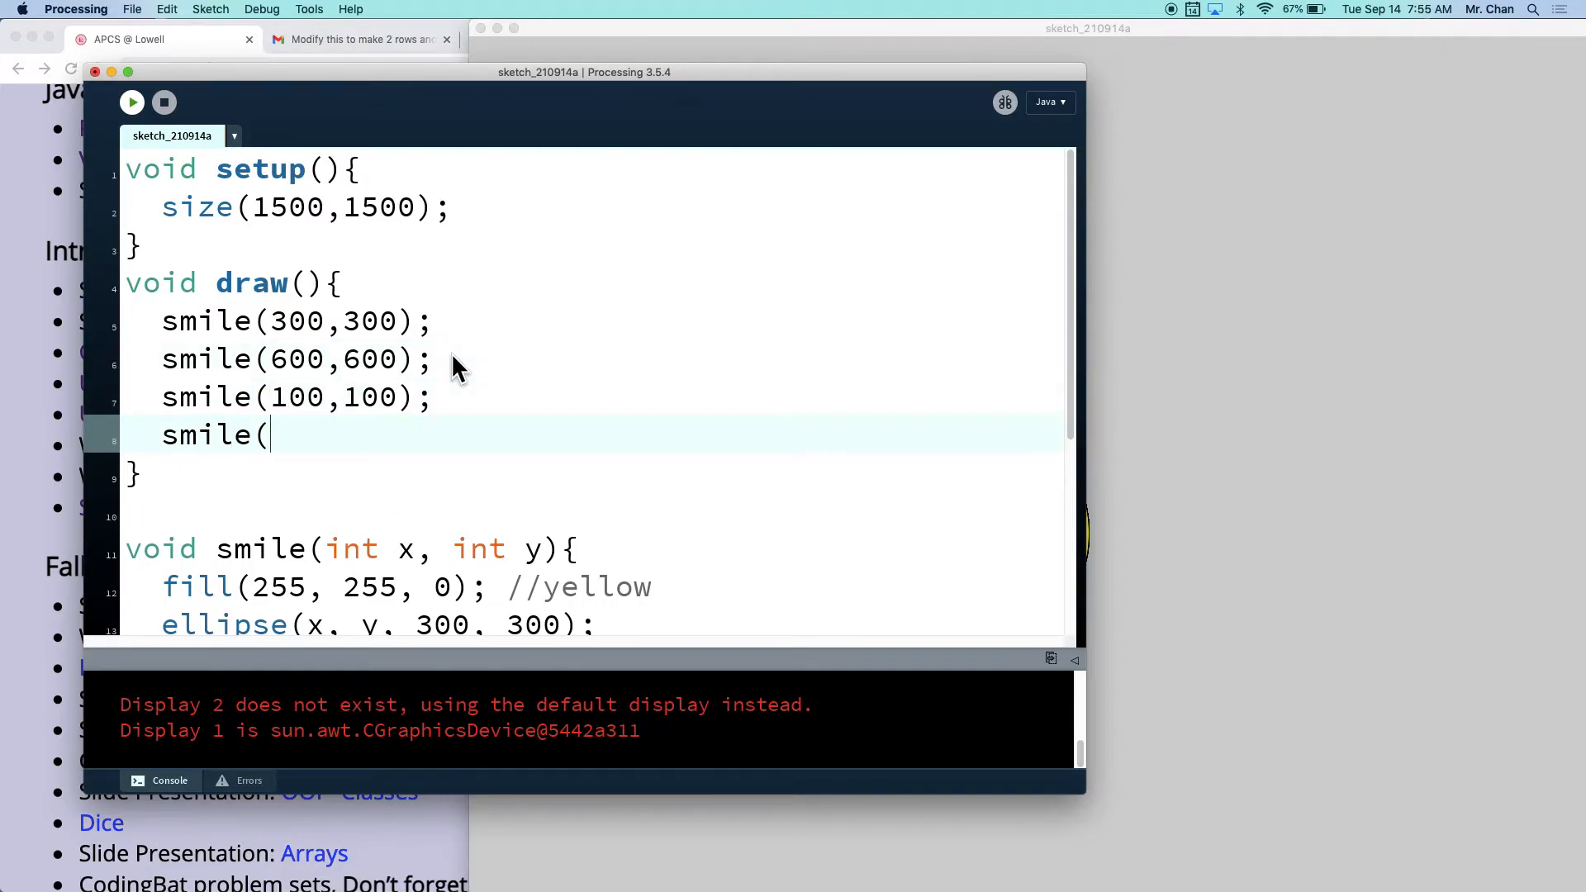
pyautogui.write('500,500)')
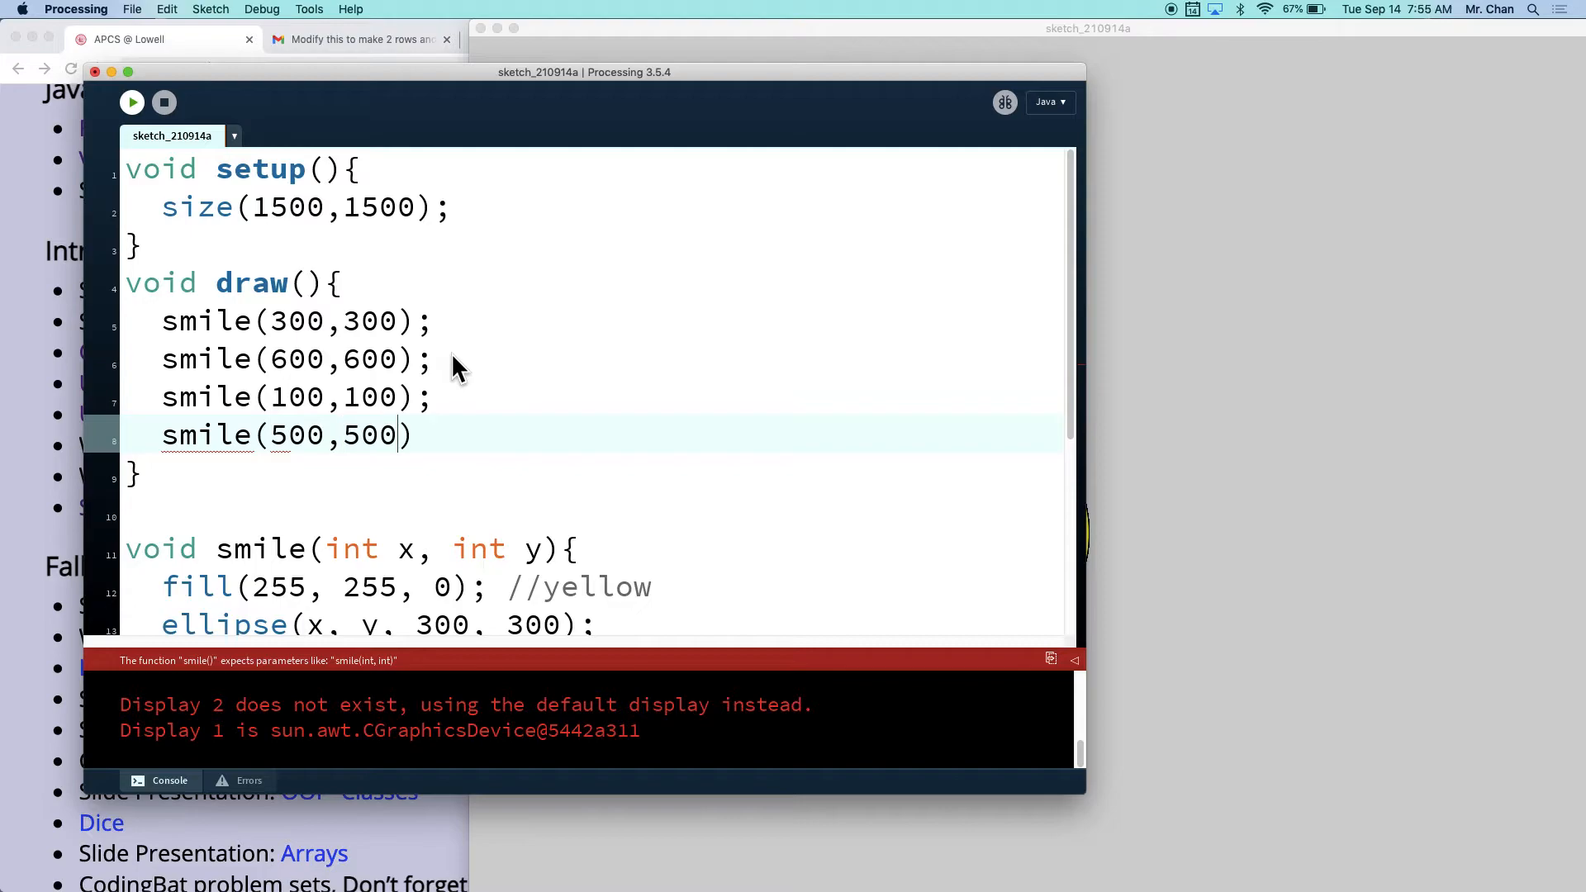
pyautogui.write(';')
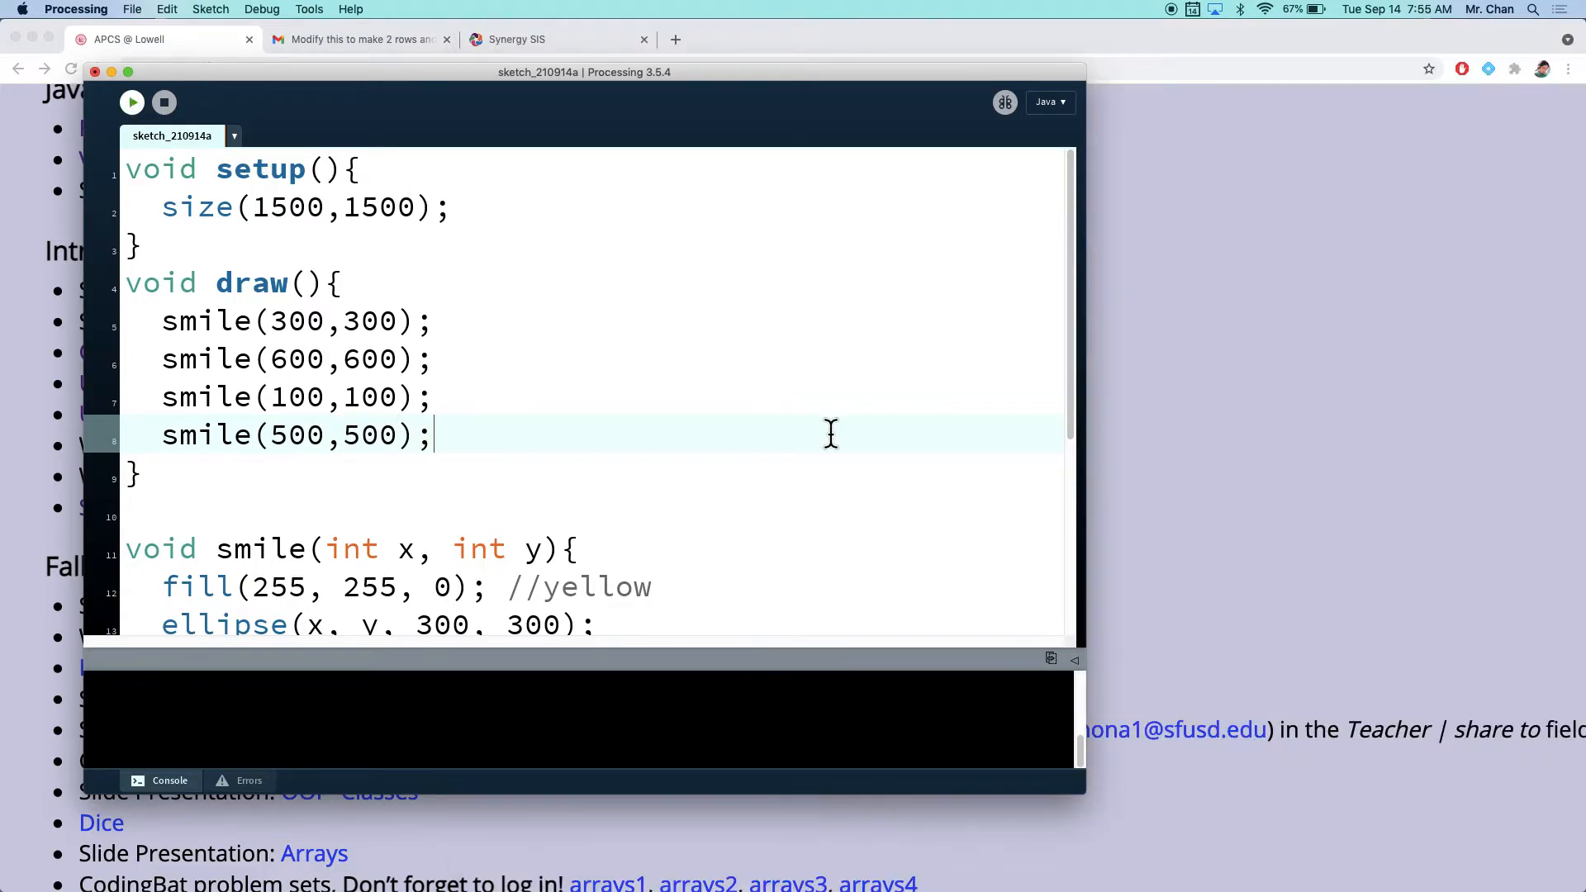
# Step: Add smile(1000,500) and run the sketch to view the five faces
pyautogui.click(132, 101)
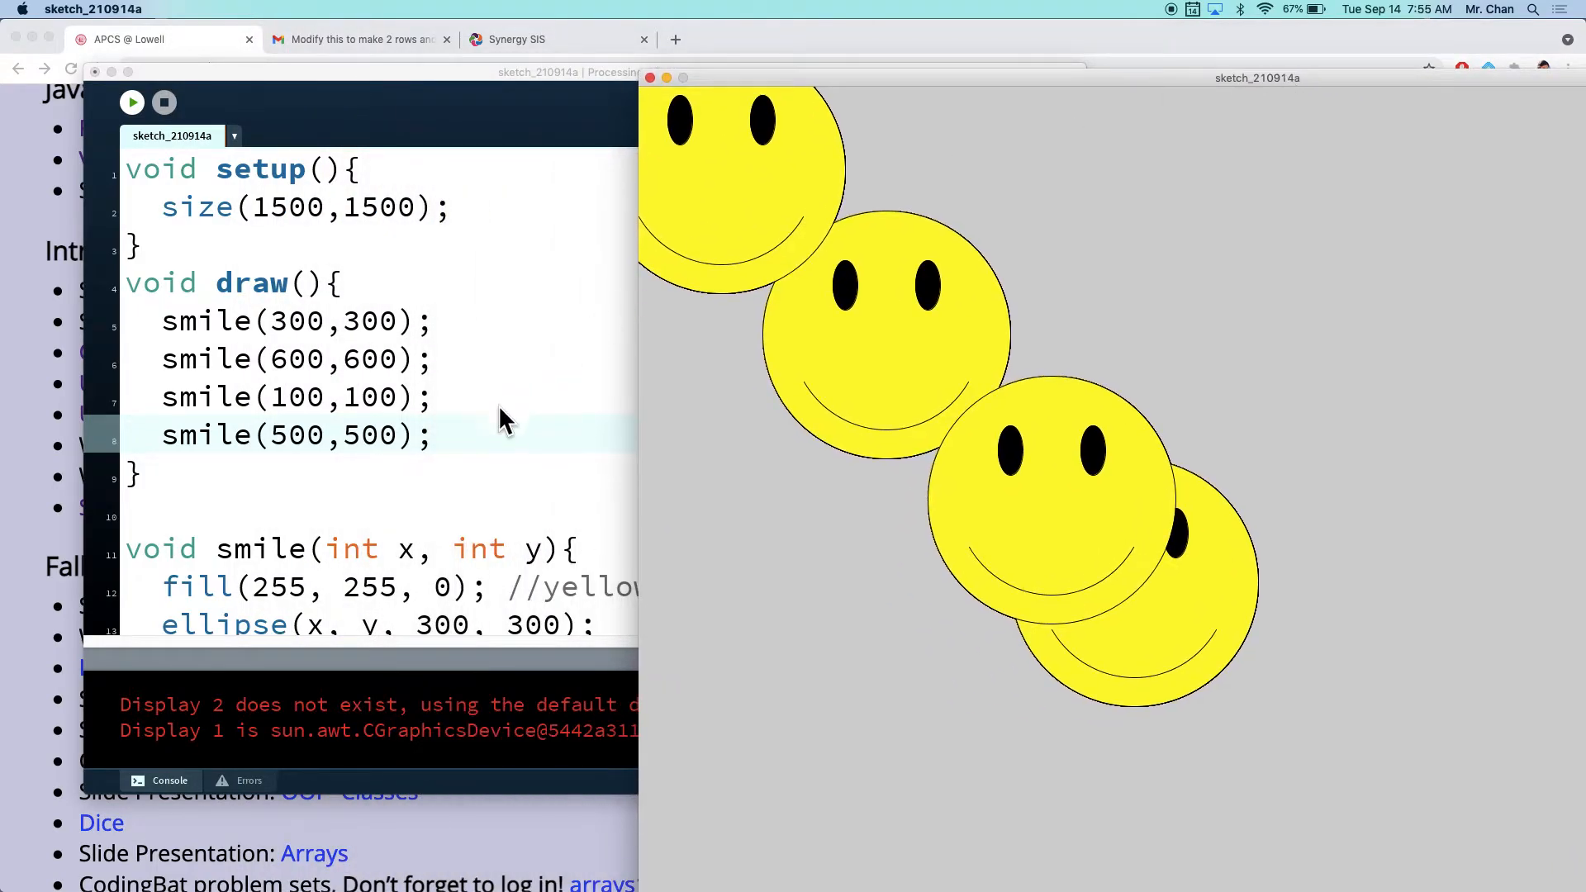
pyautogui.write('smile()')
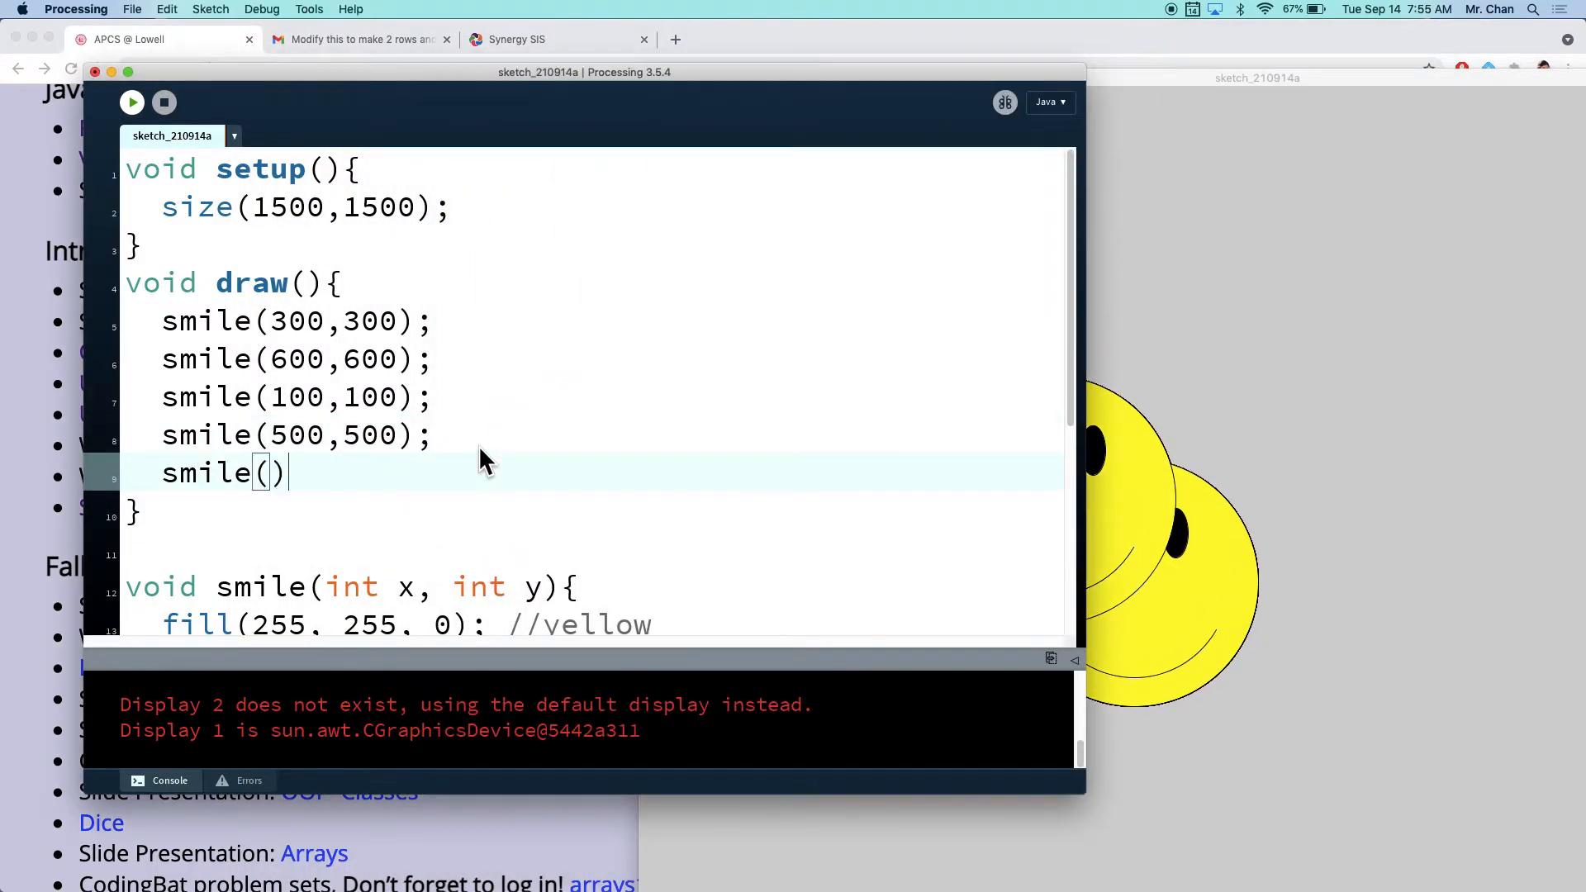
pyautogui.write('1000,')
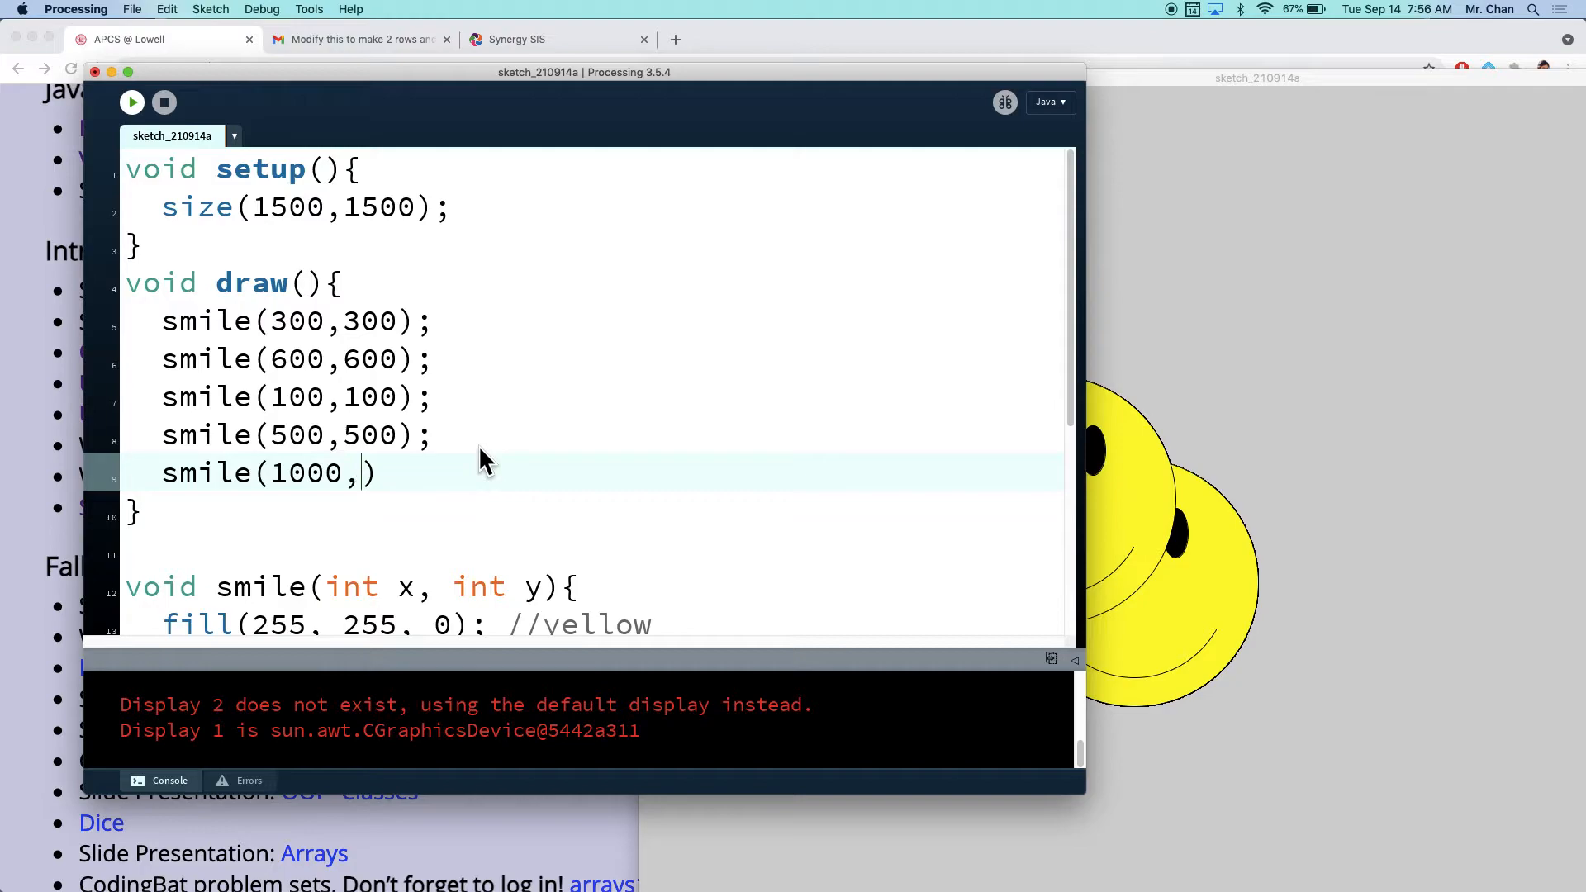
pyautogui.write('500);')
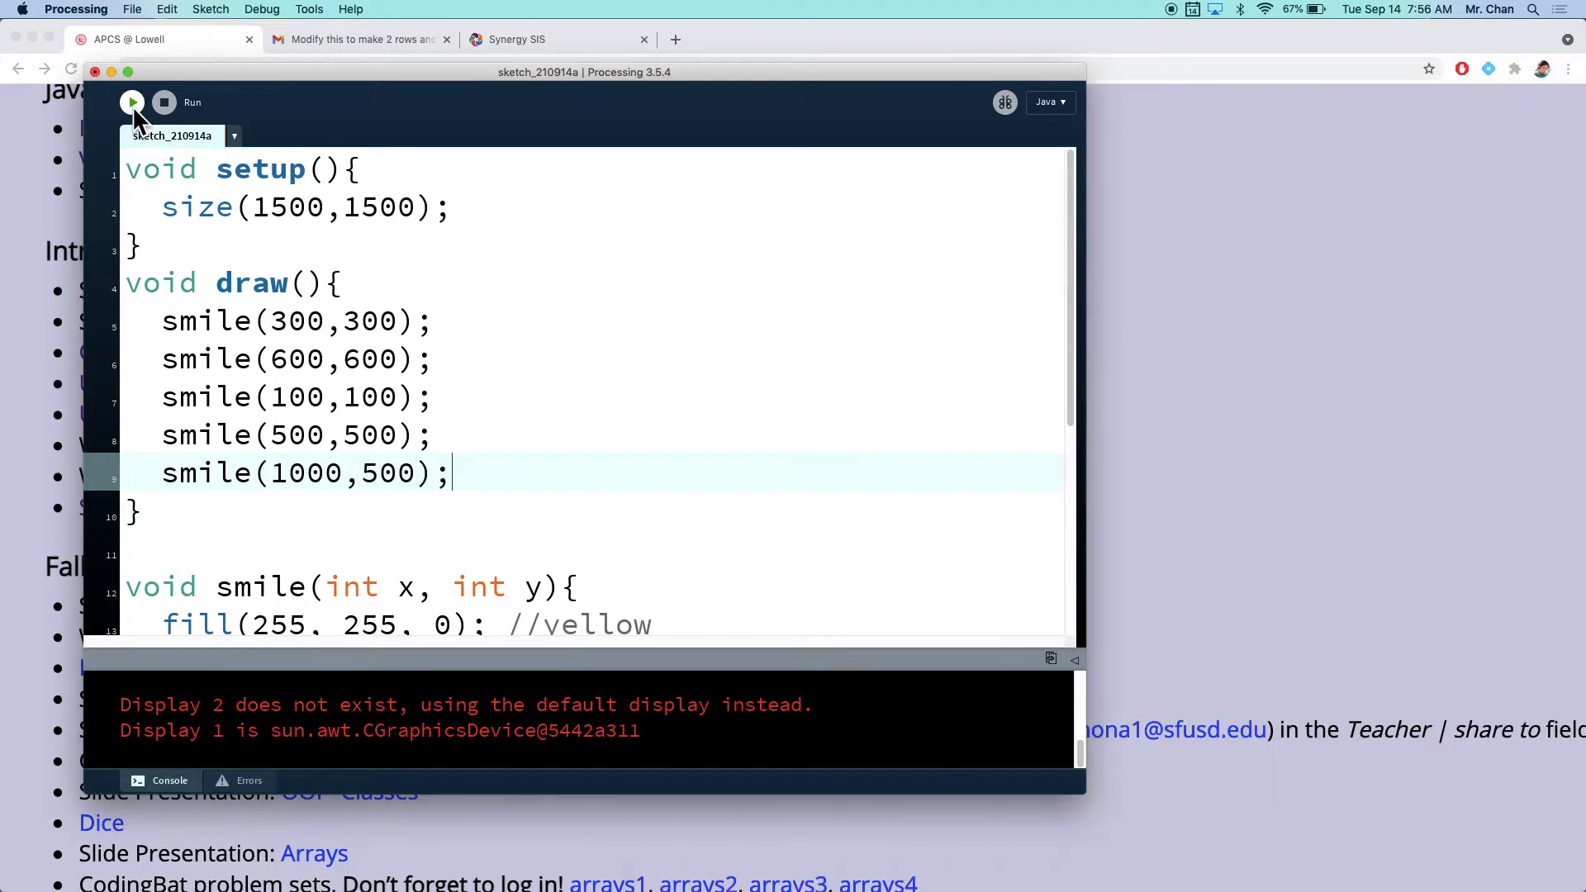
pyautogui.click(132, 103)
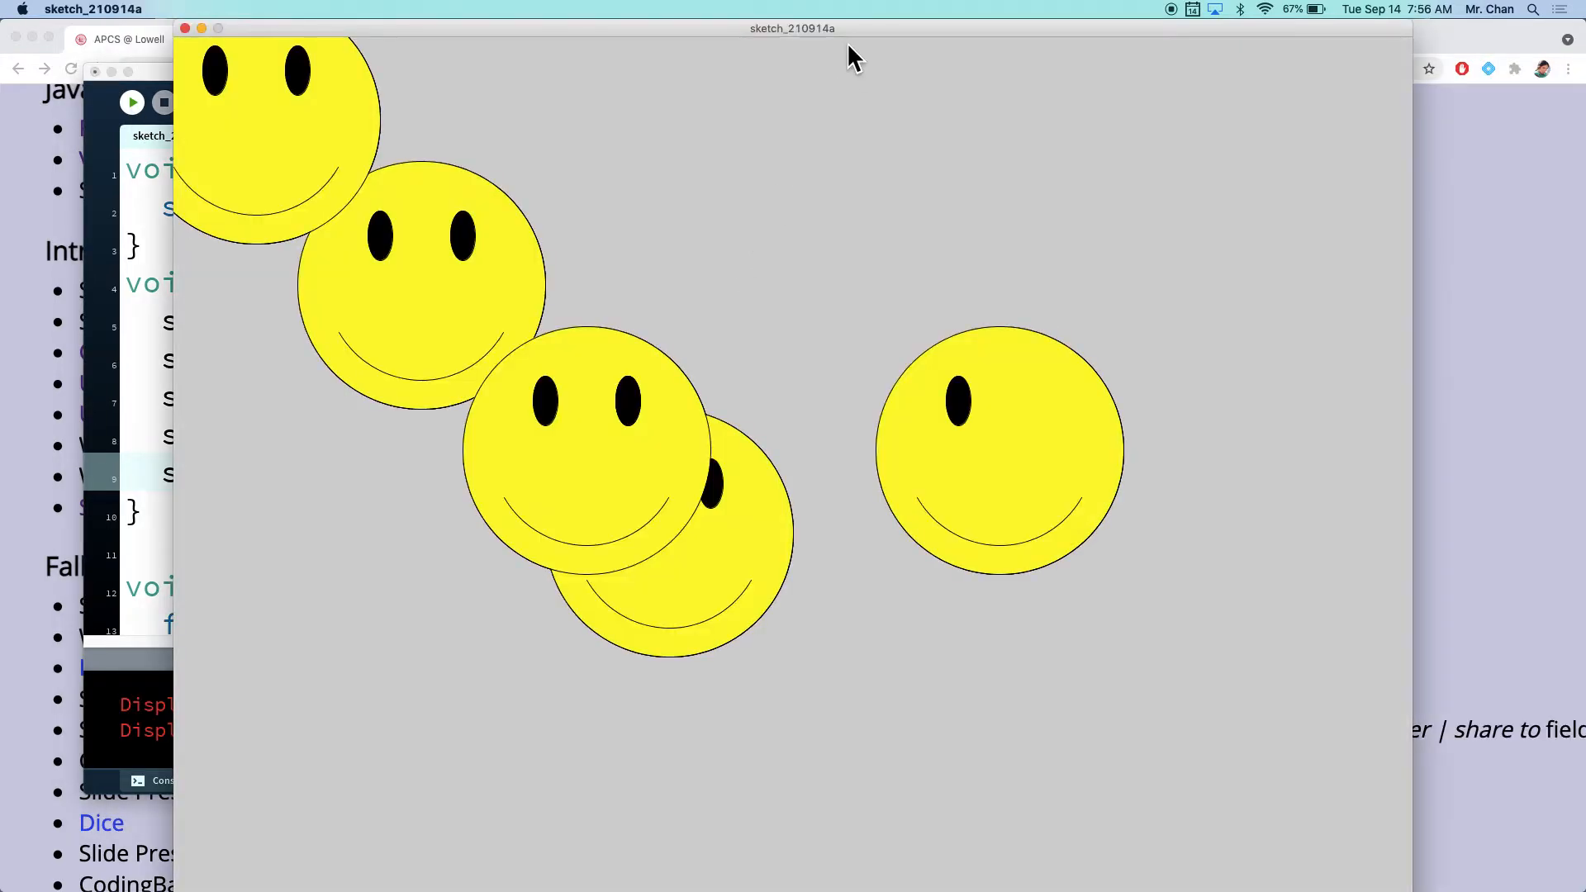
pyautogui.moveTo(791, 28); pyautogui.dragTo(894, 40)
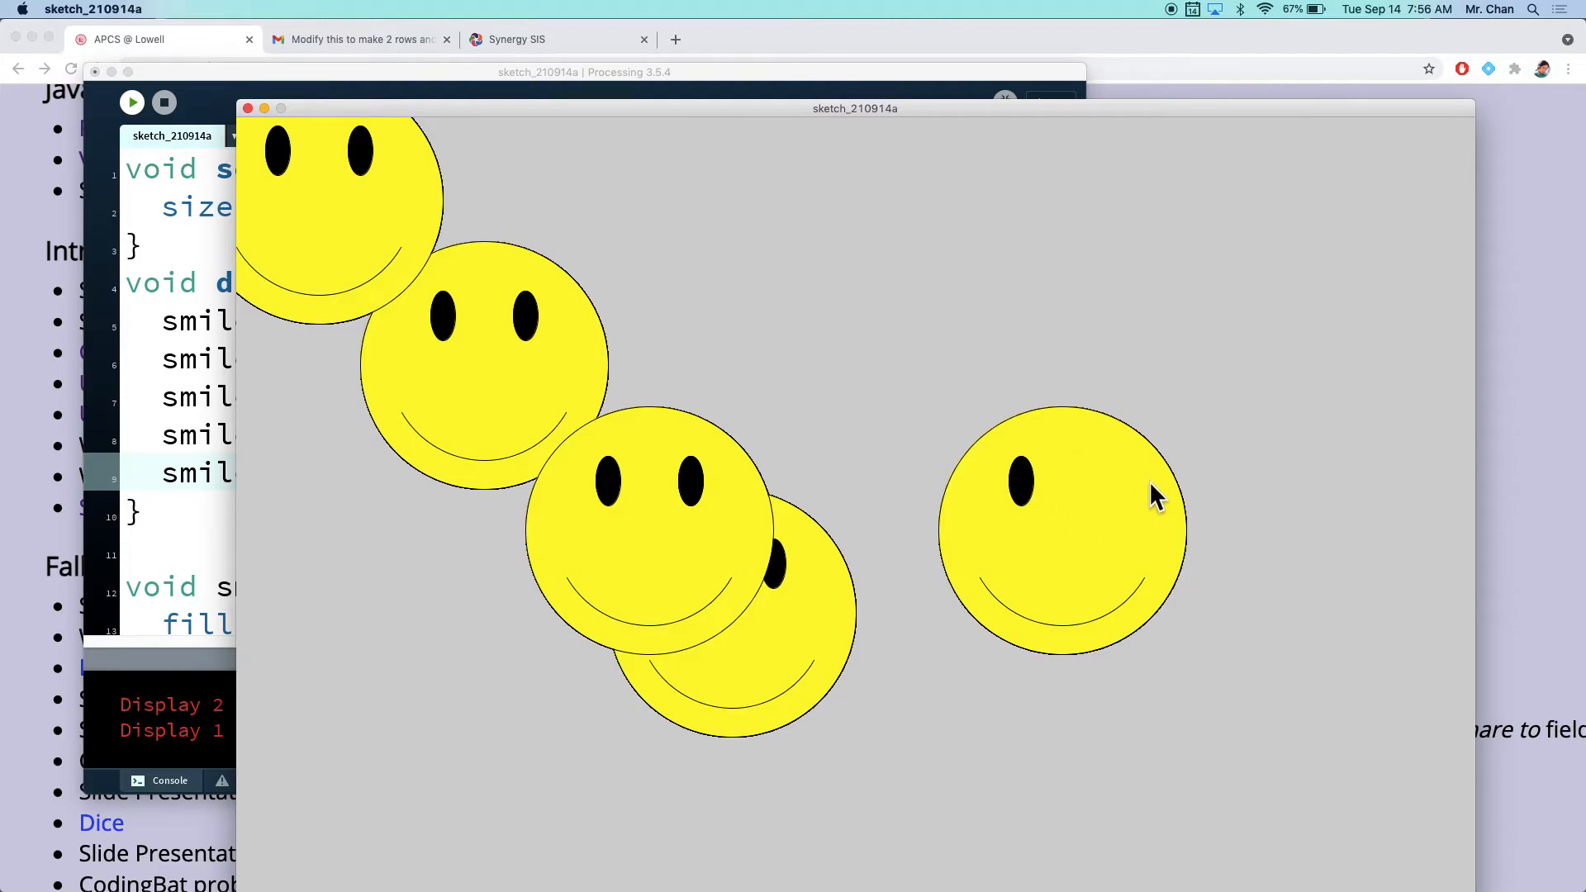
pyautogui.moveTo(876, 393)
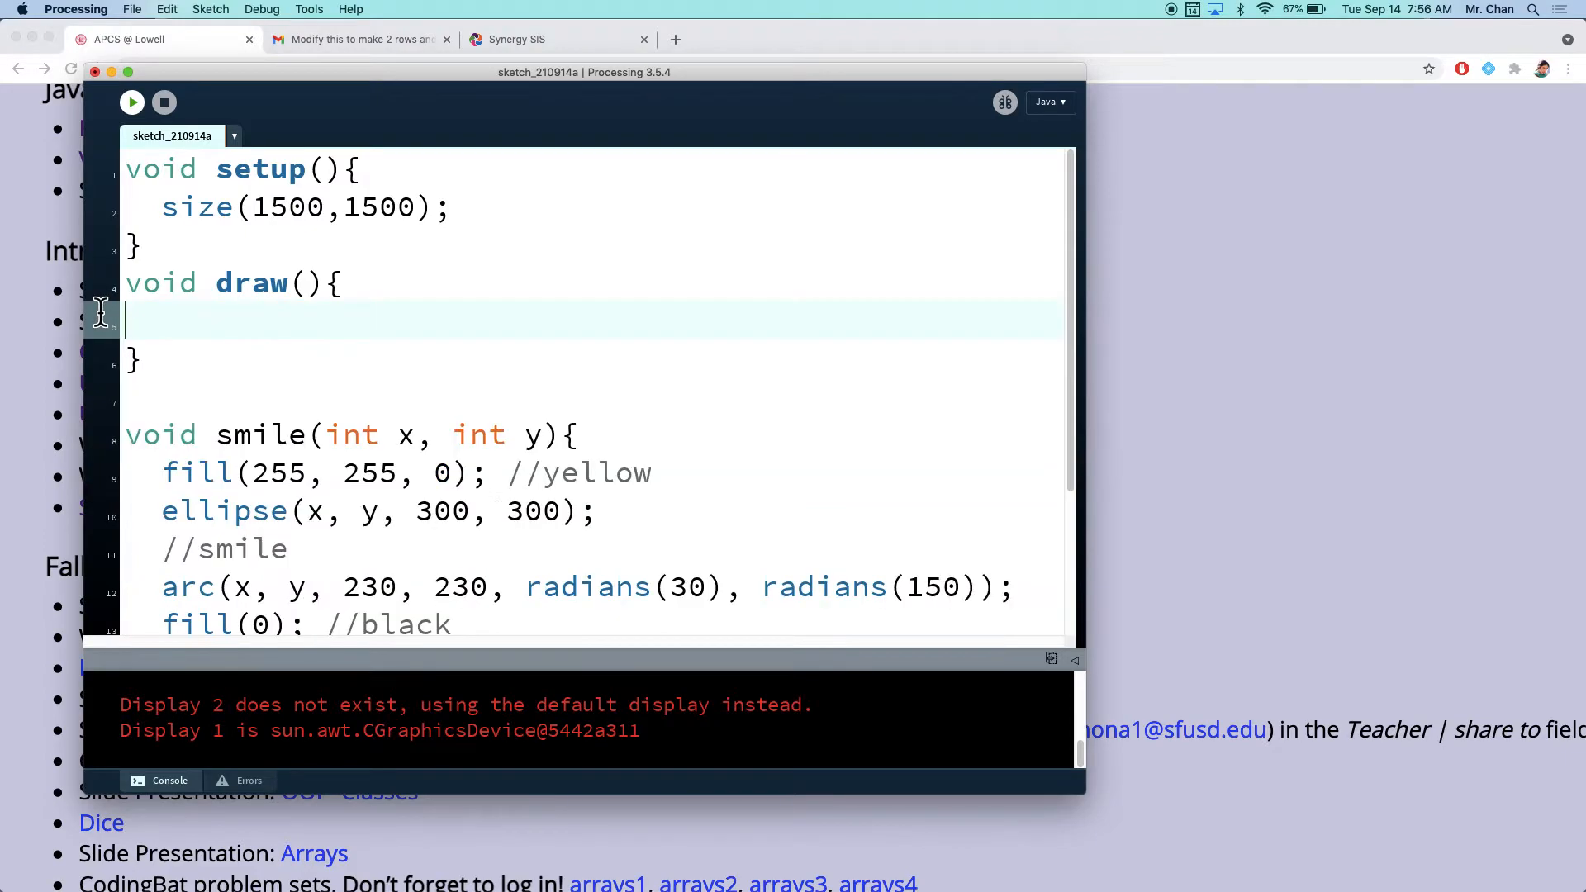
# Step: Write an inner for loop over i from 0 below 1000 in draw()
pyautogui.write('of')
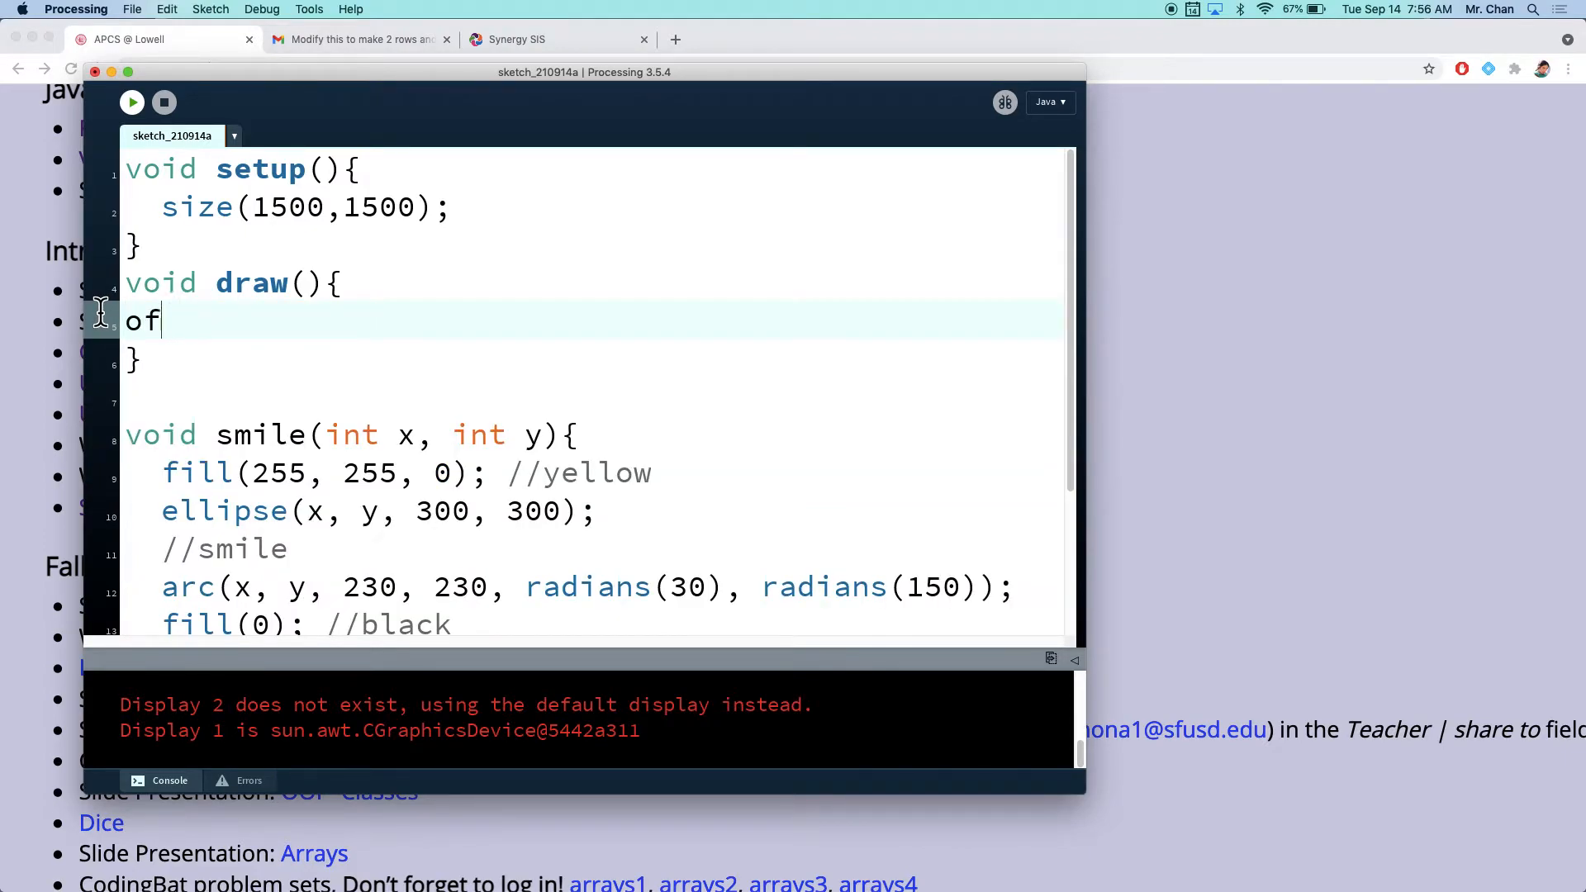
pyautogui.write('for (')
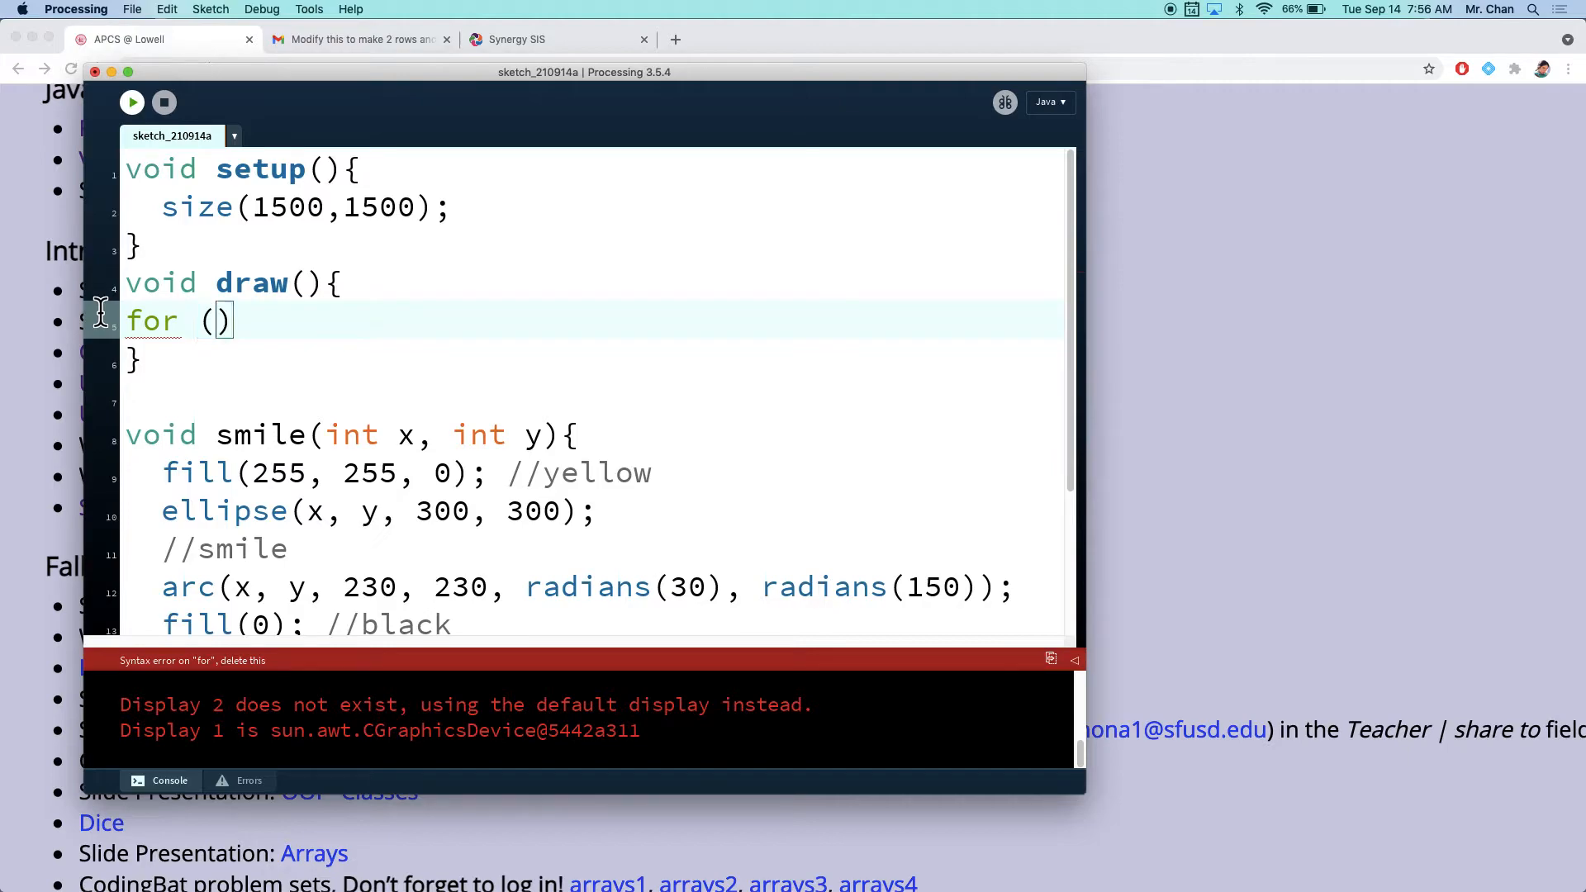
pyautogui.write('int i = -')
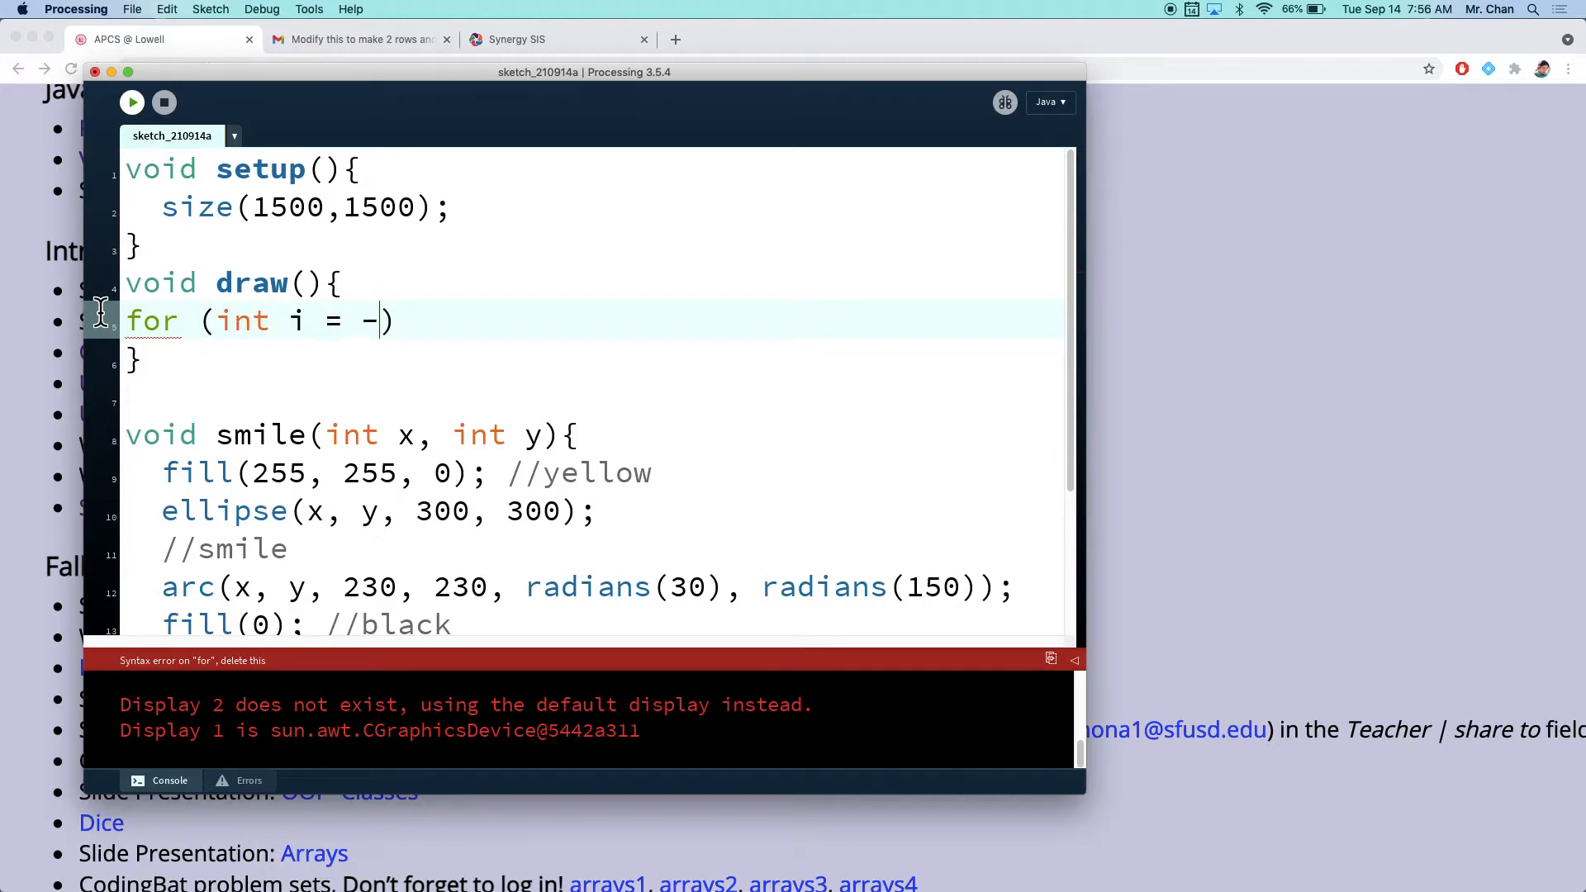
pyautogui.write('0; i <')
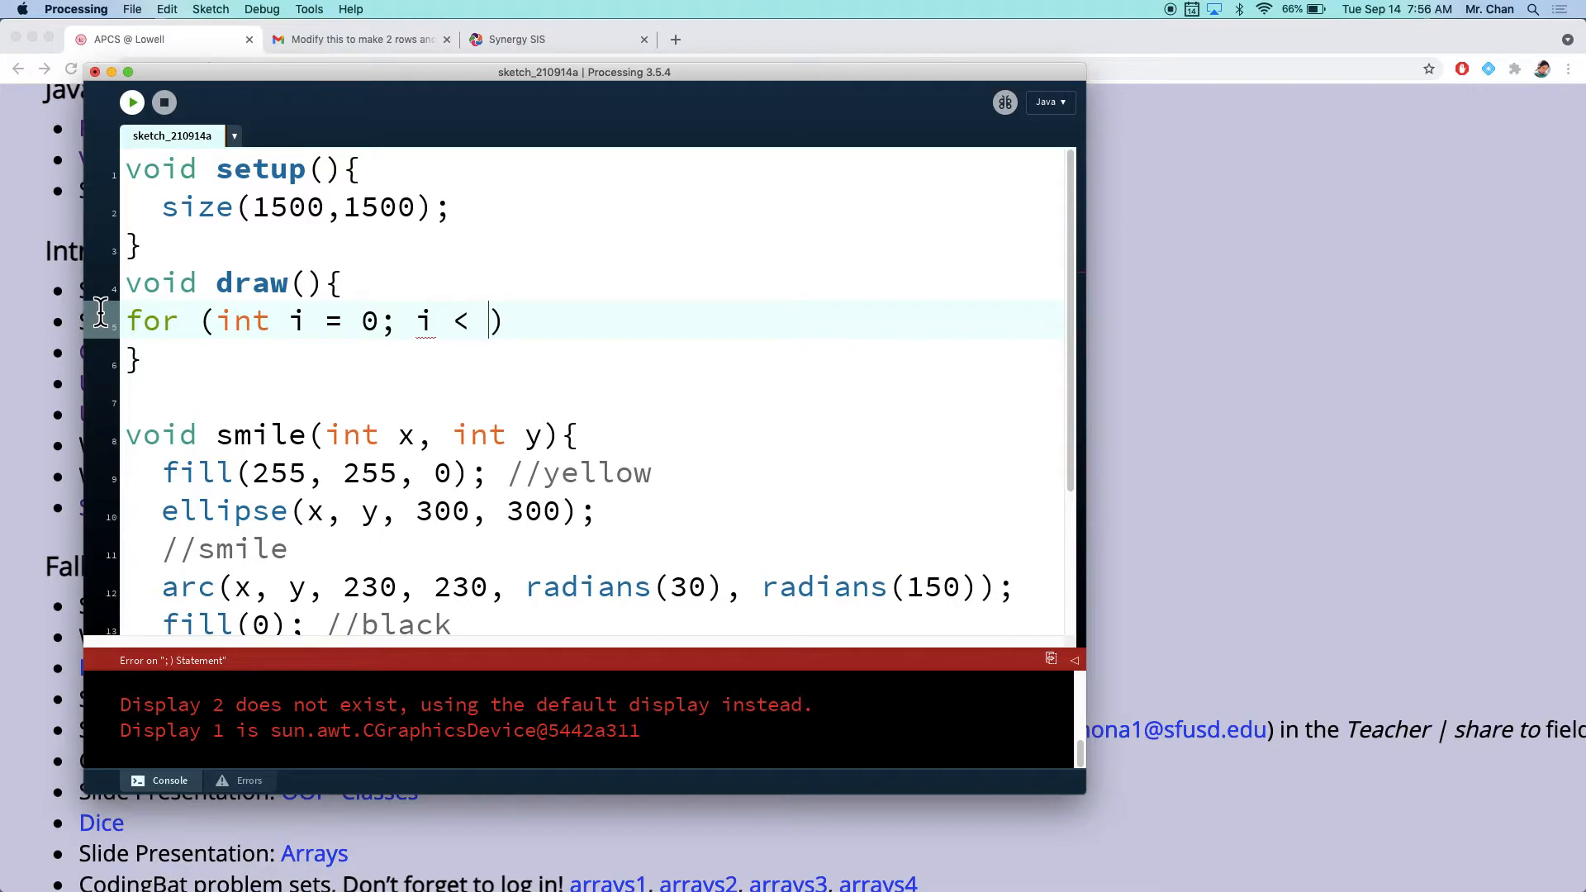
pyautogui.write('1000;')
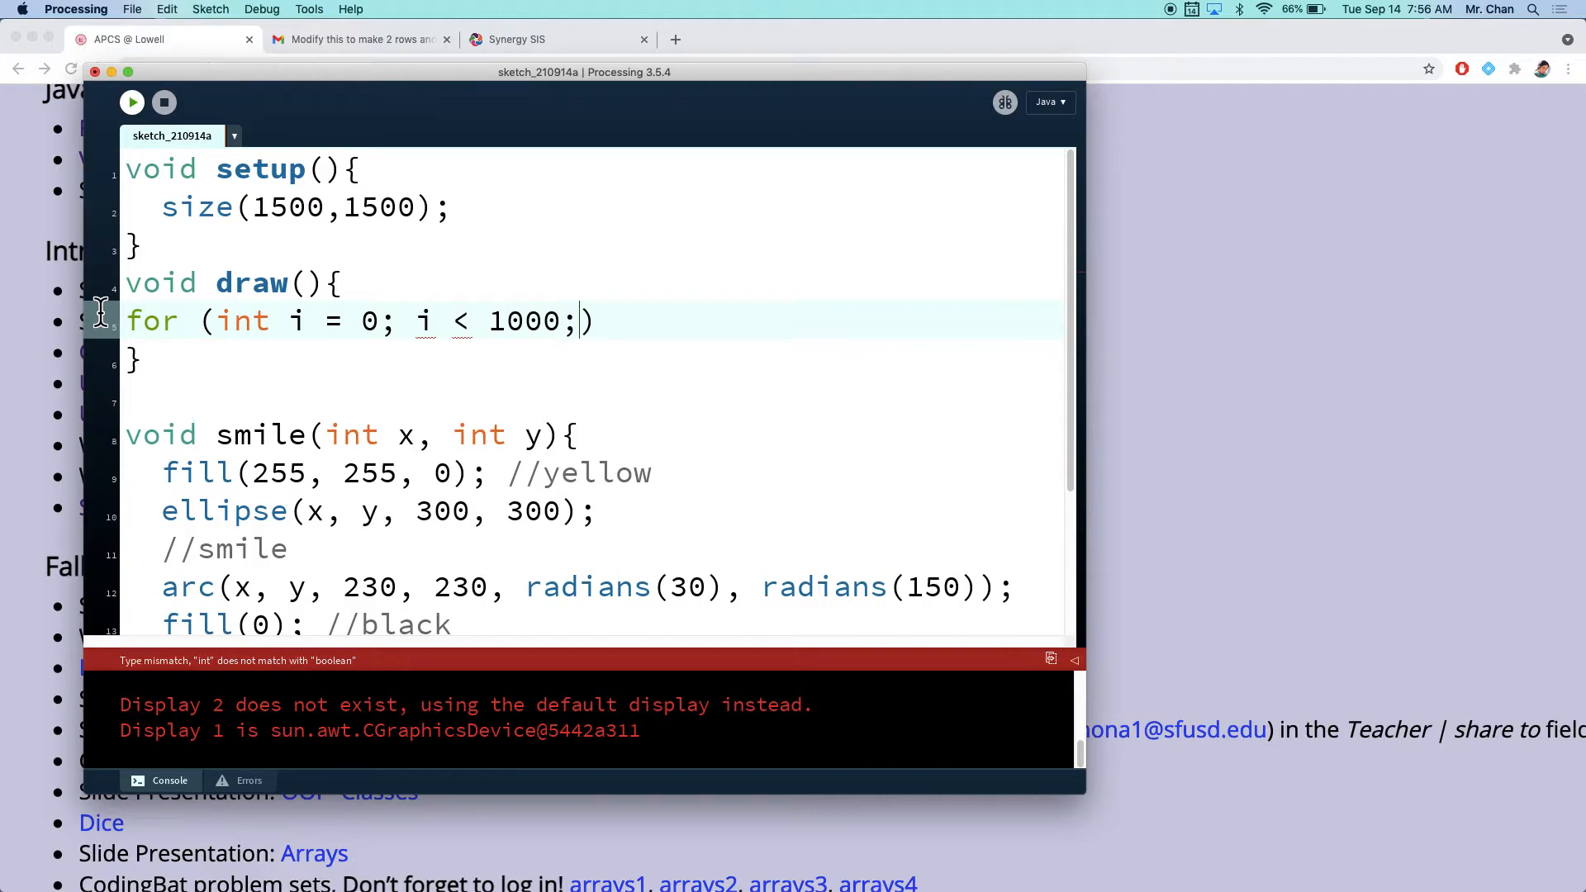
pyautogui.write('i++)}')
pyautogui.write('f')
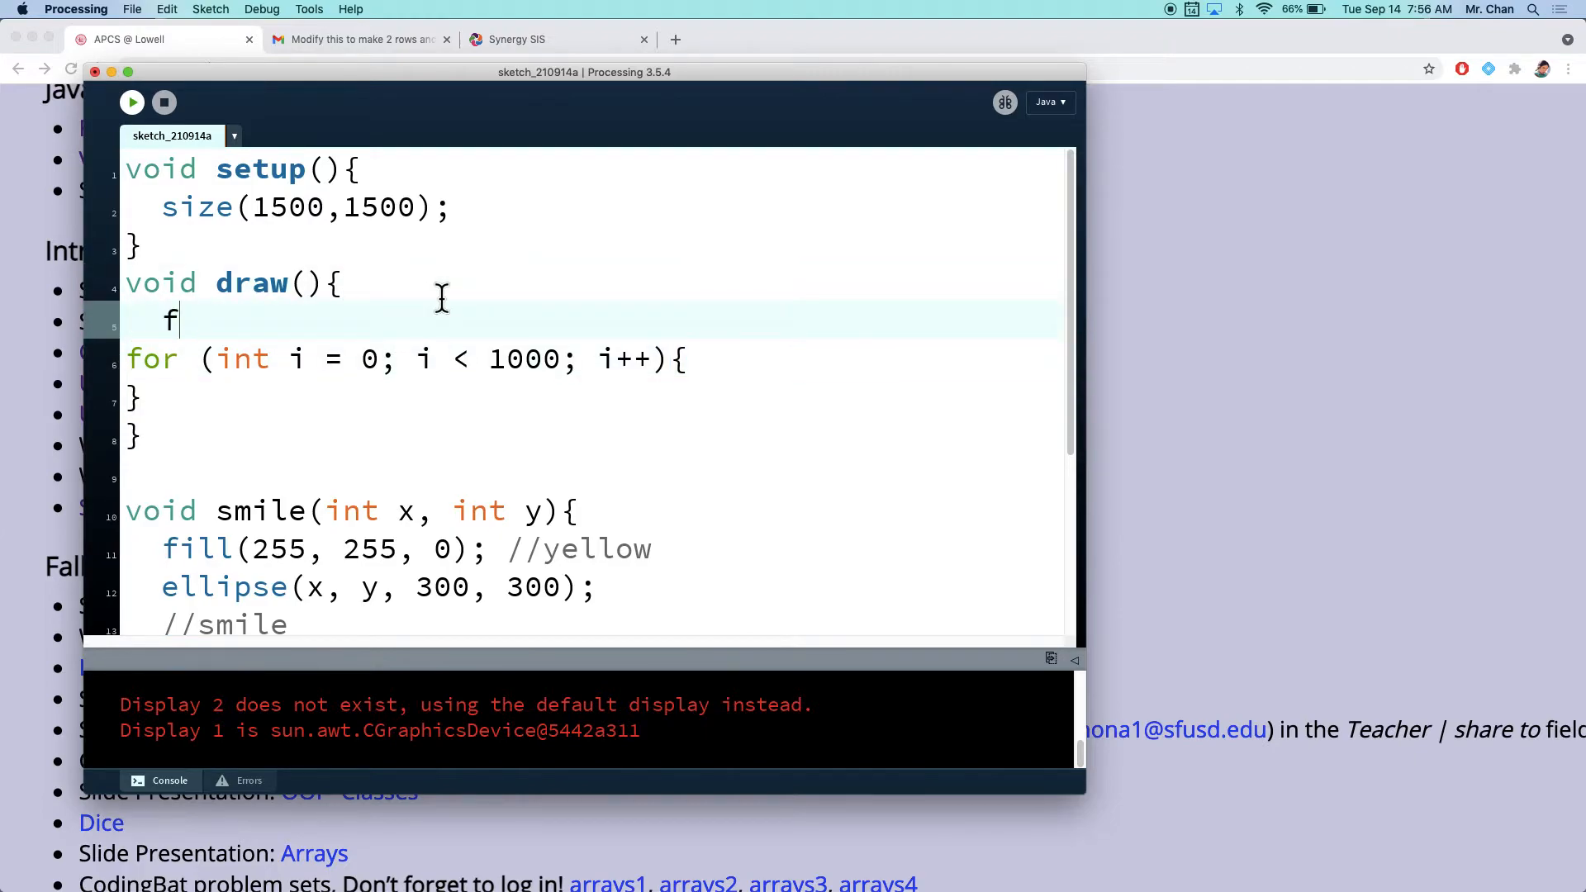
# Step: Wrap it in an outer j loop below 1000 and make both loops step by 300
pyautogui.write('or(int )')
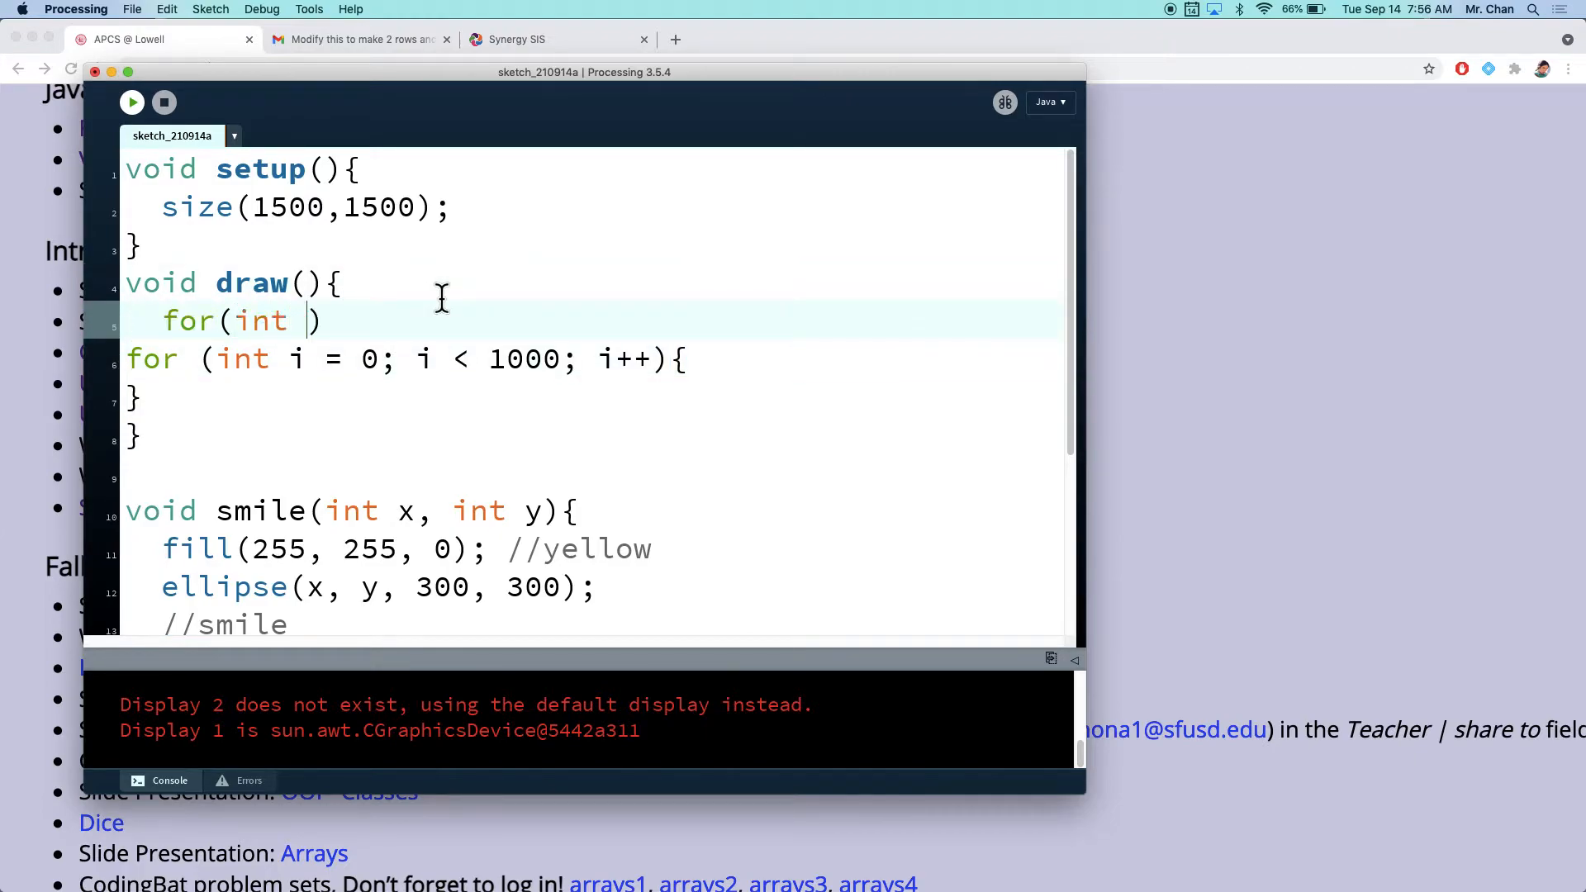
pyautogui.write('j = 0; j <')
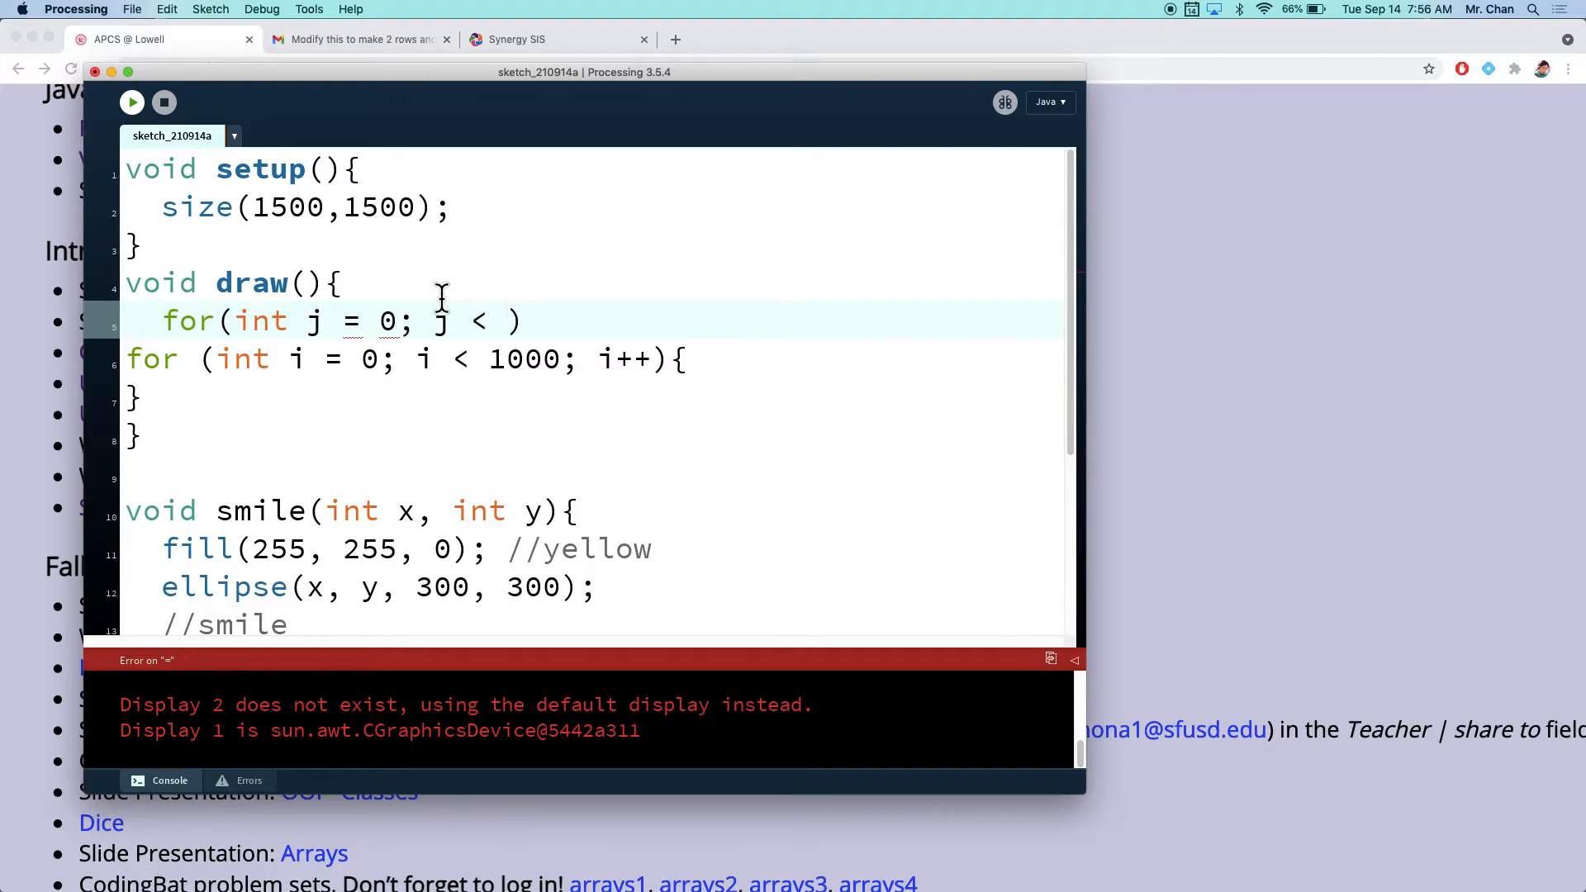
pyautogui.write('1000; j =')
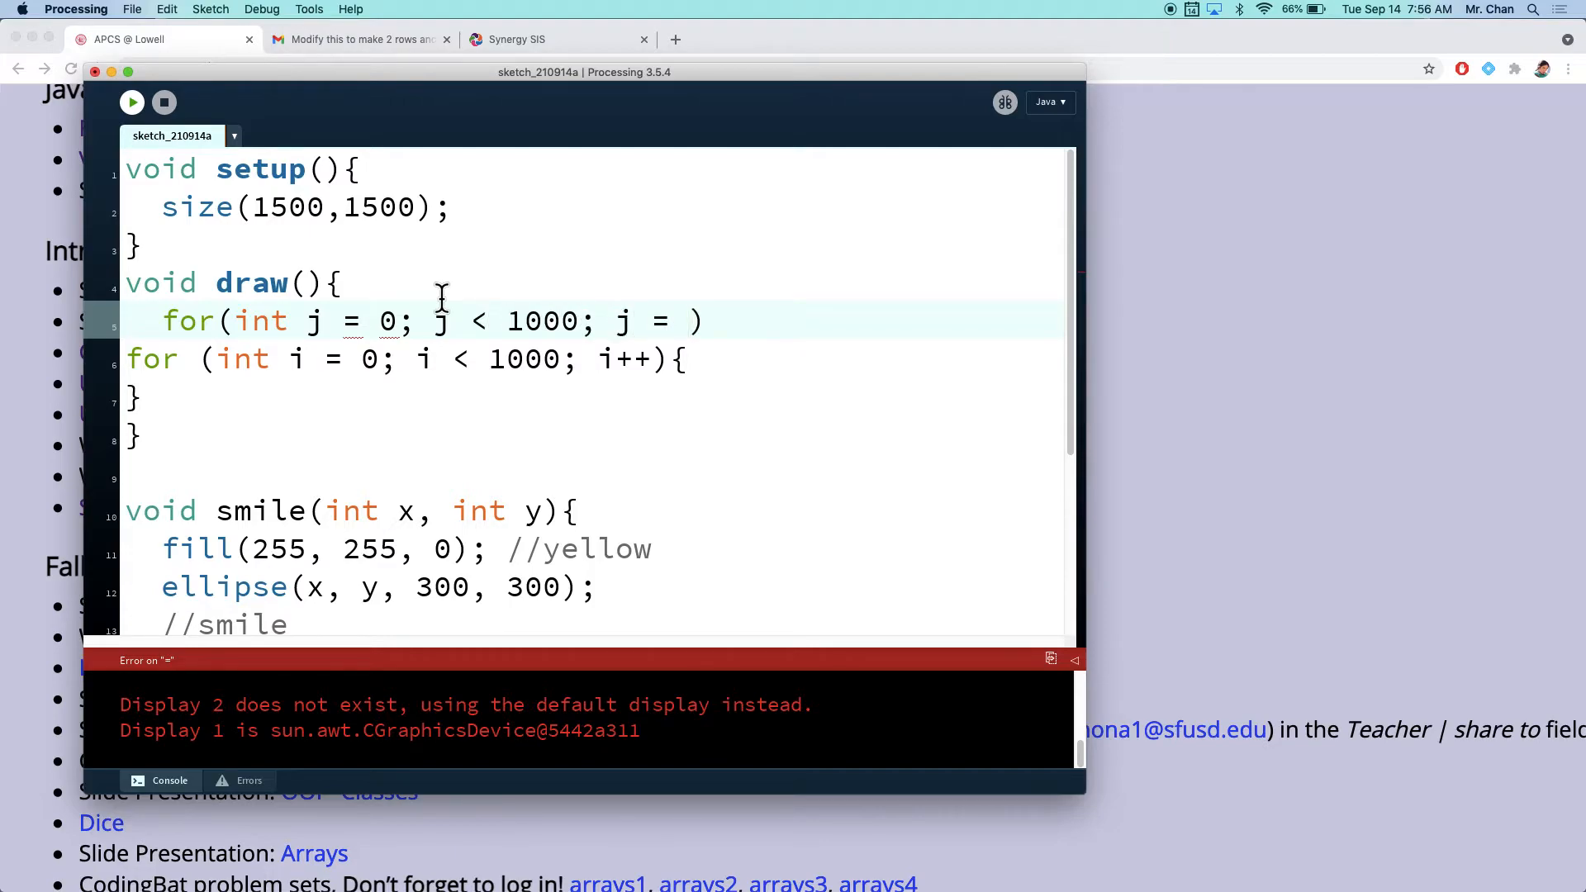
pyautogui.write('j +')
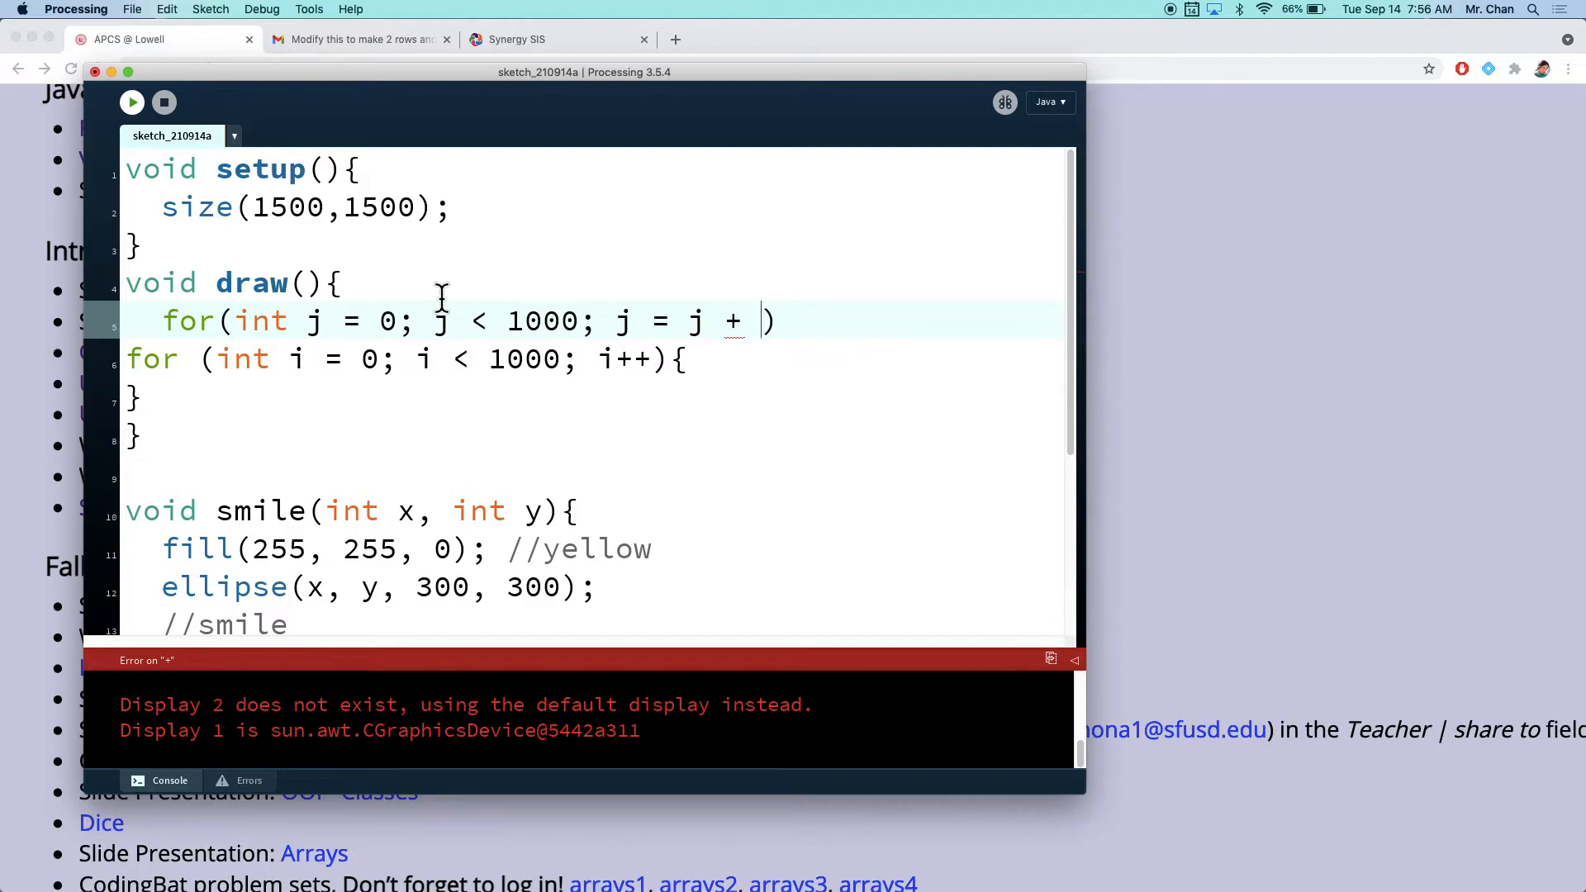
pyautogui.write('300')
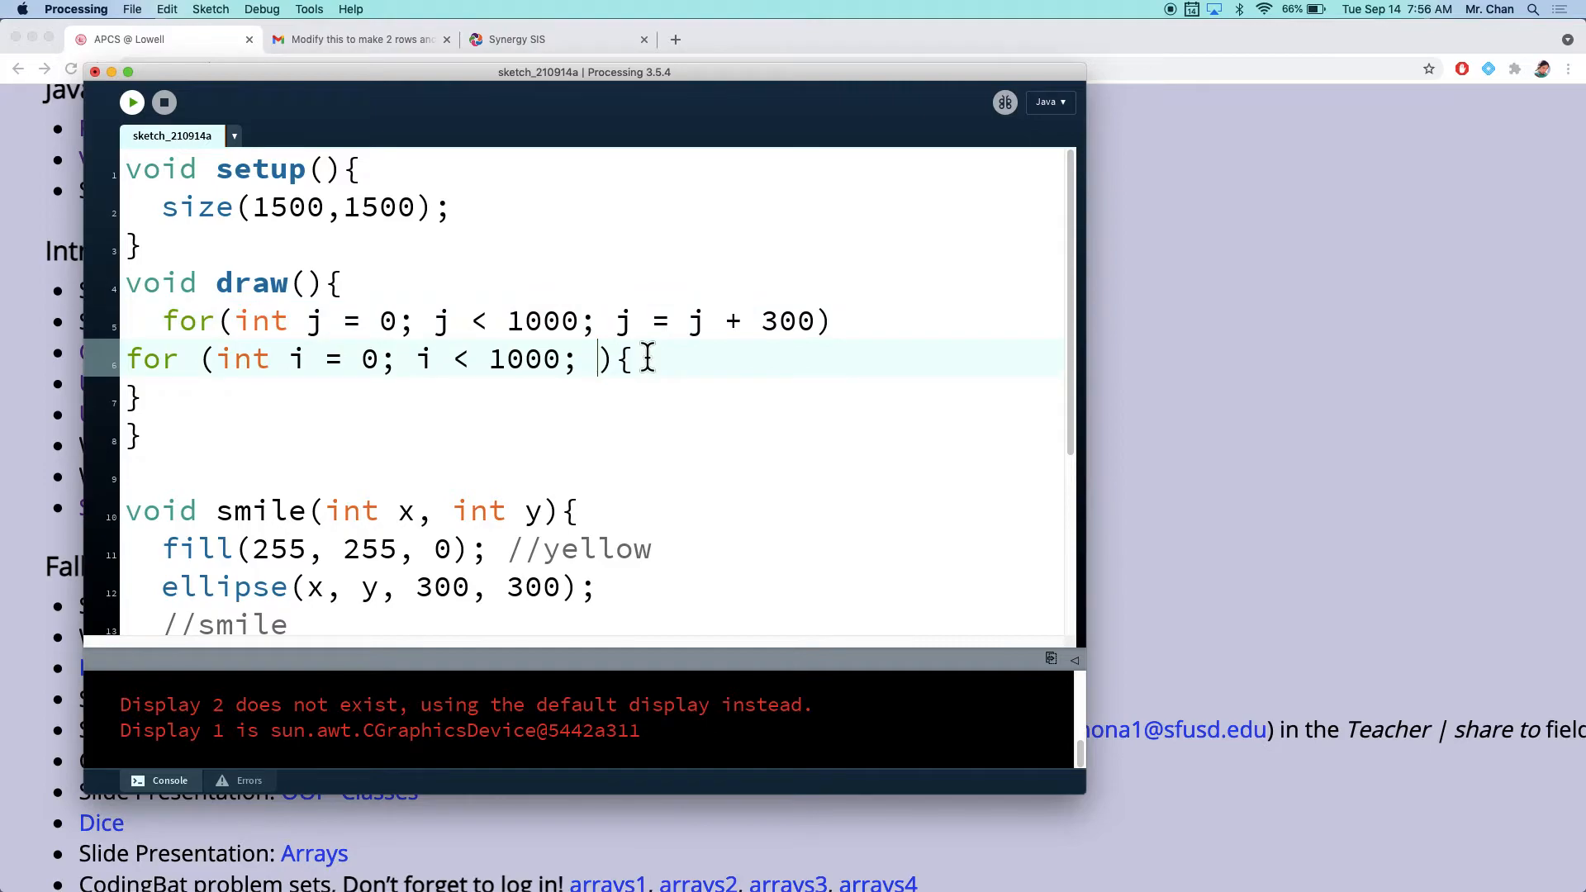
pyautogui.write('i =')
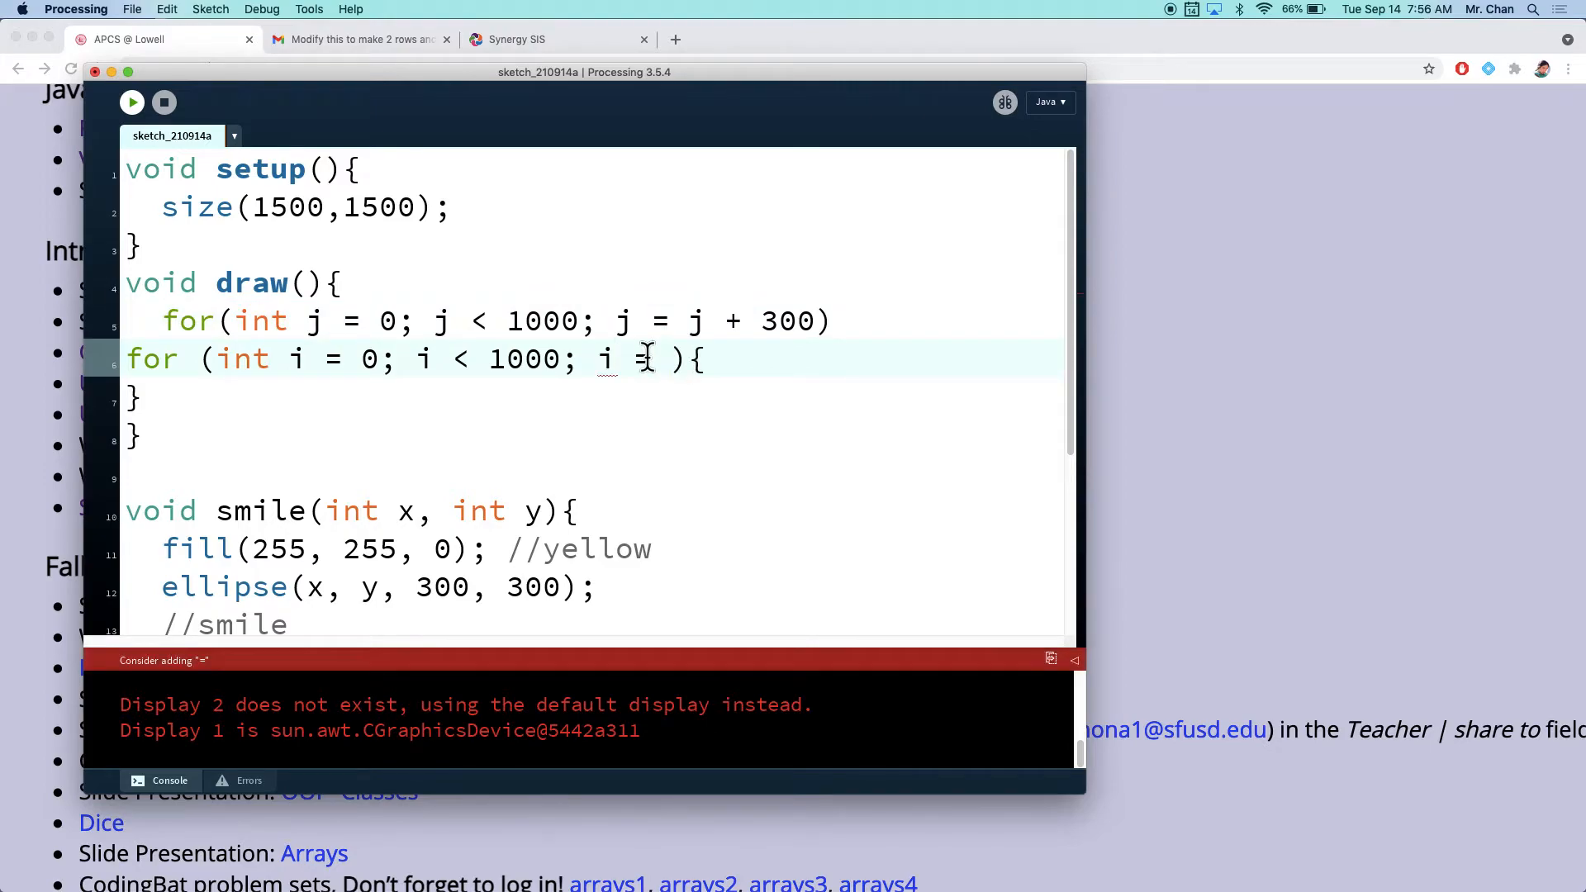
pyautogui.write('u')
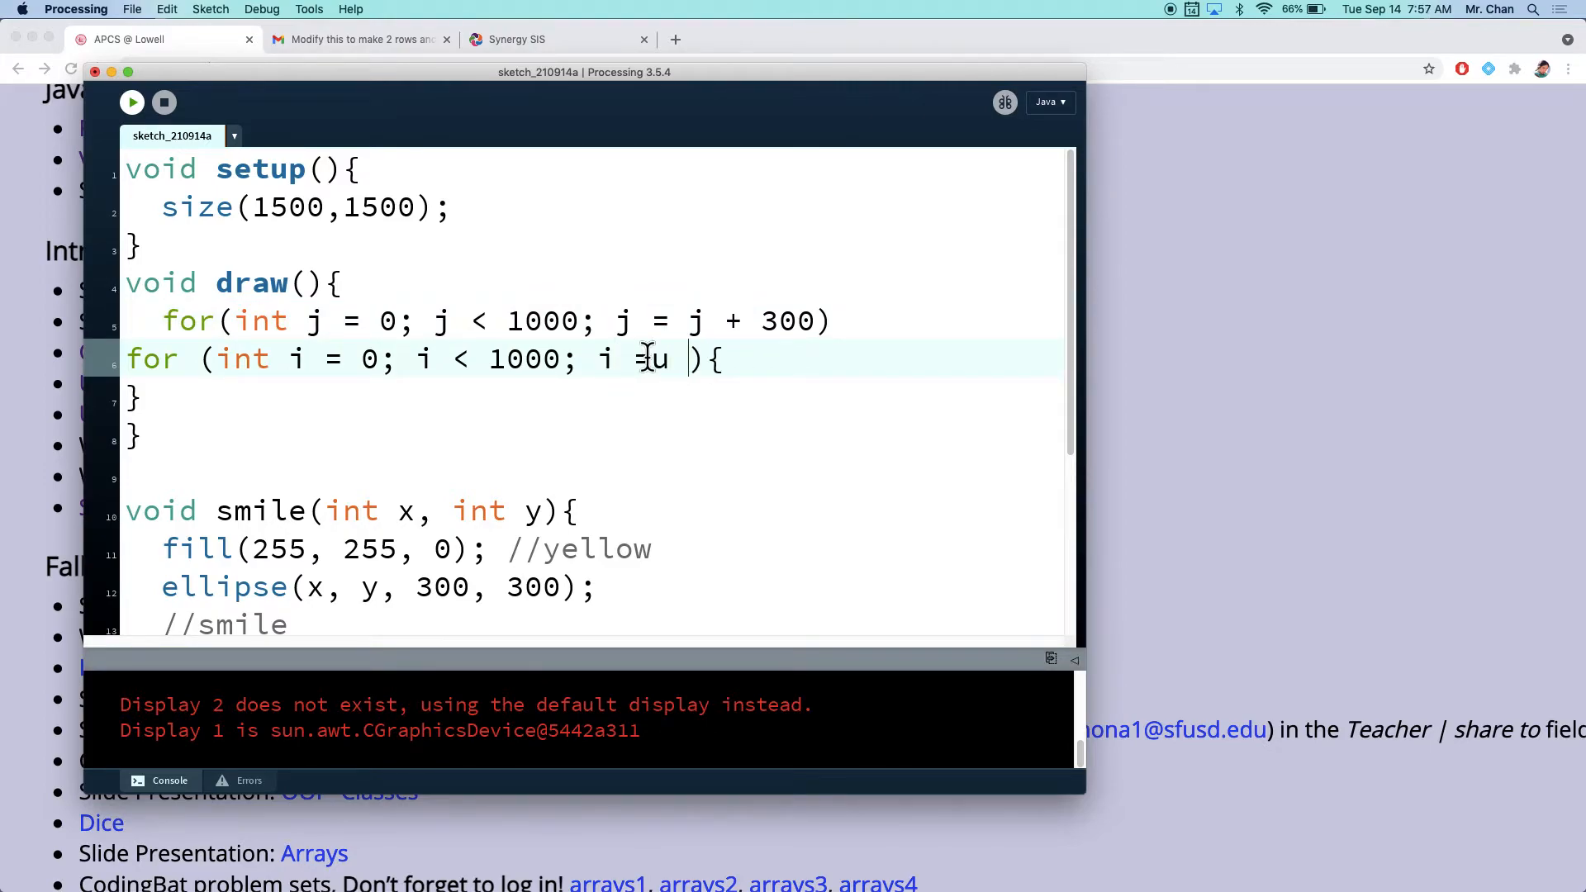
pyautogui.write('i +')
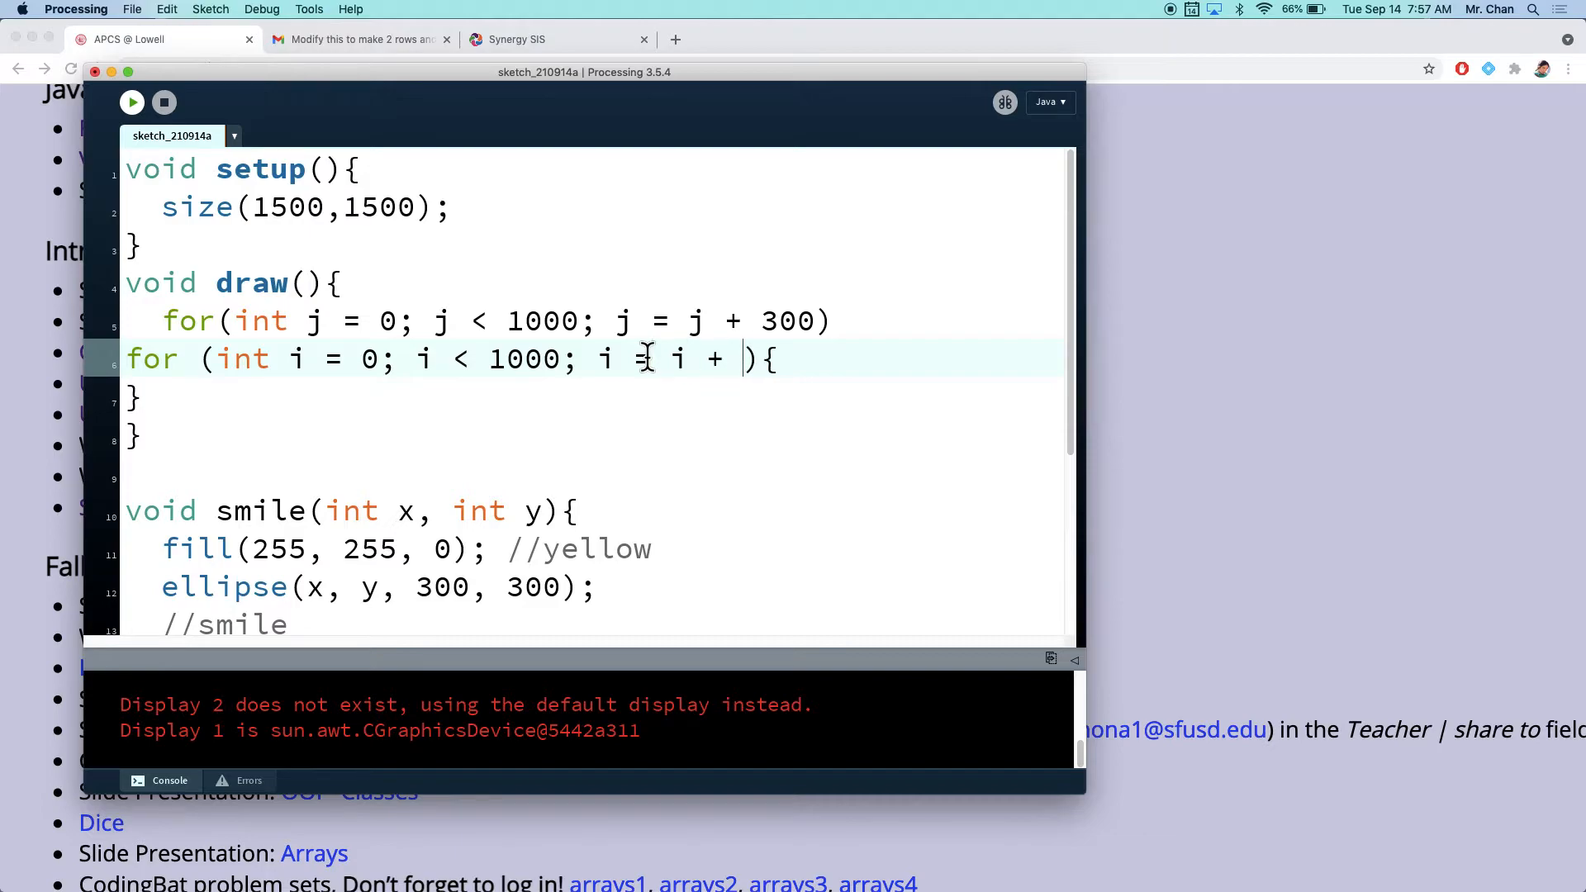
pyautogui.write('300')
pyautogui.write('}')
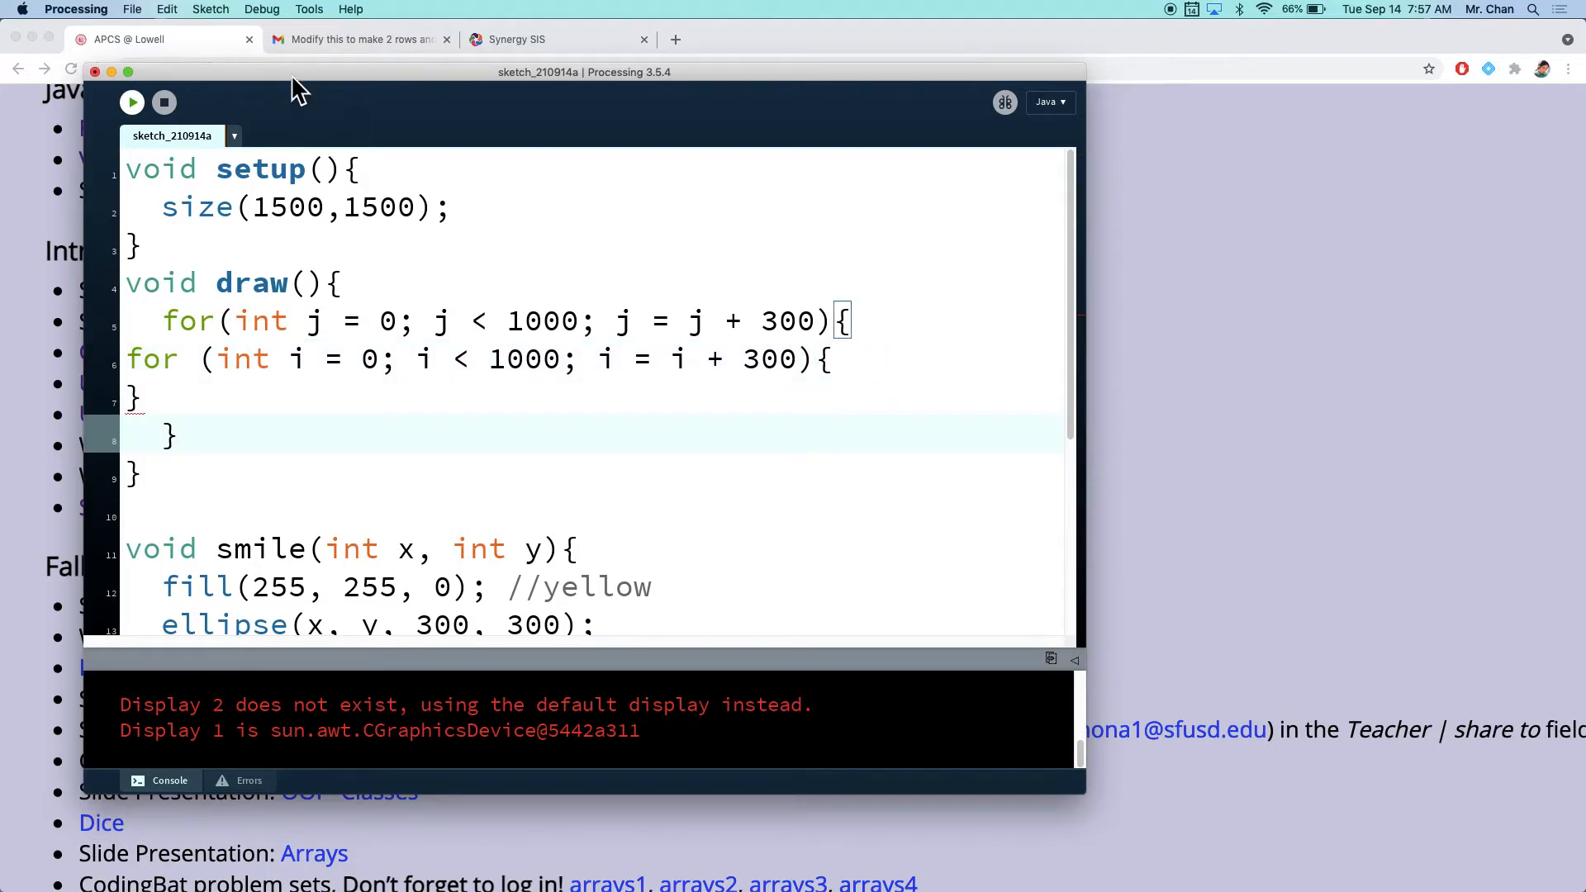
# Step: Auto-format the loops, call smile(i, j) inside the inner loop and run the sketch
pyautogui.click(166, 10)
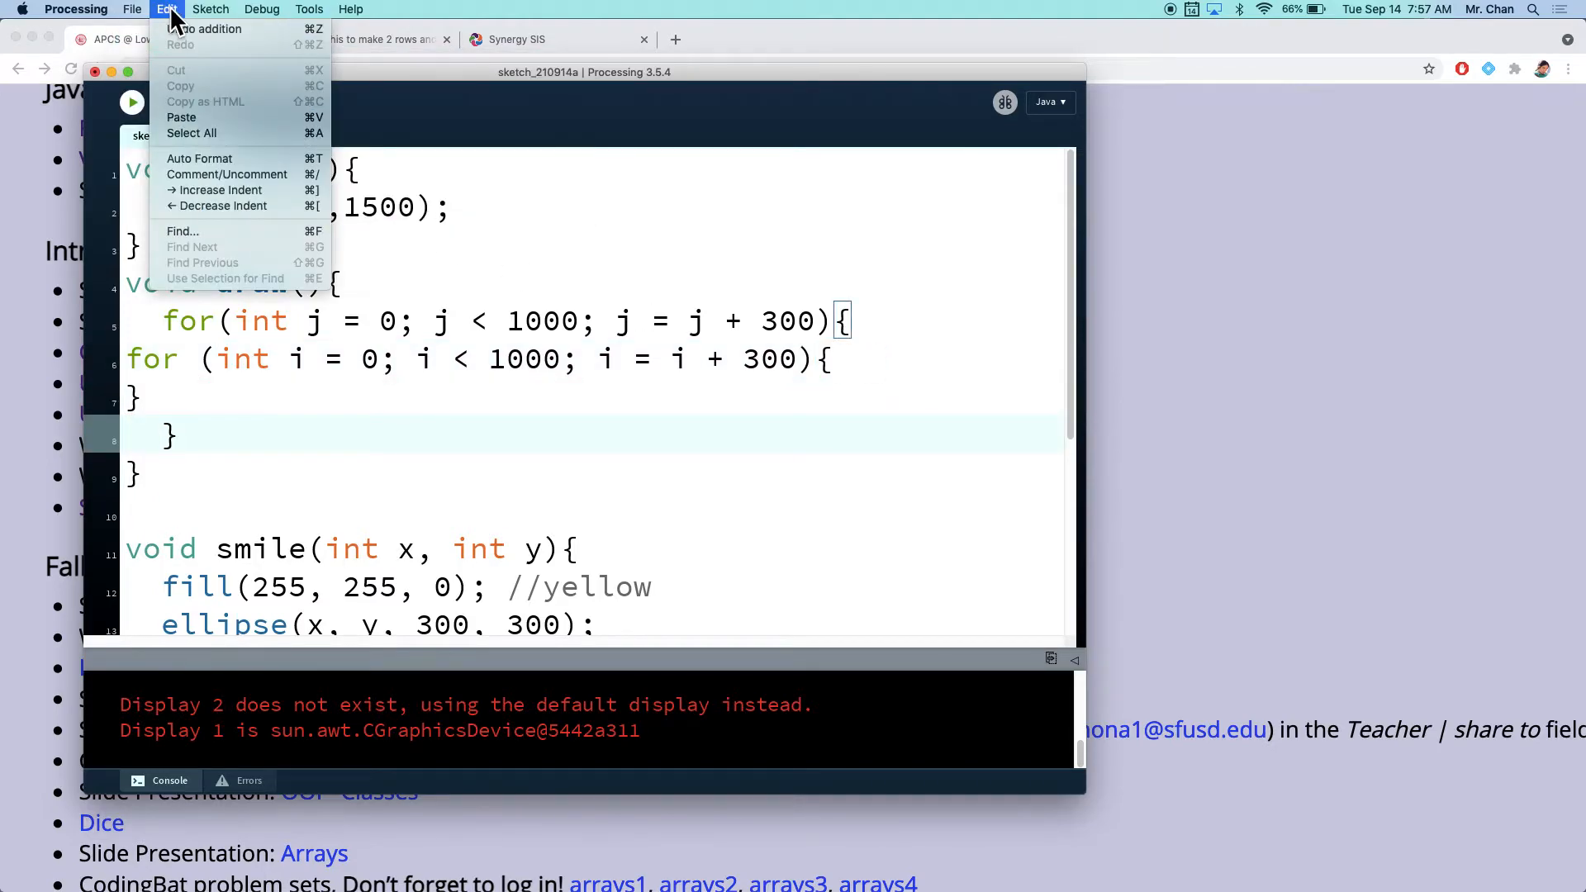
pyautogui.click(199, 159)
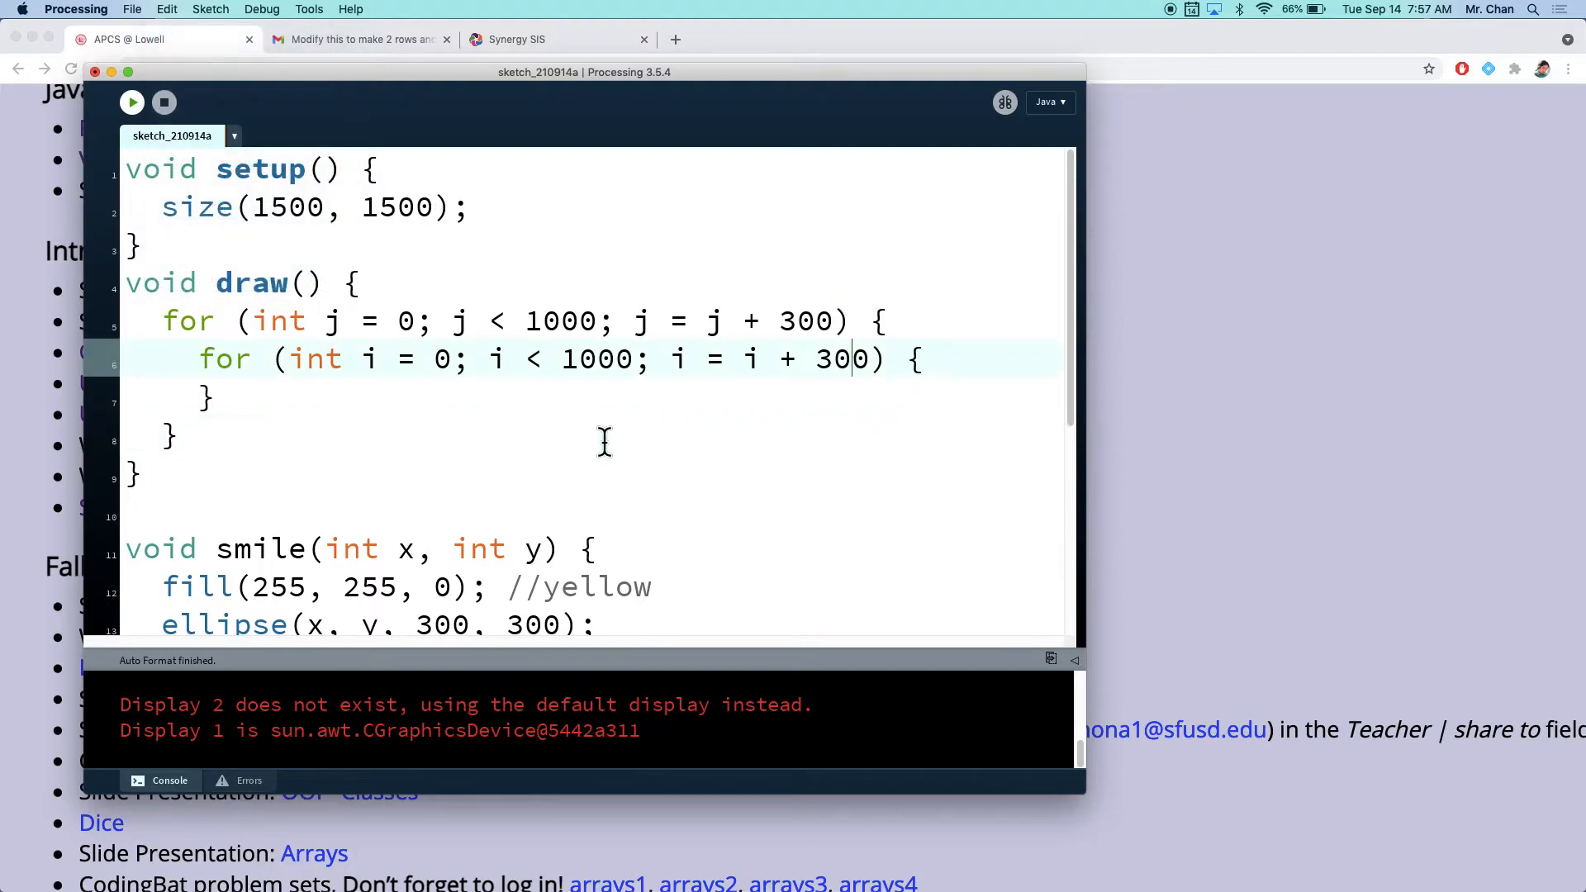
pyautogui.press('enter')
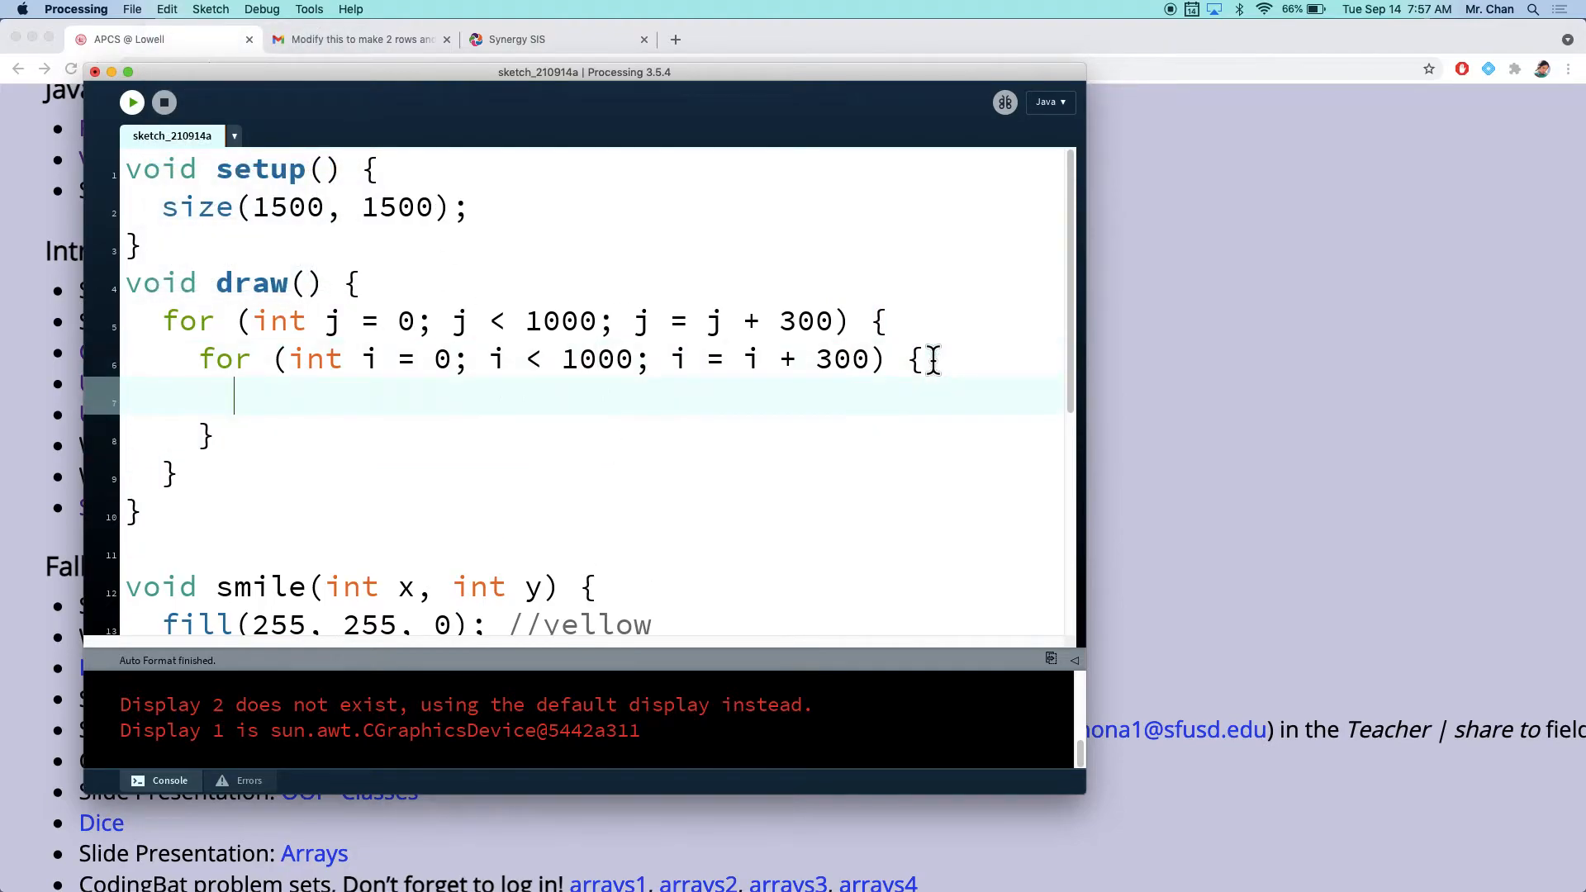
pyautogui.write('smile()')
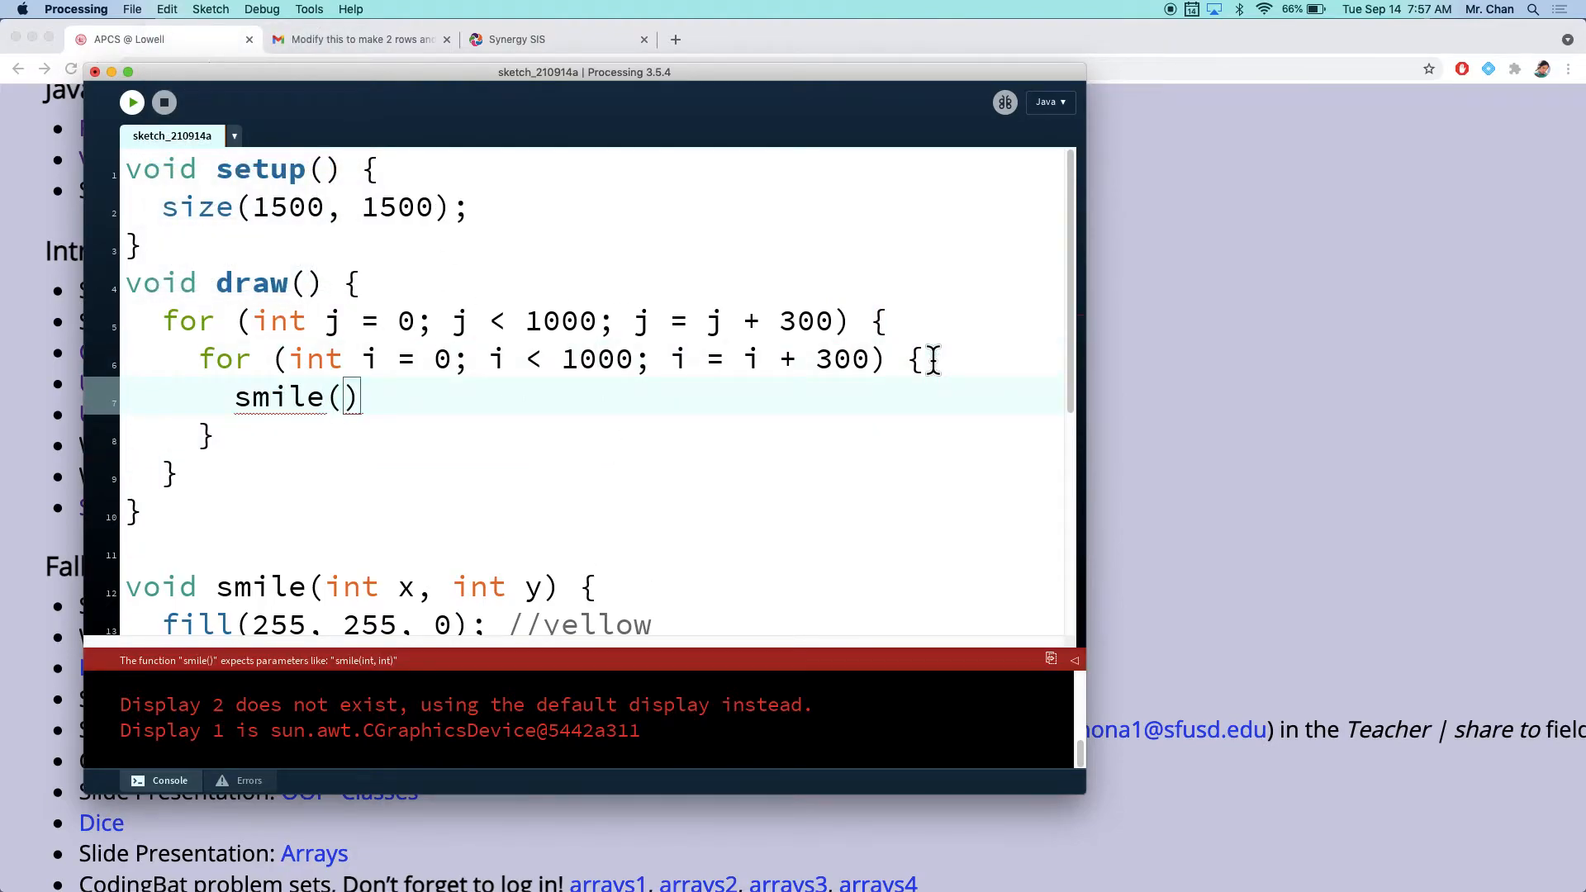
pyautogui.write('i, j')
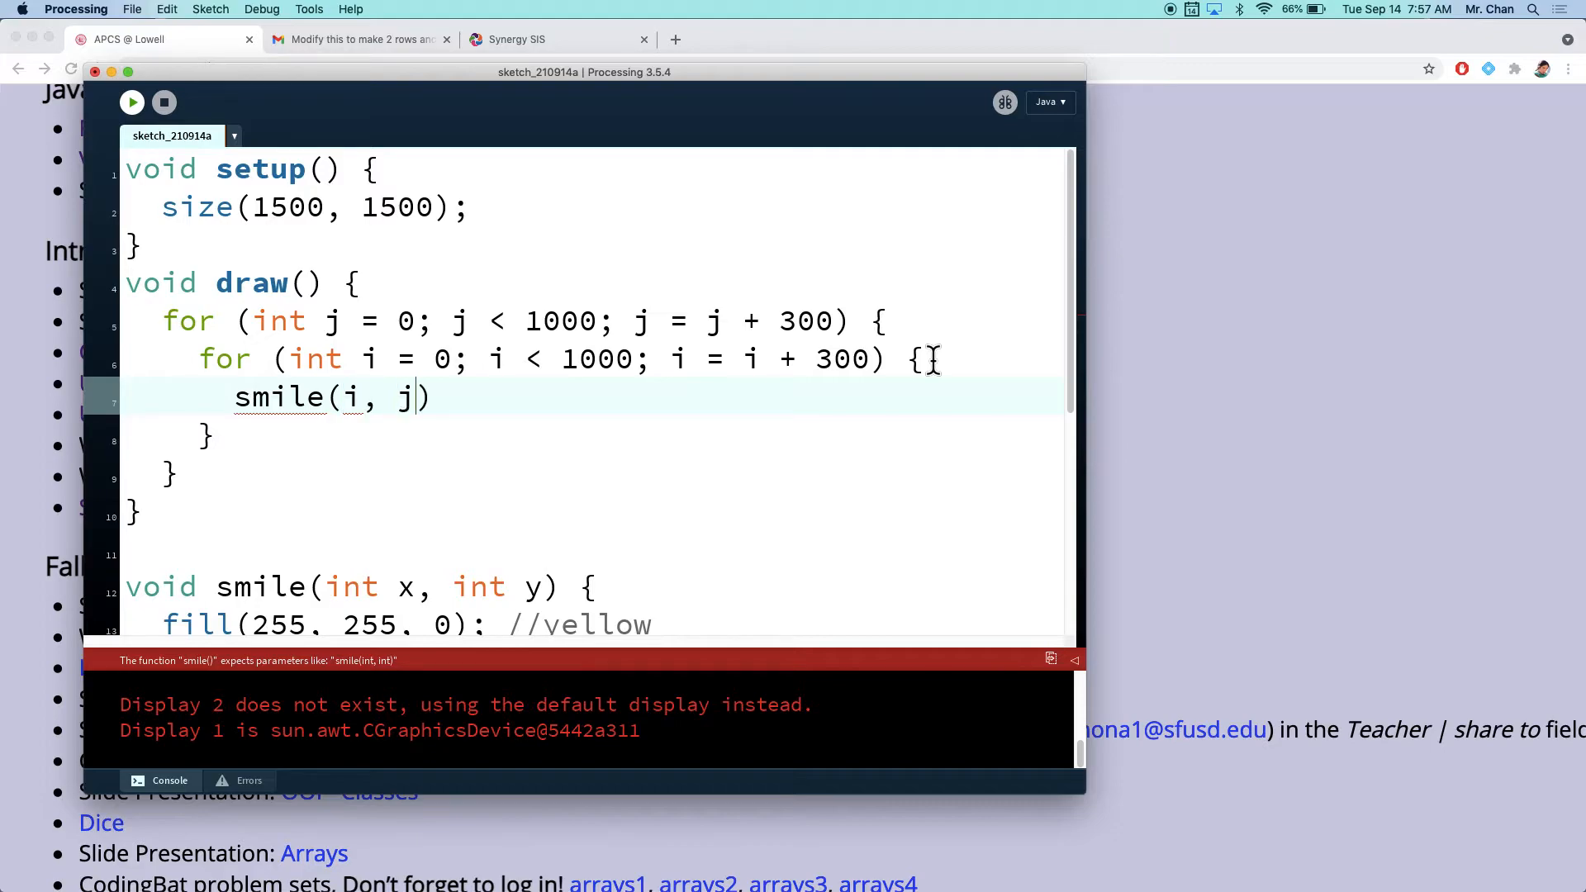
pyautogui.write(';')
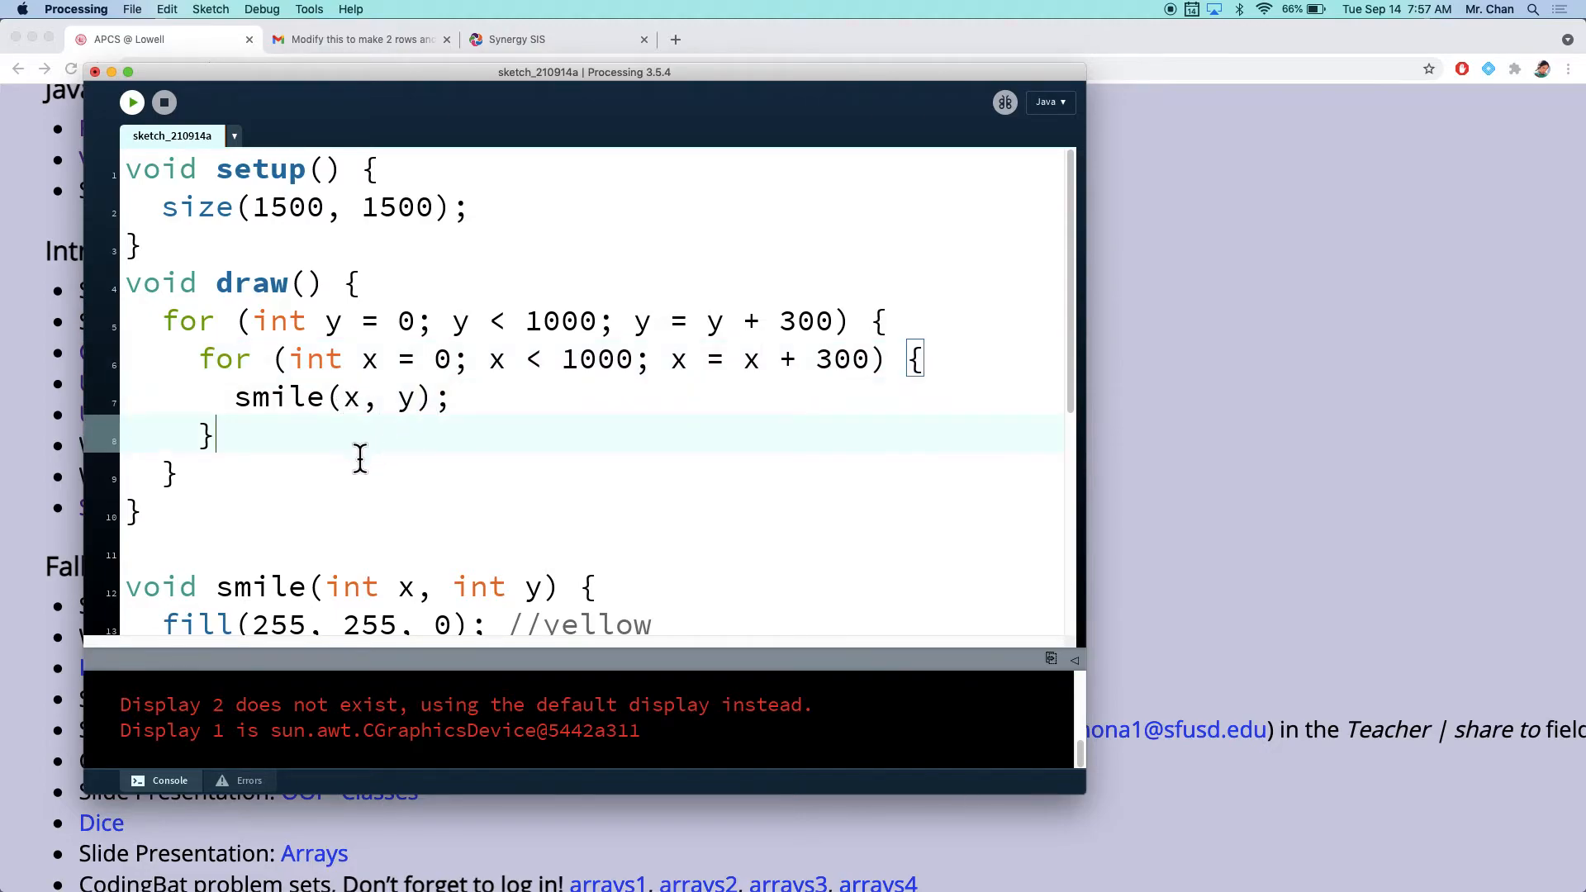
pyautogui.click(132, 101)
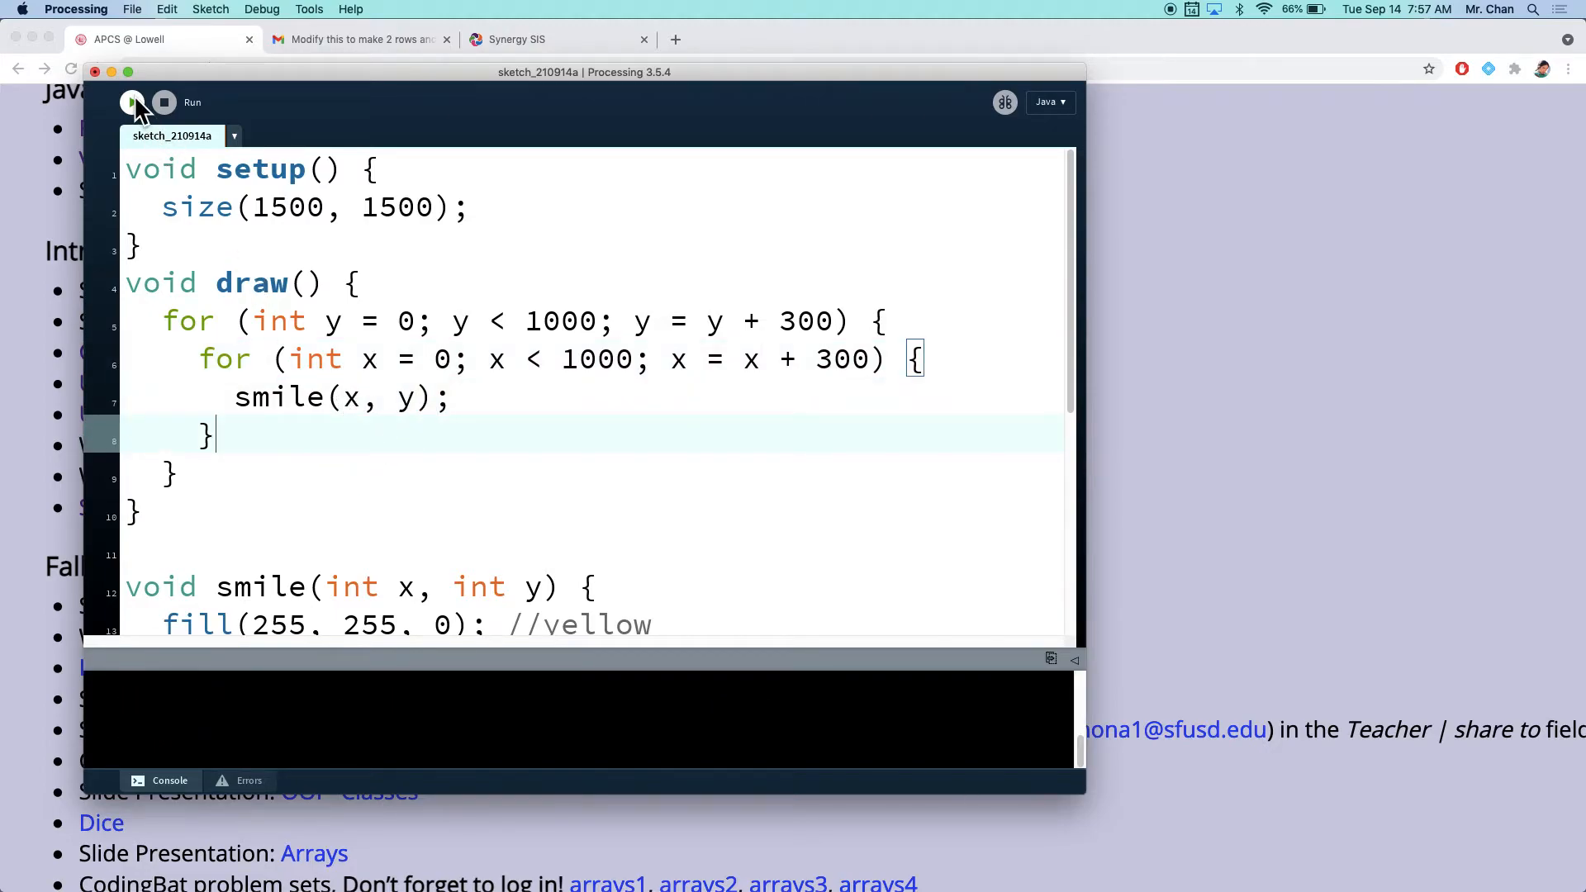
# Step: Run the sketch to draw the grid of yellow faces
pyautogui.click(132, 101)
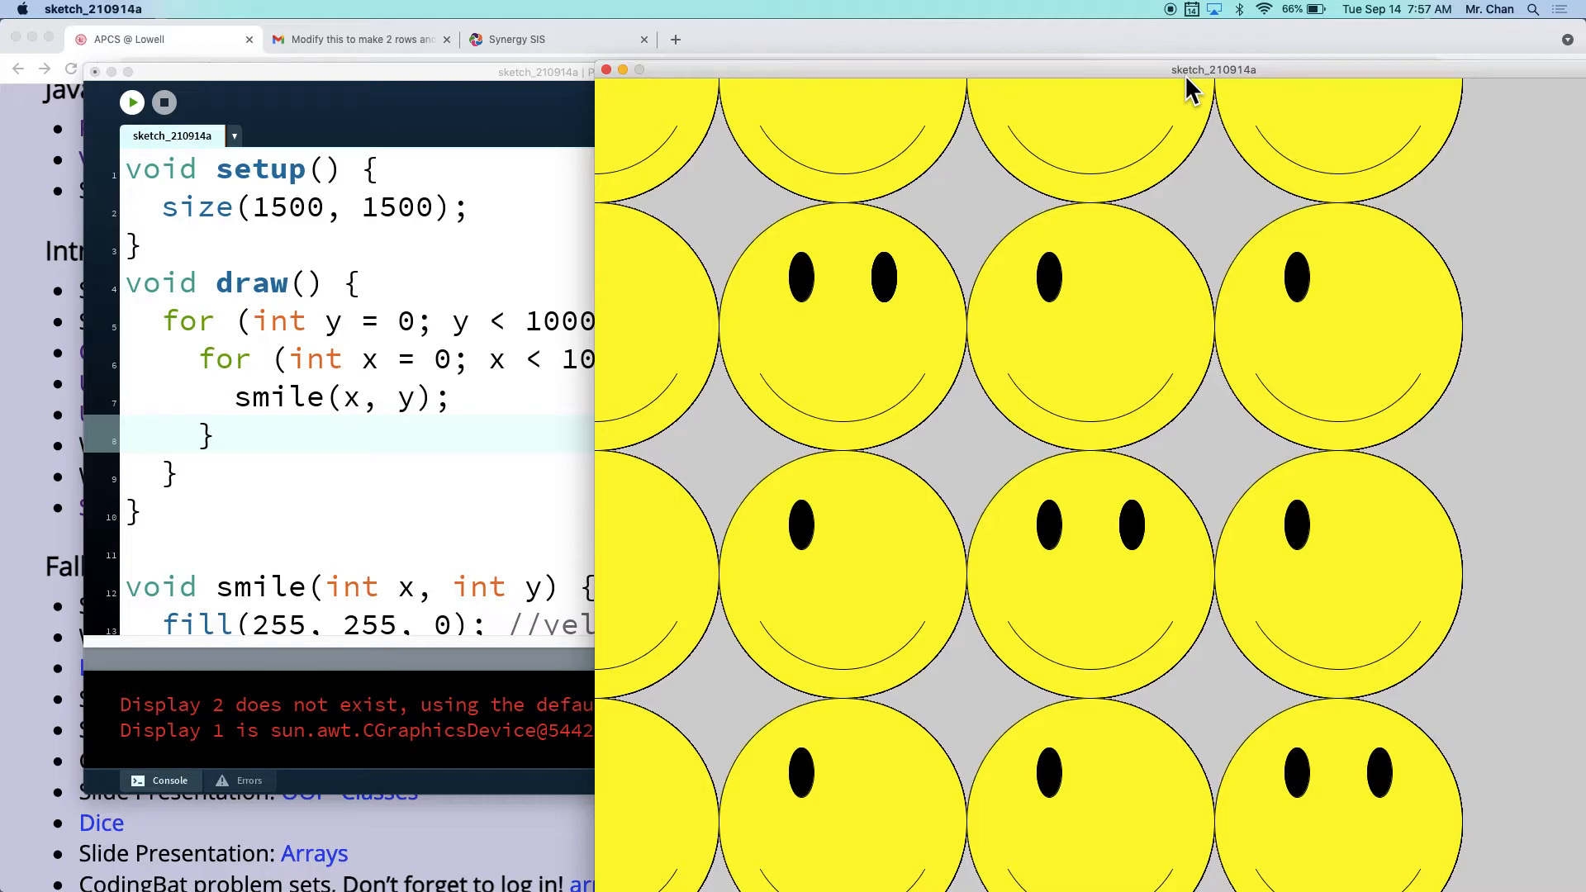
pyautogui.moveTo(923, 398)
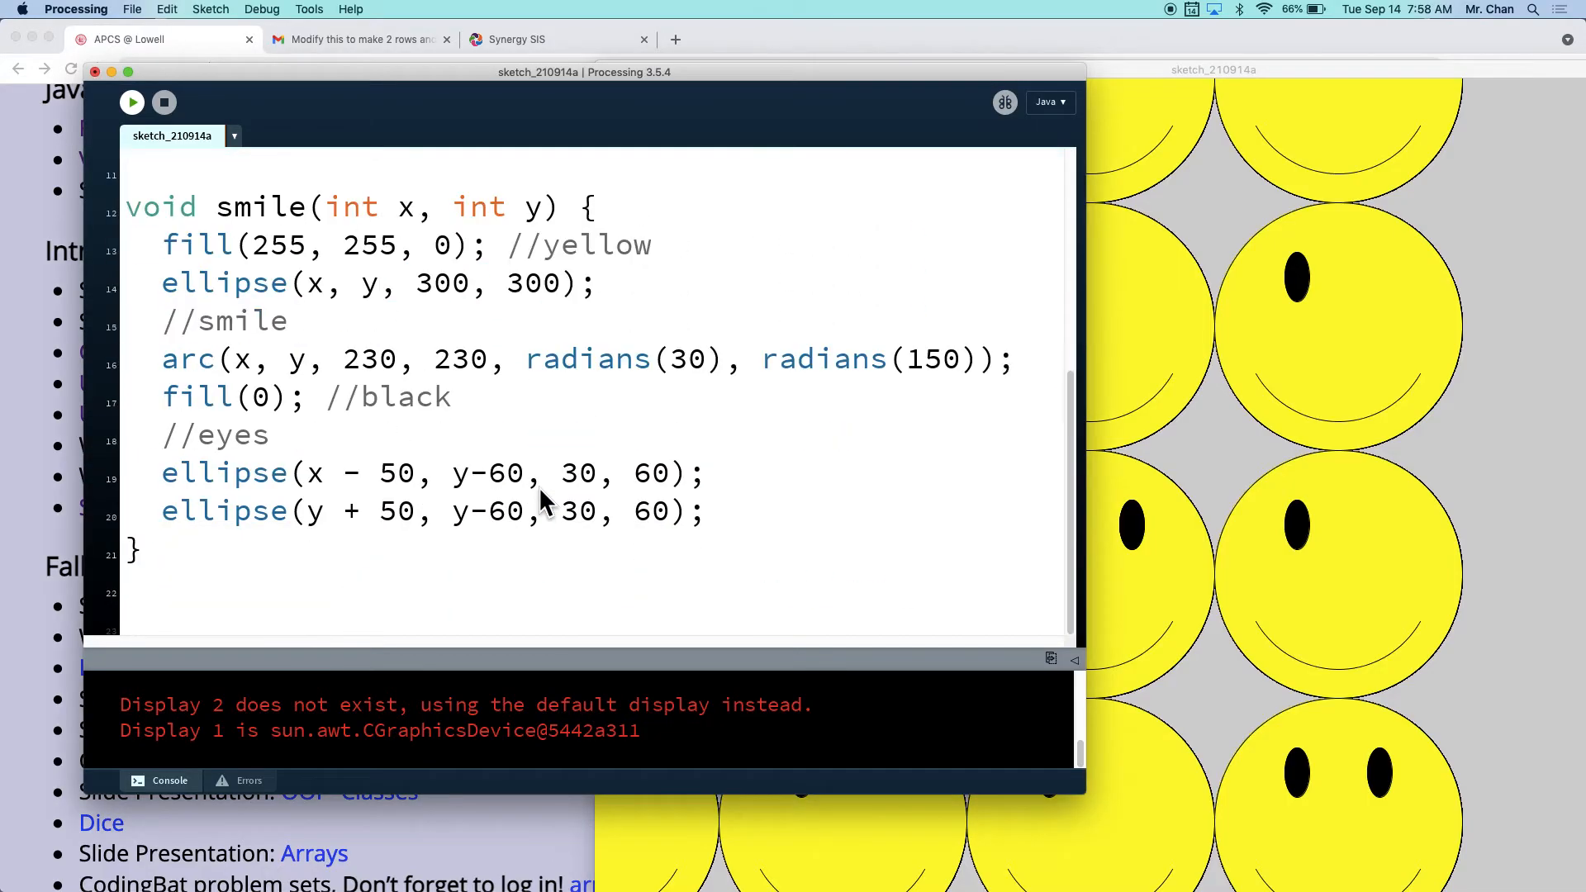
pyautogui.moveTo(482, 535)
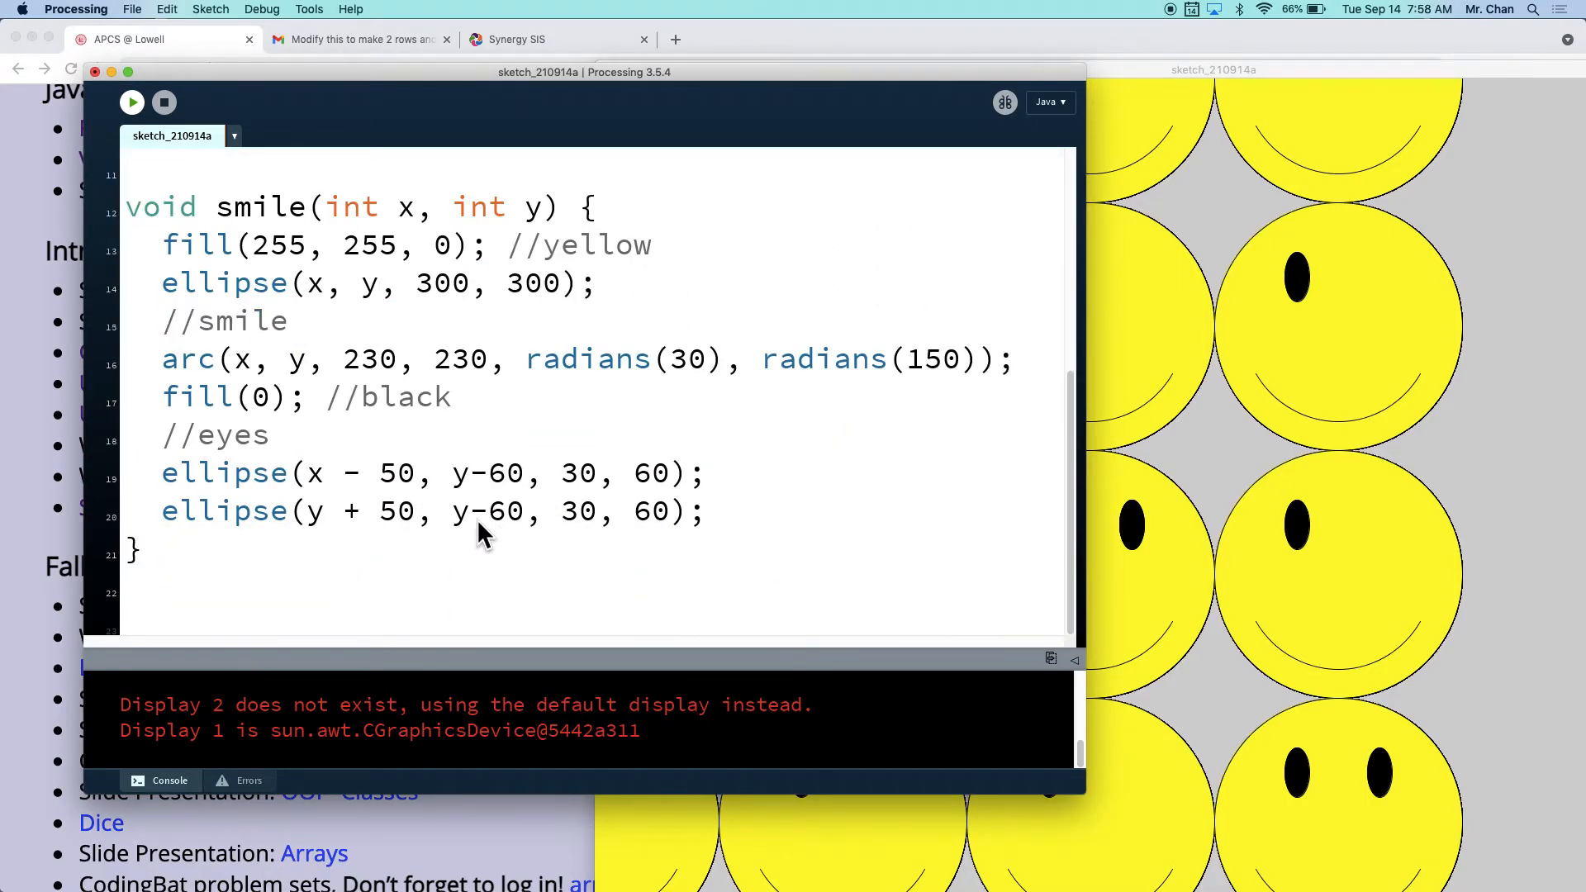
pyautogui.moveTo(496, 530)
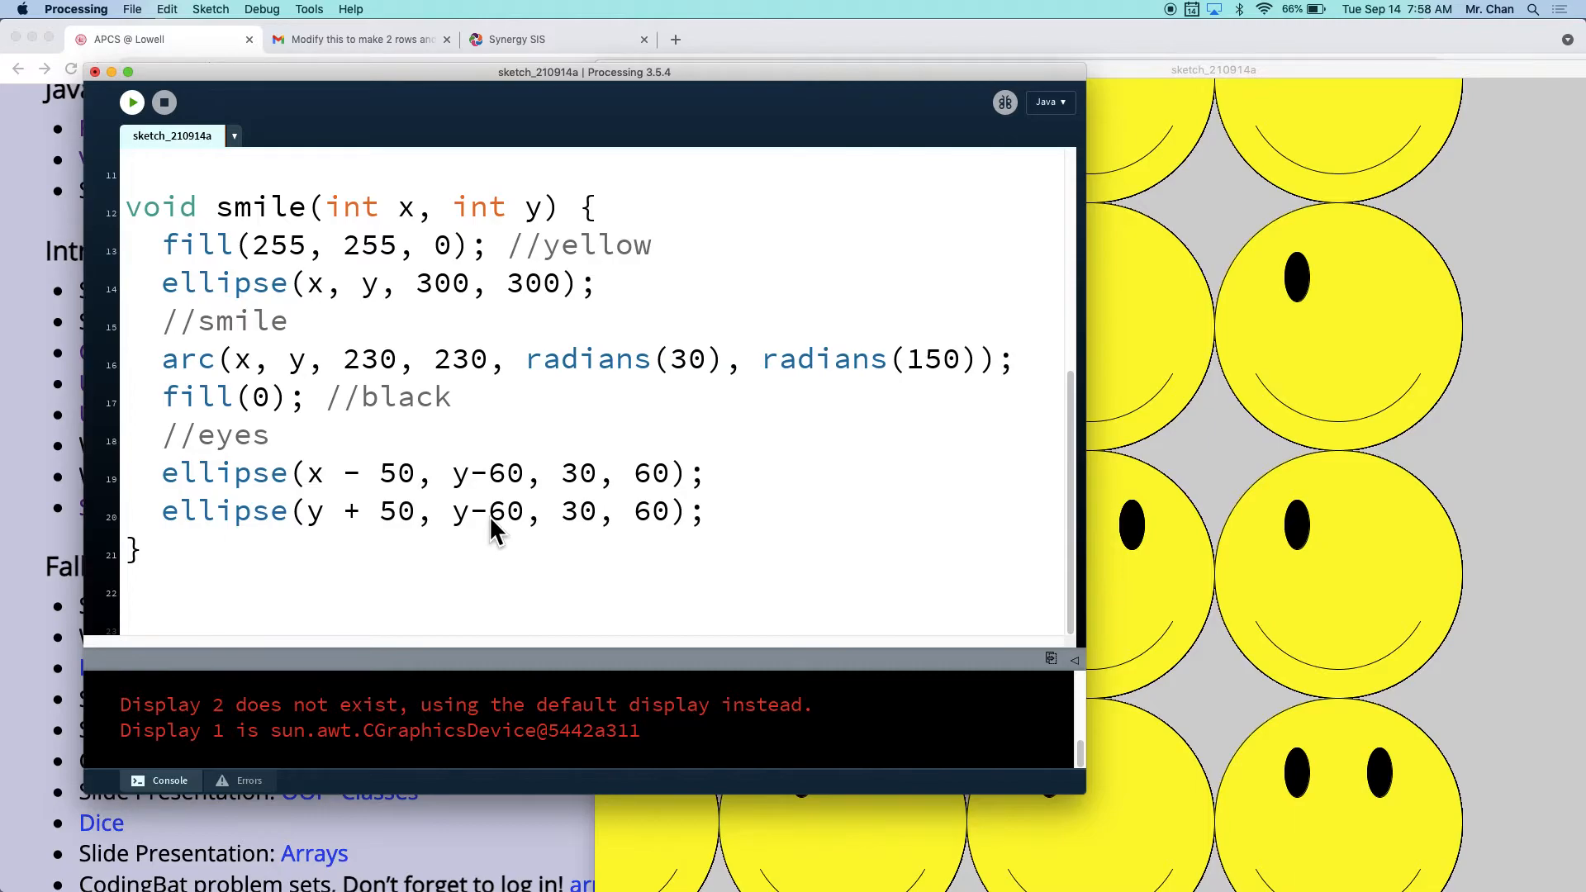
pyautogui.moveTo(364, 531)
pyautogui.write('x')
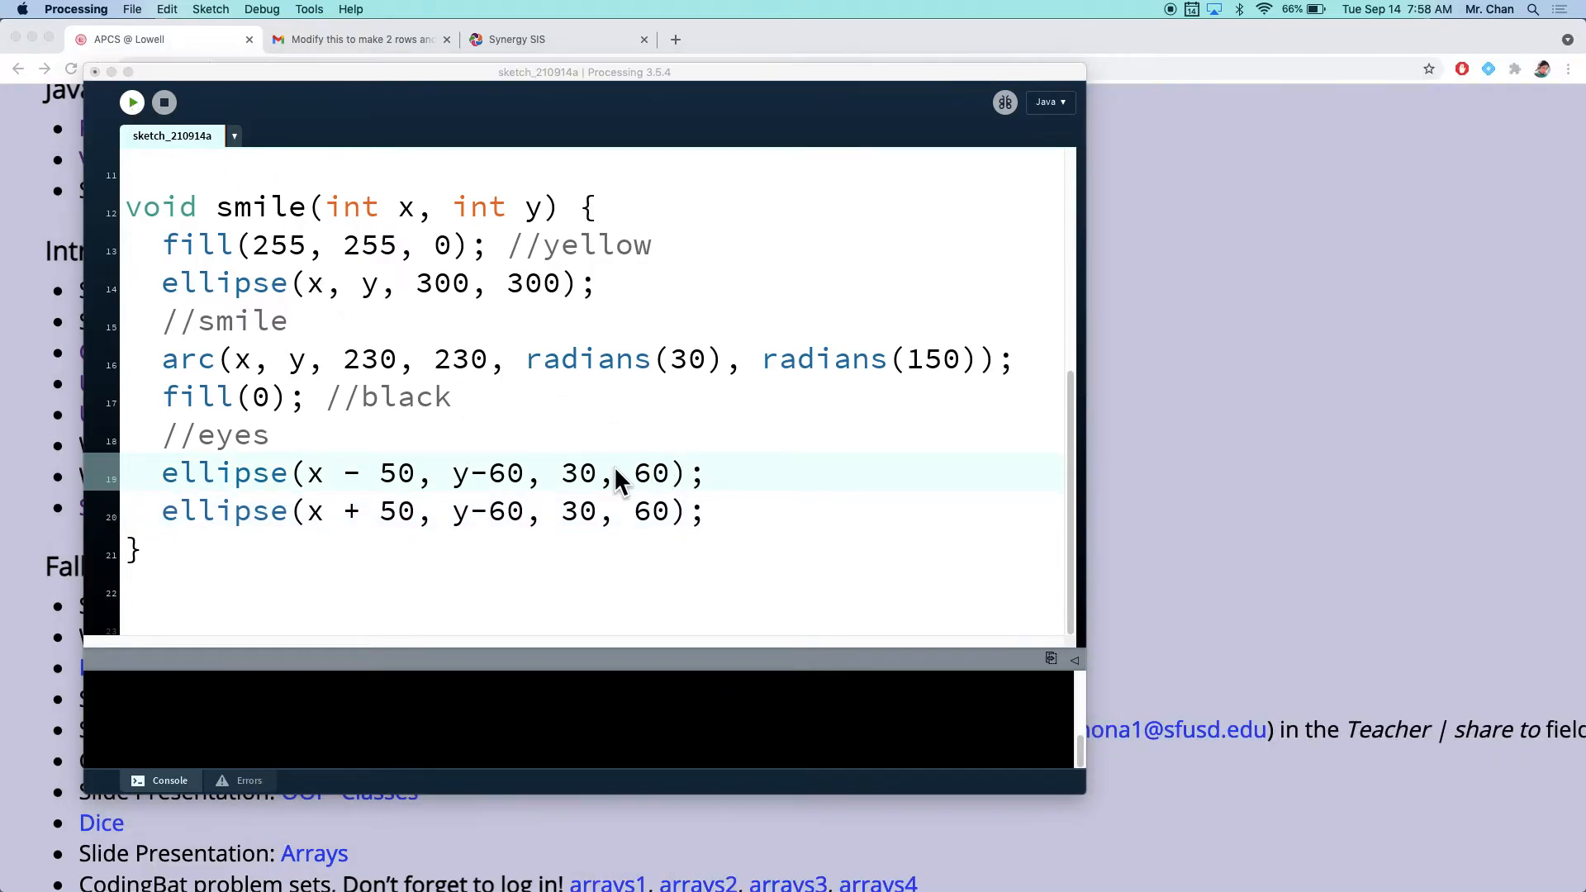
# Step: Run the sketch after fixing the second eye to x + 50
pyautogui.click(132, 100)
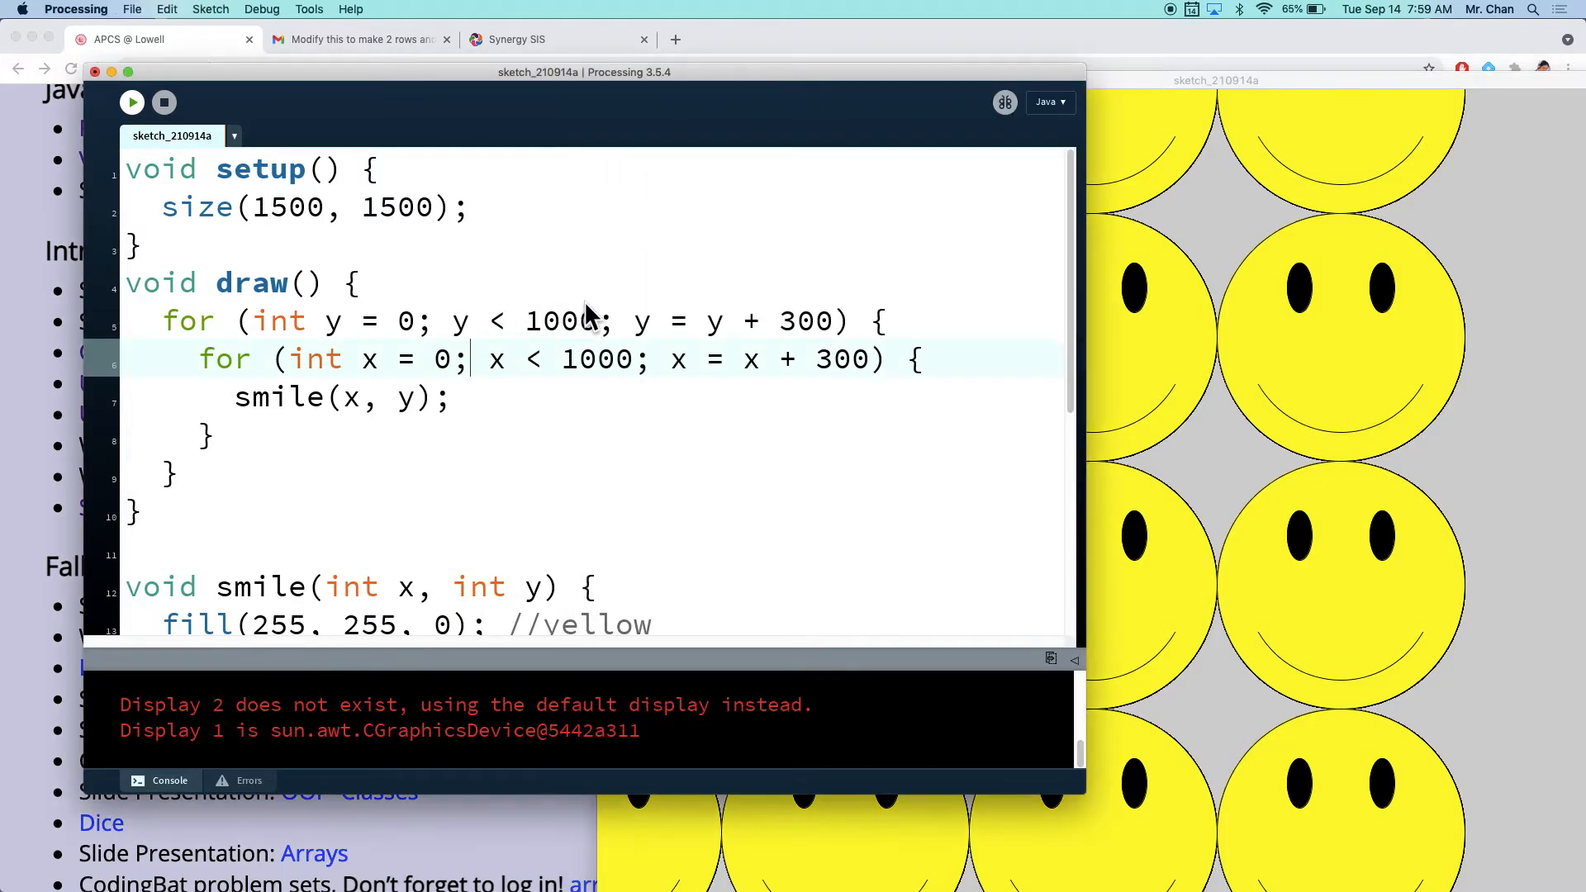
# Step: Raise both loop limits to 1500 and run the sketch on the full canvas
pyautogui.write('1500')
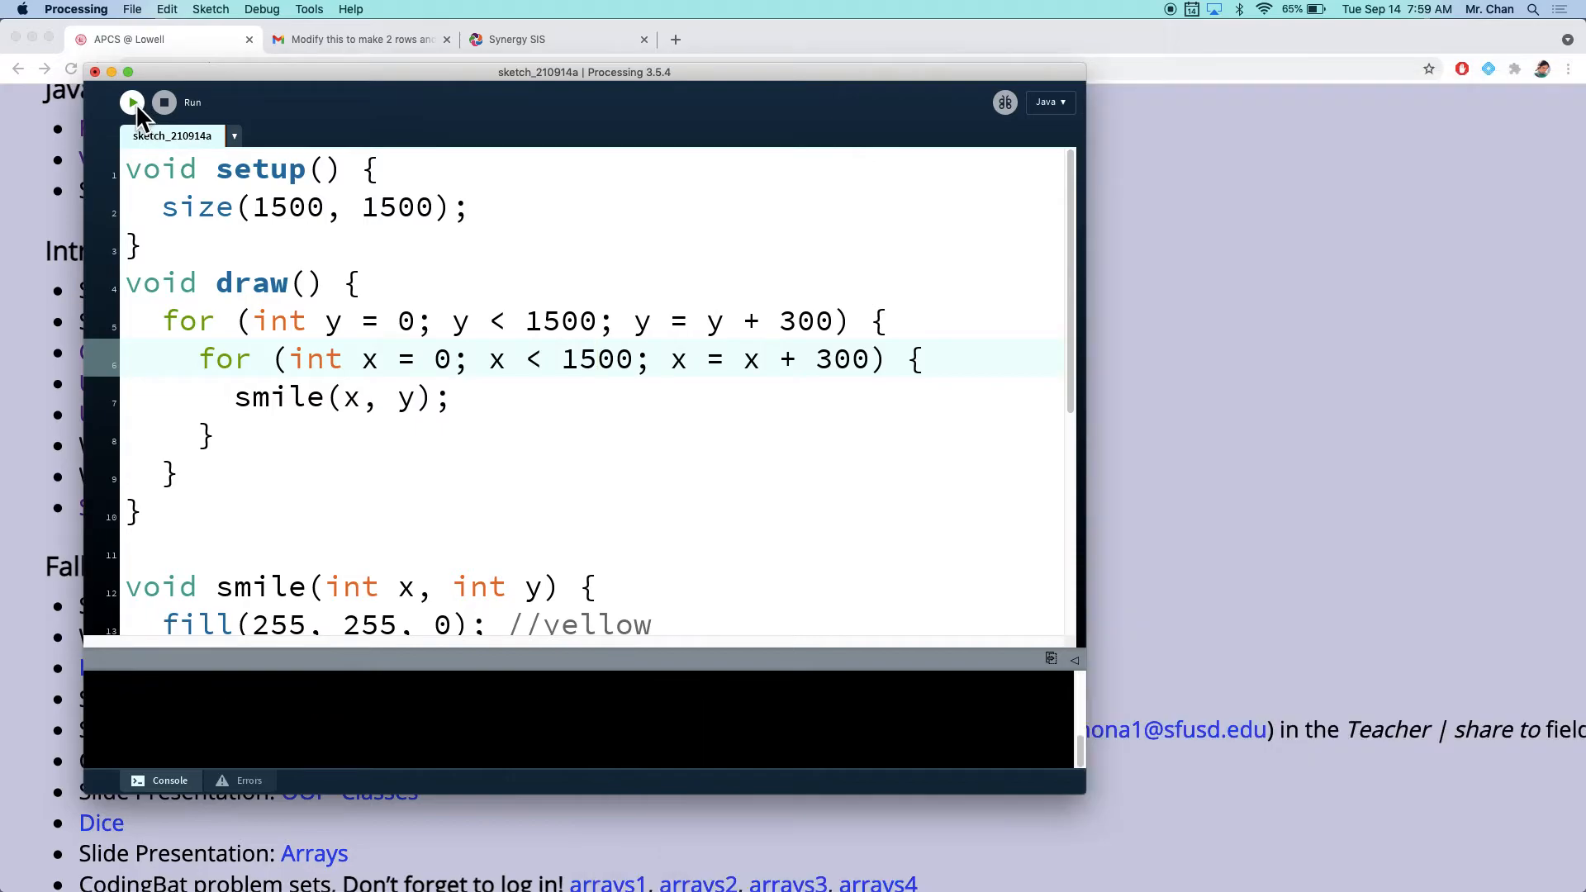
pyautogui.click(132, 102)
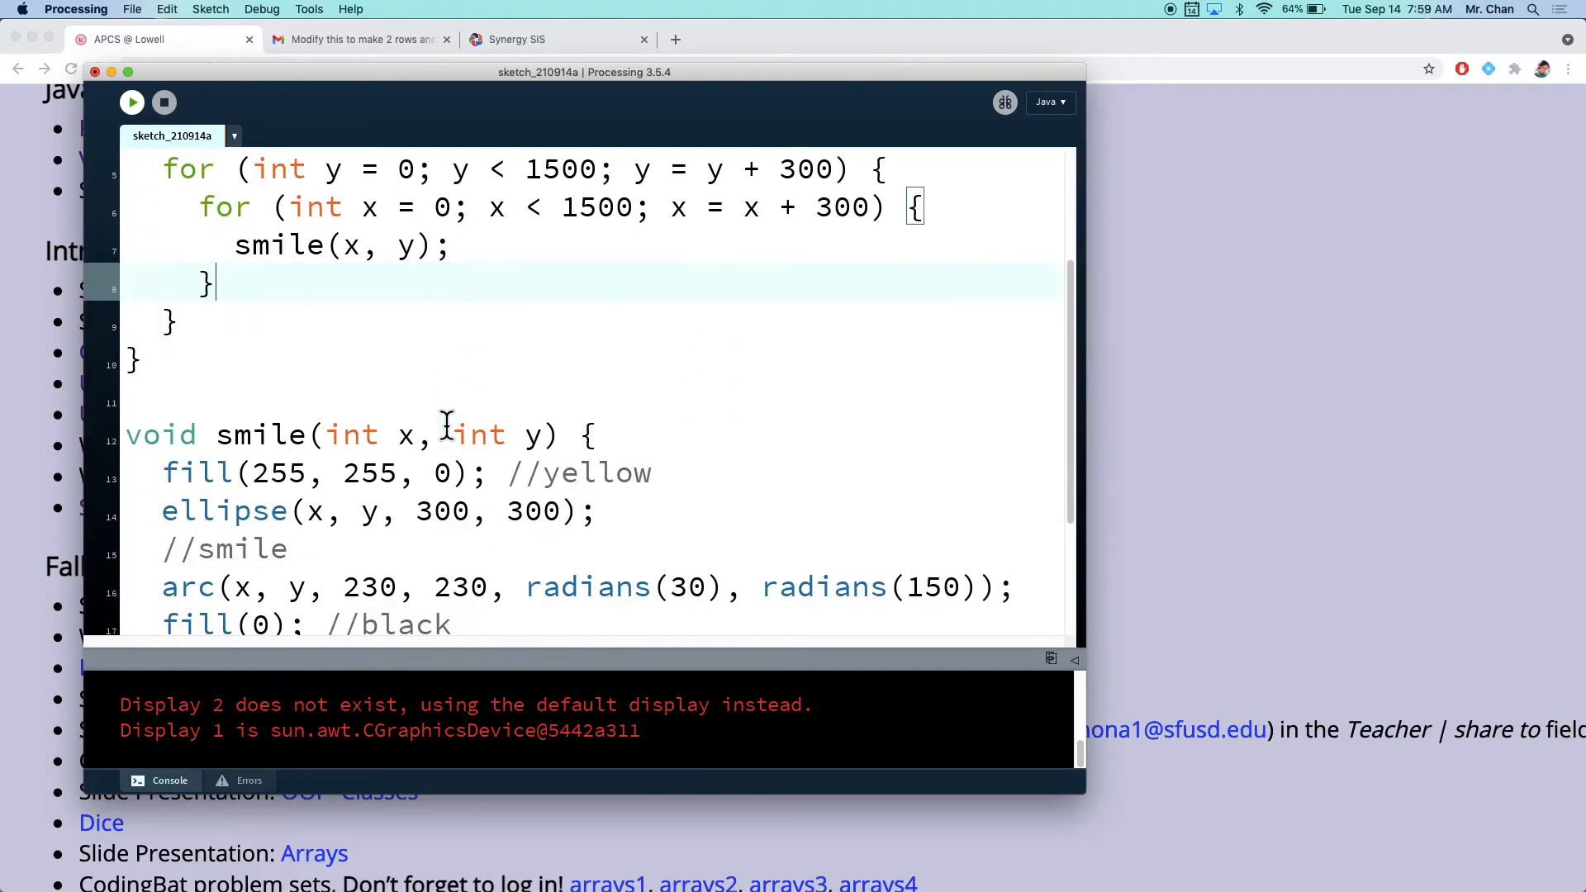
pyautogui.scroll(-3)
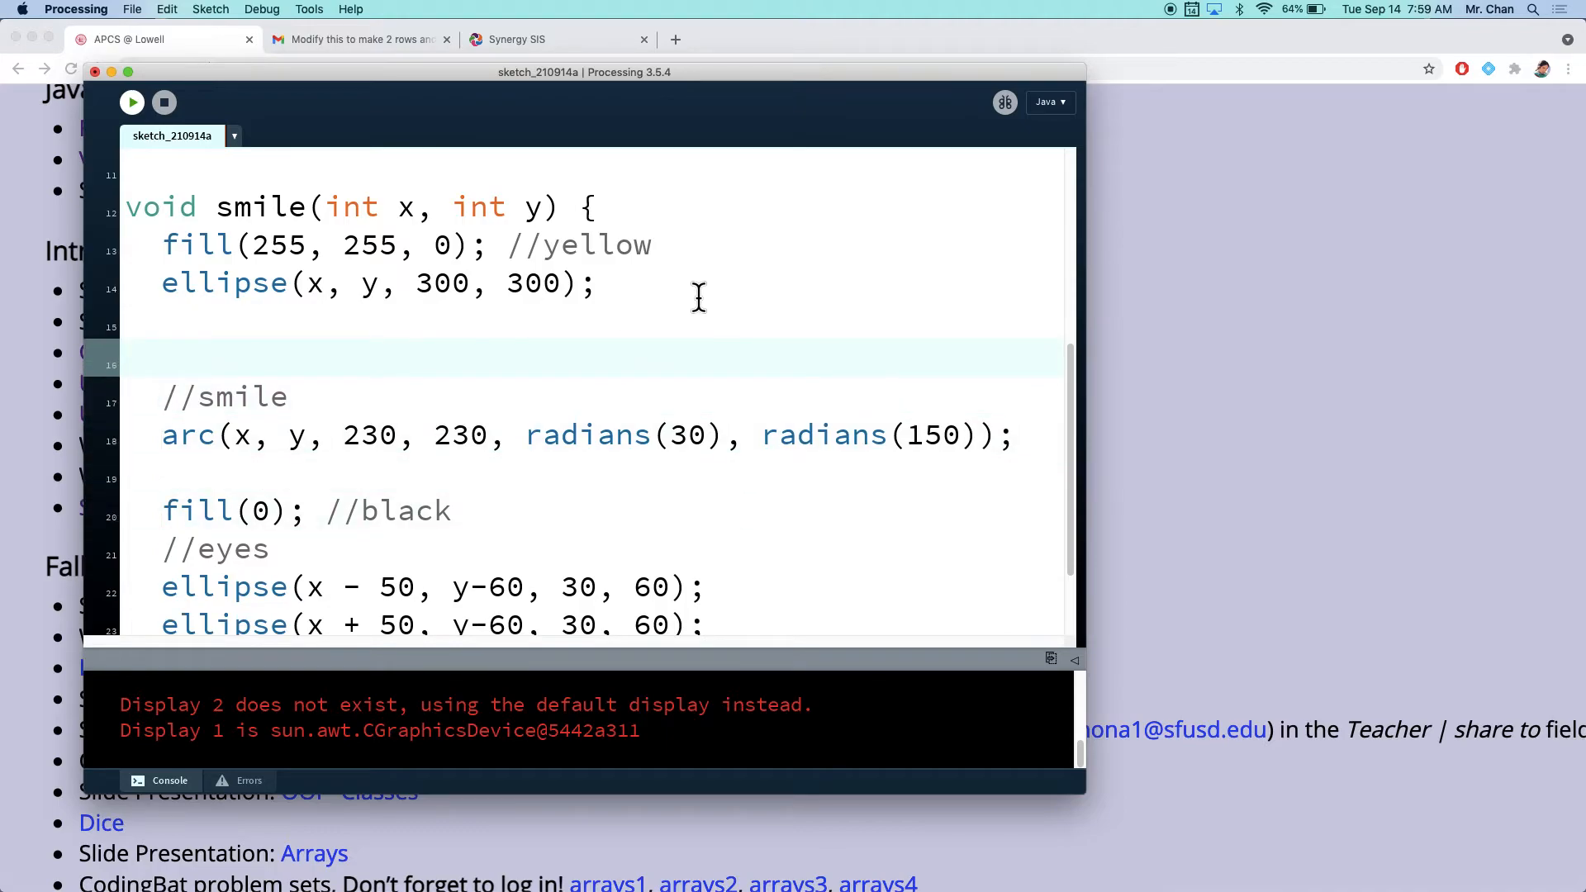
# Step: Add a probability 0.5 comment before the arc(x, y, 230, 230, ...) smile line
pyautogui.write('// if')
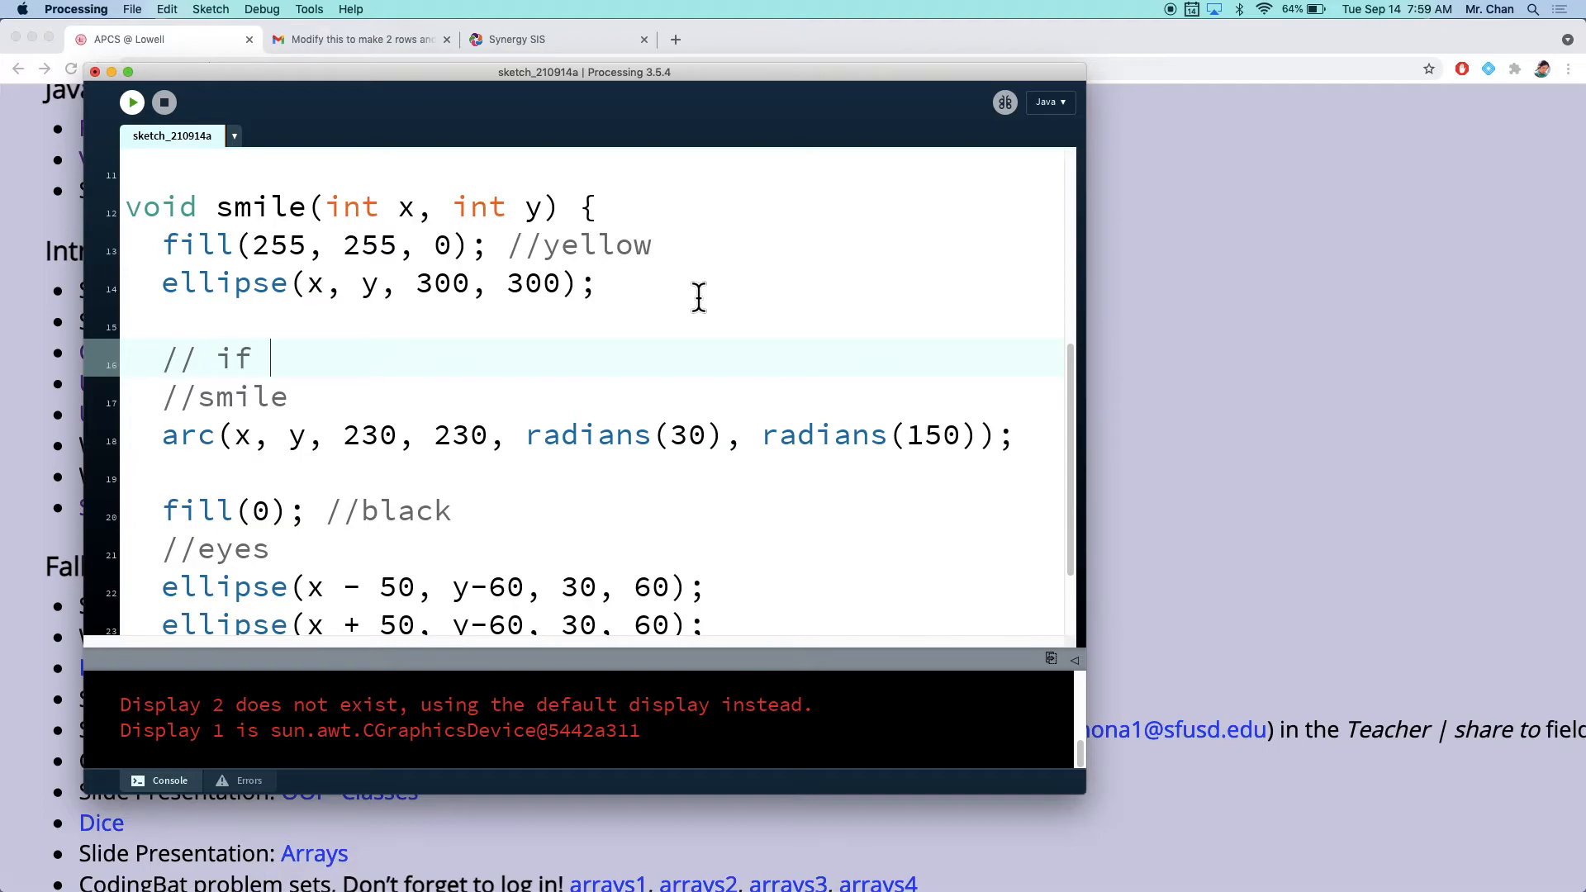
pyautogui.write('probiliyu')
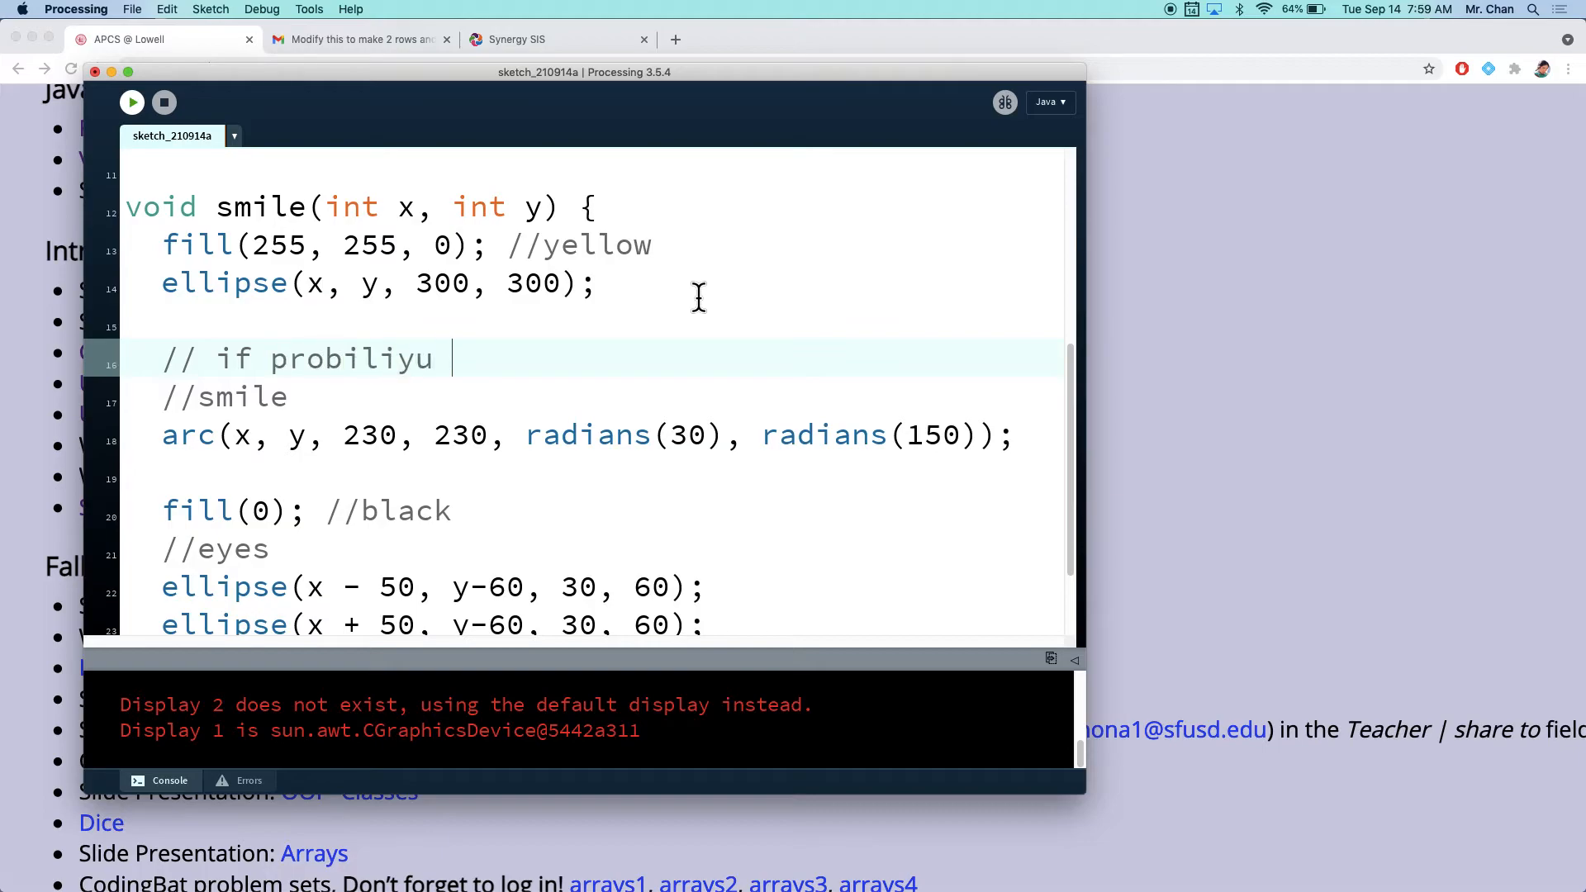
pyautogui.write('> 0.')
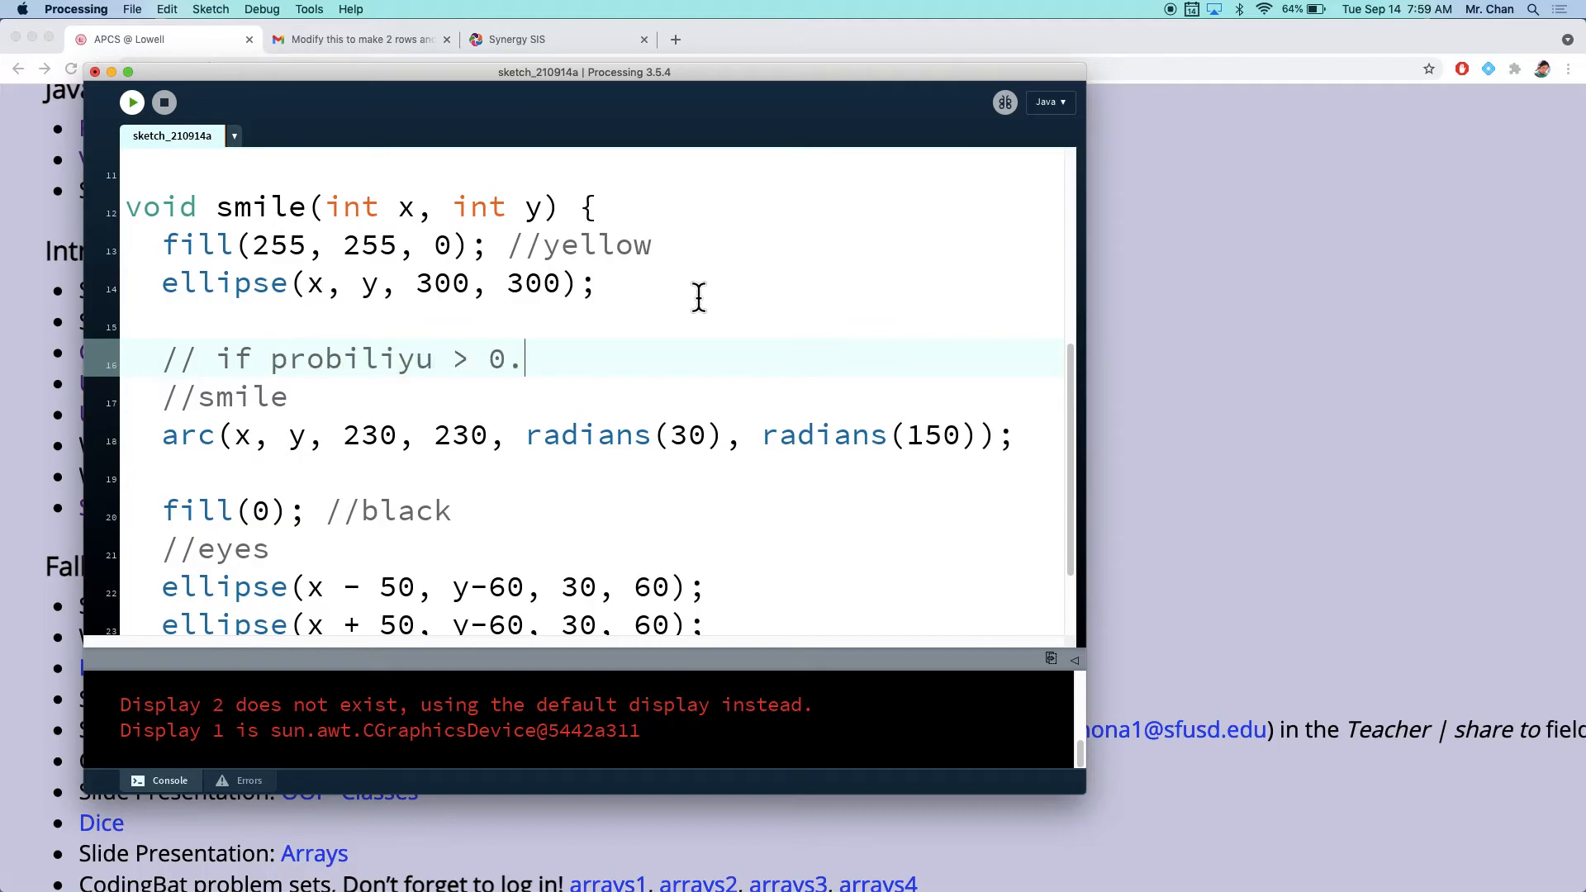
pyautogui.write('5')
pyautogui.write('else')
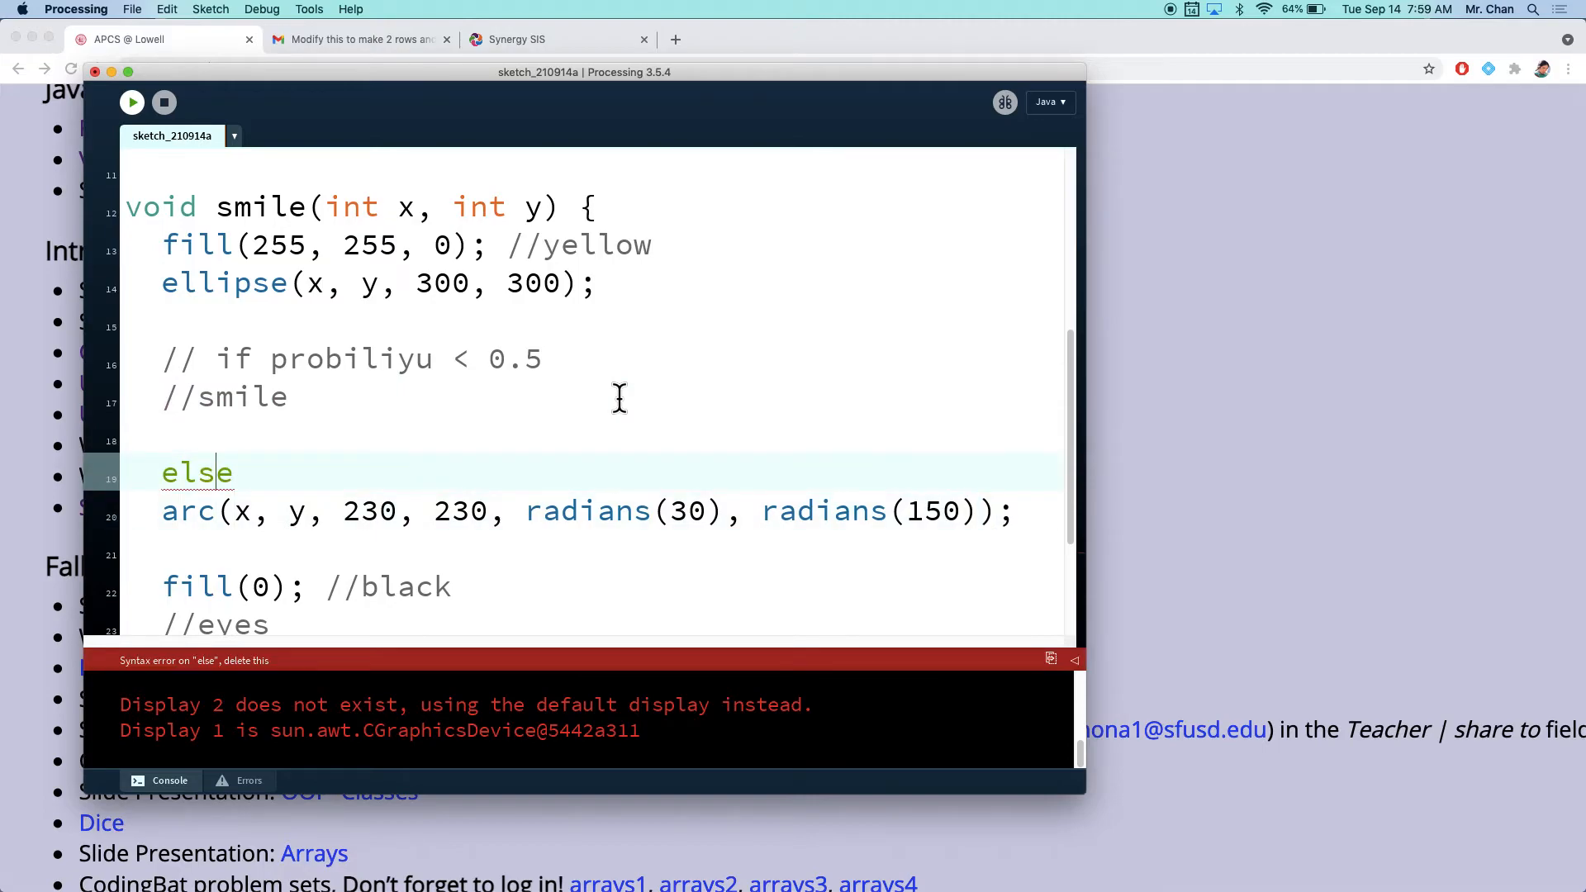
pyautogui.write('//')
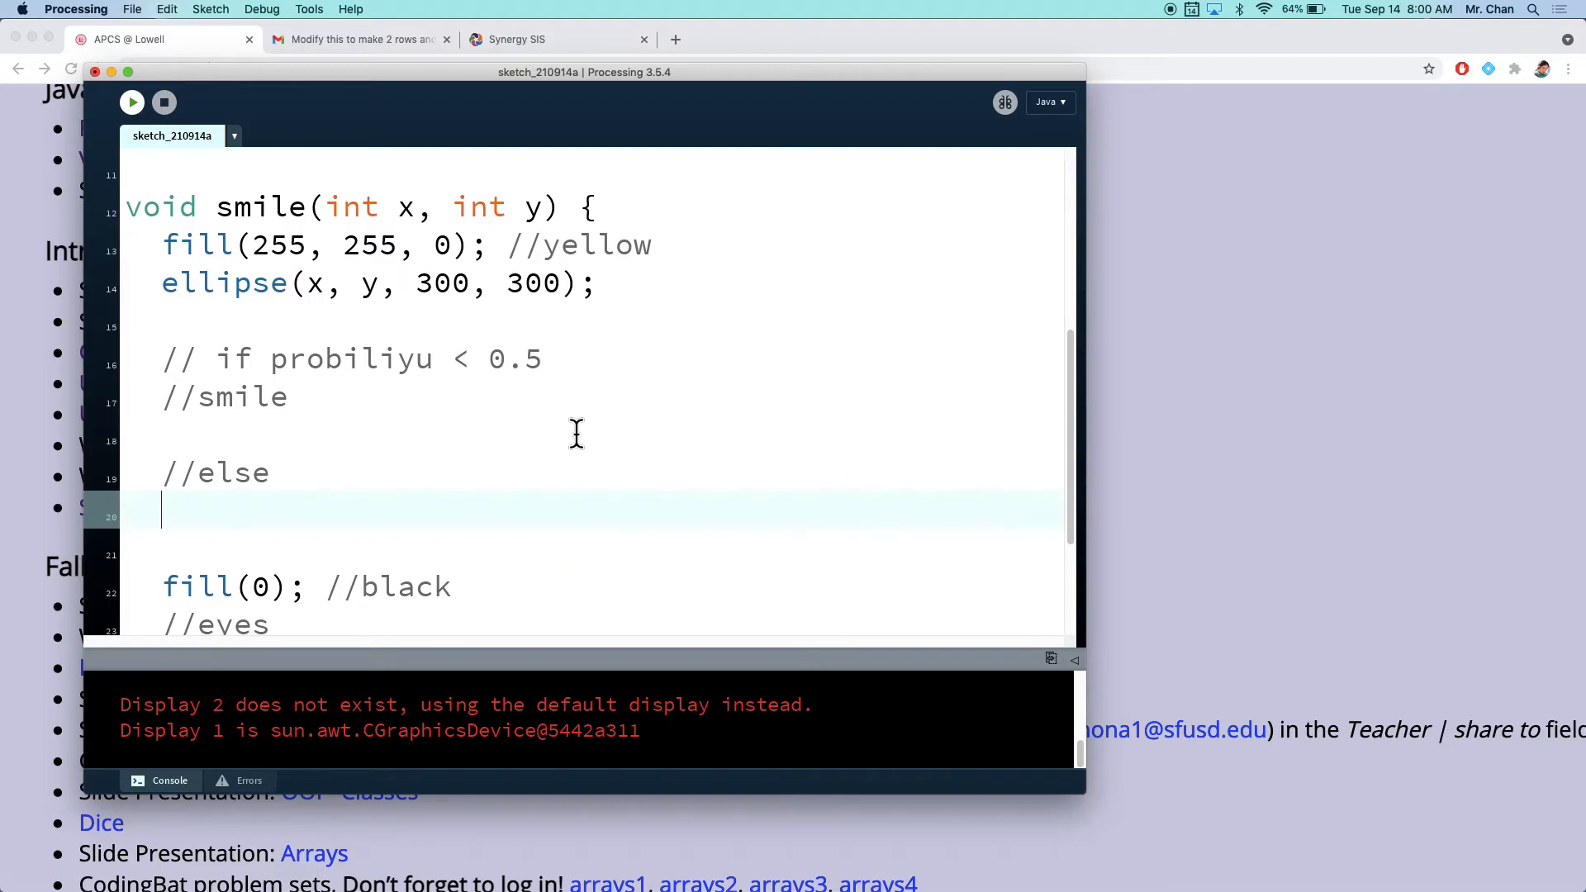
pyautogui.write('arc(x, y, 230, 230, radians(30), radians(150));')
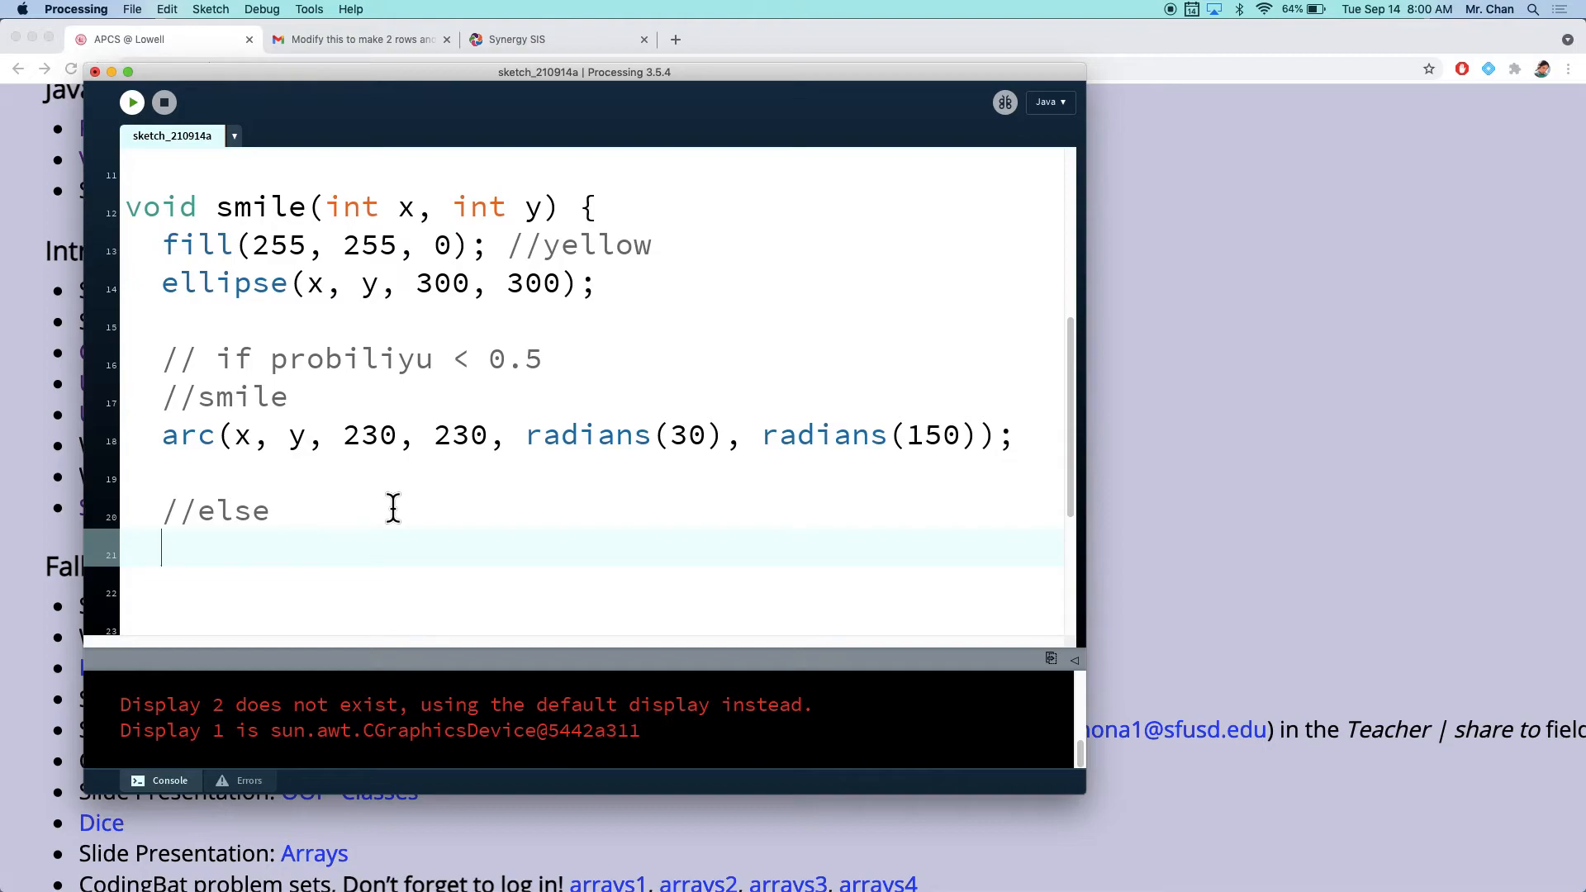
# Step: Add a commented-out line(x-50,y+50,x+50,y+50) as the else mouth
pyautogui.write('line')
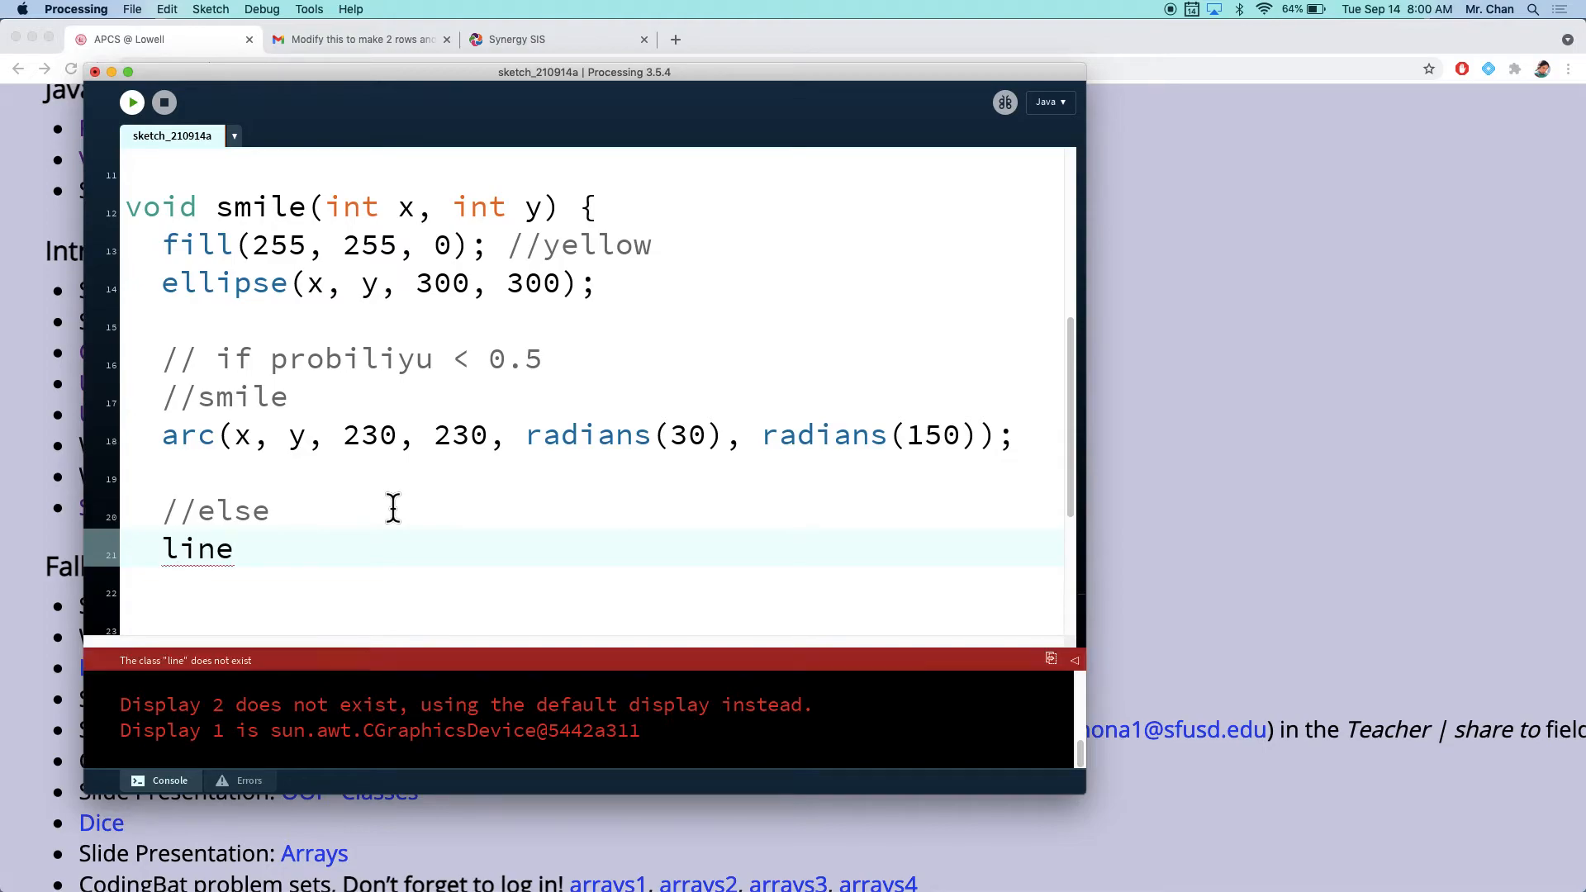
pyautogui.write('//')
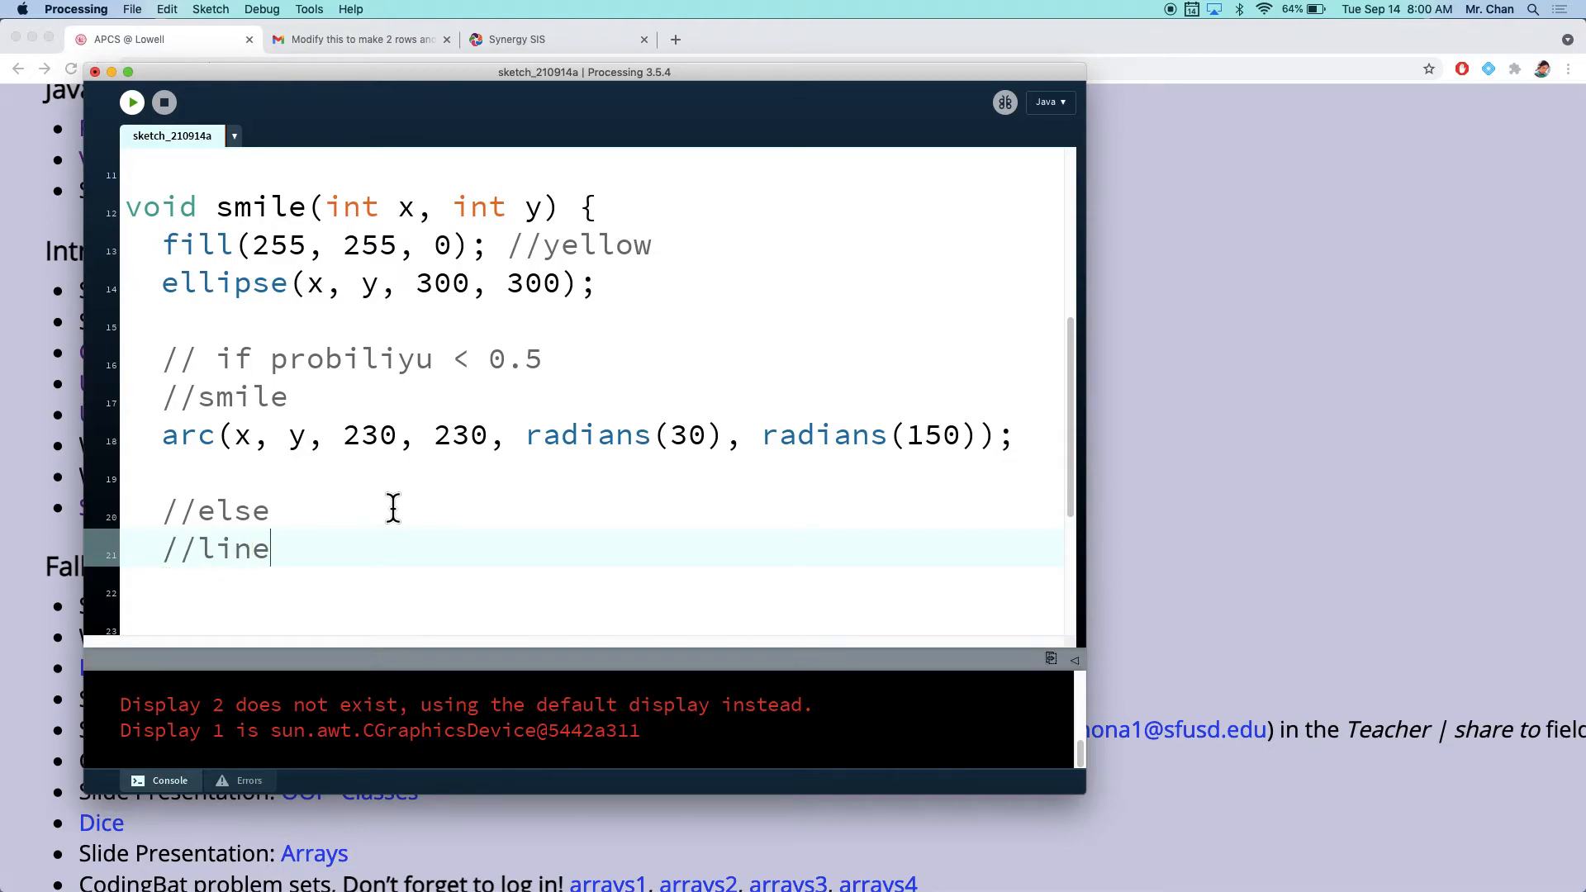
pyautogui.write('()')
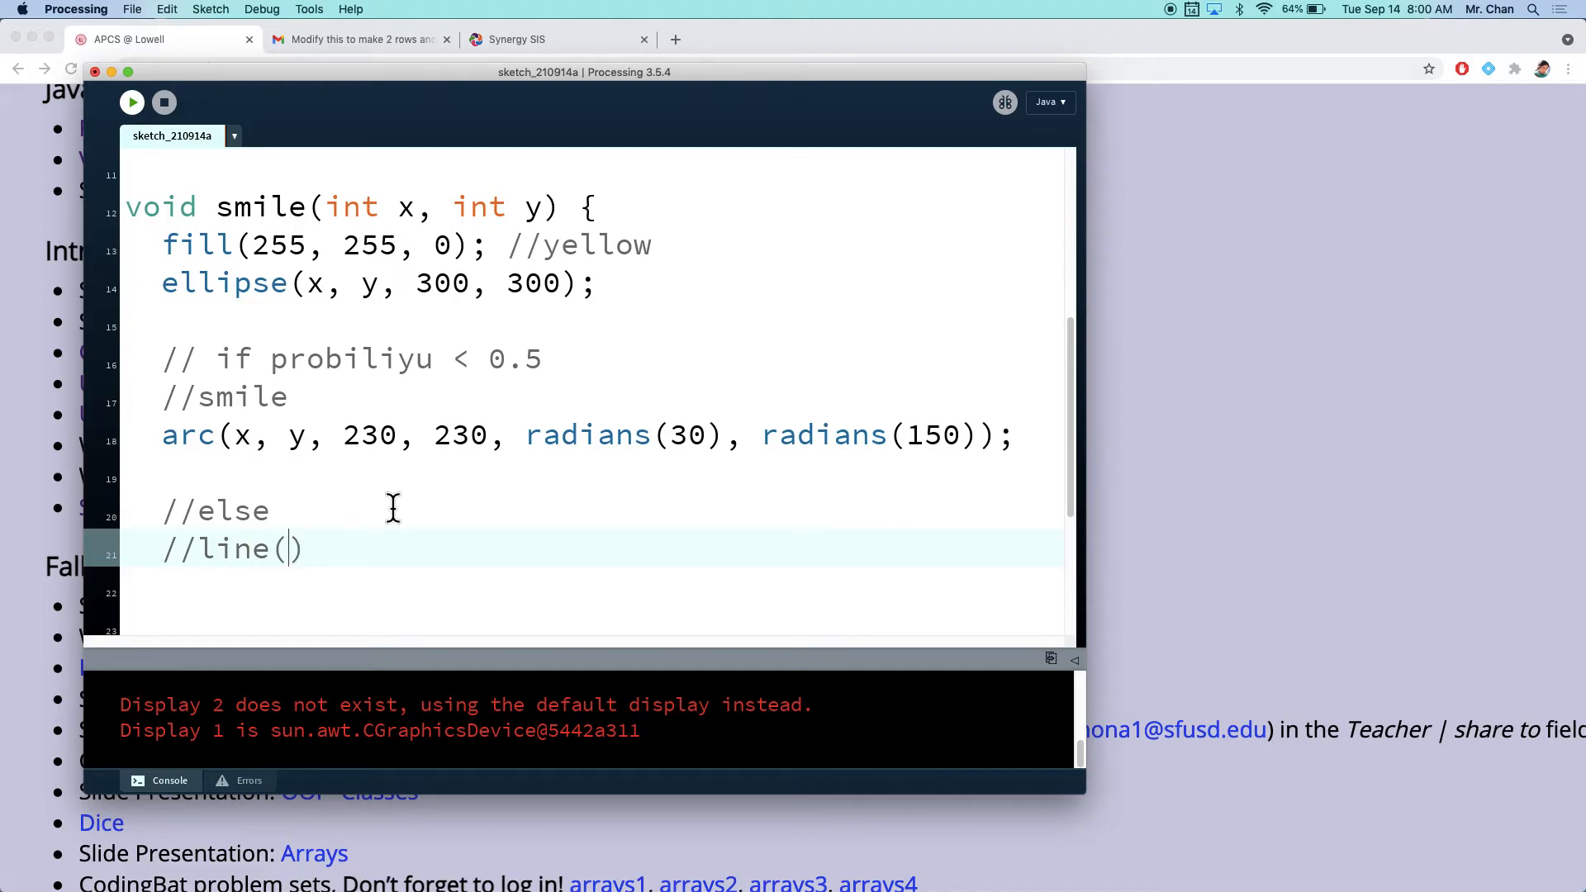
pyautogui.write('x,y,')
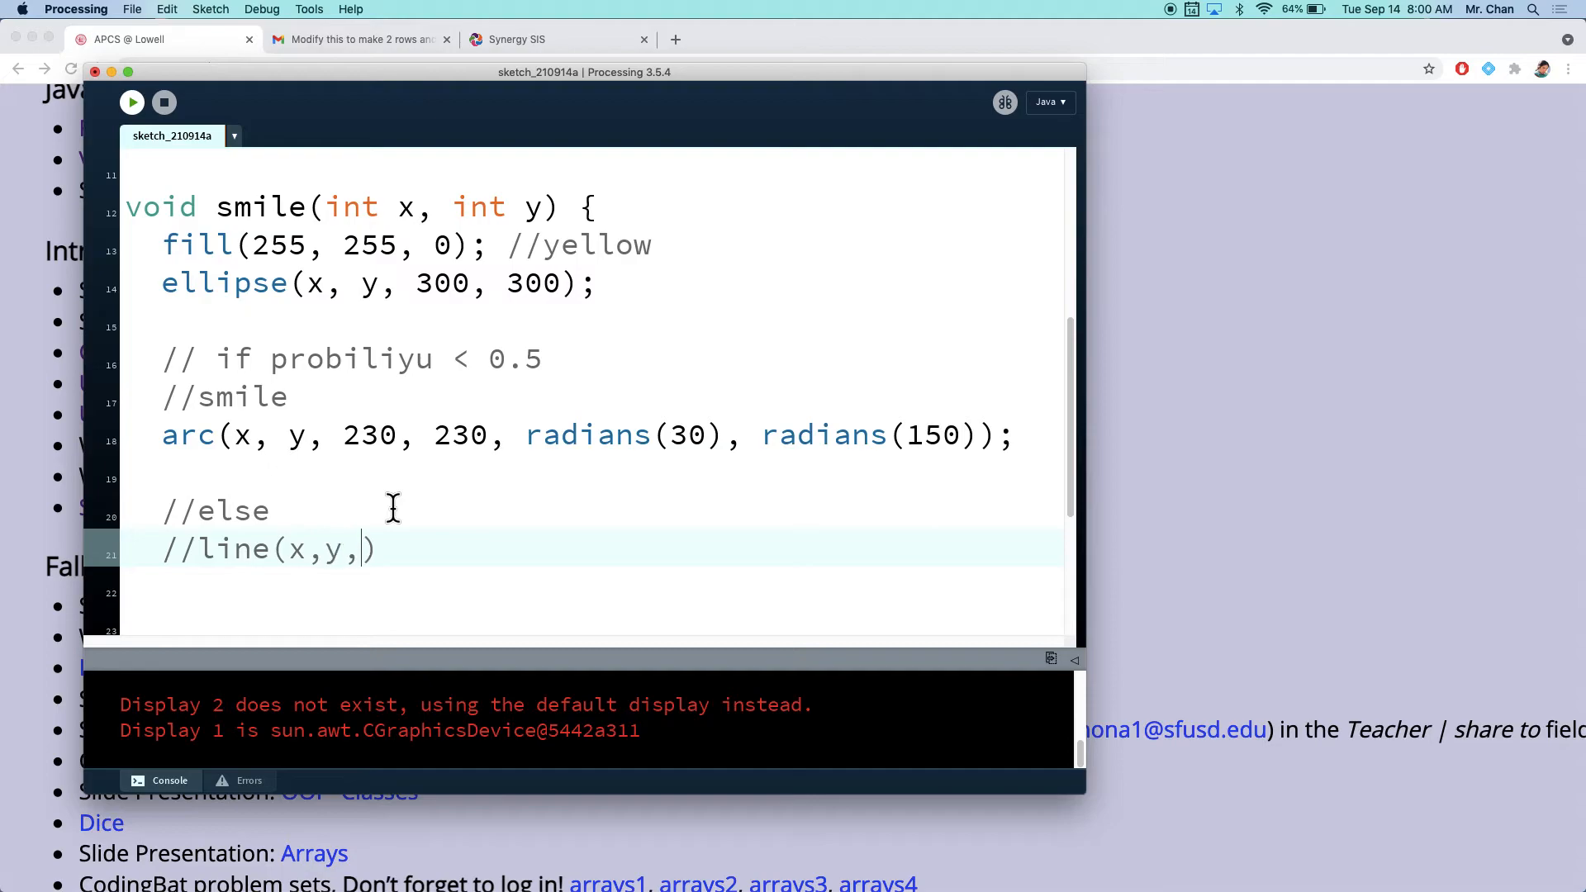
pyautogui.write('x,')
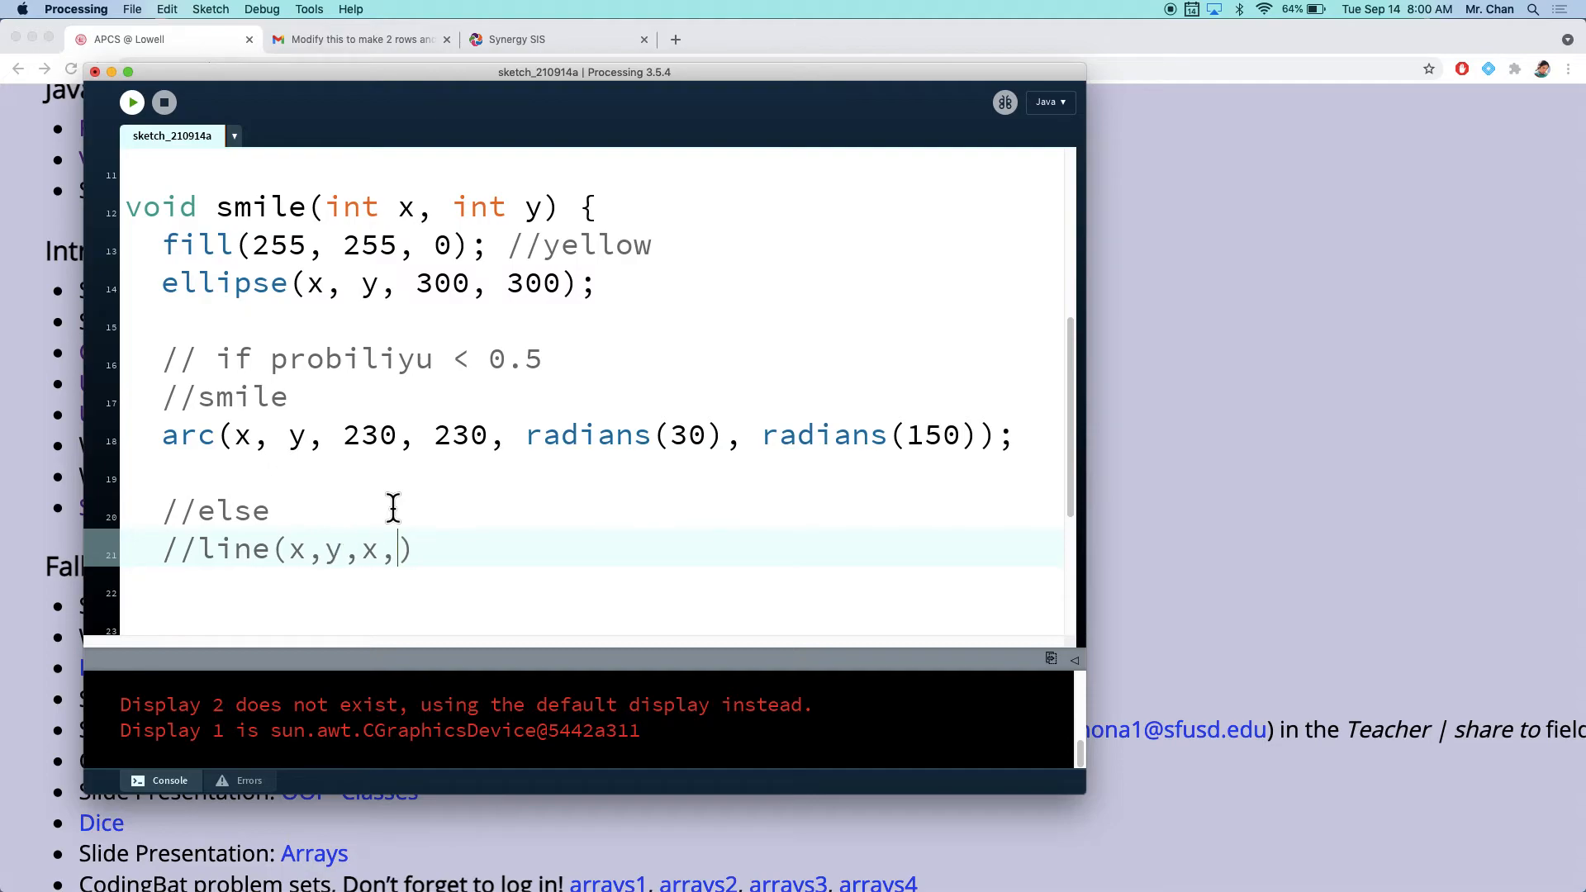
pyautogui.write('y')
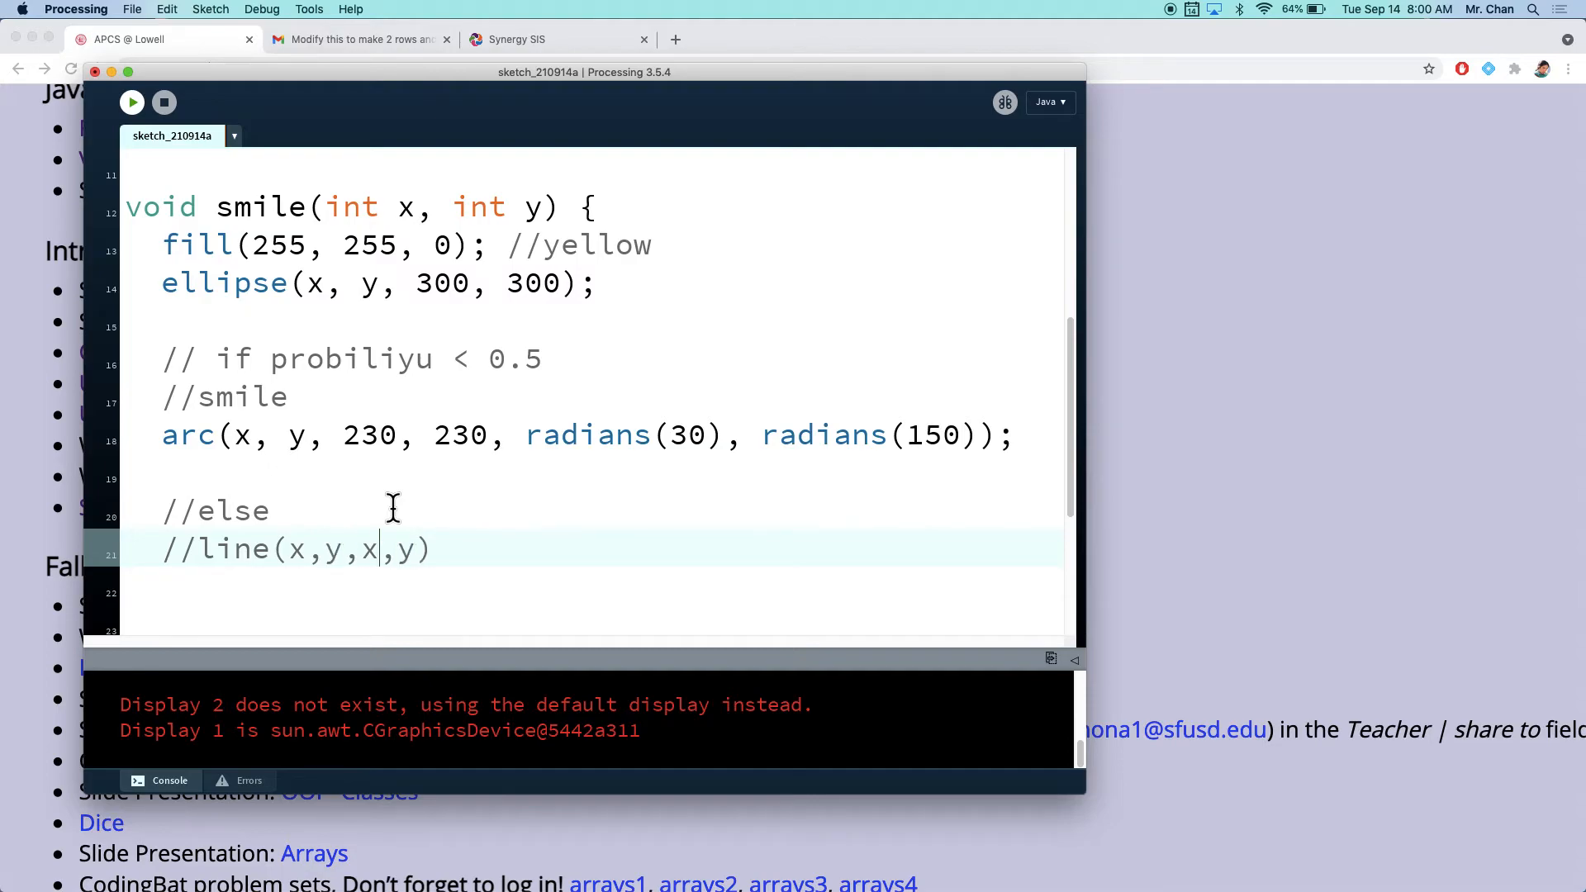
pyautogui.write('+50')
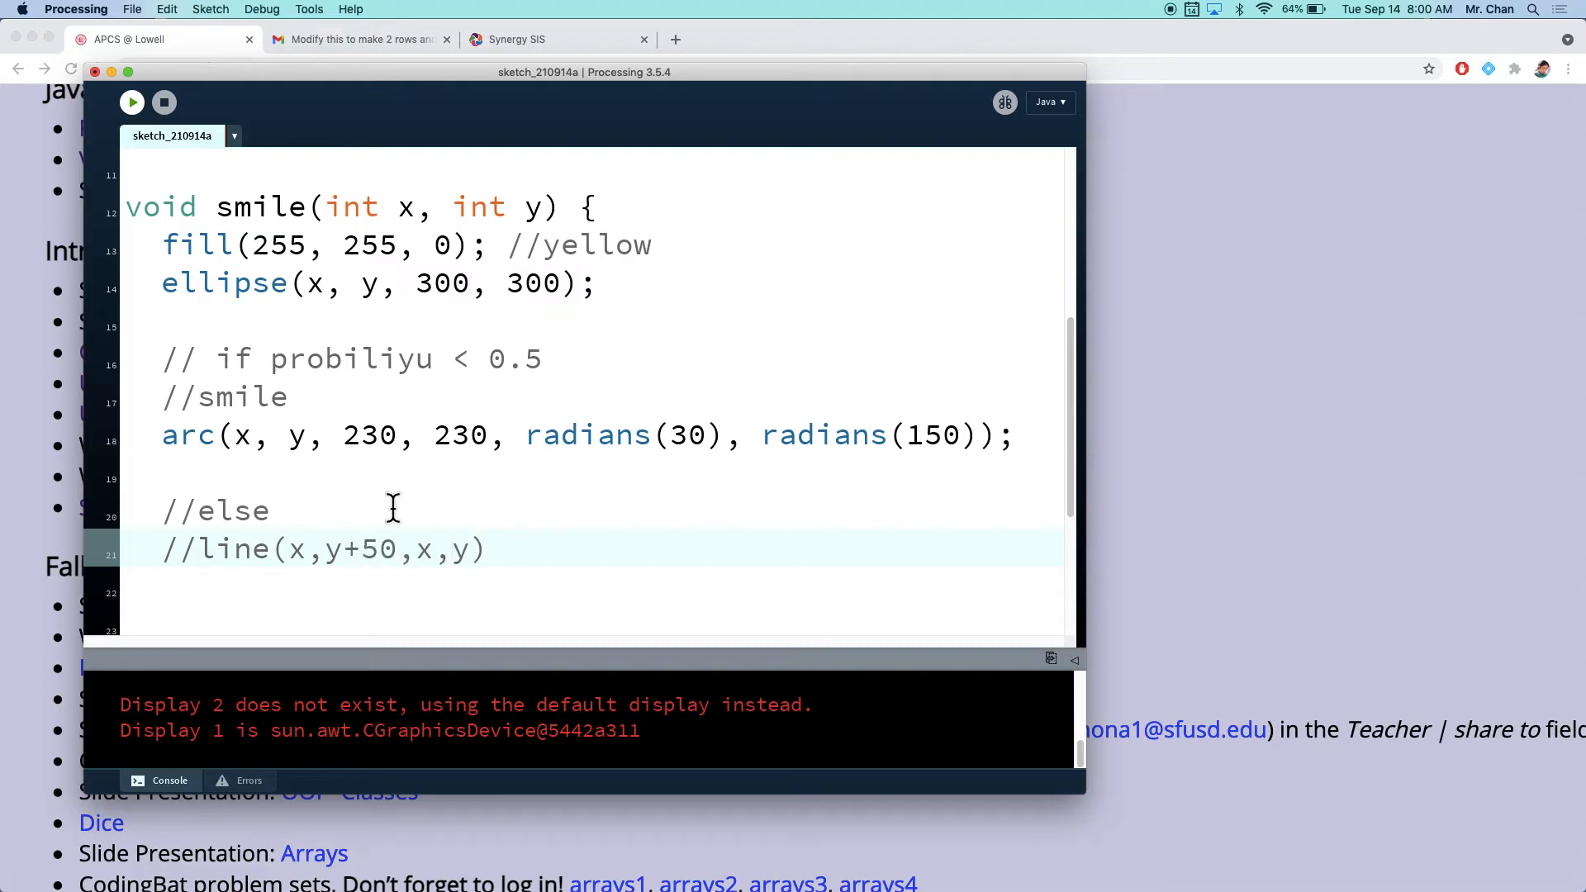
pyautogui.write('+50')
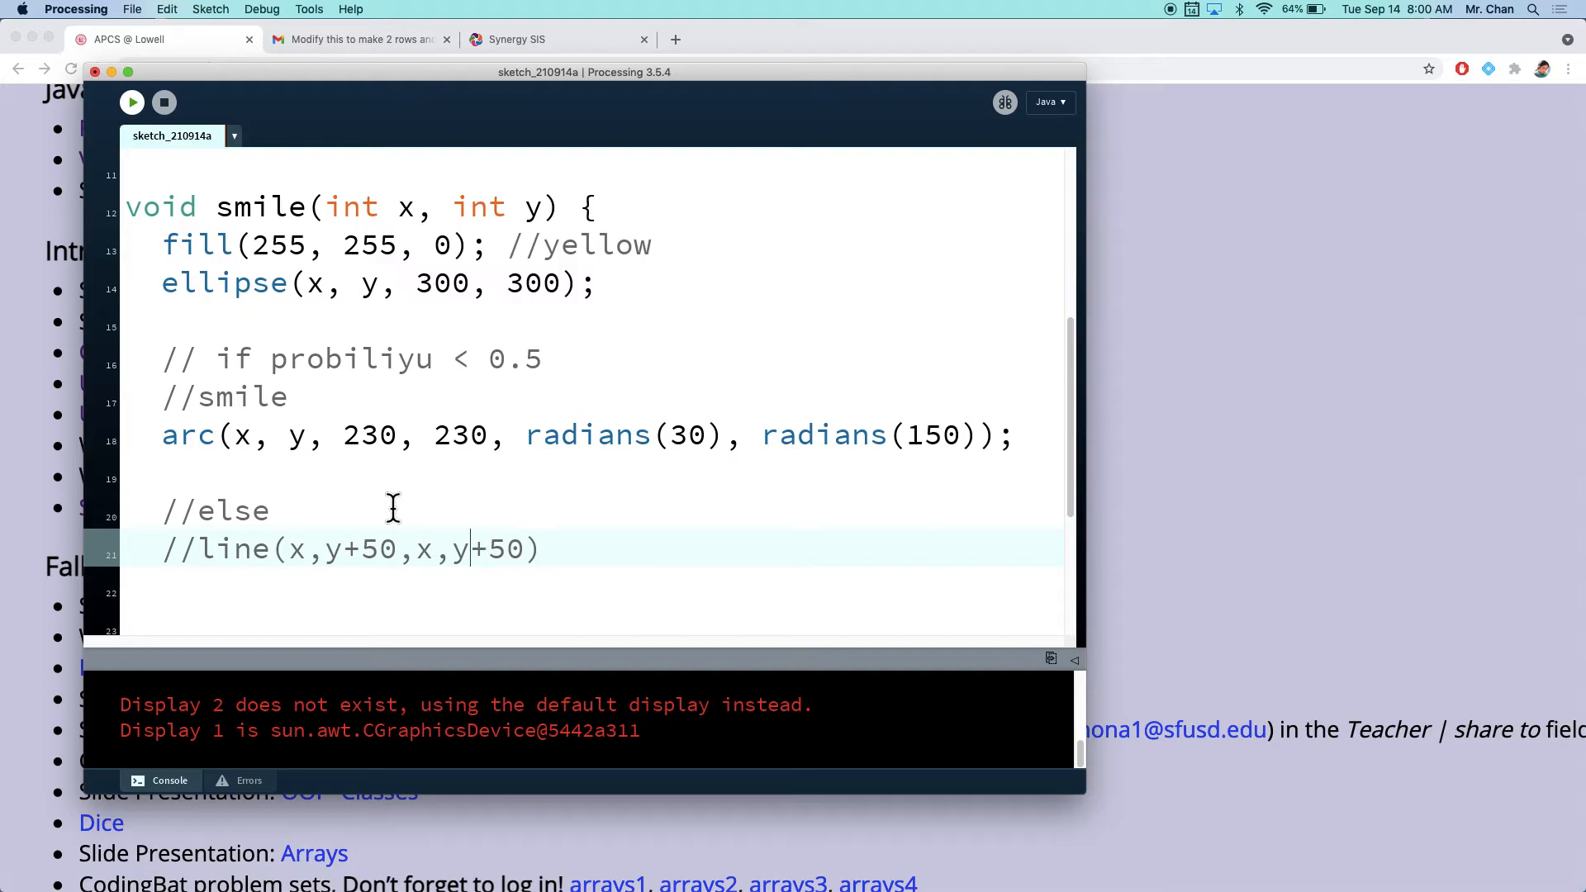
pyautogui.write('-5')
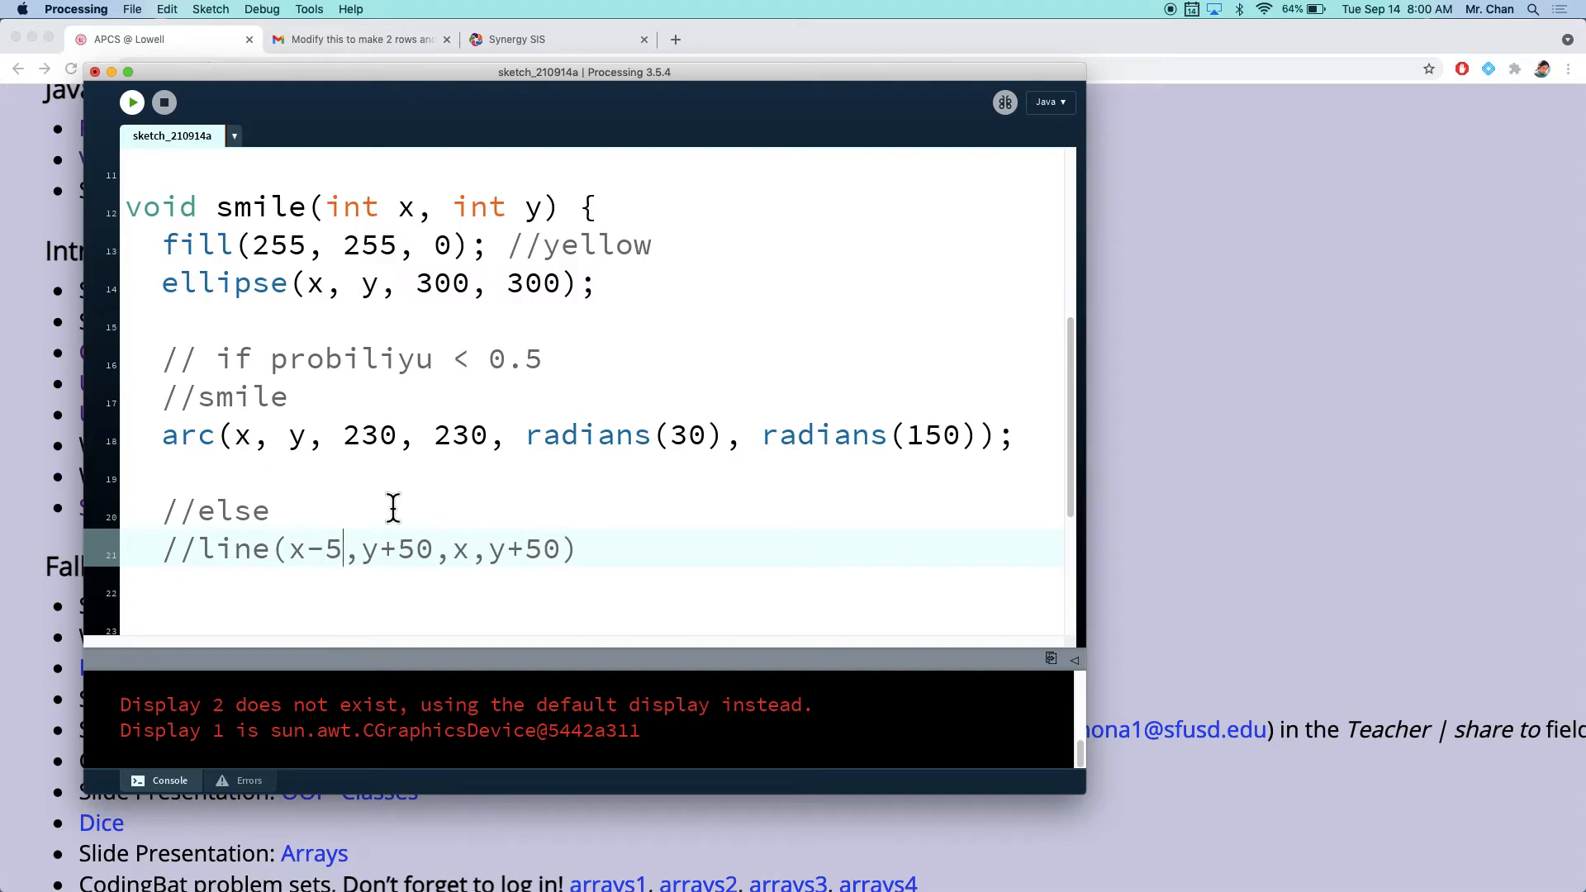
pyautogui.write('0')
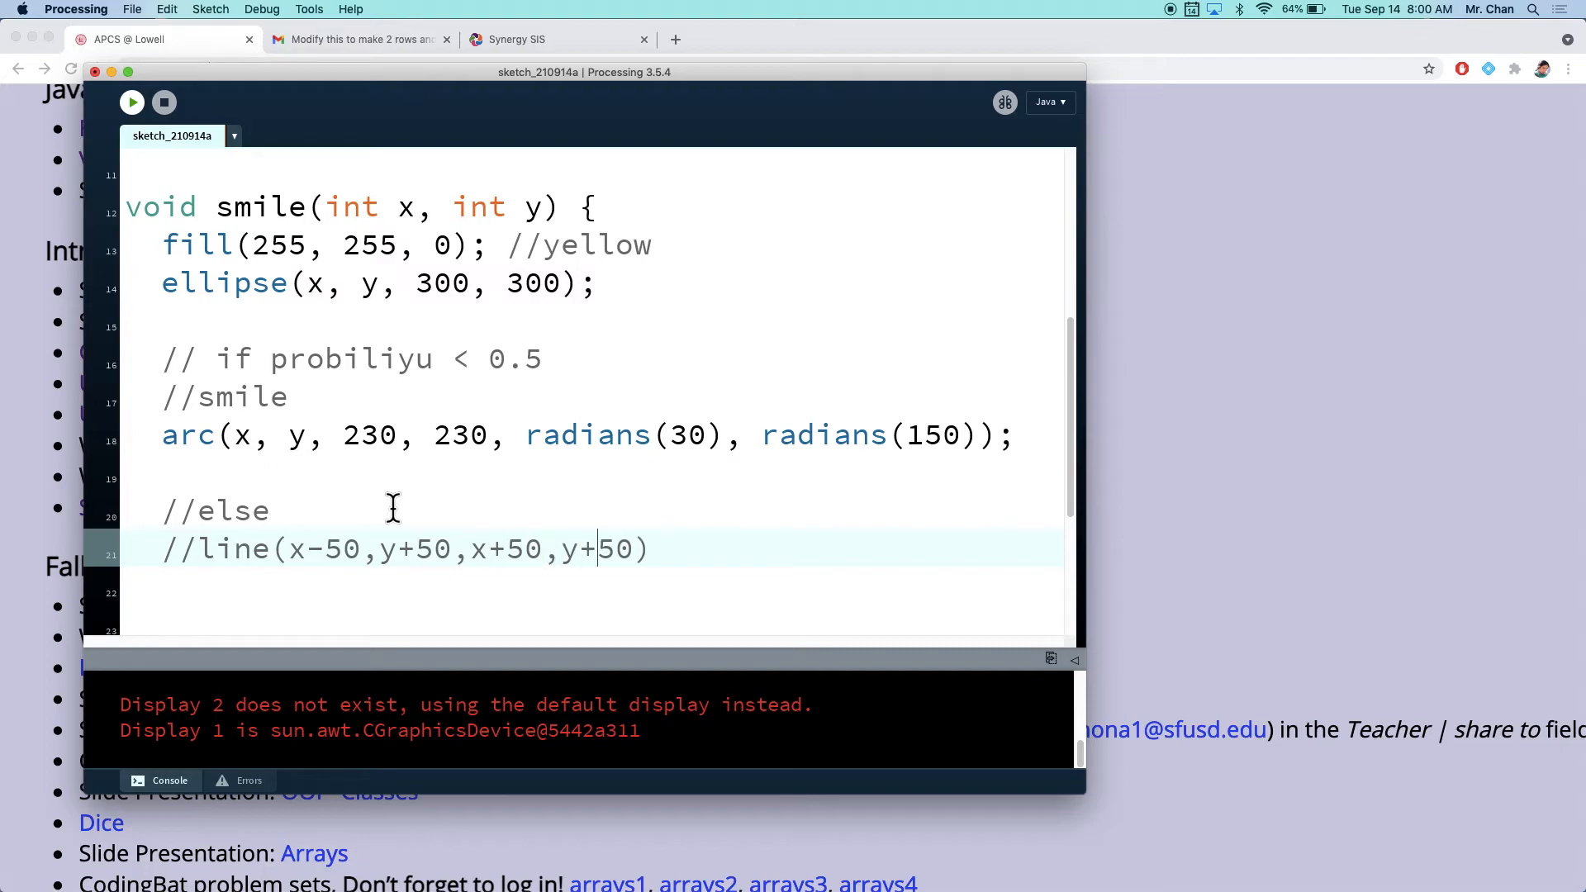
pyautogui.write(';')
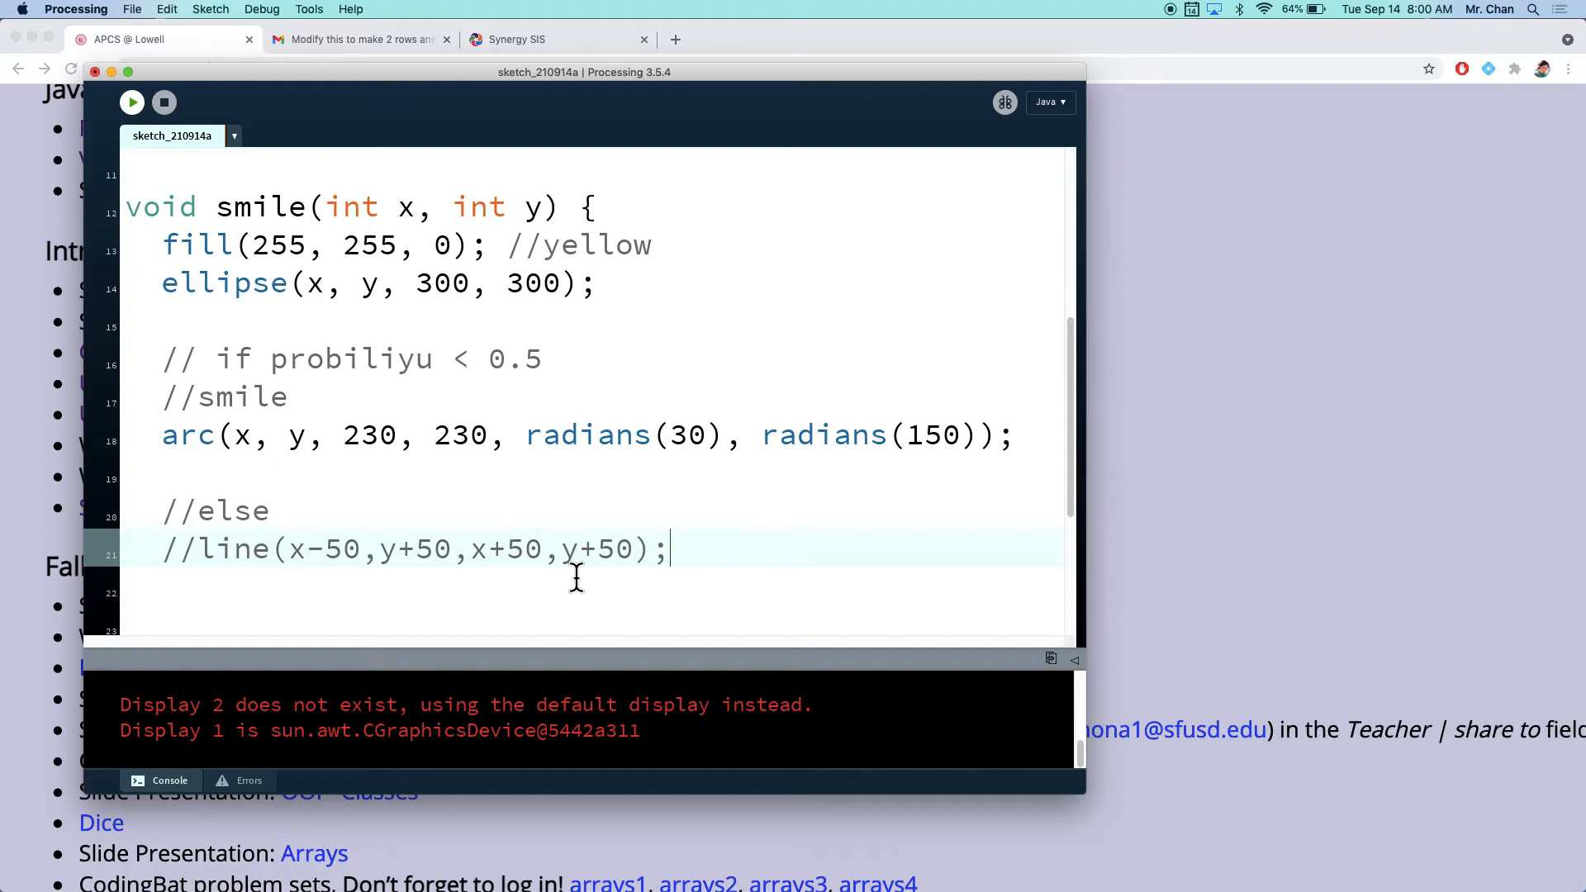
pyautogui.moveTo(299, 449)
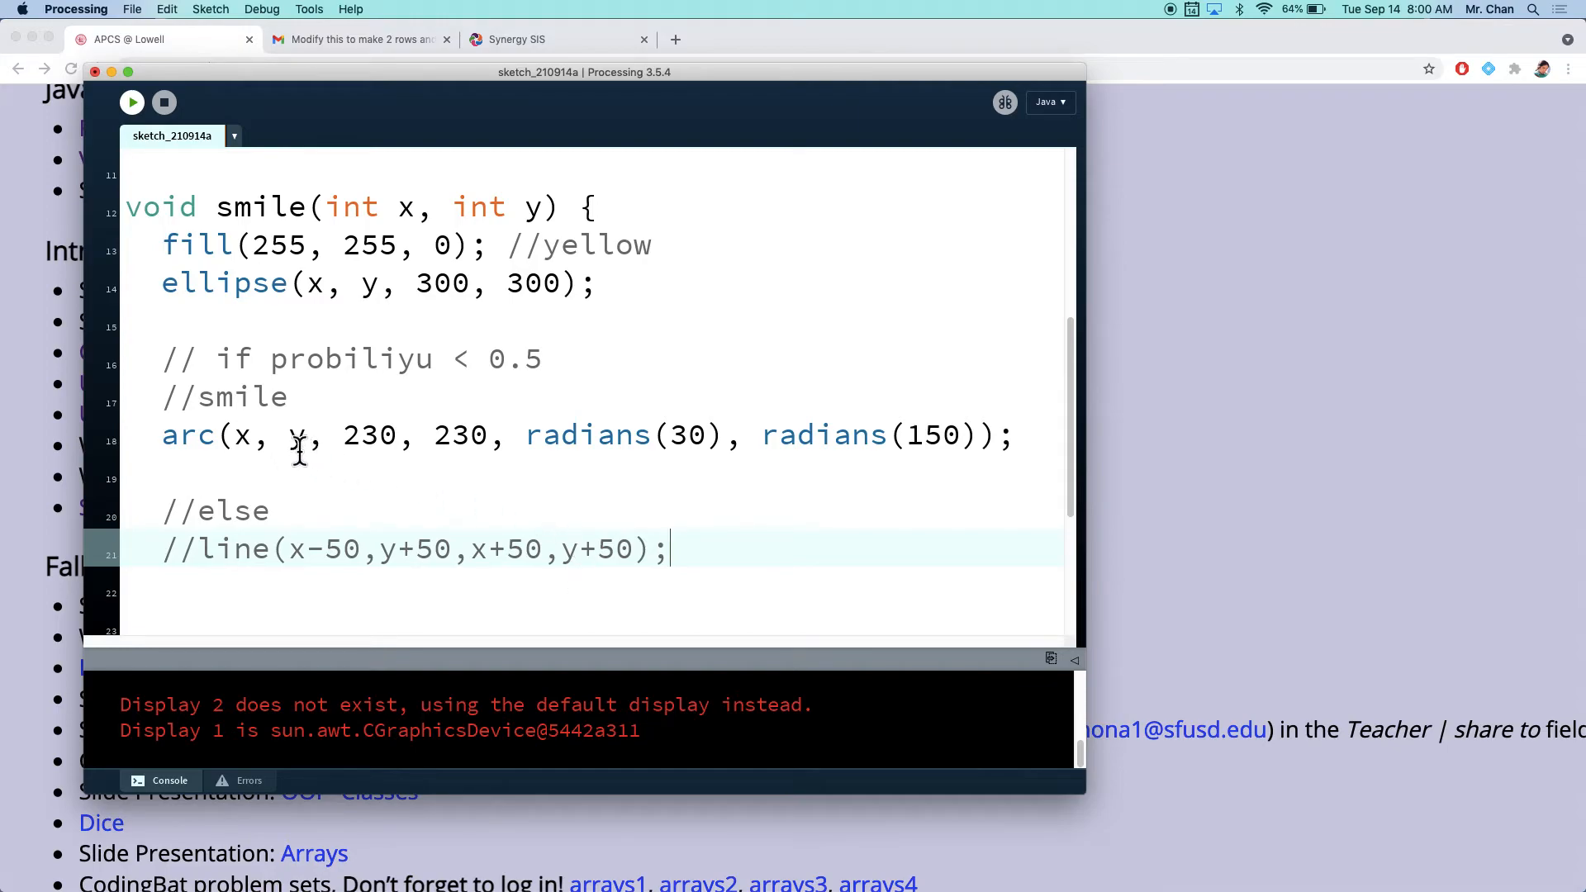
# Step: Replace the probability comment with a real if (Math.random() < 0.5) condition
pyautogui.doubleClick(405, 358)
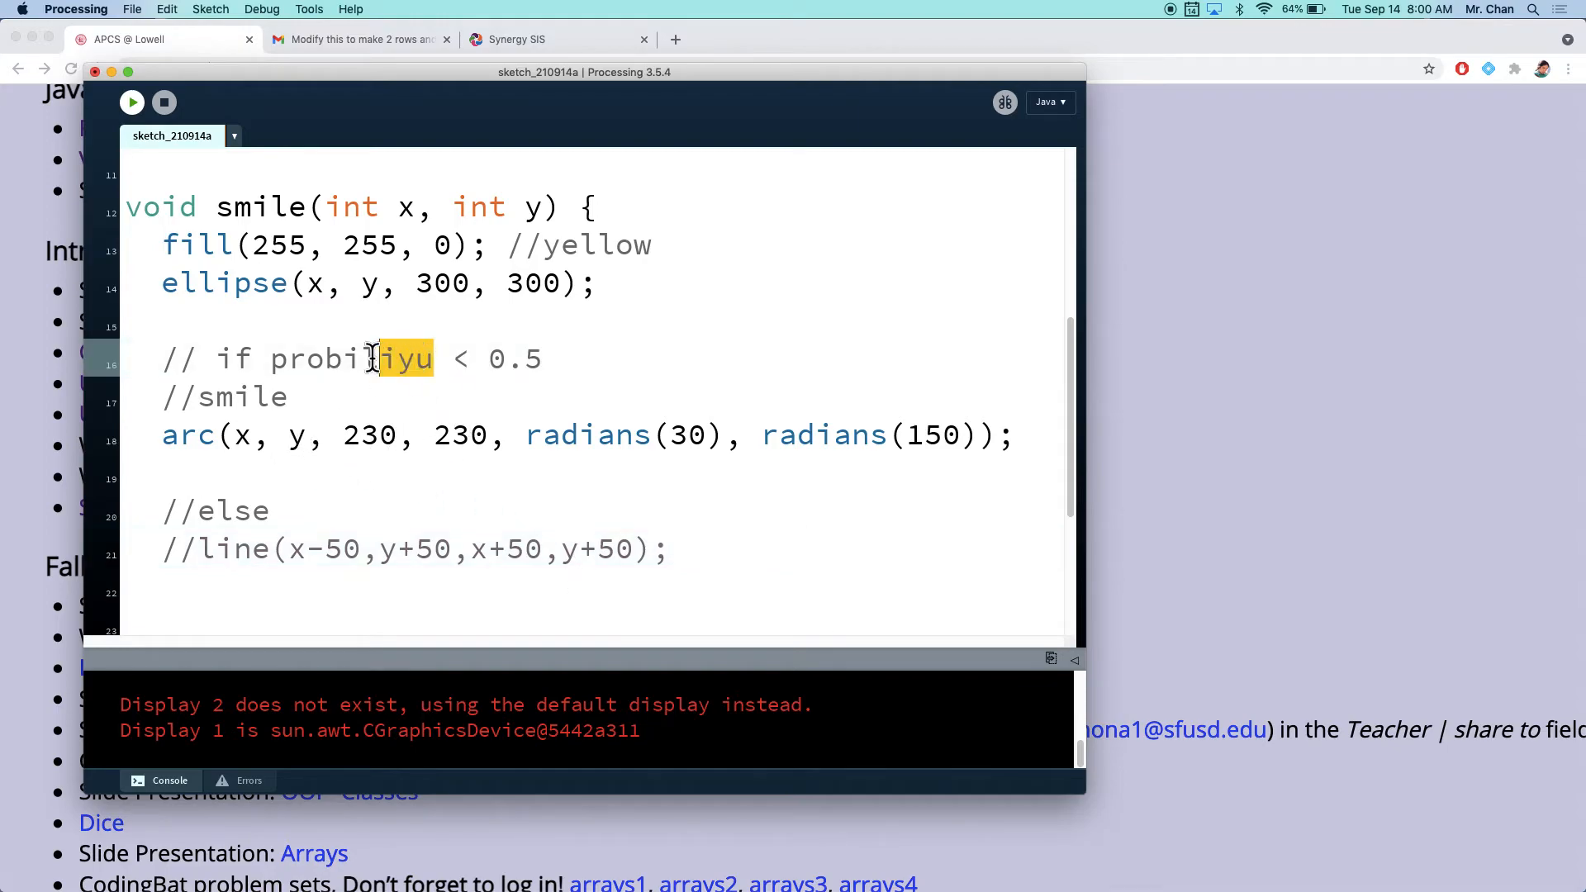
pyautogui.moveTo(400, 359); pyautogui.dragTo(323, 358)
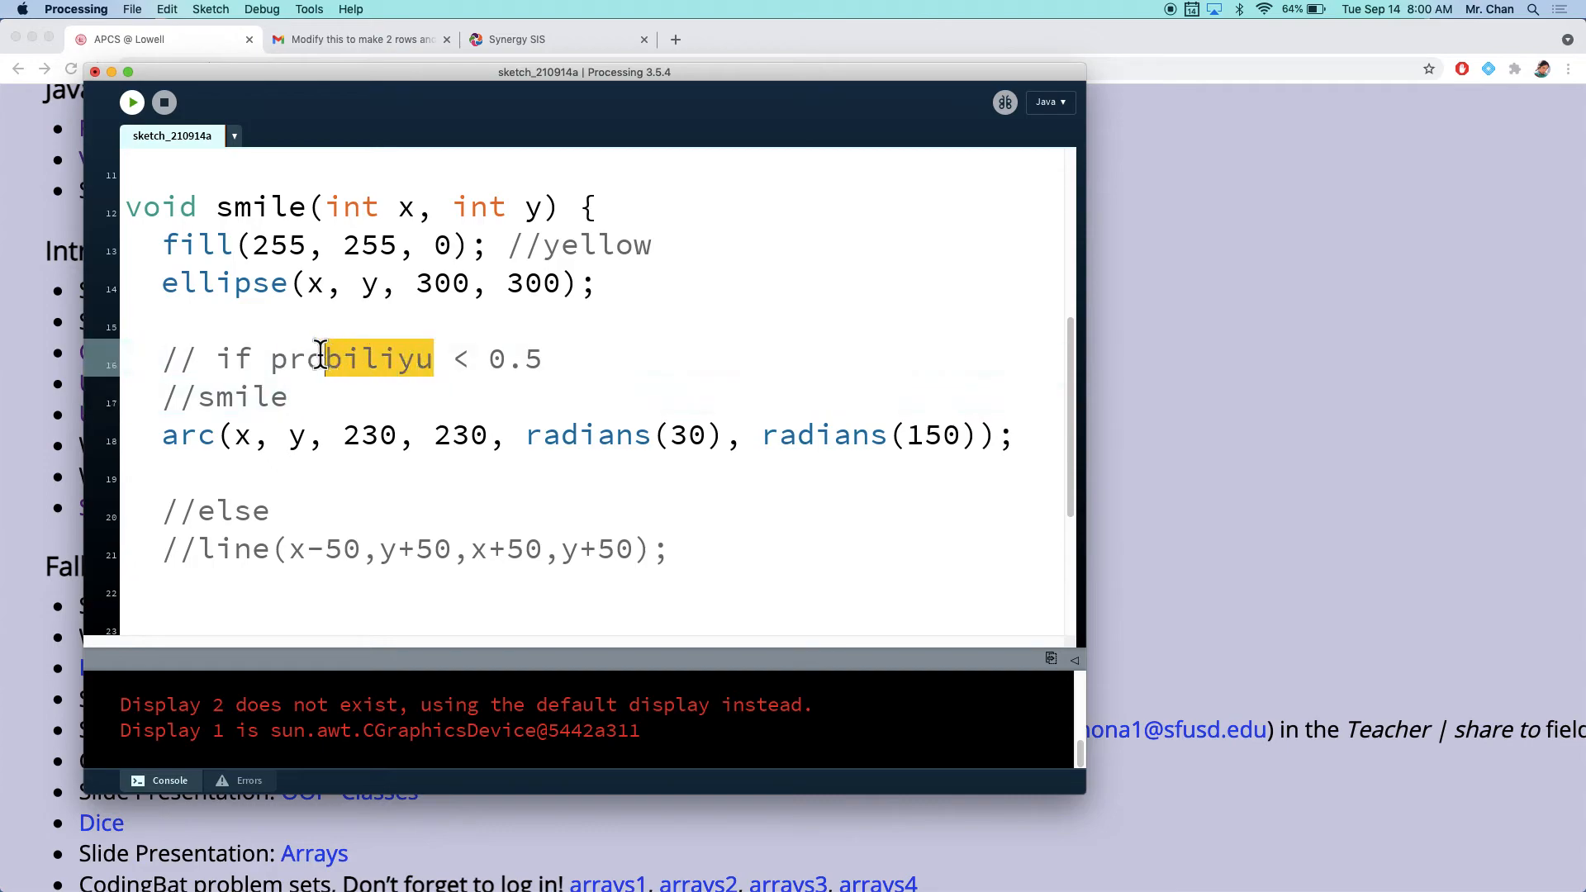
pyautogui.doubleClick(348, 358)
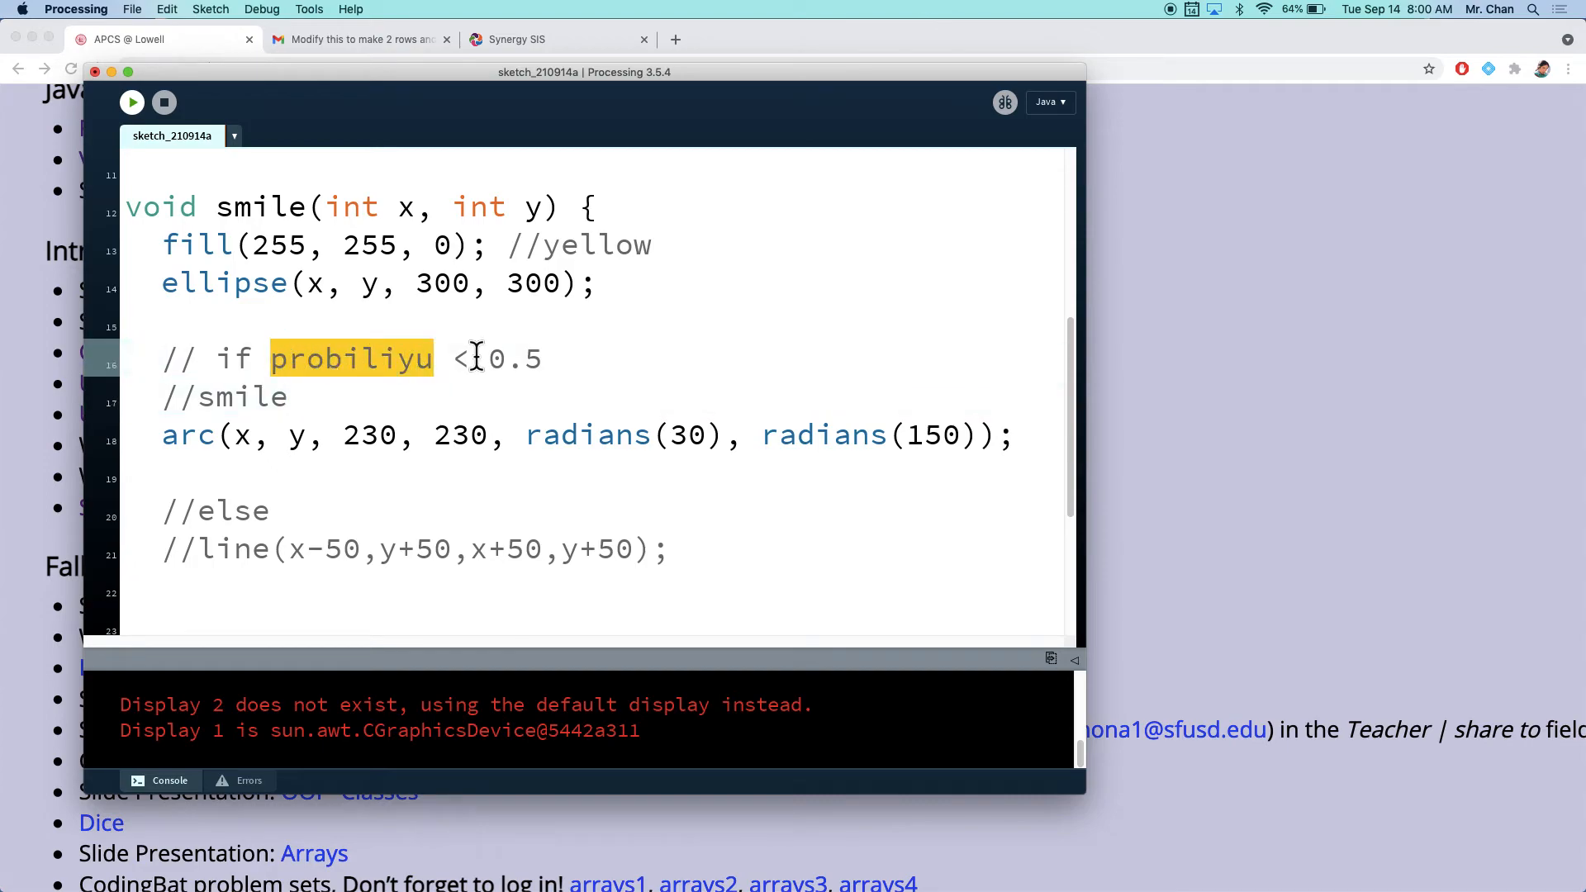
pyautogui.write('r < 0.5')
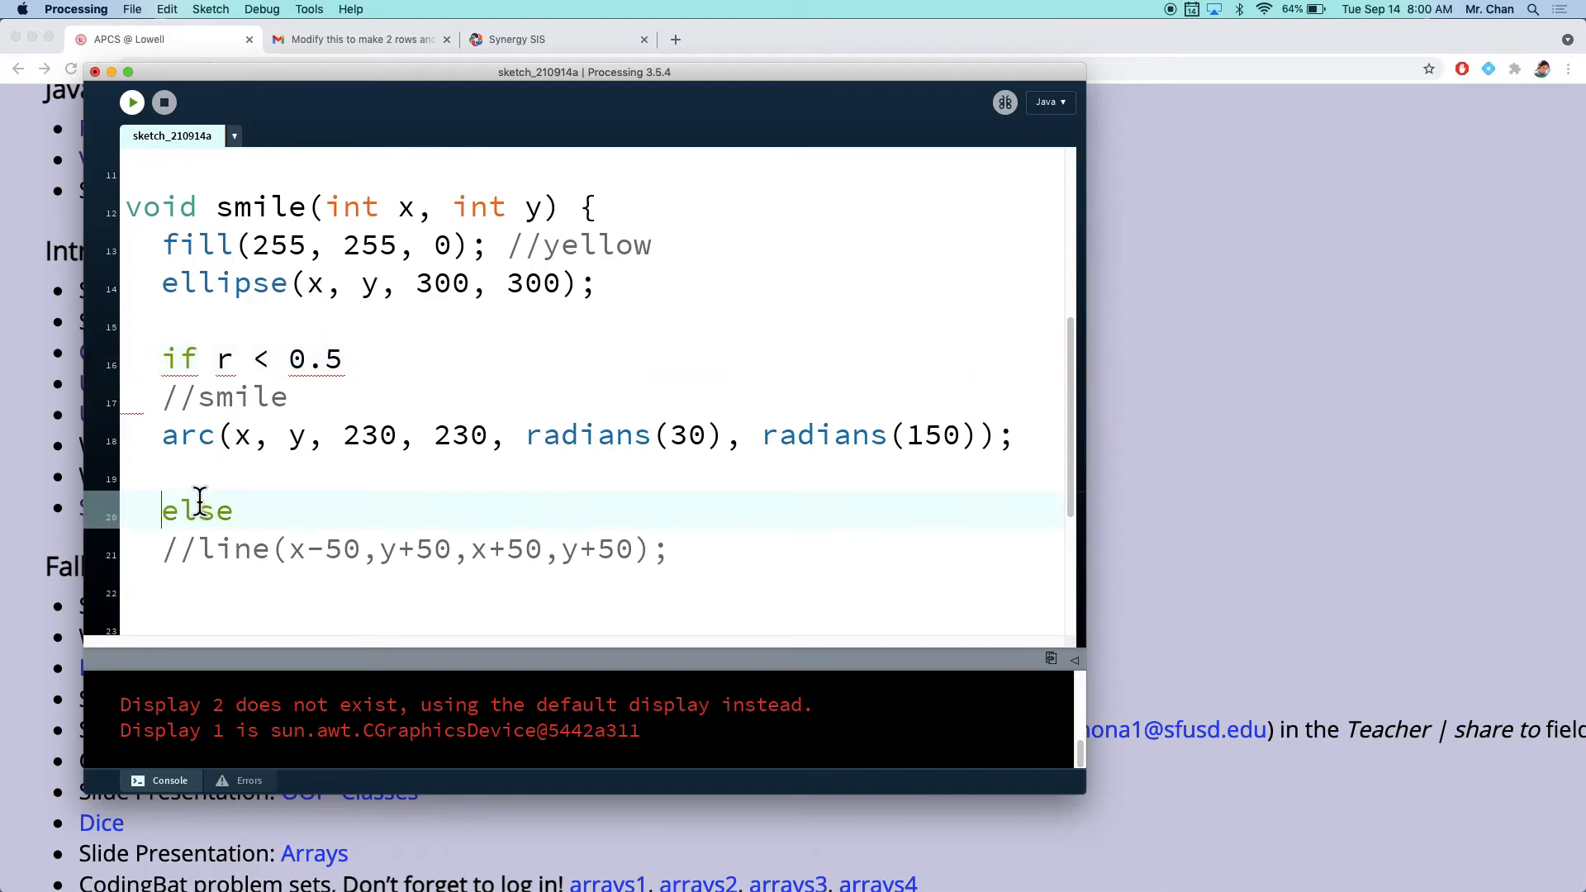
pyautogui.write('P')
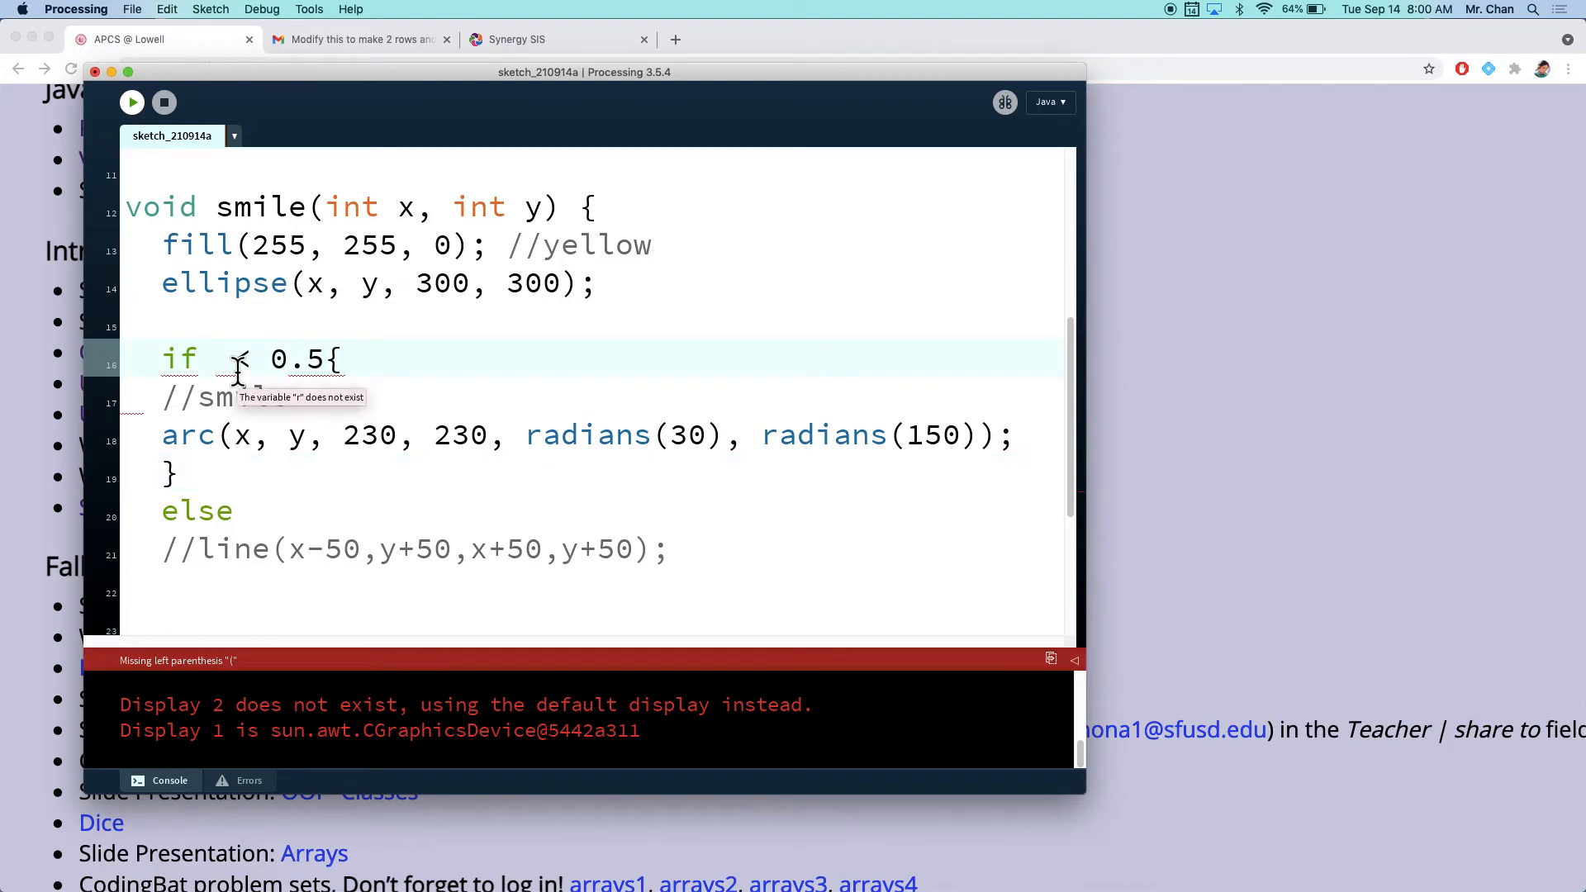
pyautogui.write('Math.random(')
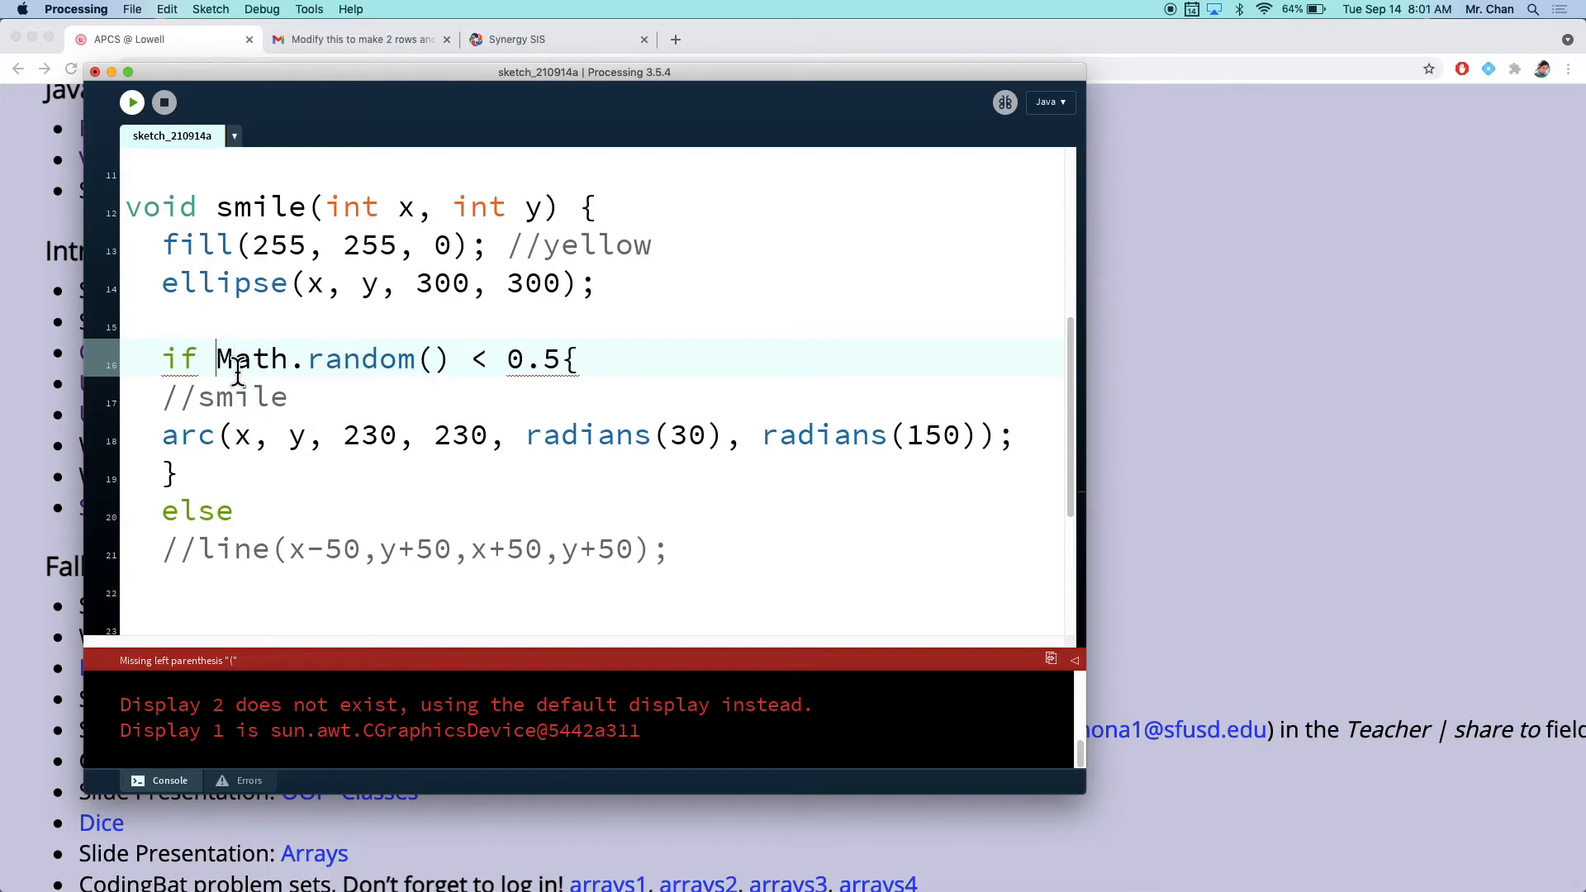
pyautogui.write('(')
pyautogui.click(593, 588)
pyautogui.write('}')
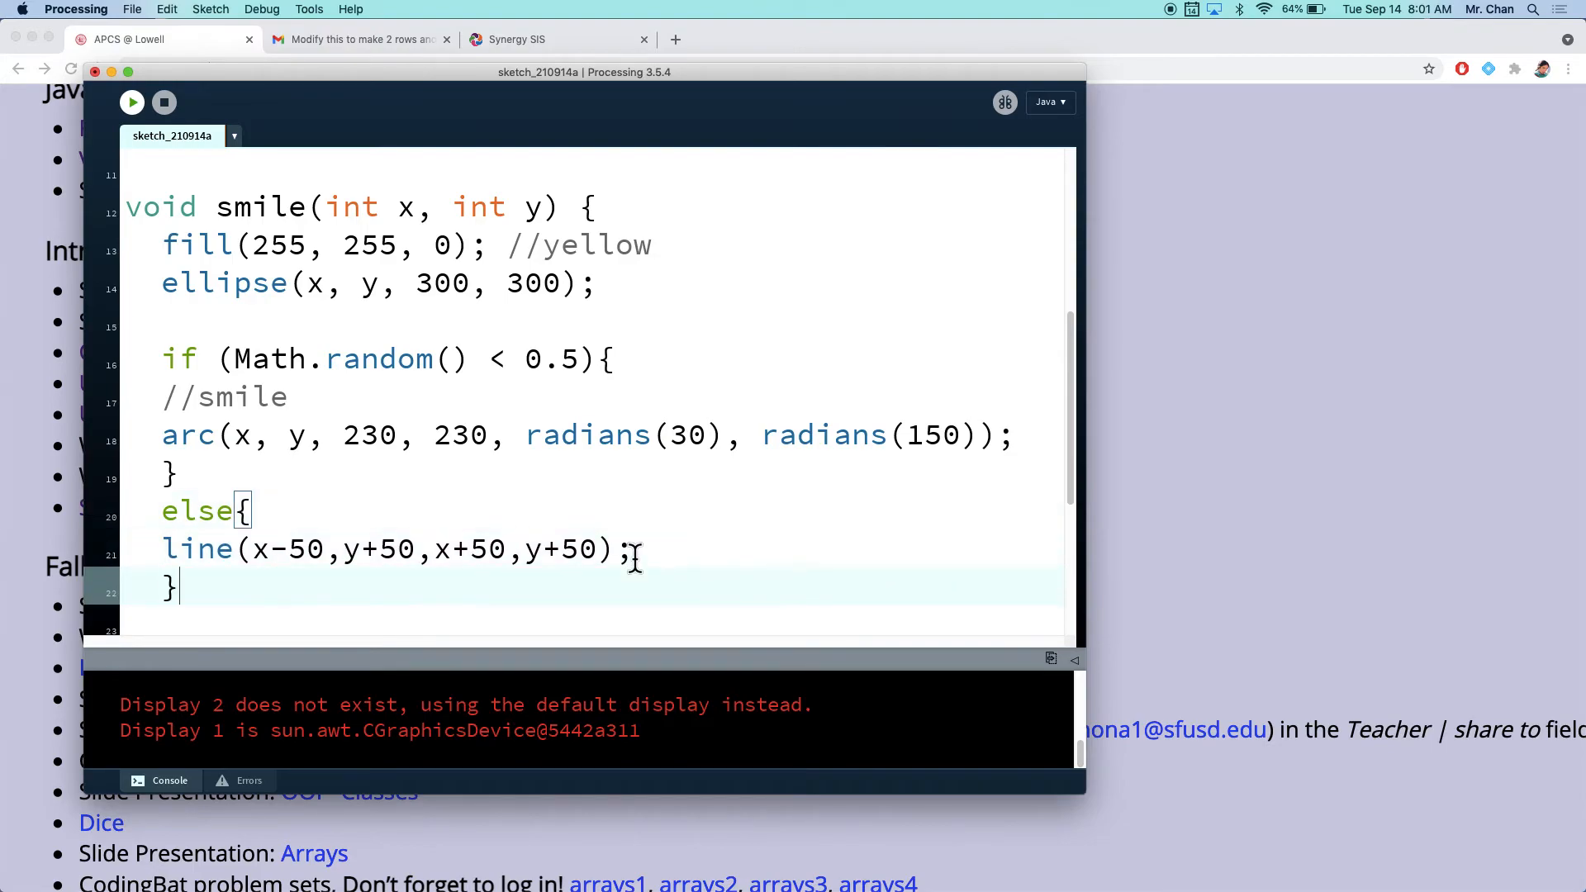
# Step: Label the straight-line mouth in the else block with a '// not smile' comment
pyautogui.press('Return')
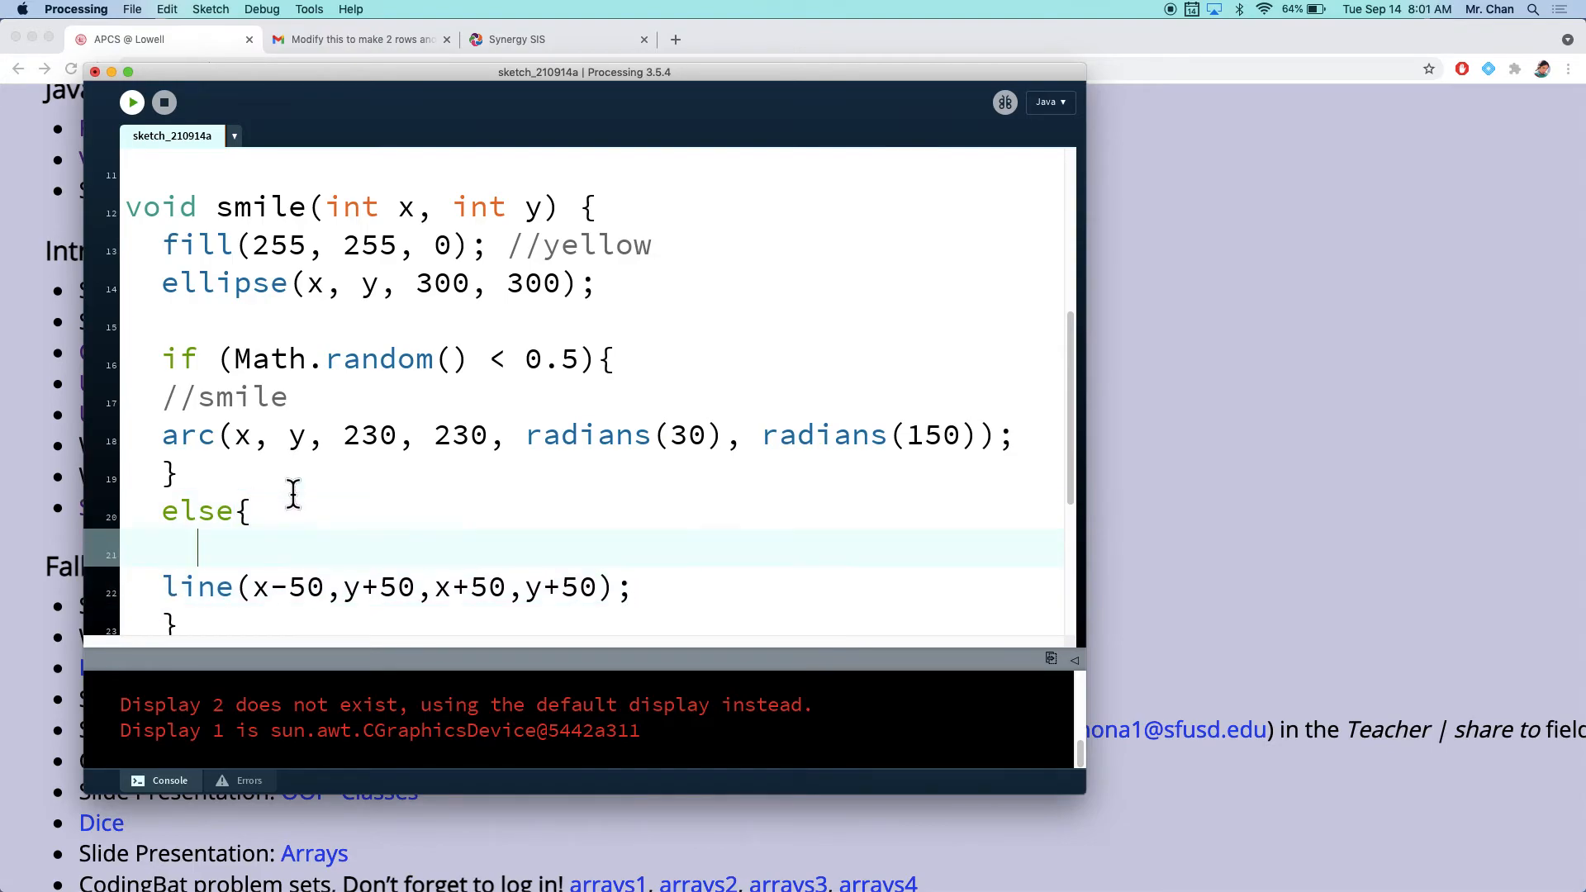
pyautogui.write('// not')
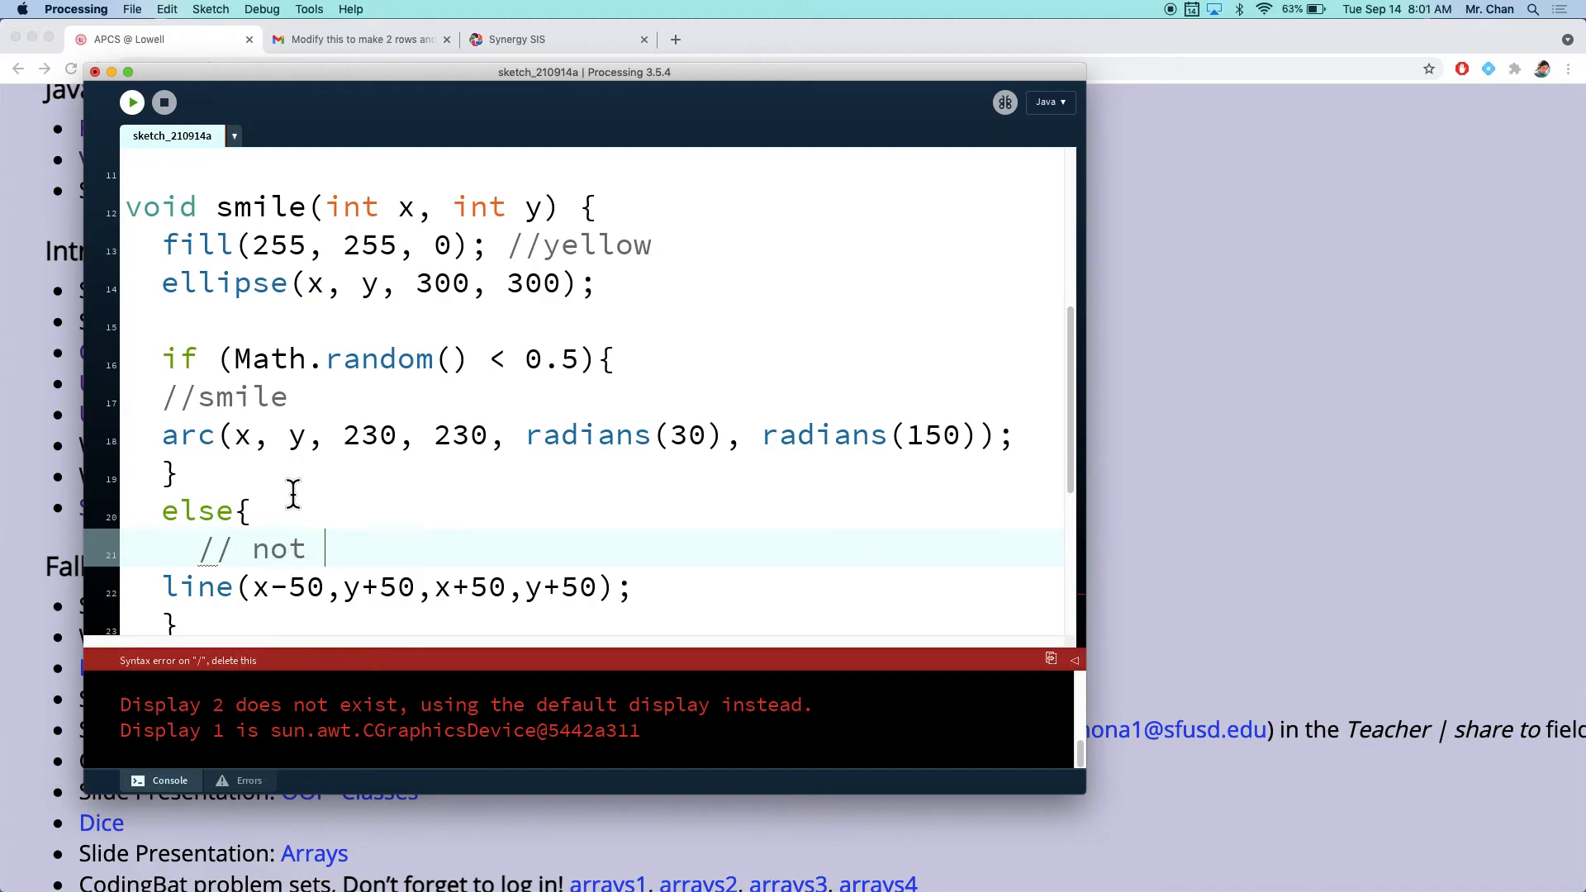
pyautogui.write('smile')
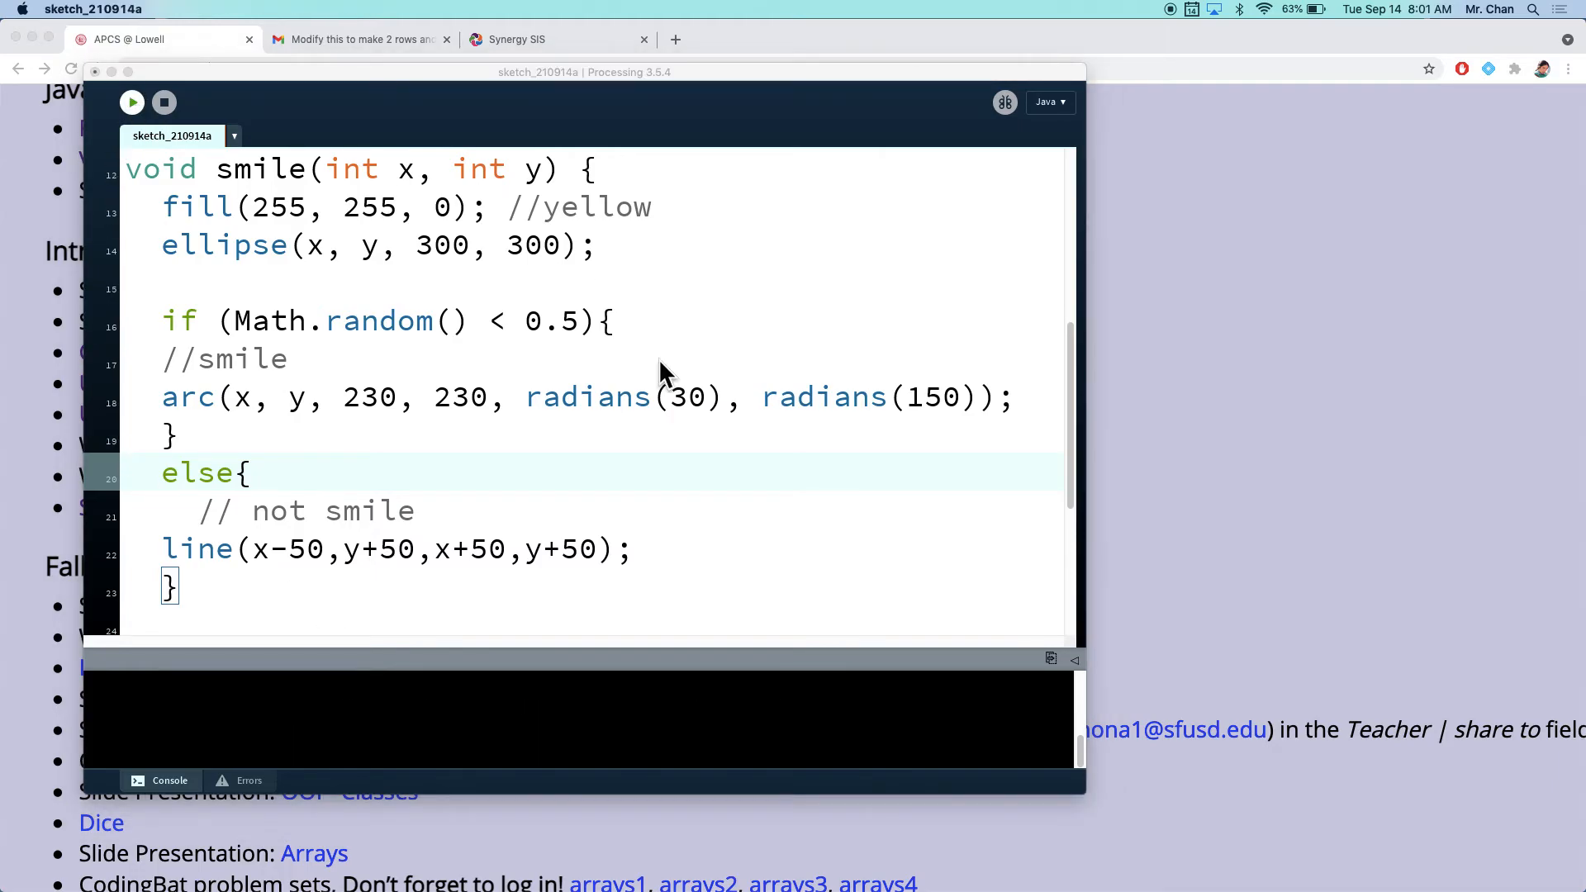
# Step: Run the sketch to see mixed smiling and straight faces, then return to the editor
pyautogui.click(133, 103)
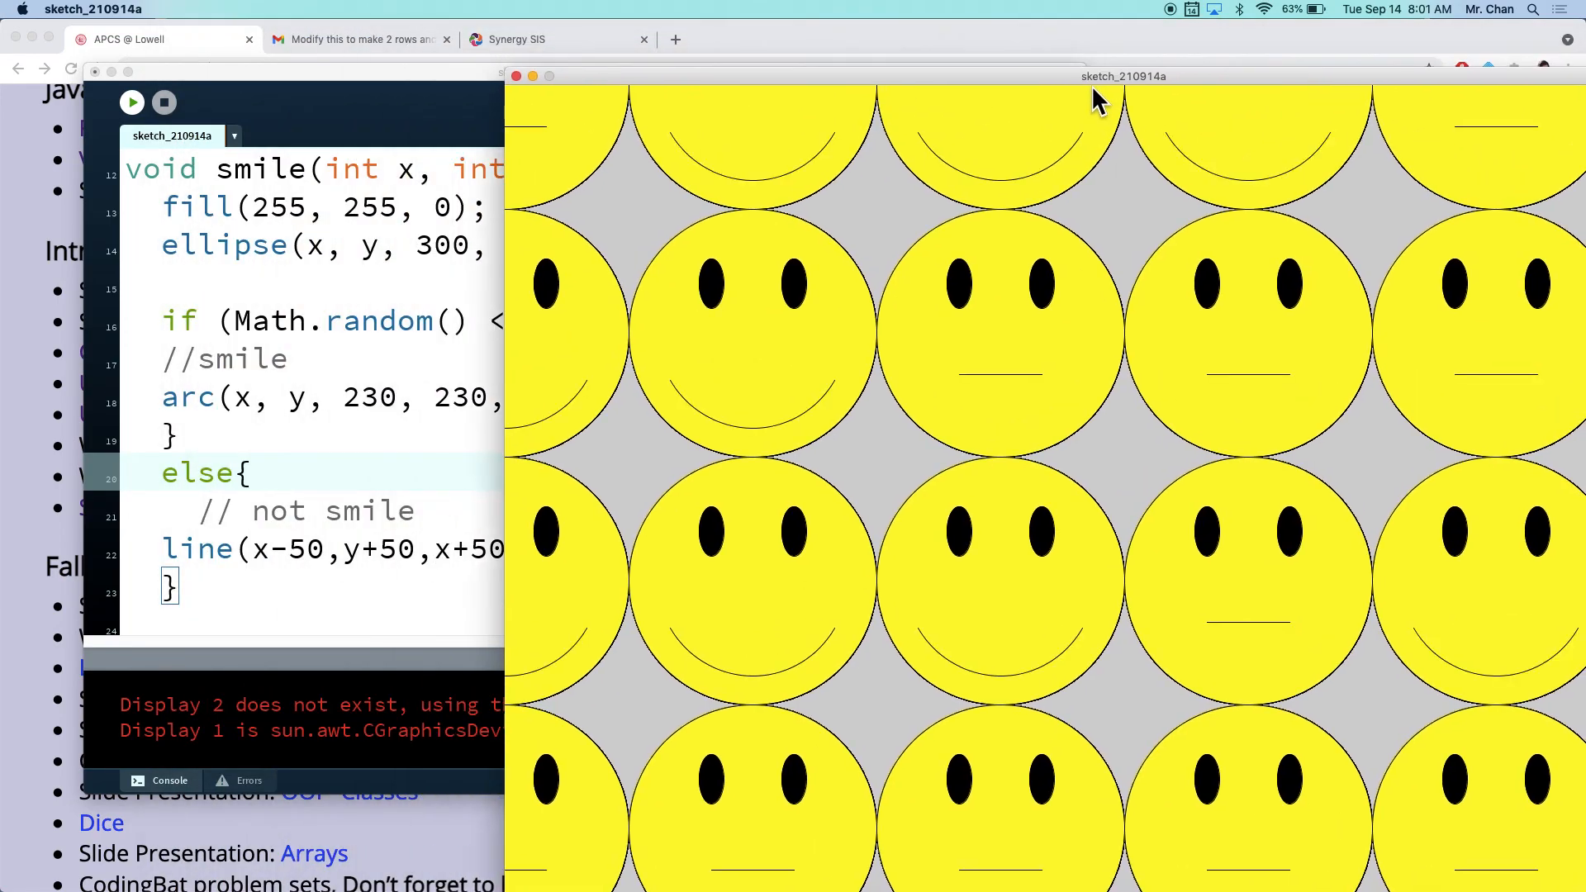
pyautogui.click(1121, 75)
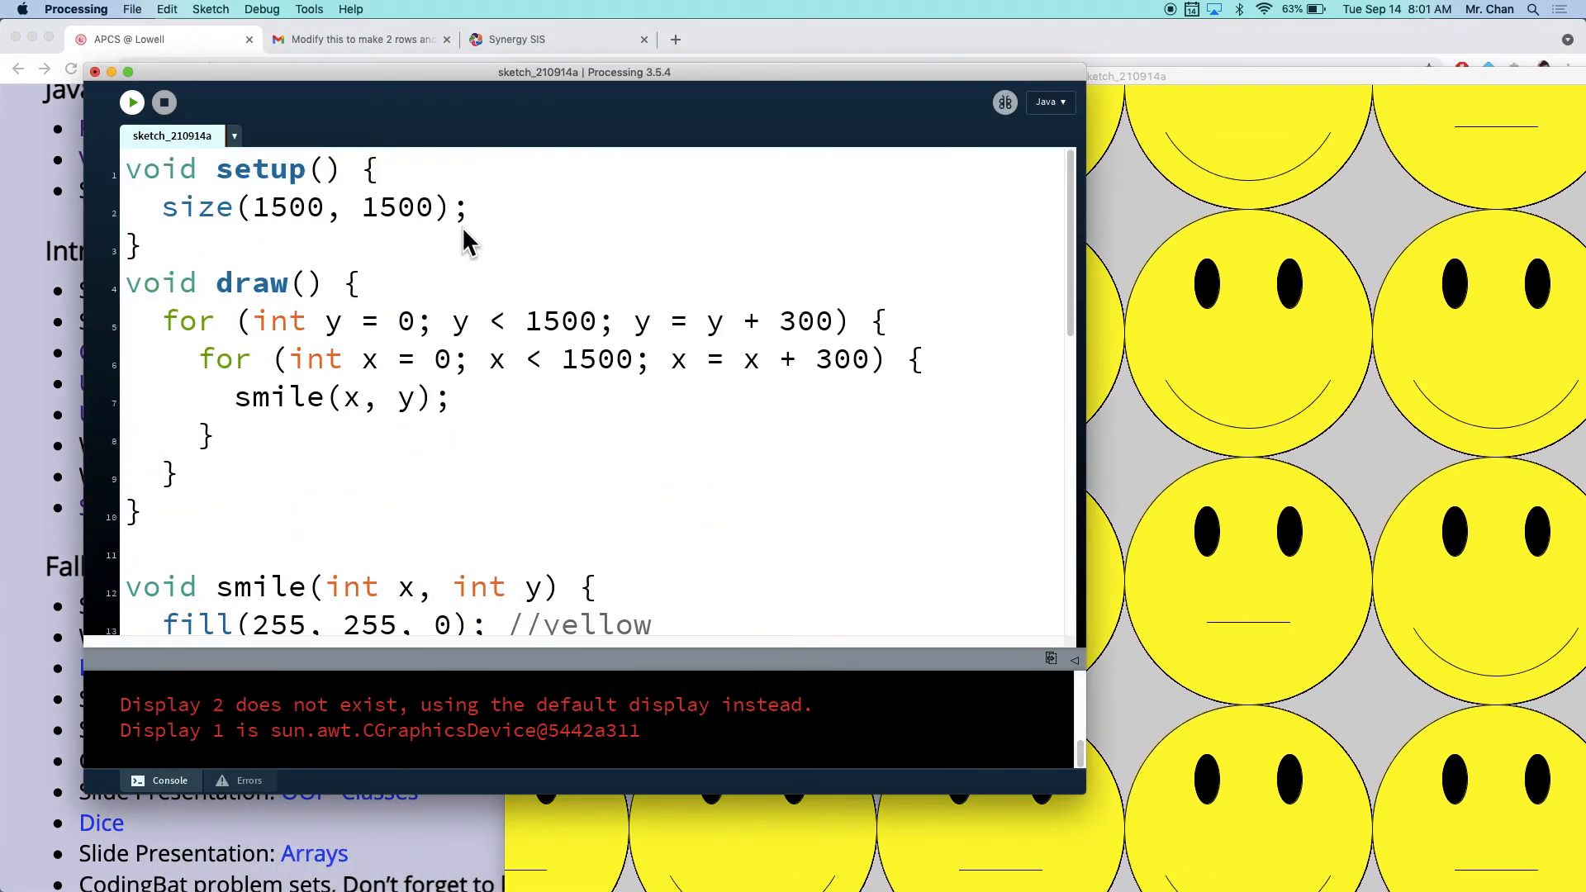
# Step: Add noLoop(); to setup() and run the sketch to see the face grid drawn once
pyautogui.write('noLop')
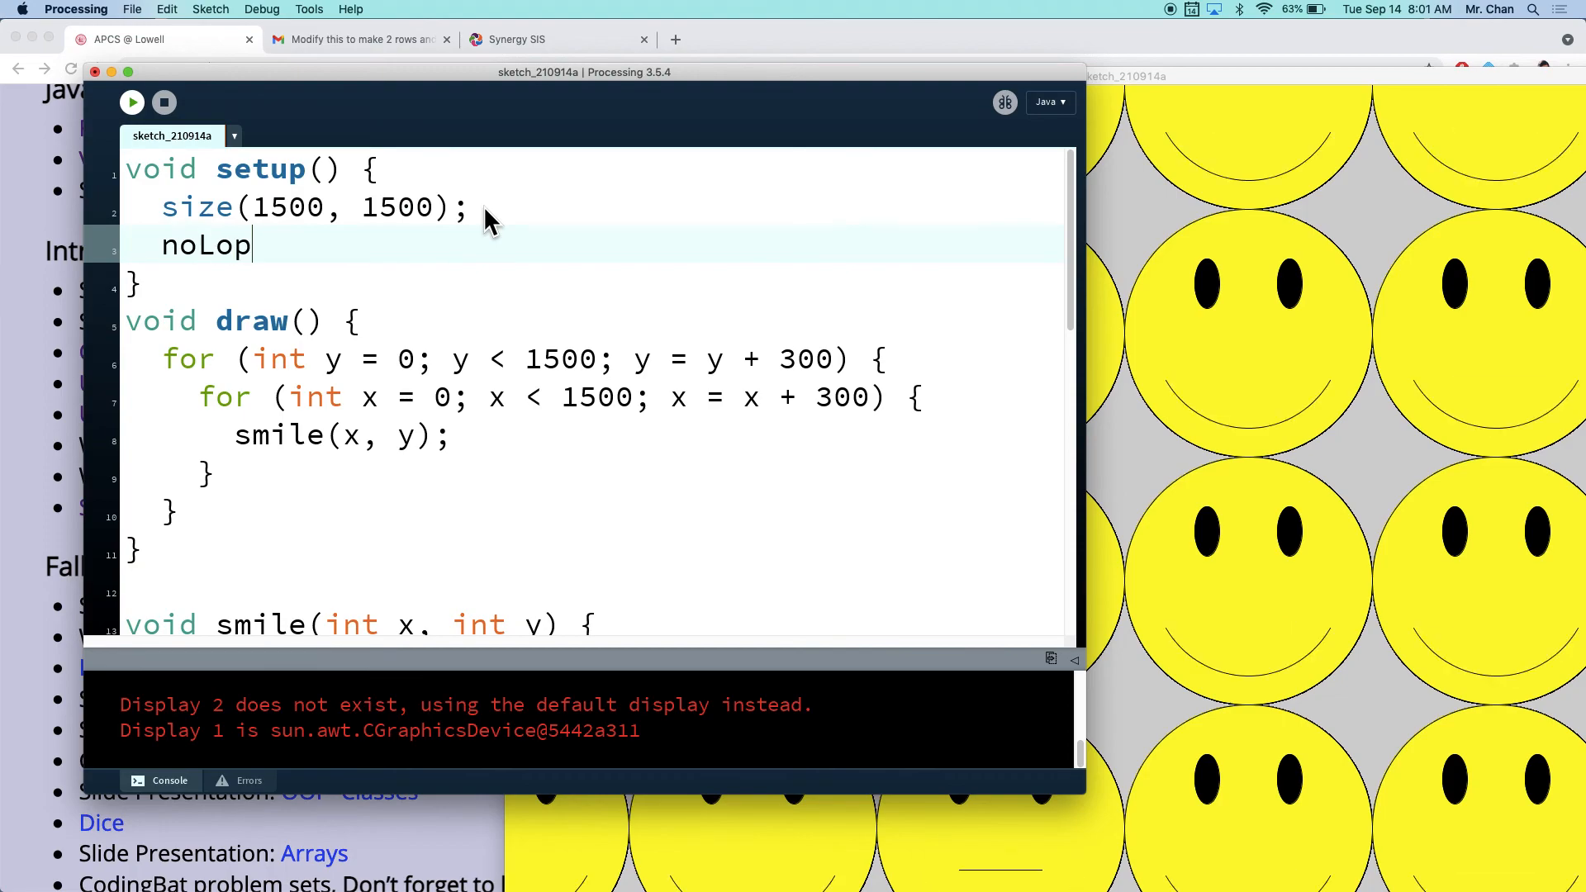
pyautogui.write('op();')
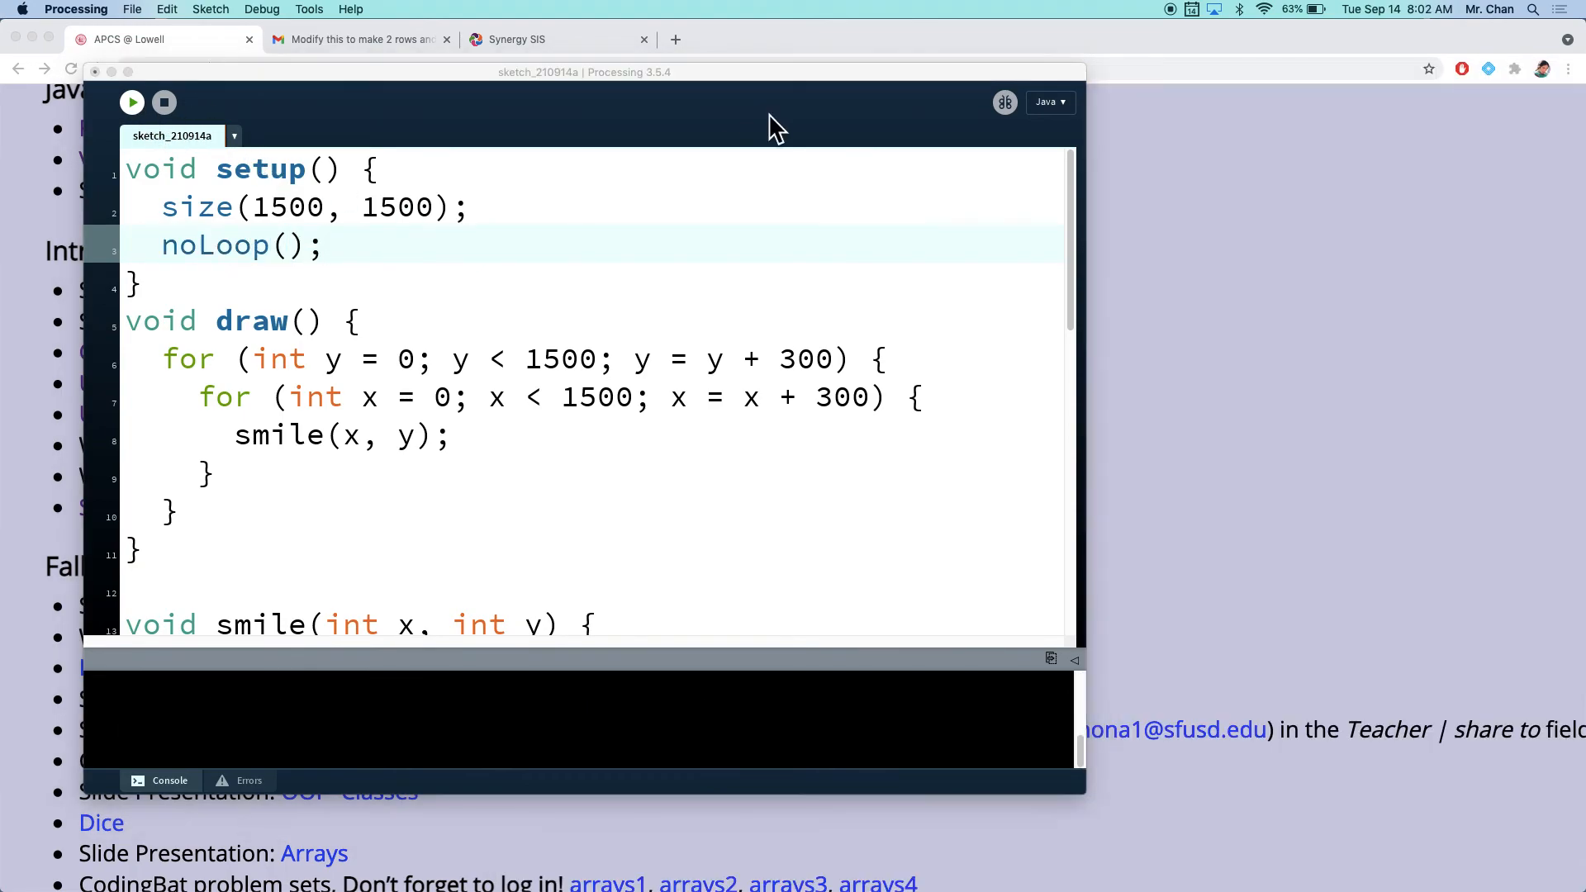
pyautogui.click(132, 101)
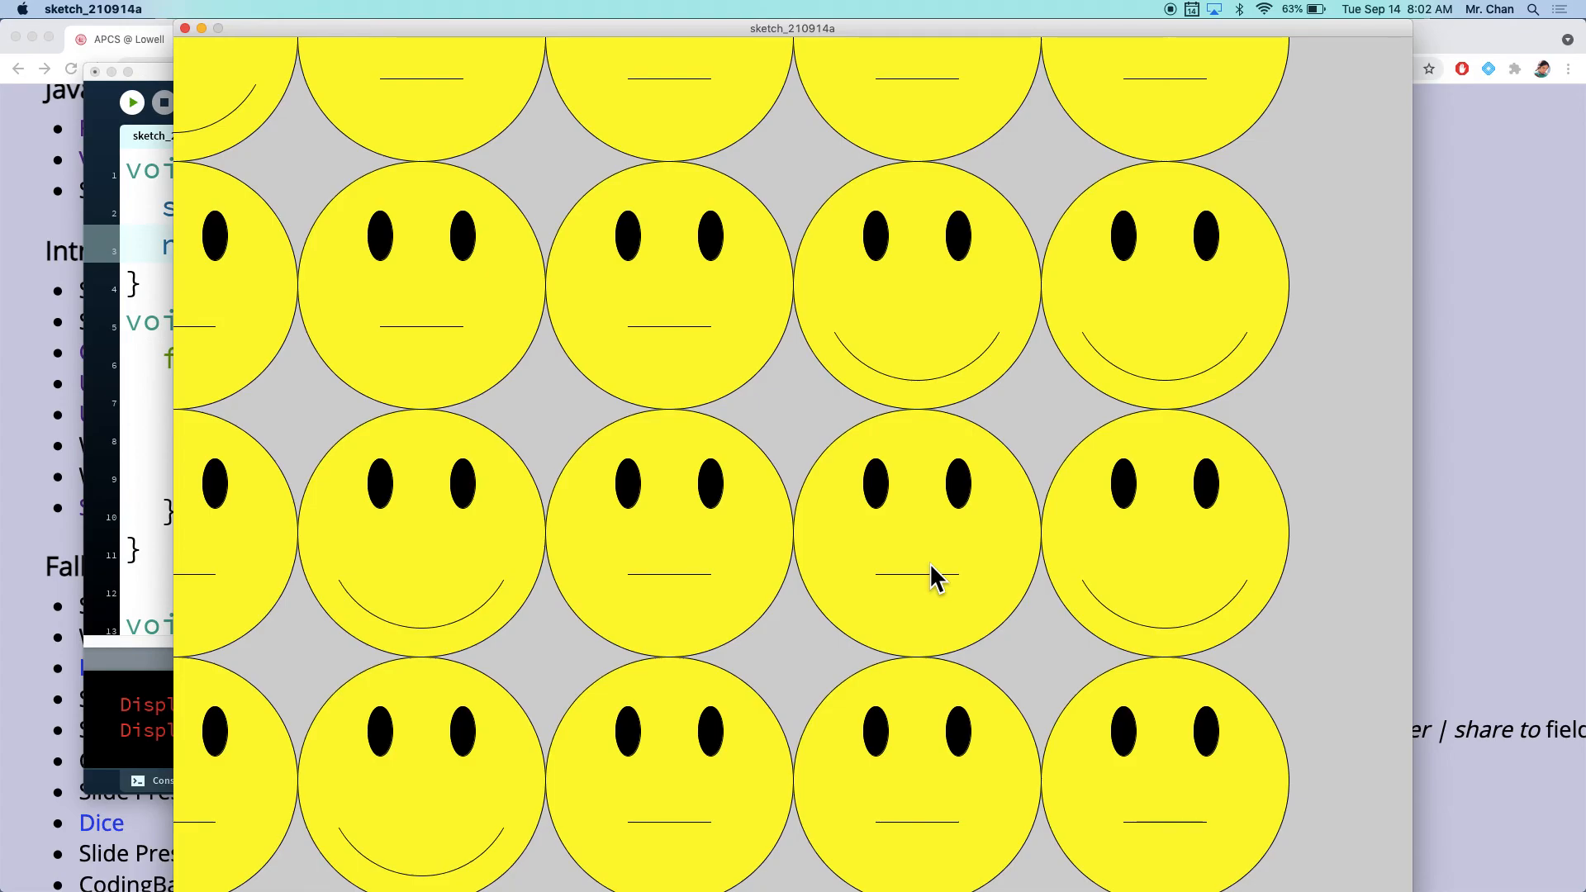
pyautogui.moveTo(791, 28); pyautogui.dragTo(831, 28)
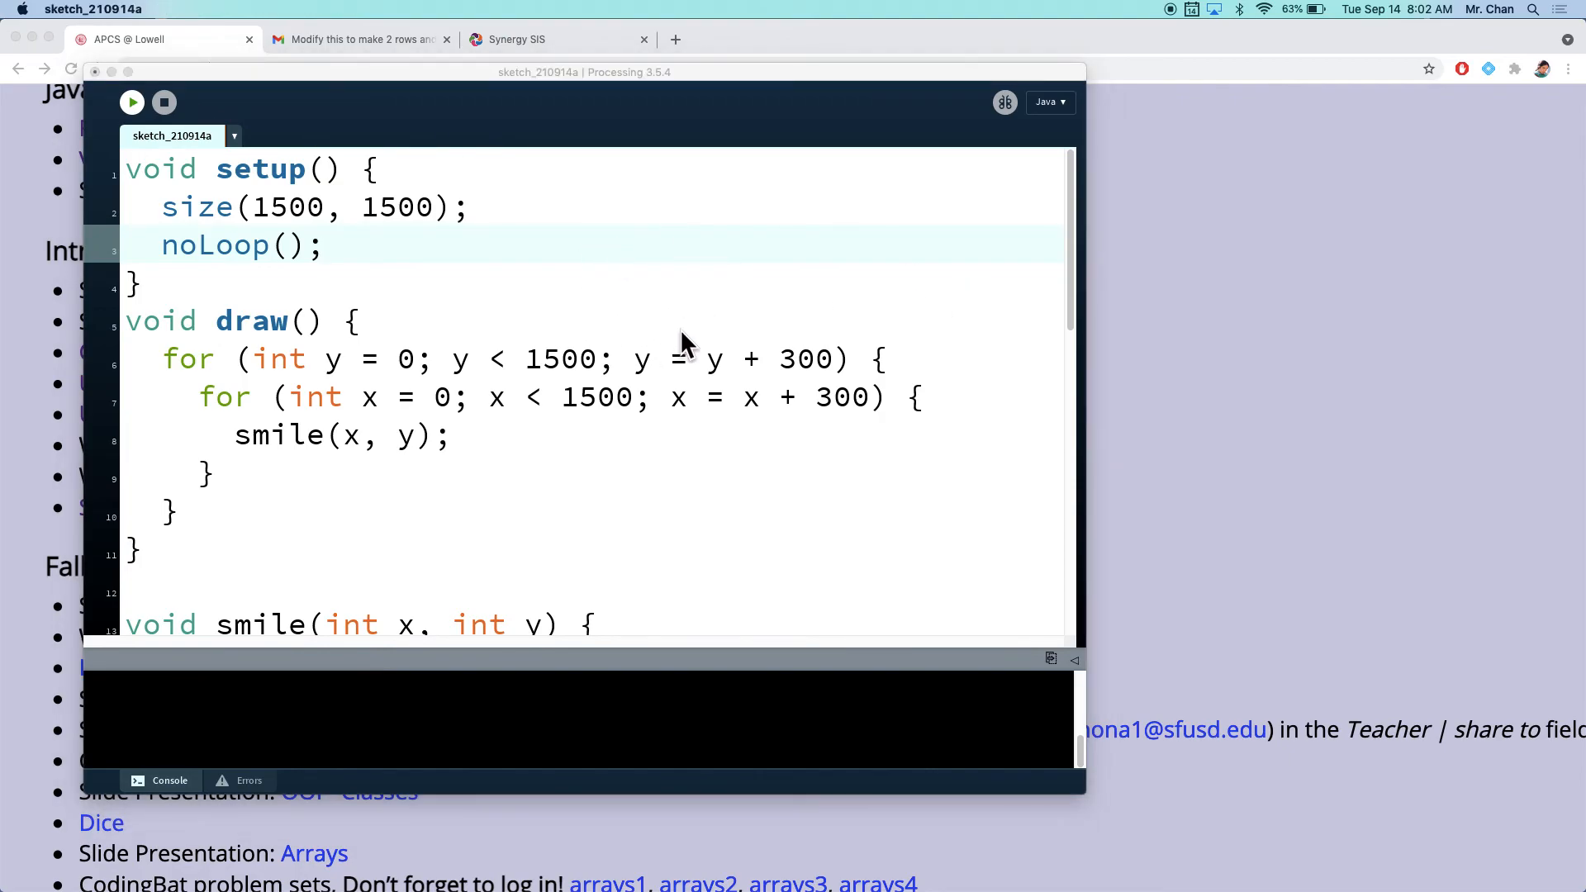
# Step: Re-run the sketch several times to confirm the random grid stays fixed after each run
pyautogui.click(132, 100)
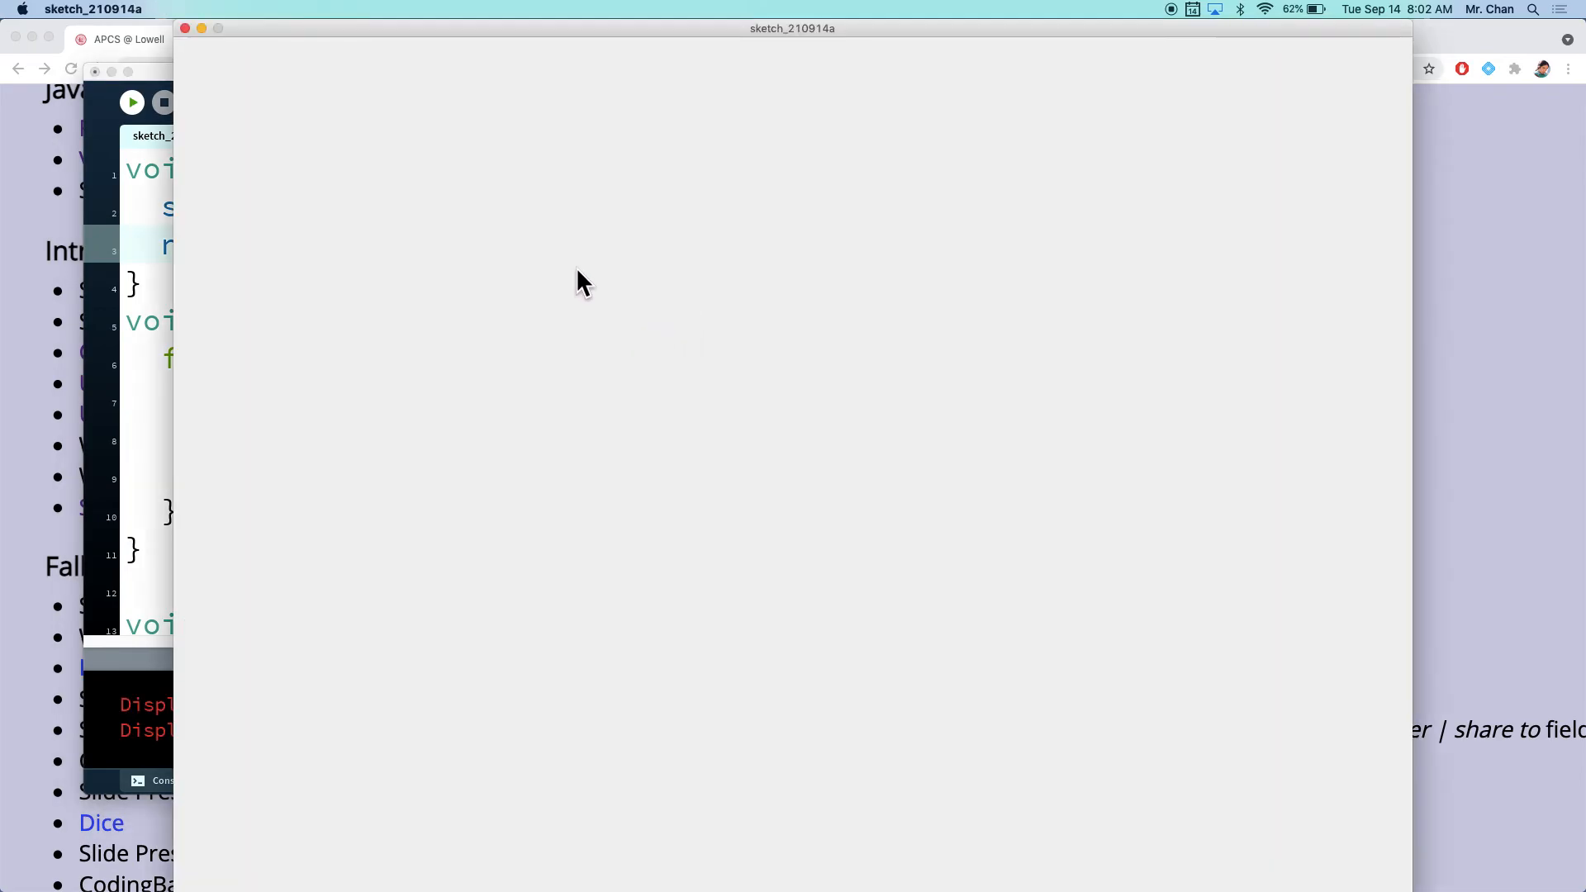
pyautogui.click(130, 101)
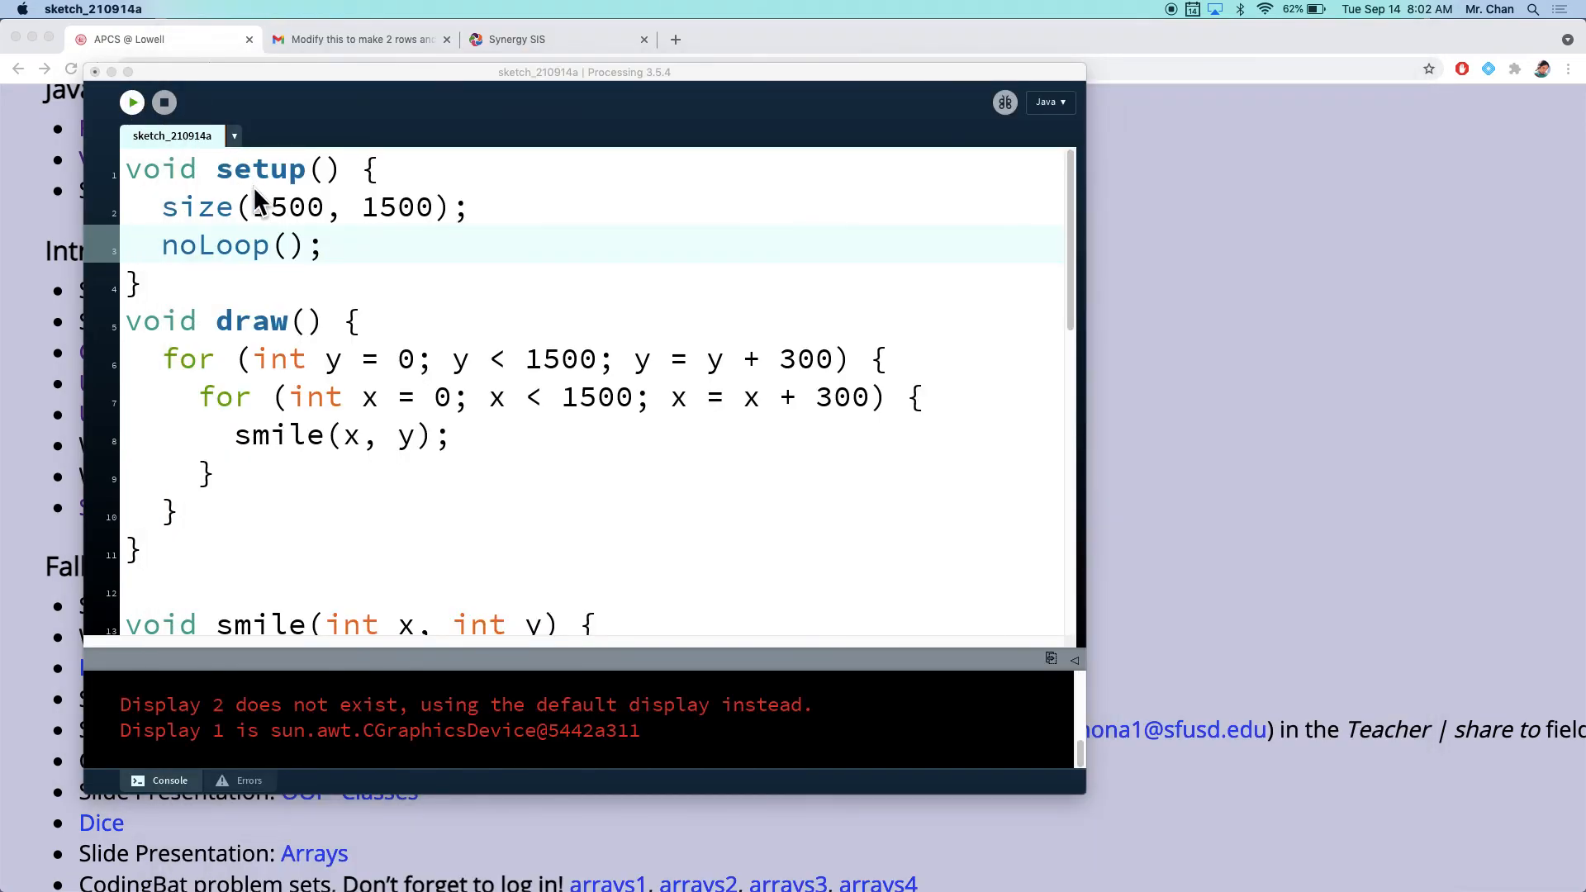
pyautogui.click(132, 103)
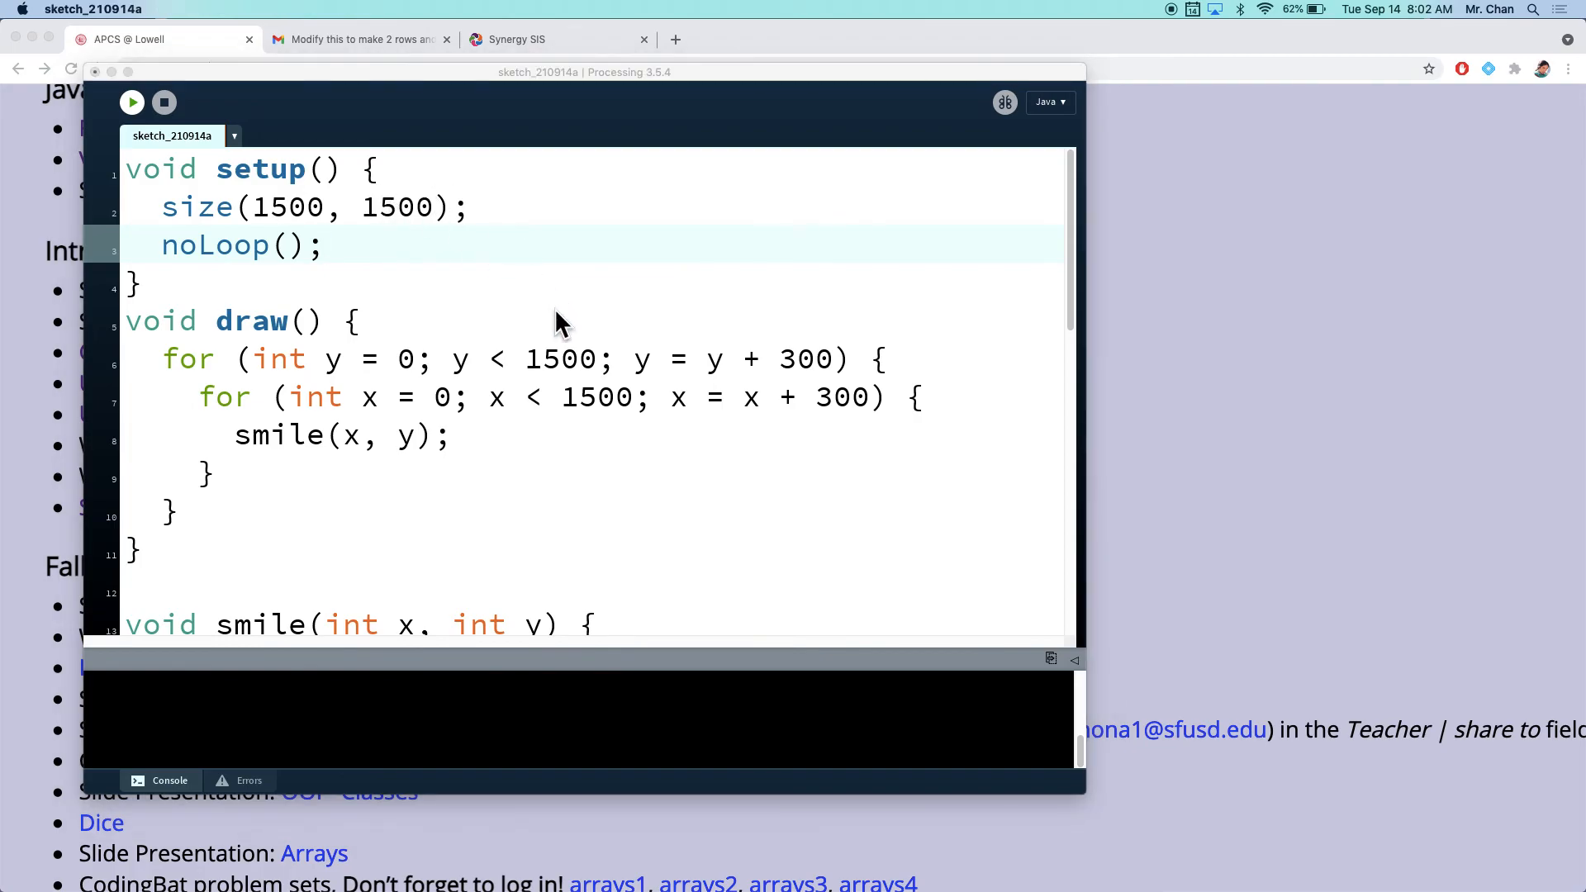
pyautogui.click(132, 101)
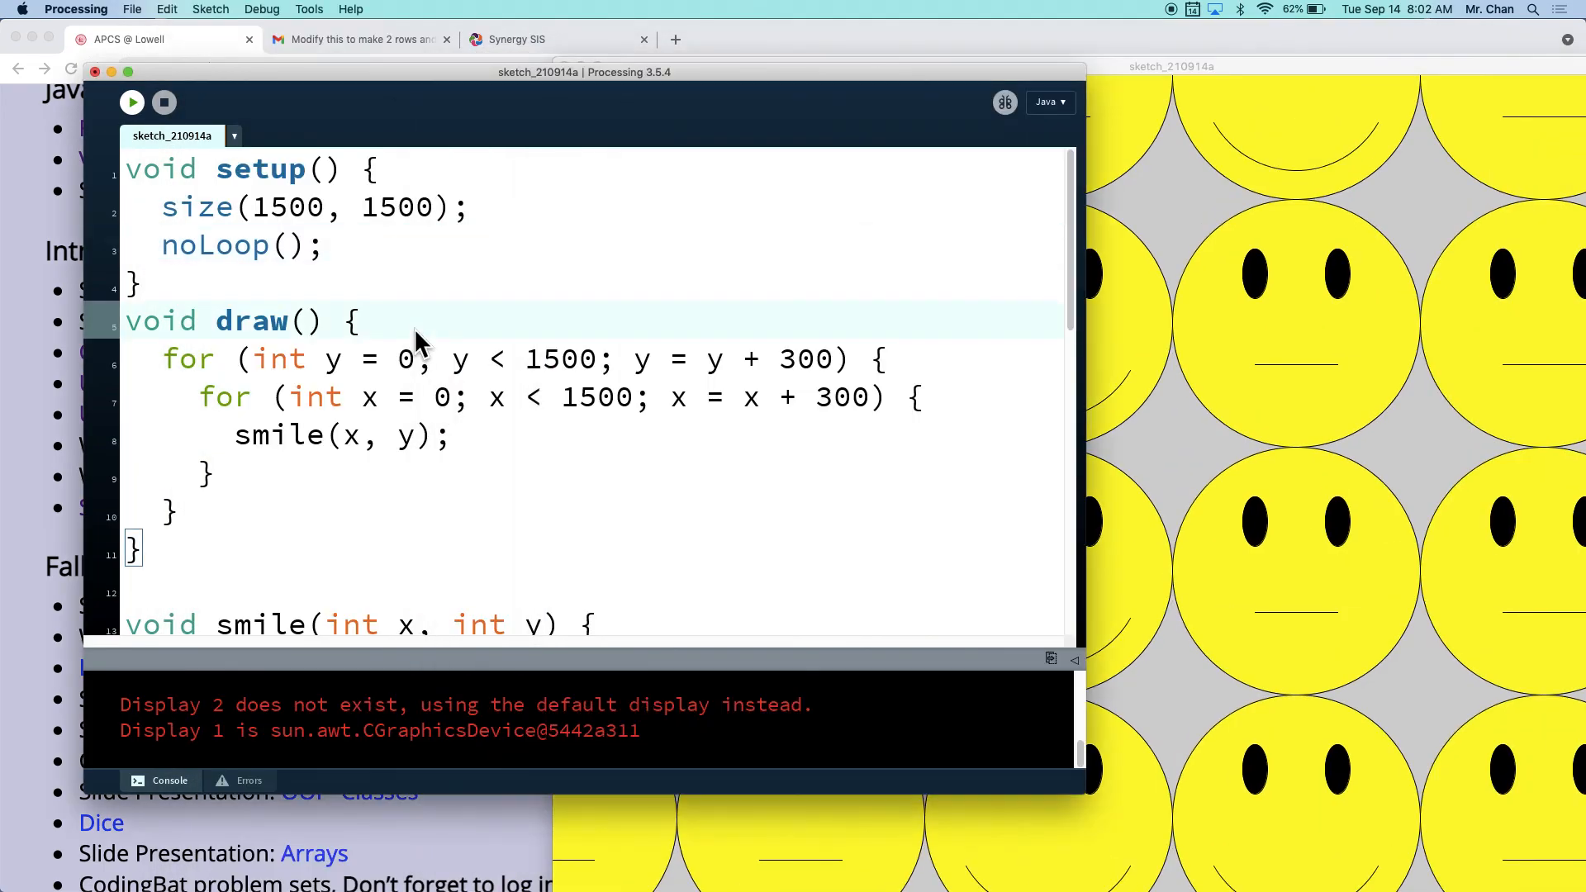
# Step: Rename the smile function declaration to scale(int x, int y), leaving draw() calling smile(x, y)
pyautogui.scroll(-3)
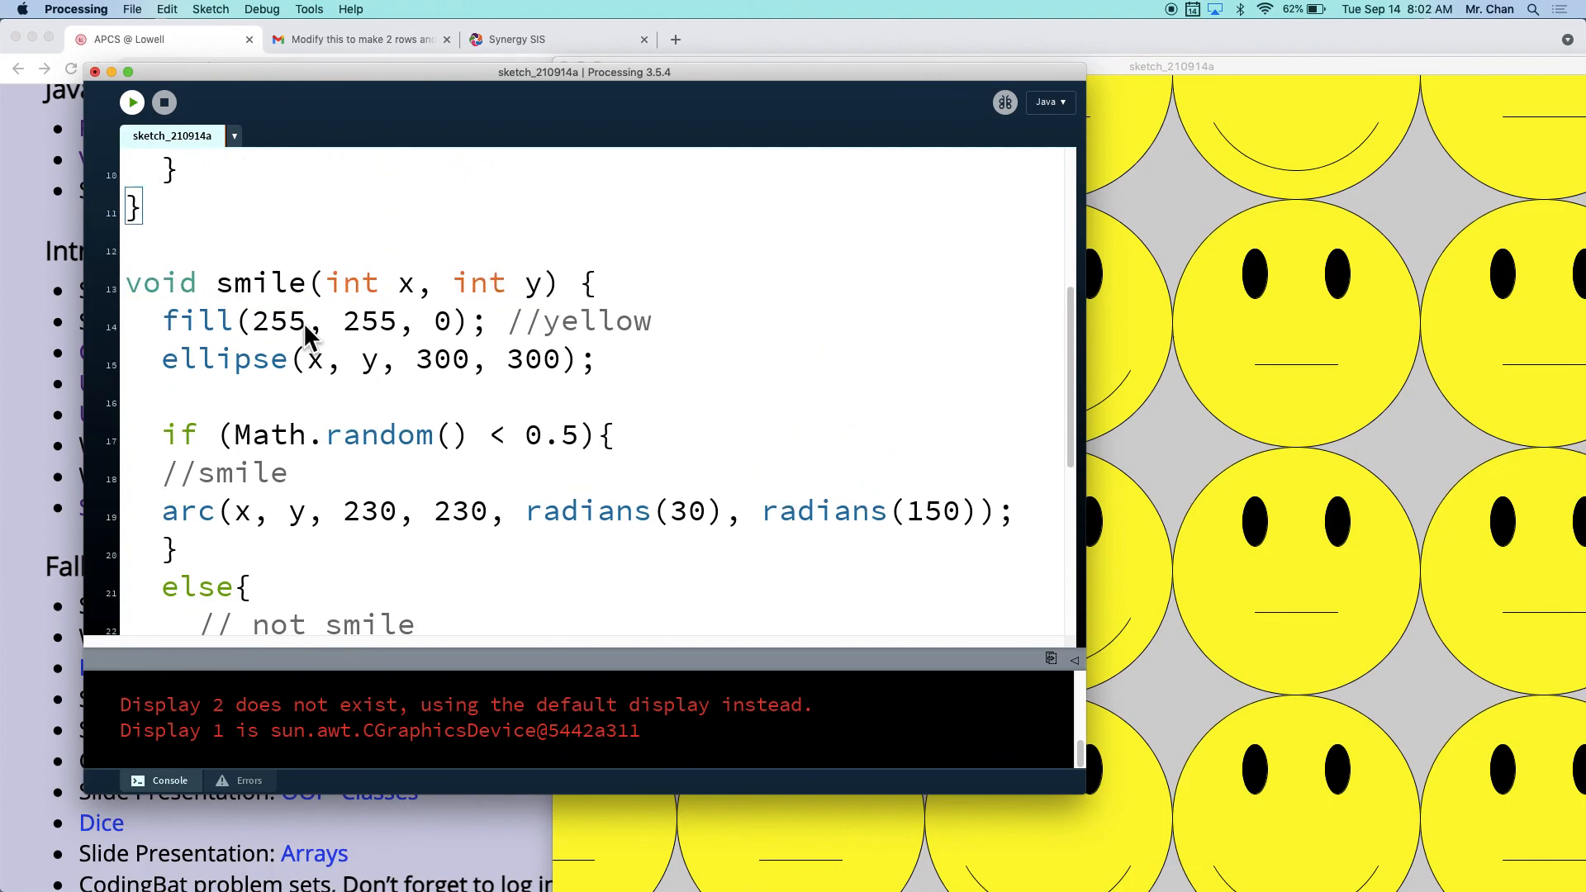
pyautogui.doubleClick(261, 283)
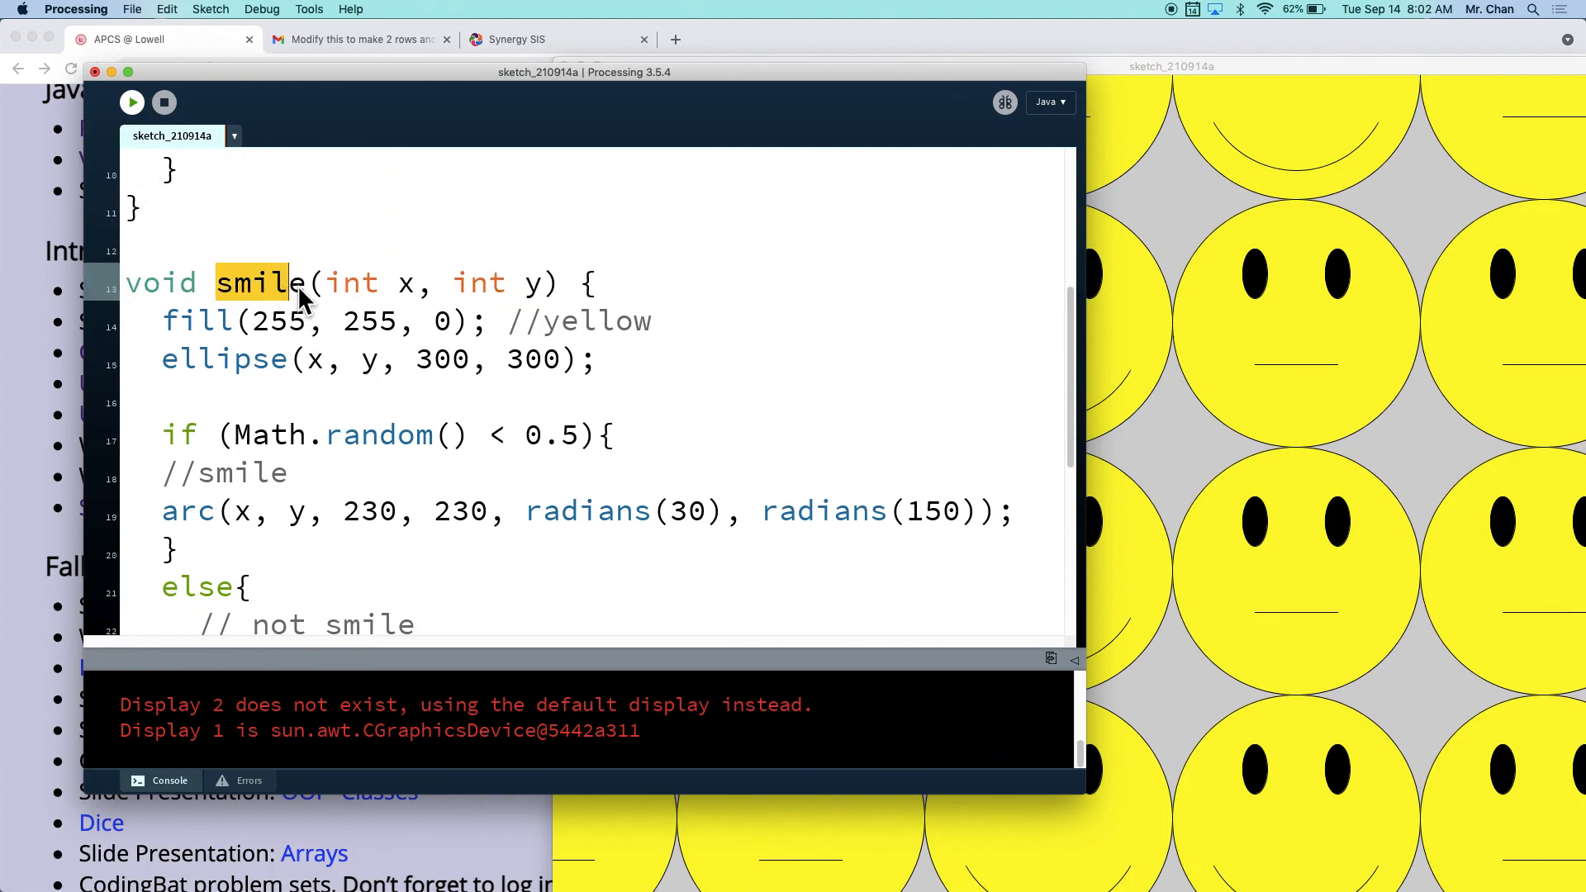
pyautogui.write('scale')
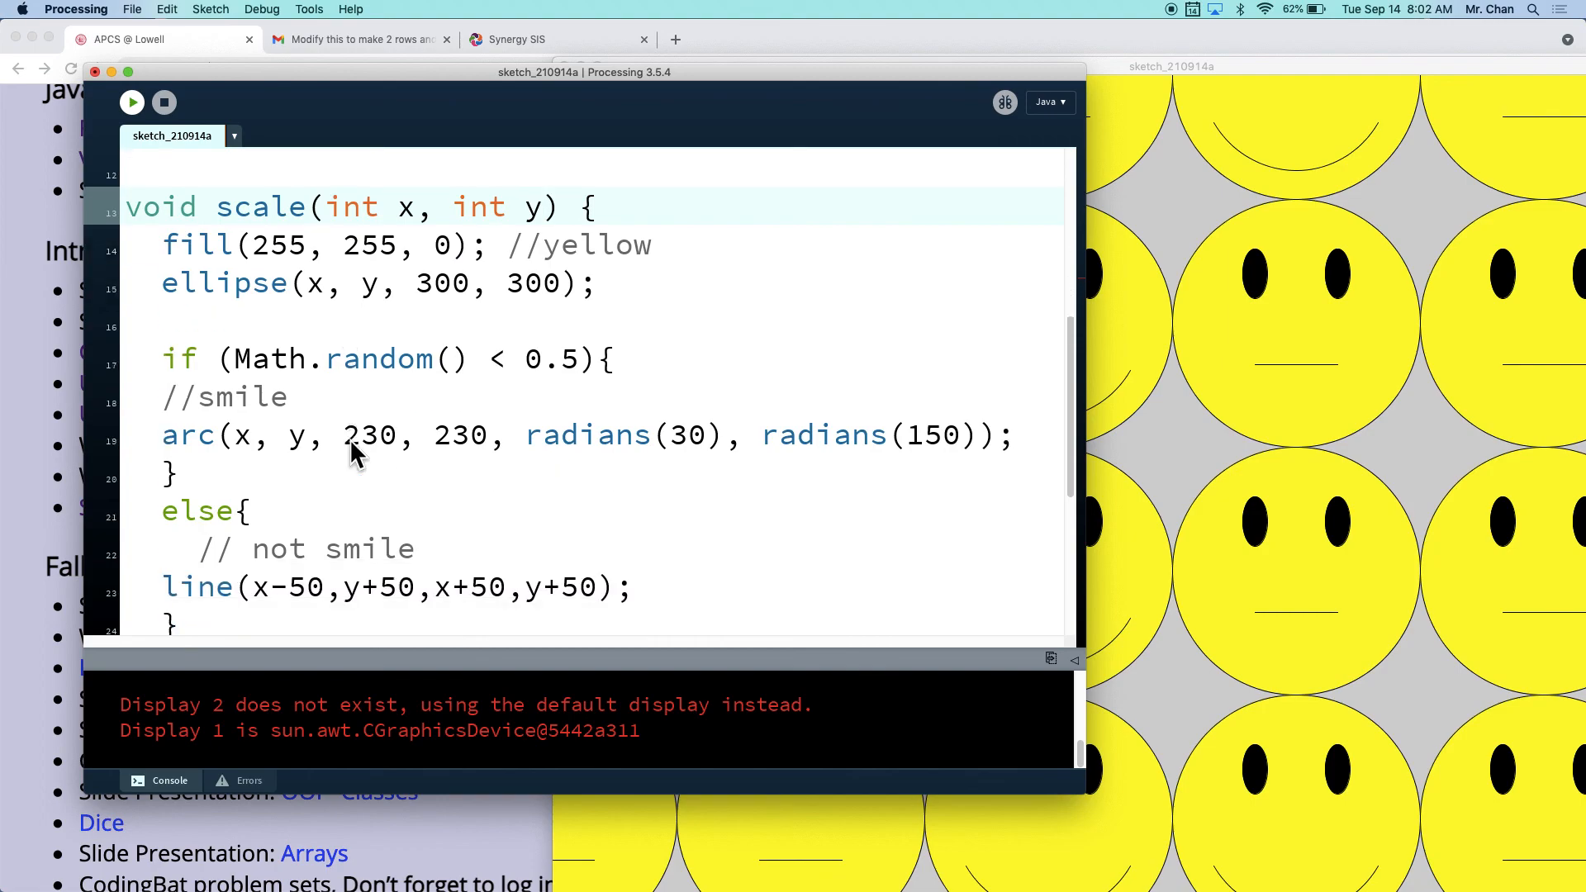
pyautogui.scroll(-3)
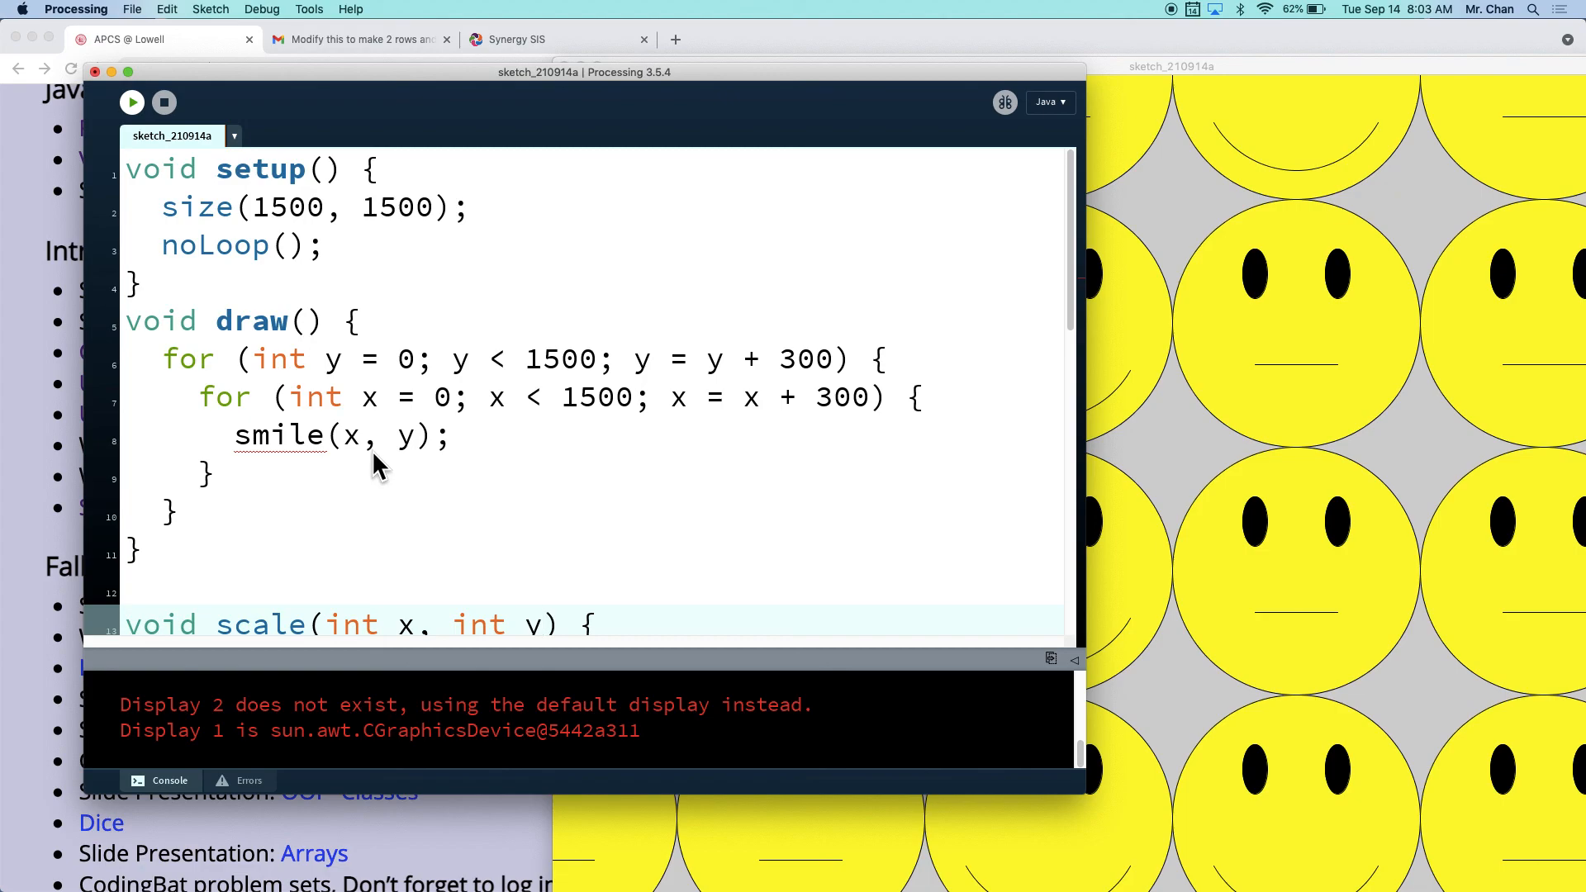
pyautogui.moveTo(381, 471)
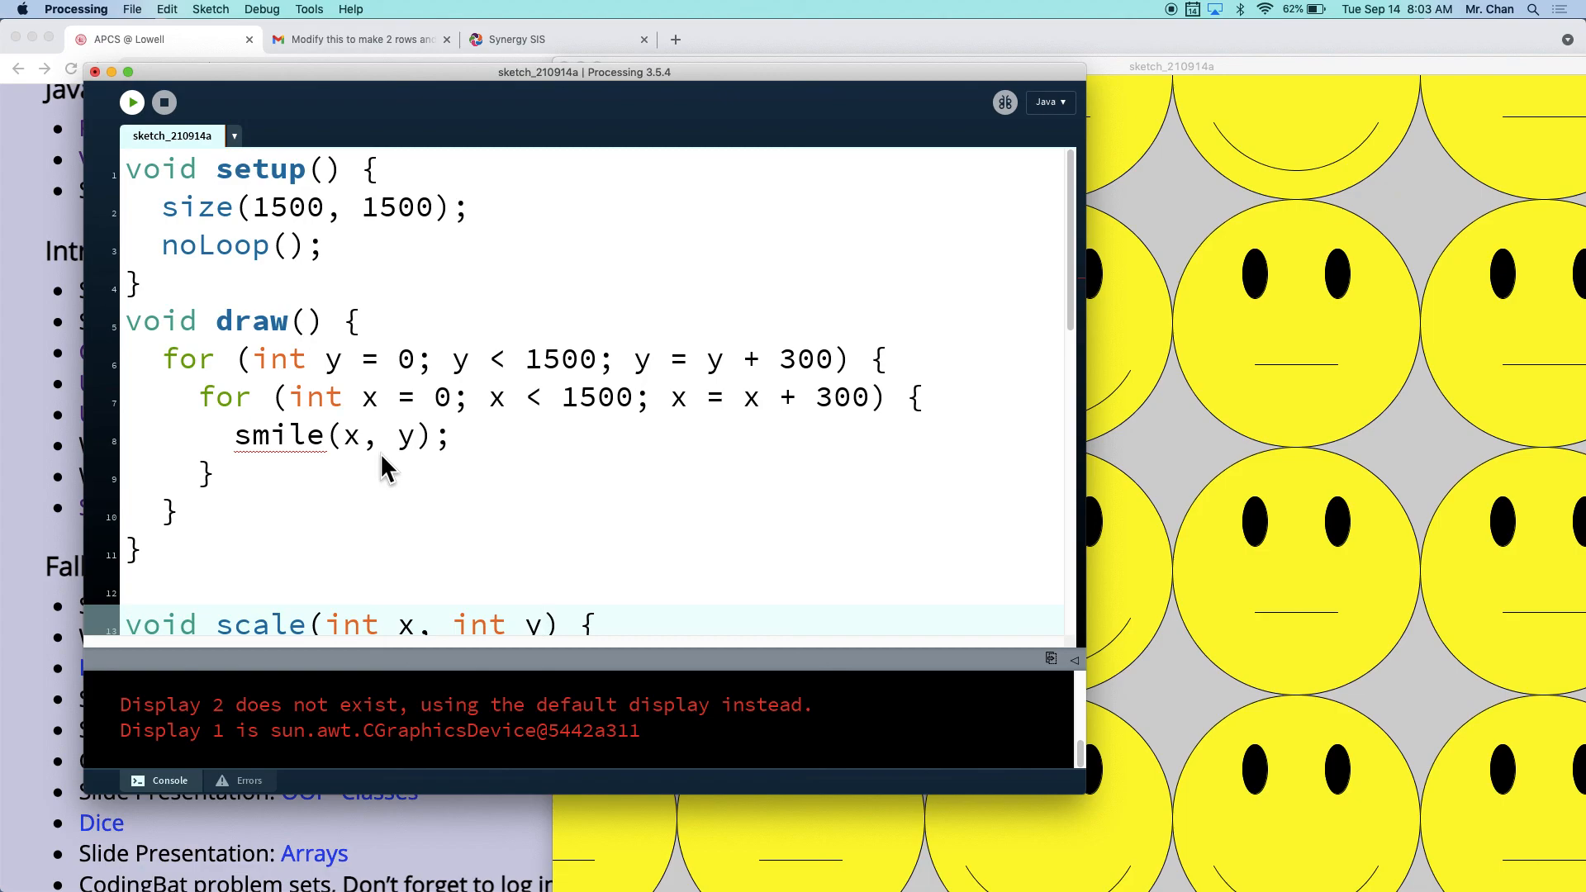
pyautogui.moveTo(375, 466)
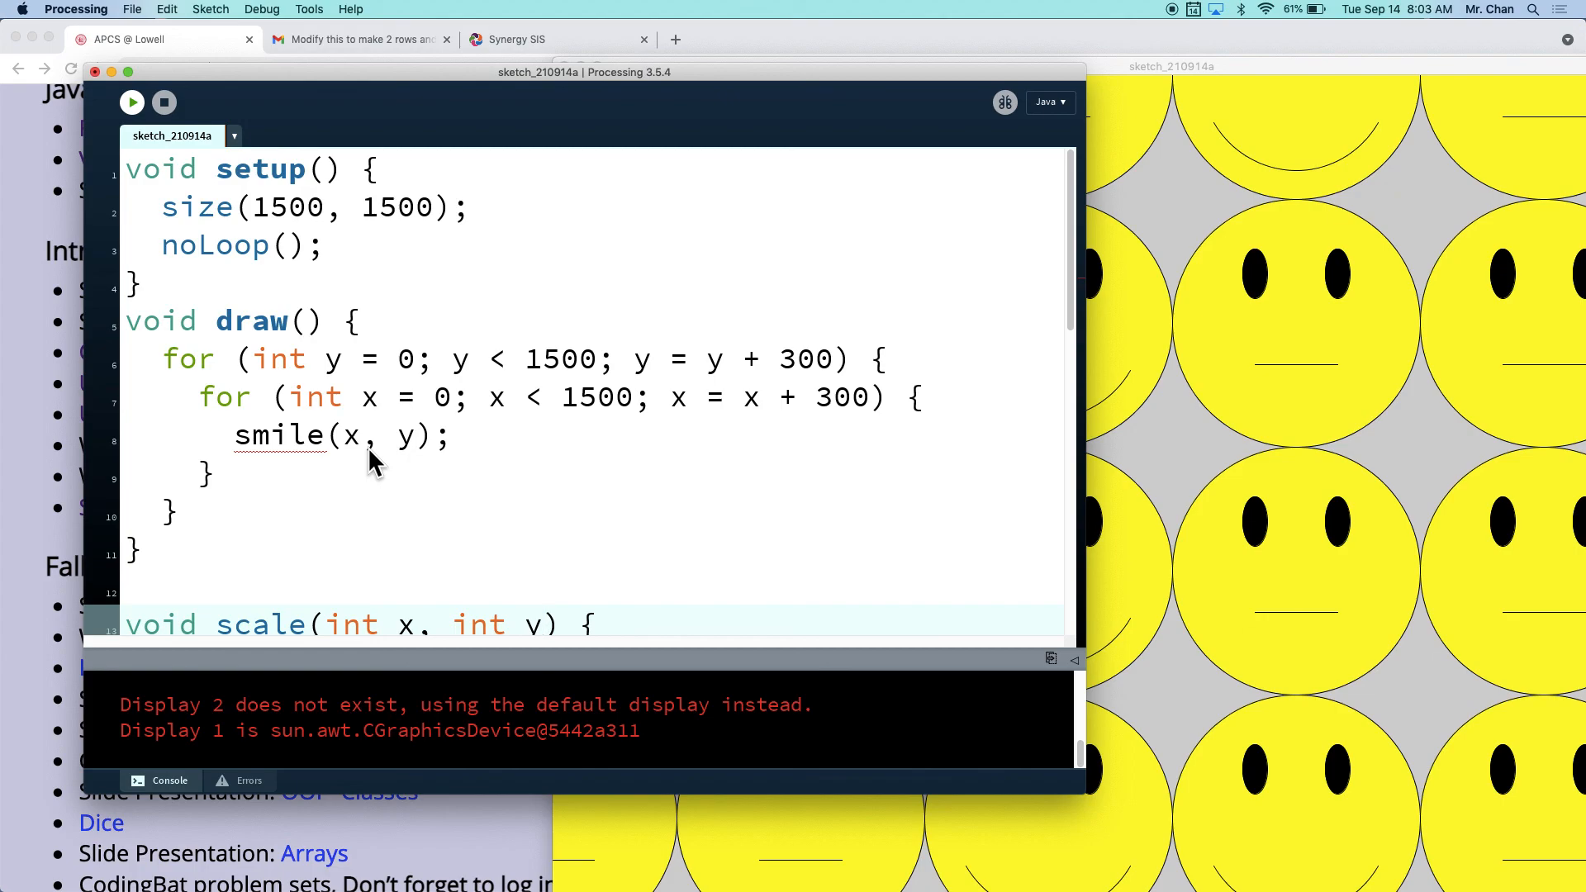
pyautogui.moveTo(196, 114)
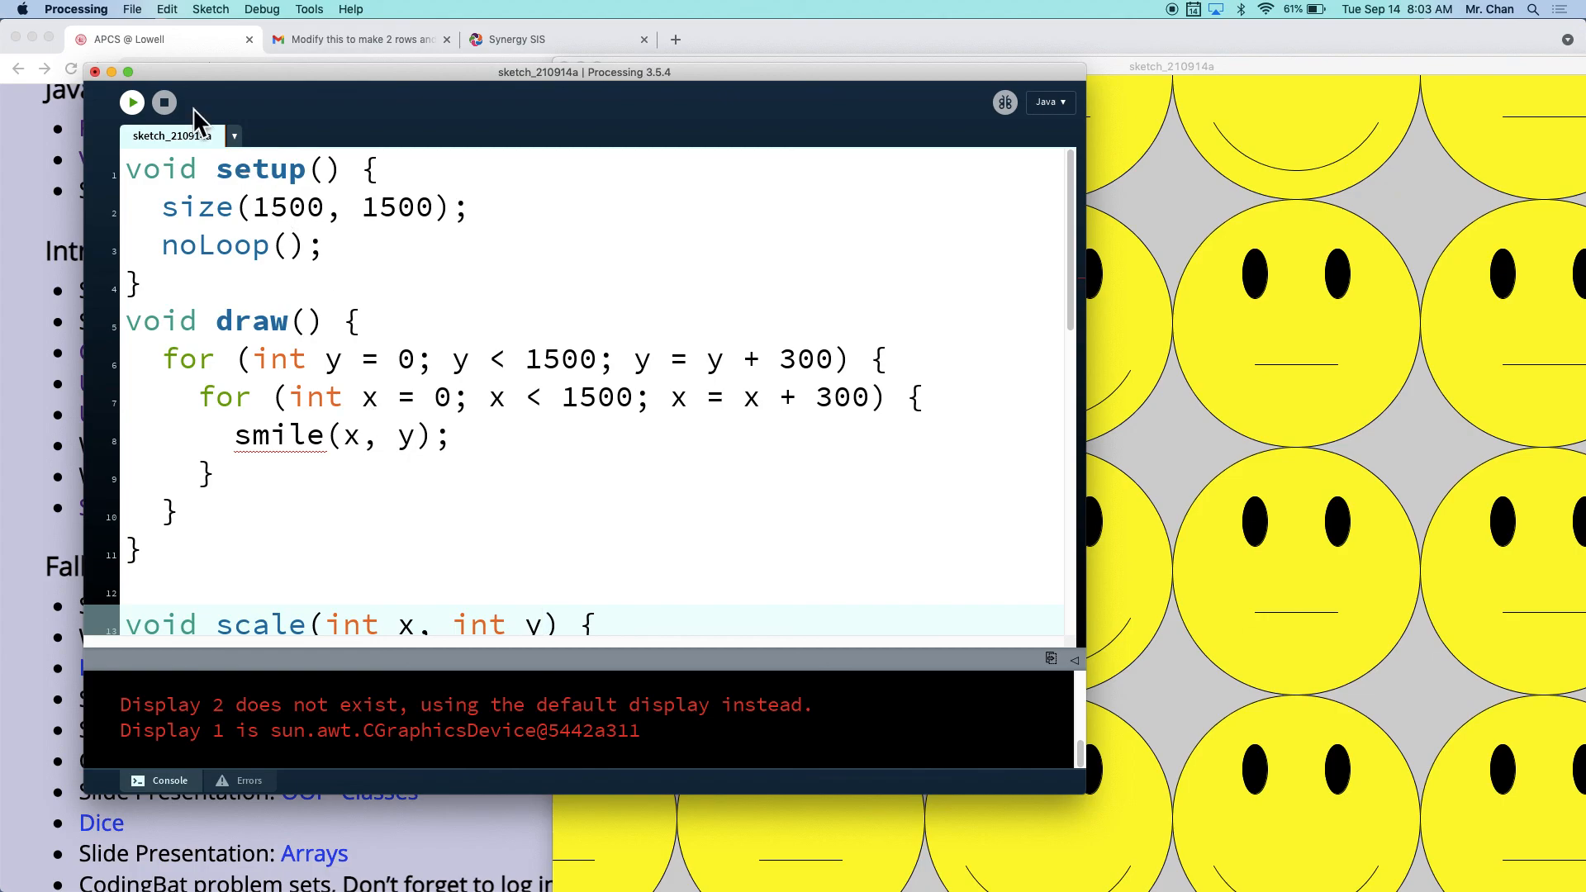